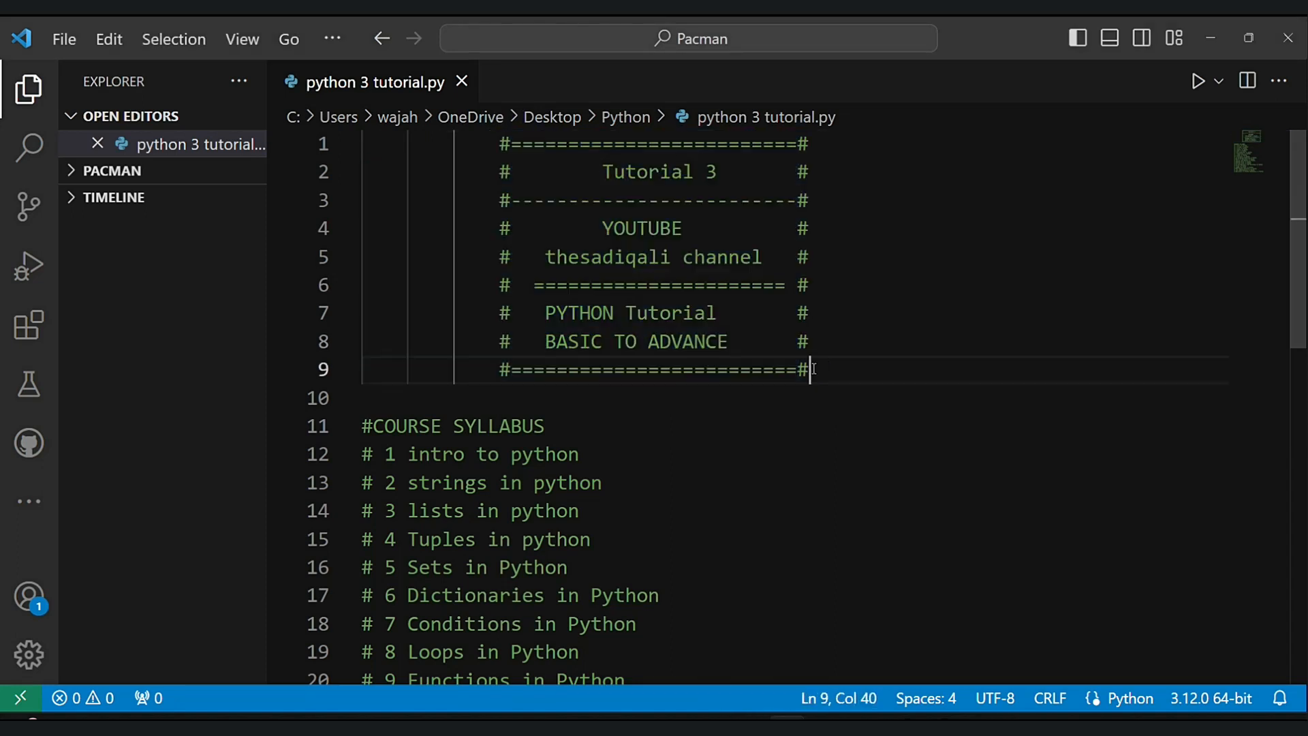
- Select the whole channel name 'thesadiqali channel' in the header comment
{"action": "double_click", "coordinate": [604, 257]}
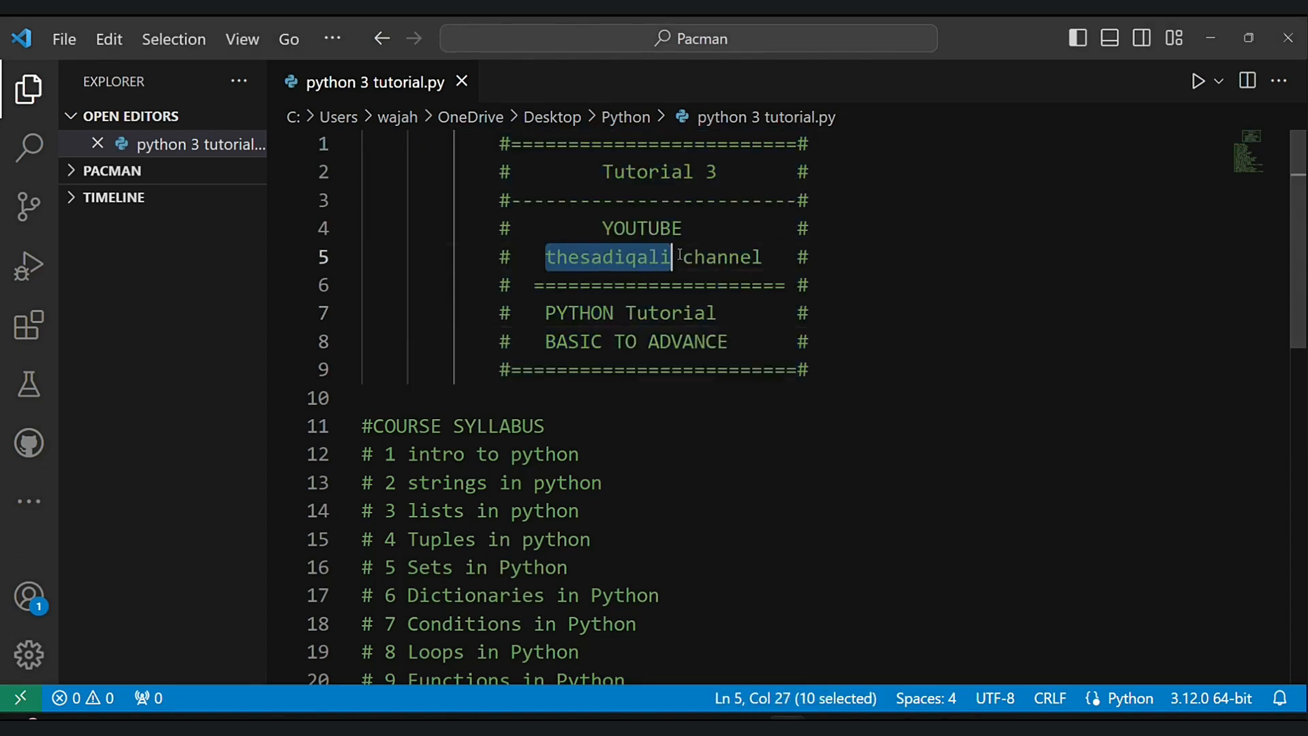
{"action": "left_click_drag", "start_coordinate": [671, 258], "coordinate": [760, 257]}
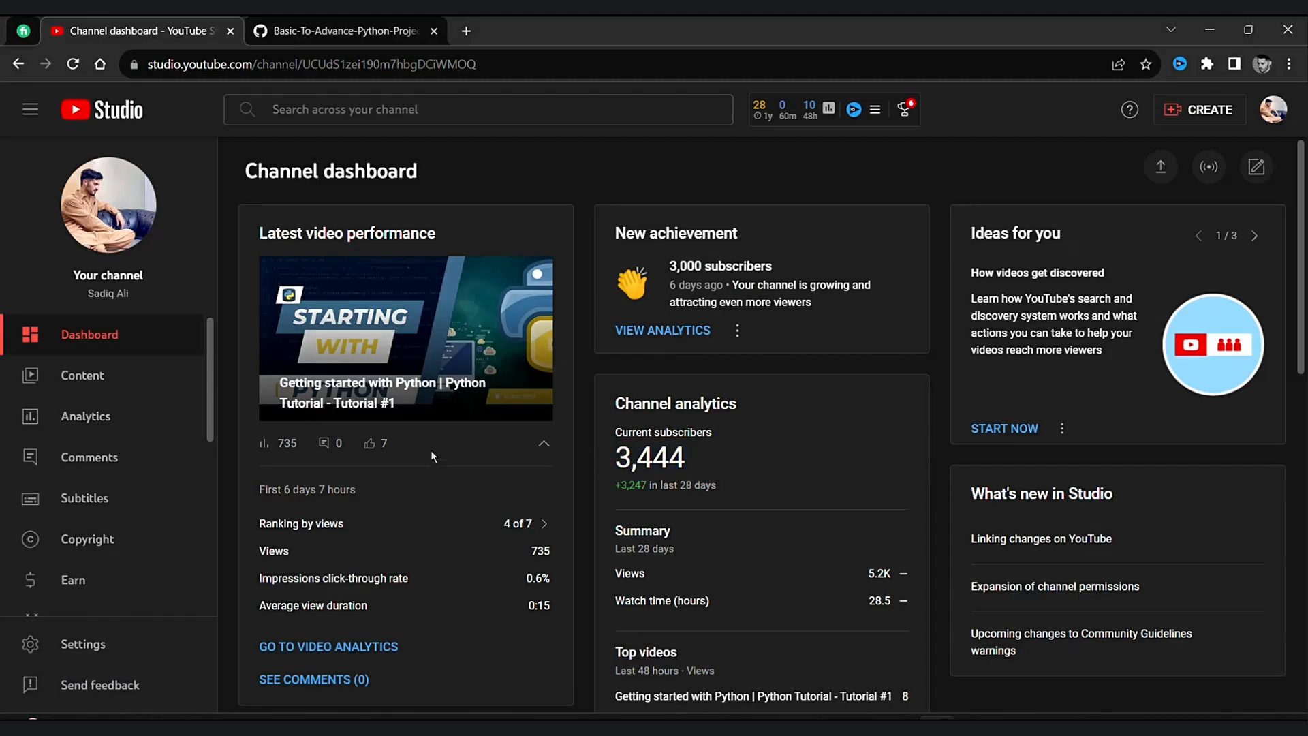
- View the live subscriber count, then the Channel analytics Overview with 3,444 subscribers and 5,164 views
{"action": "left_click", "coordinate": [662, 330]}
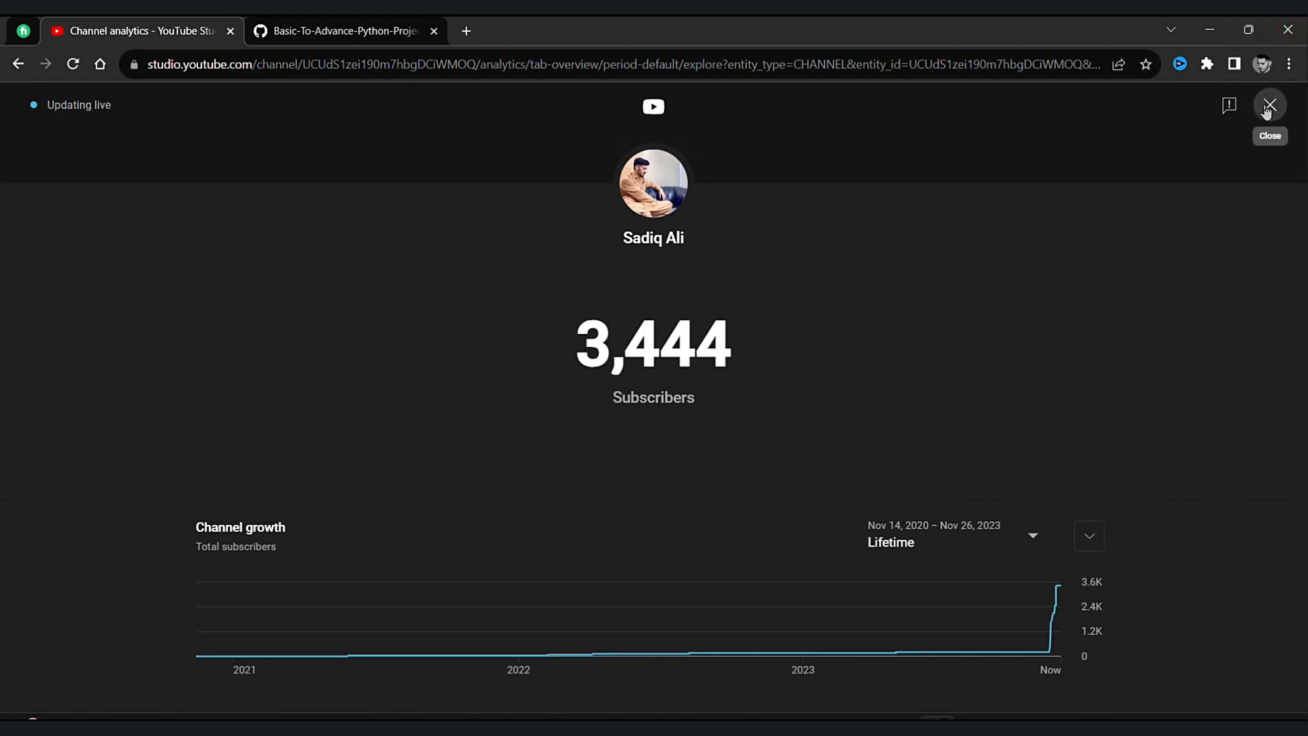
{"action": "left_click", "coordinate": [1268, 104]}
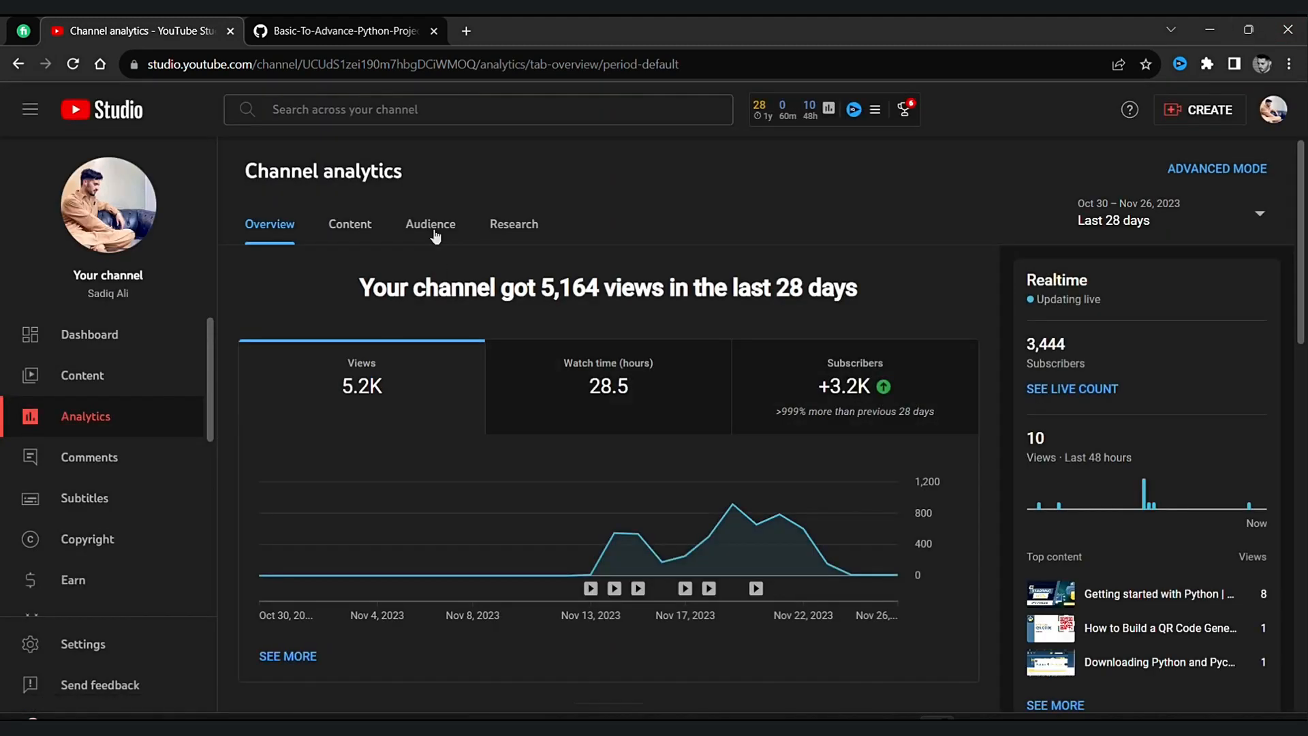
{"action": "left_click", "coordinate": [90, 335]}
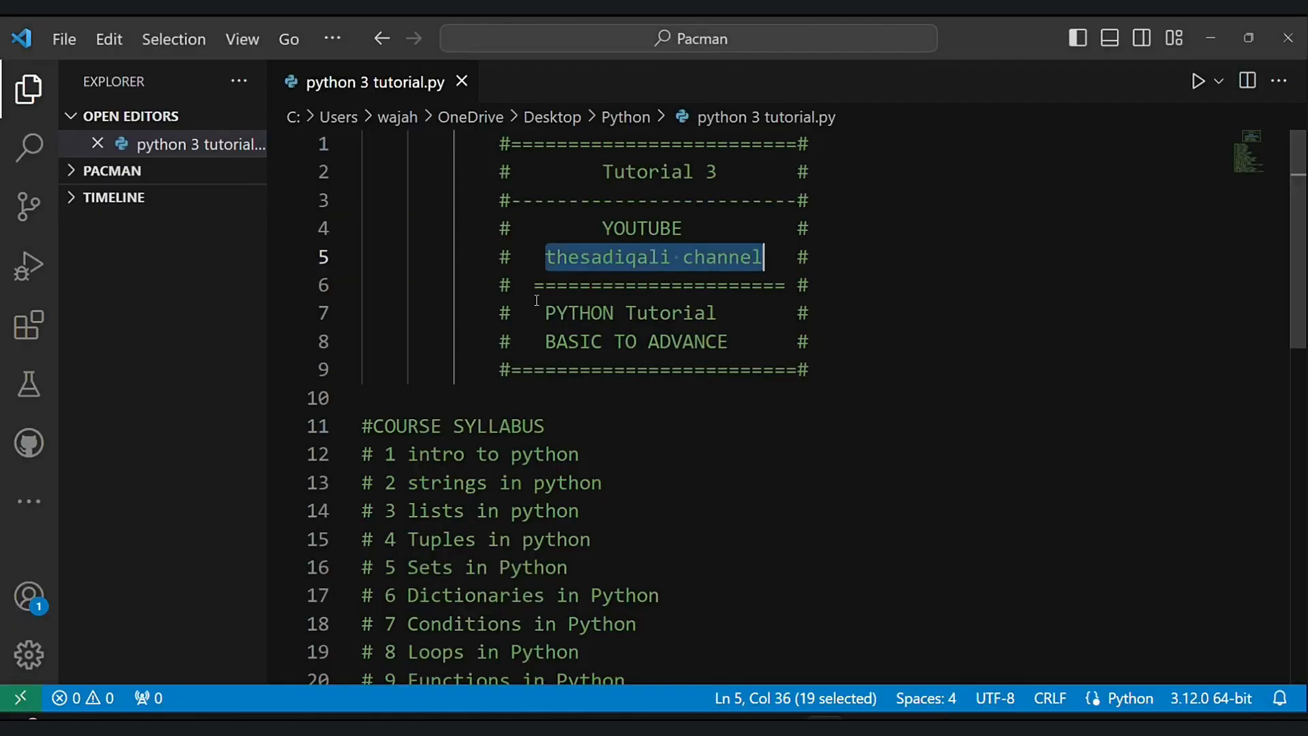
- Number the remaining syllabus topics 11 through 20 under the COURSE SYLLABUS heading
{"action": "scroll", "scroll_direction": "down", "scroll_amount": 3}
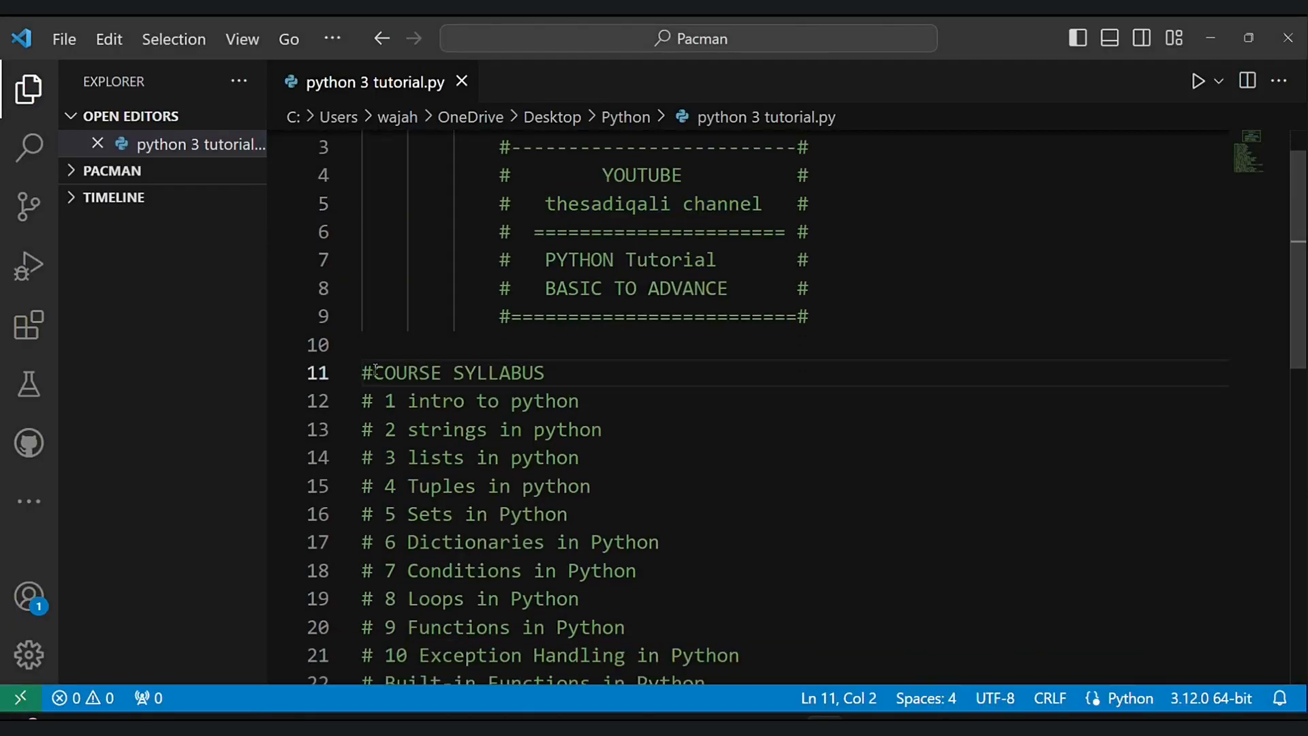
{"action": "left_click_drag", "start_coordinate": [384, 373], "coordinate": [558, 374]}
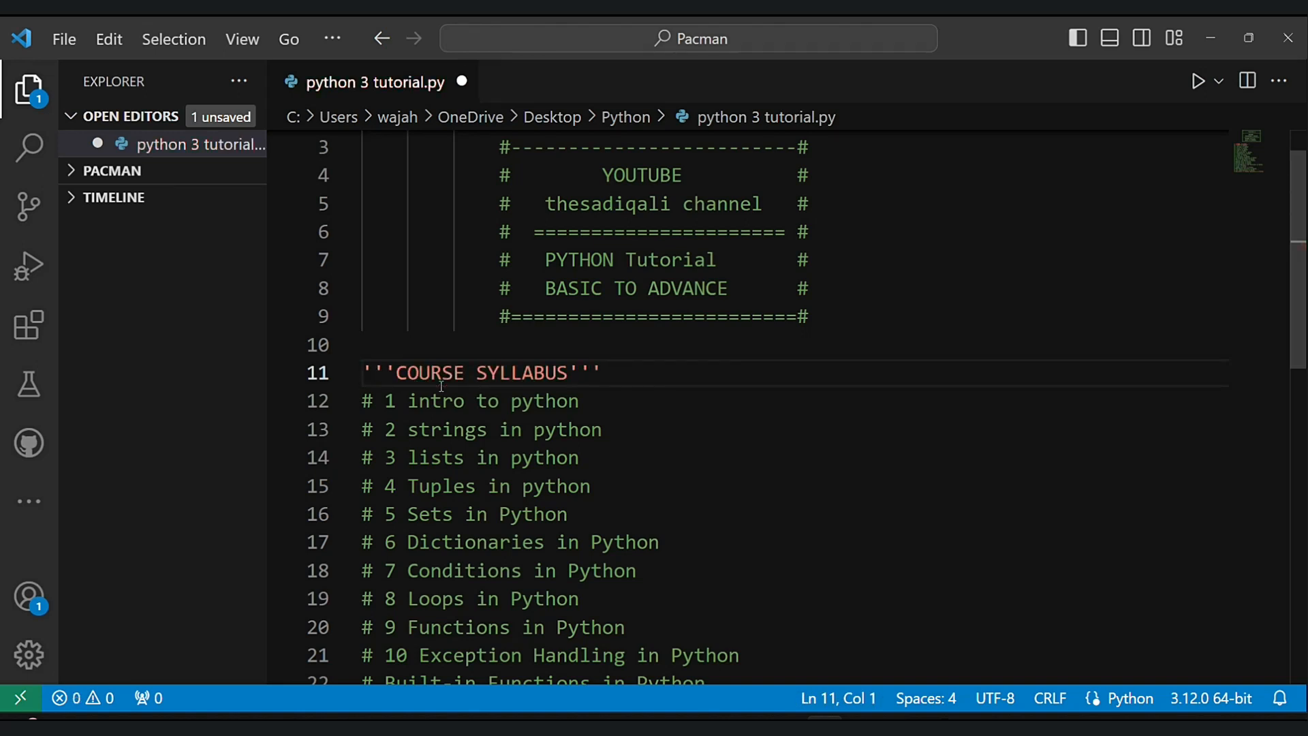
{"action": "scroll", "scroll_direction": "down", "scroll_amount": 3}
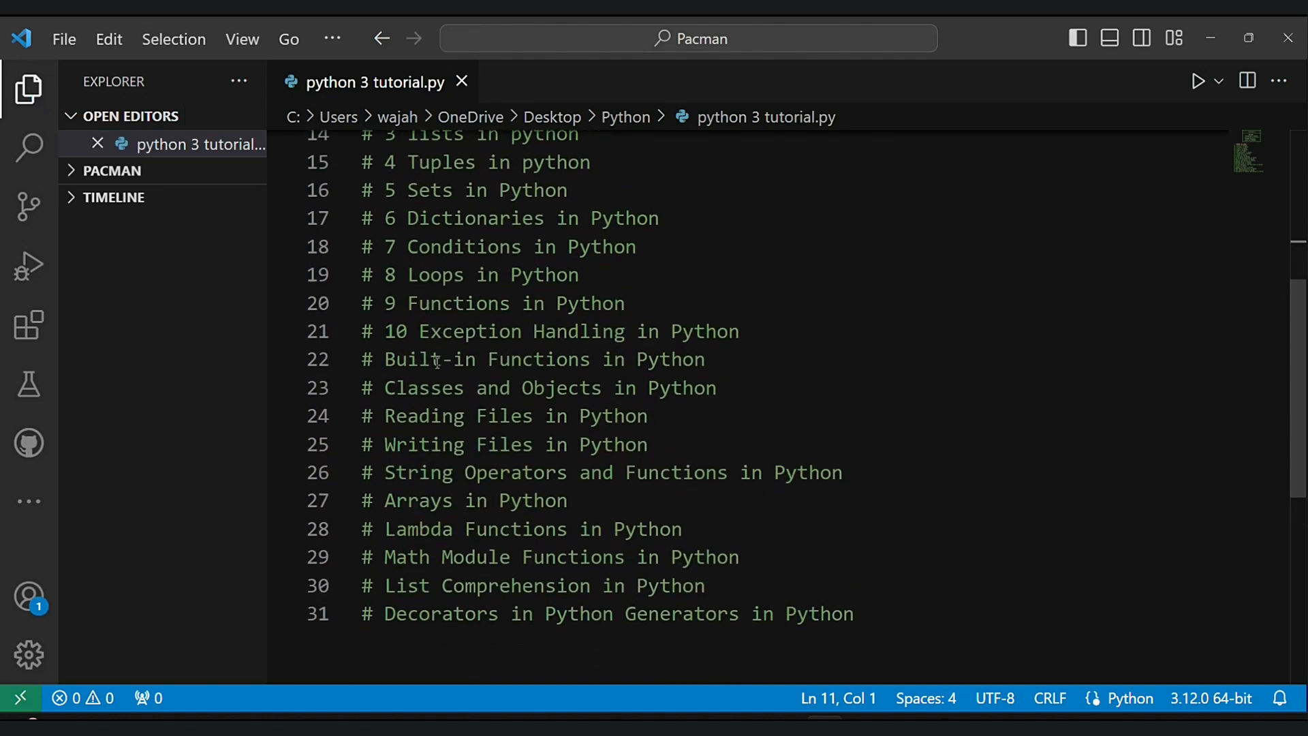
{"action": "type", "text": "12"}
{"action": "type", "text": "#"}
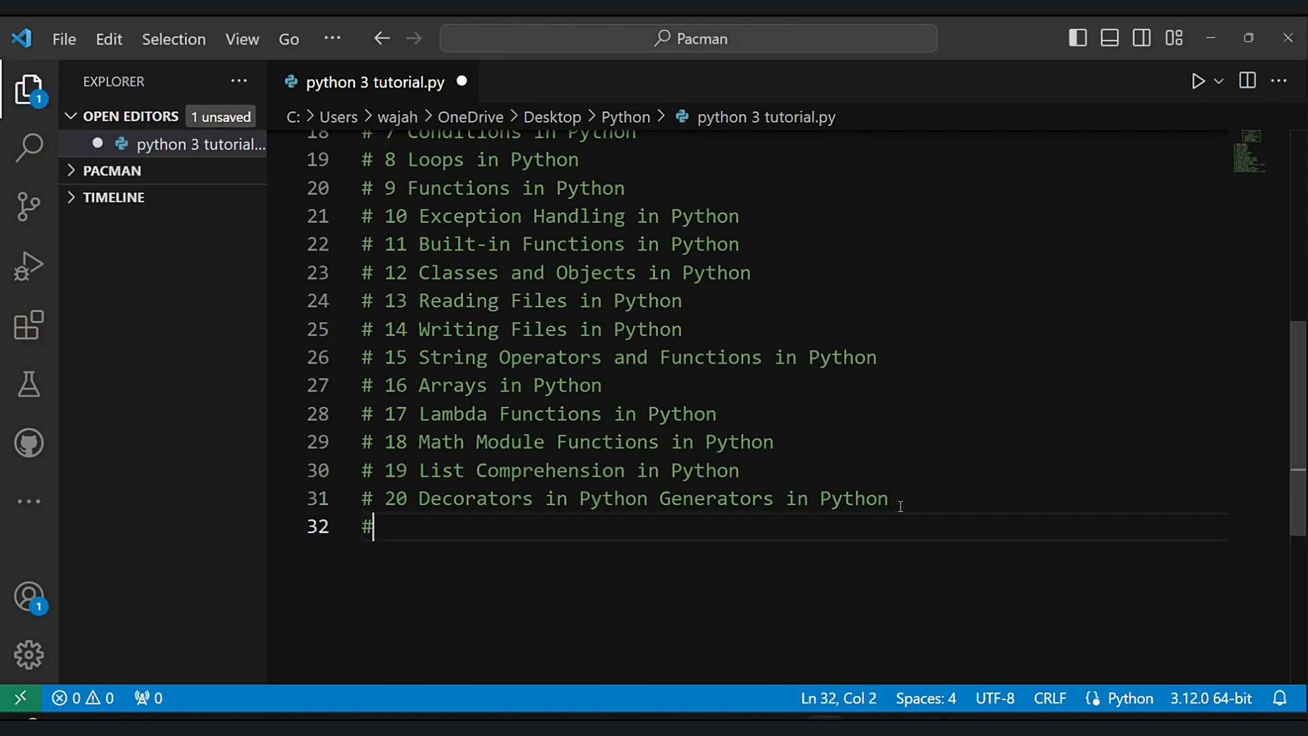
- Add the 'PYTHON BASIC AND ADVANCE PROJECTS WITH SOURCE CODE' comment line and save
{"action": "type", "text": "PYTH"}
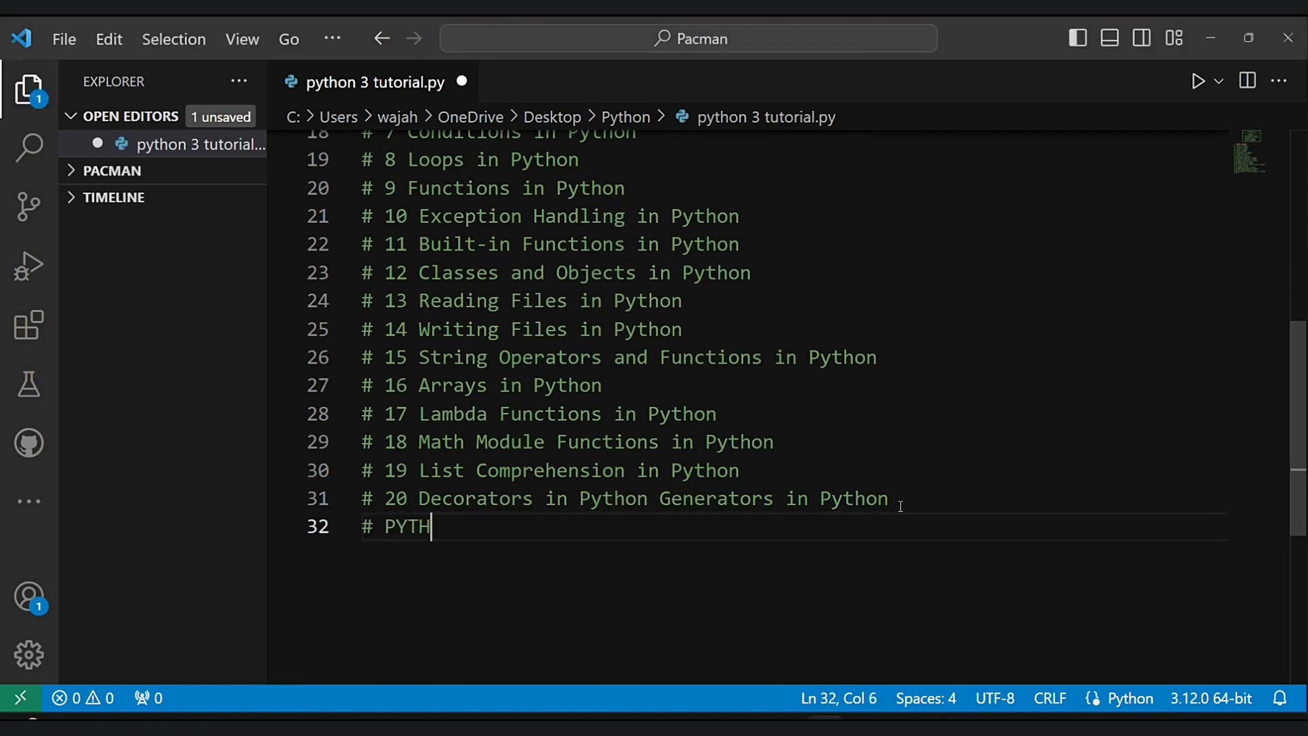
{"action": "type", "text": "ON BASIC AND ADVANCE PROJECT"}
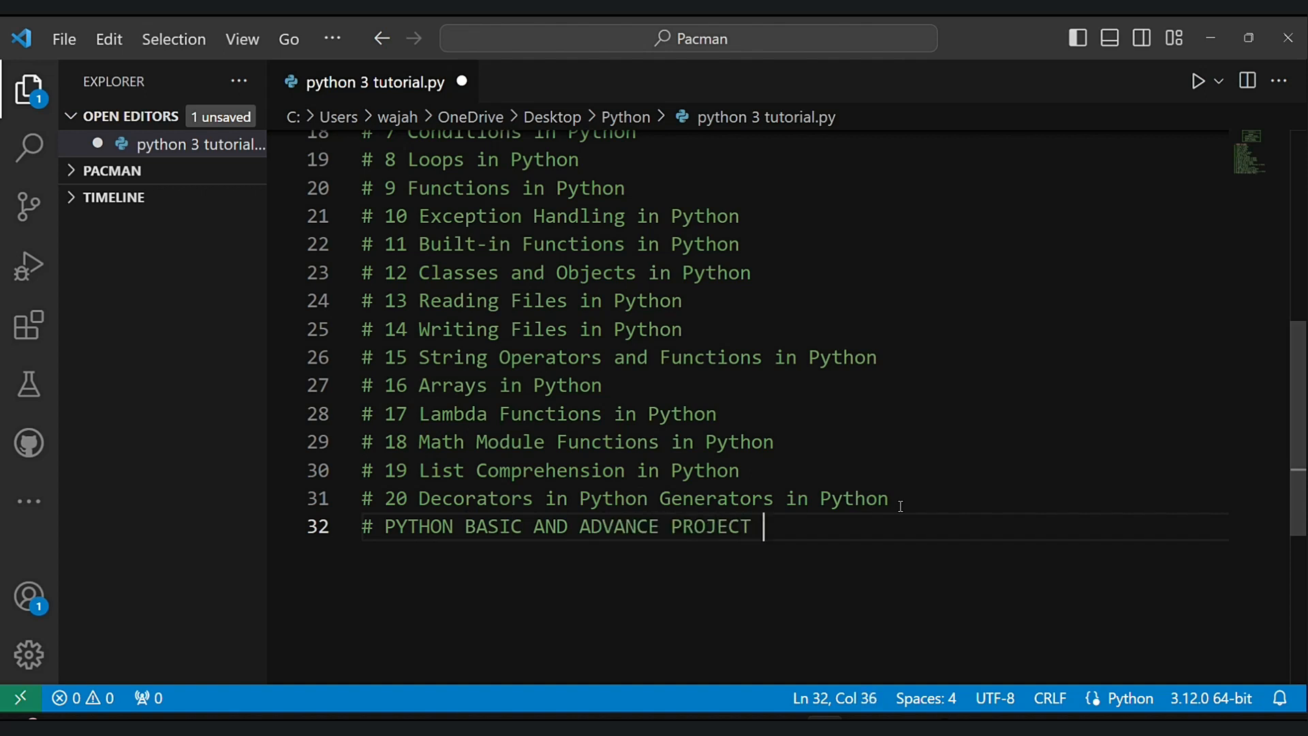
{"action": "type", "text": "S WITH SOURCE CODE"}
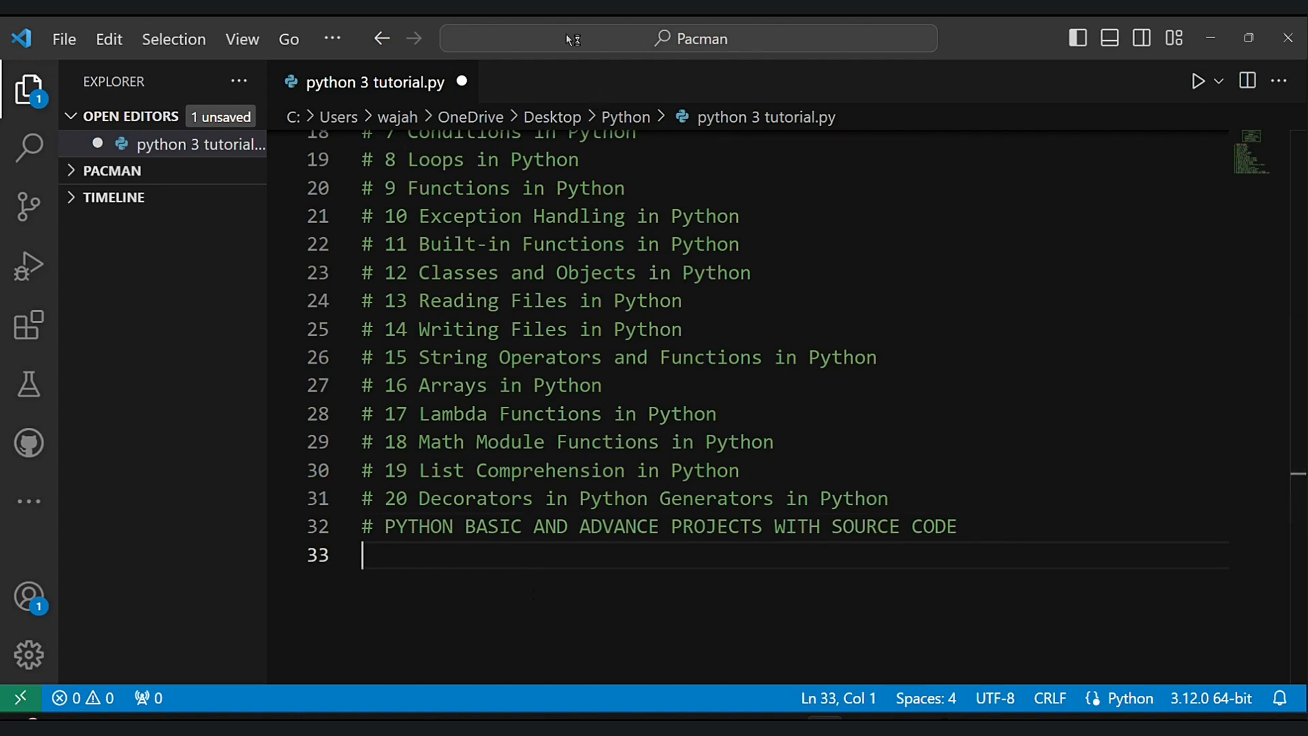
{"action": "key", "text": "ctrl+s"}
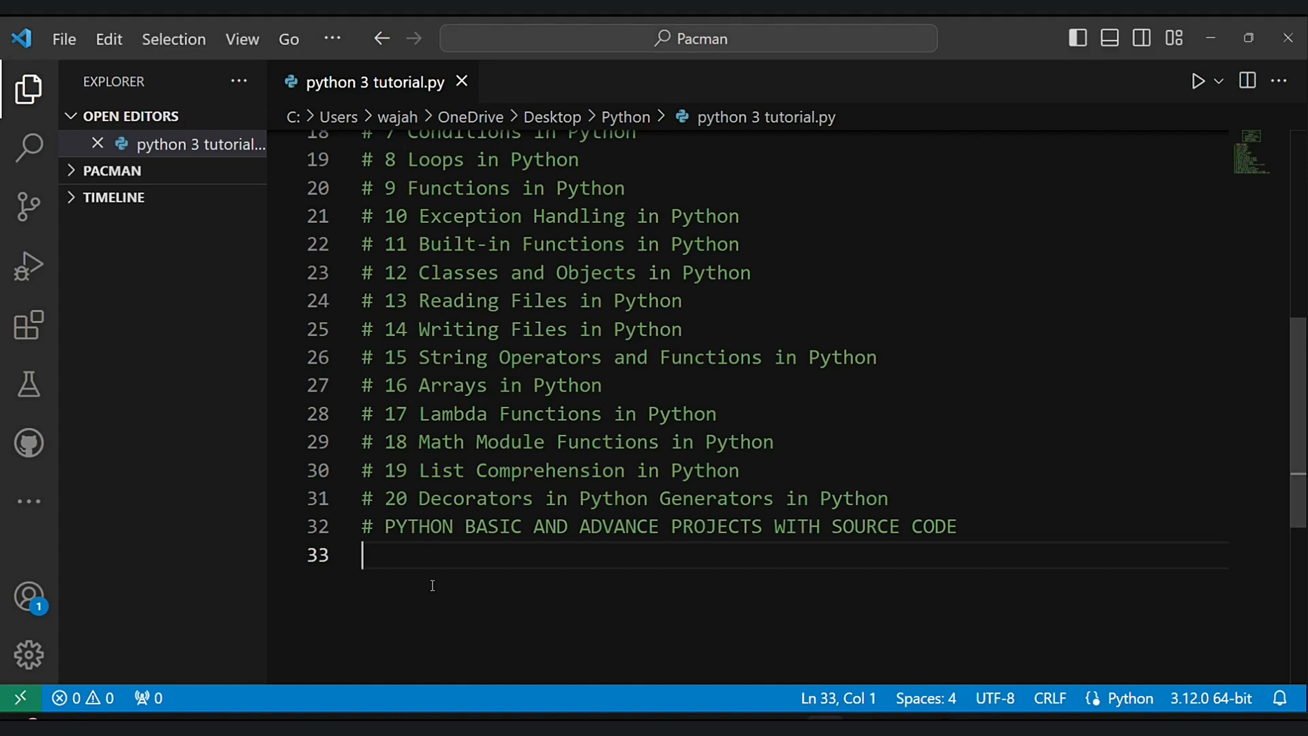
- Add the '# REVISE PYTHON TUT 1' note and a print line greeting sadiq ali
{"action": "type", "text": "# rEVISE P"}
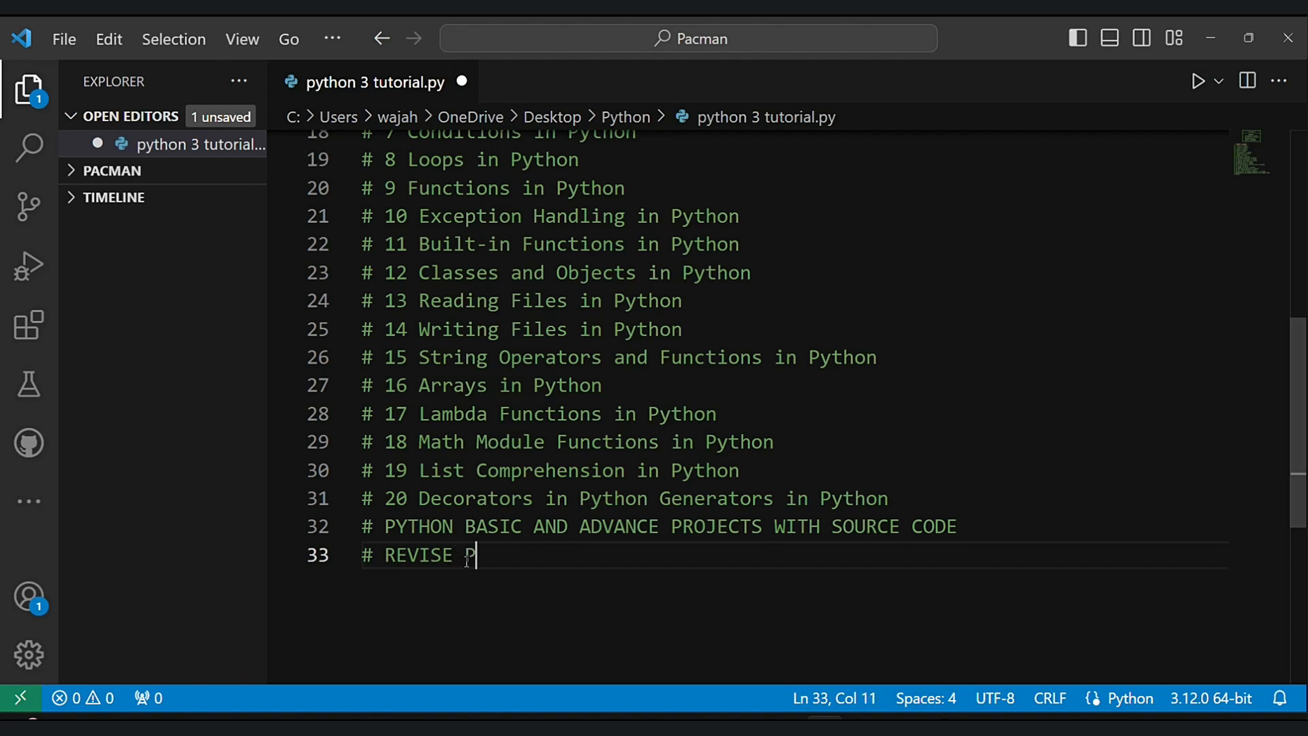
{"action": "type", "text": "YTHON TUT 1"}
{"action": "type", "text": "print('"}
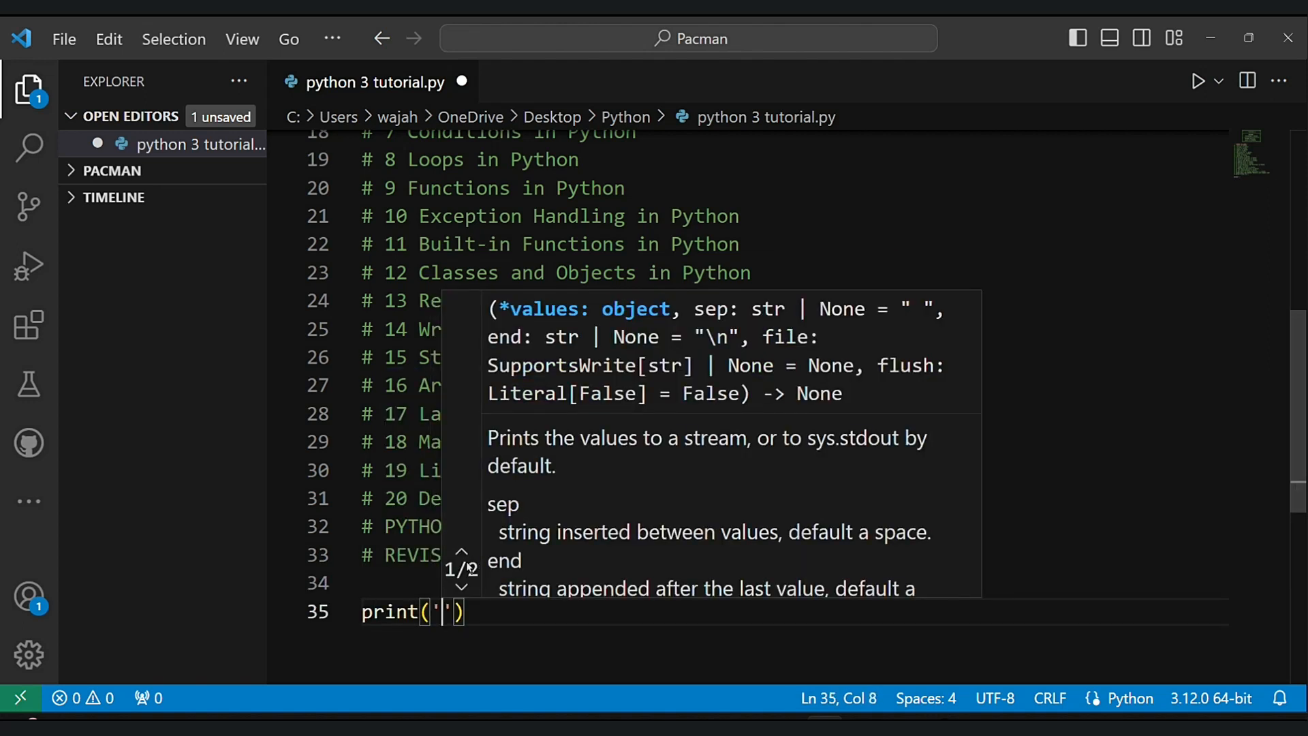
{"action": "type", "text": "hello sa"}
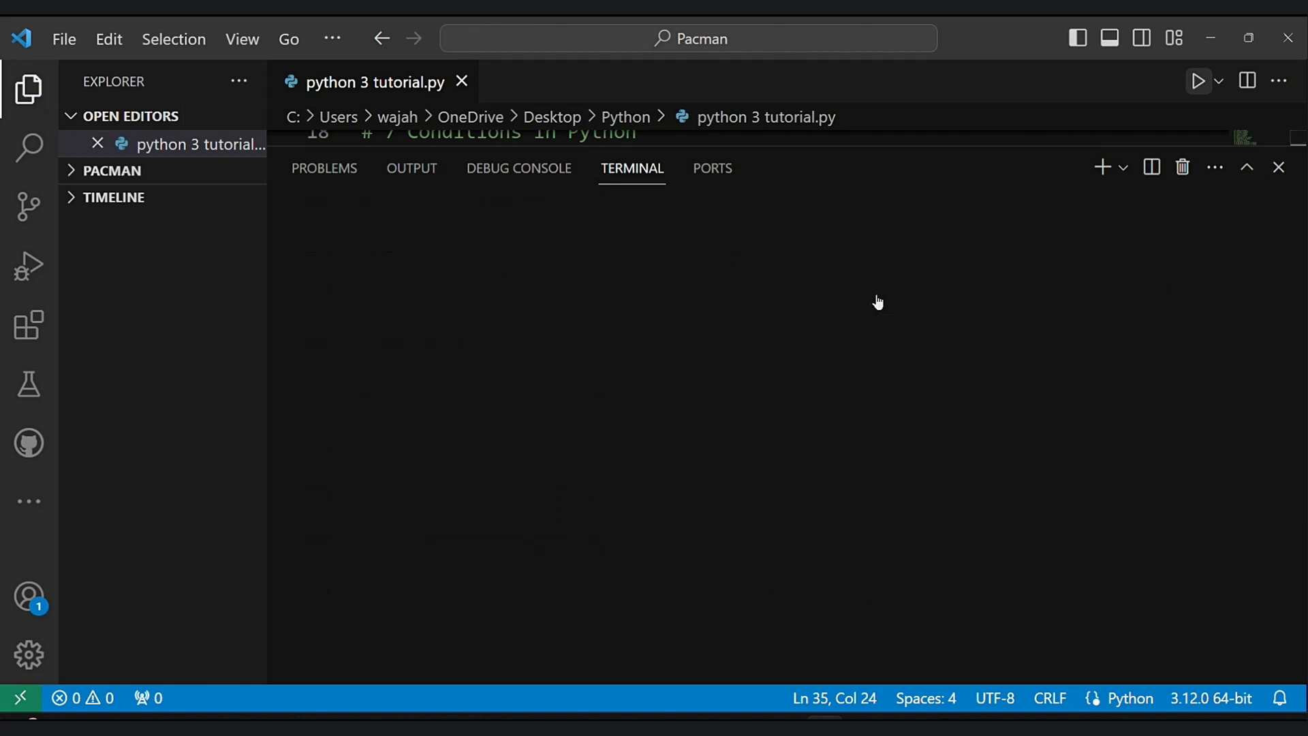
- Run the script to see the greeting in the terminal, clear it and hide the panel
{"action": "left_click", "coordinate": [1196, 81]}
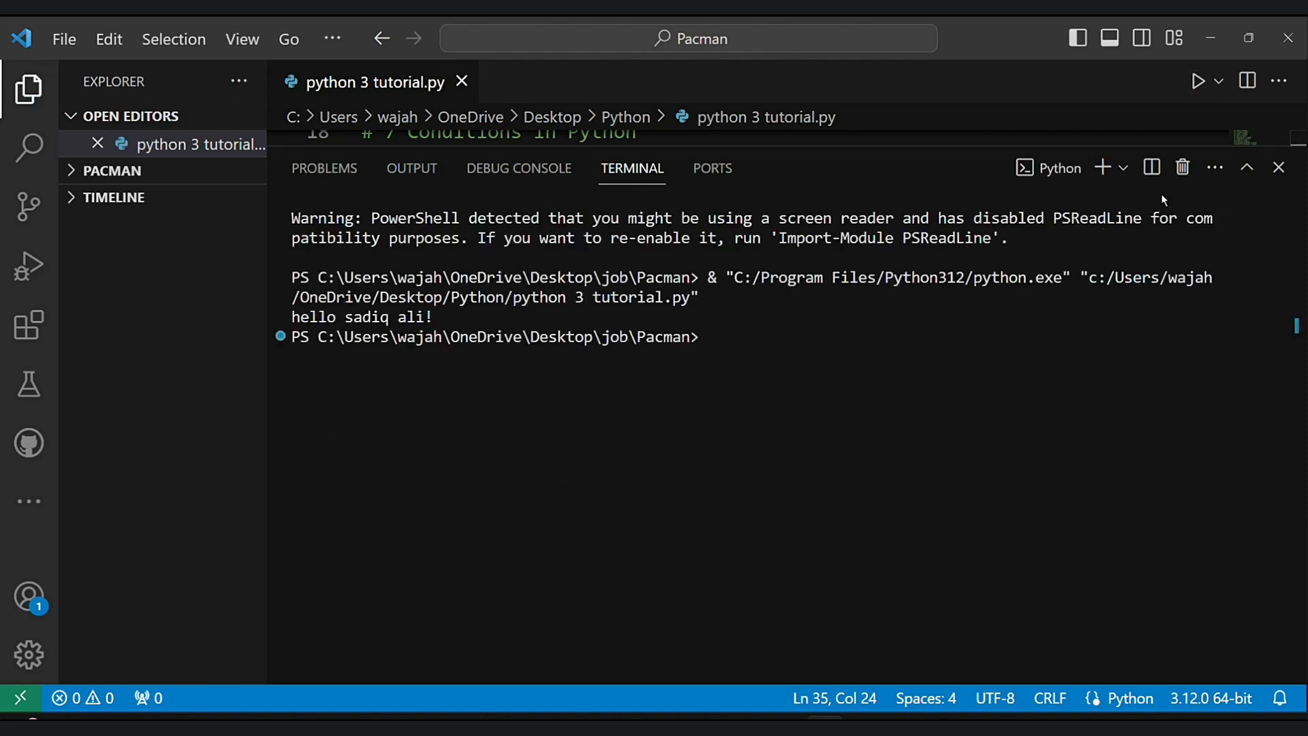
{"action": "type", "text": "cle"}
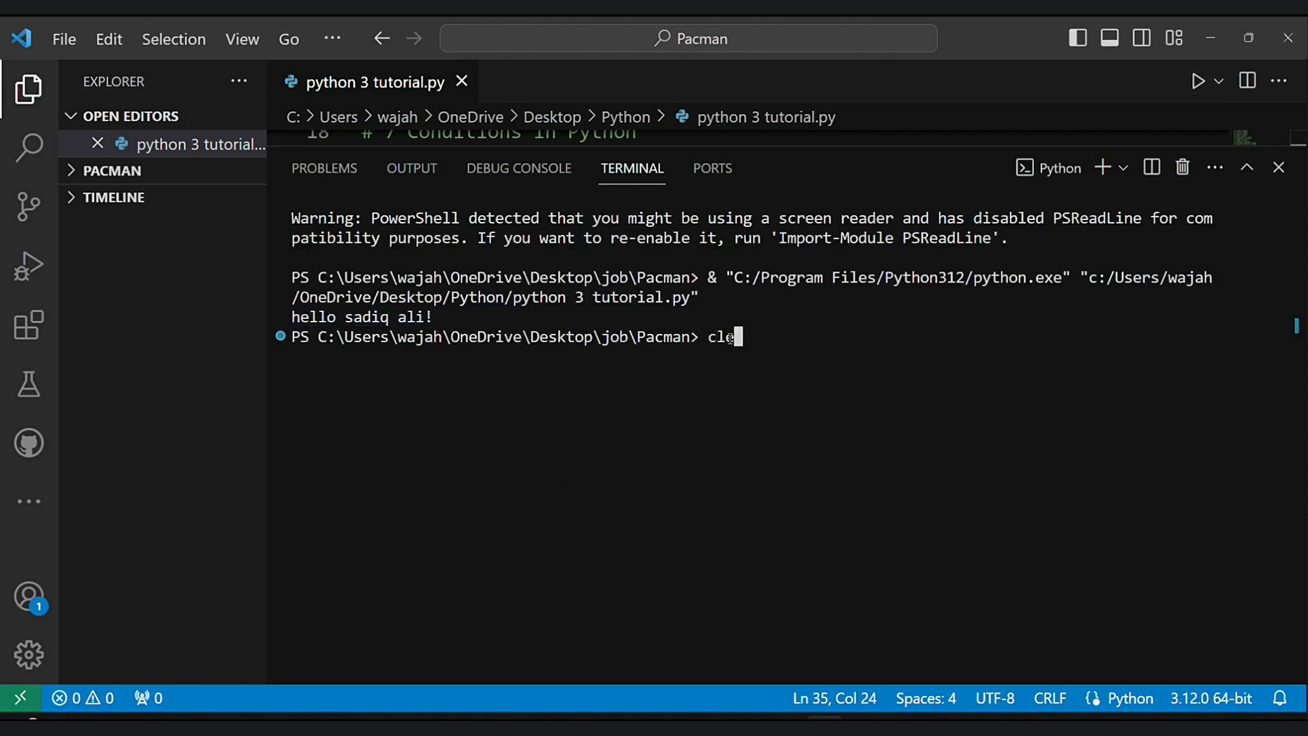
{"action": "left_click", "coordinate": [1278, 167]}
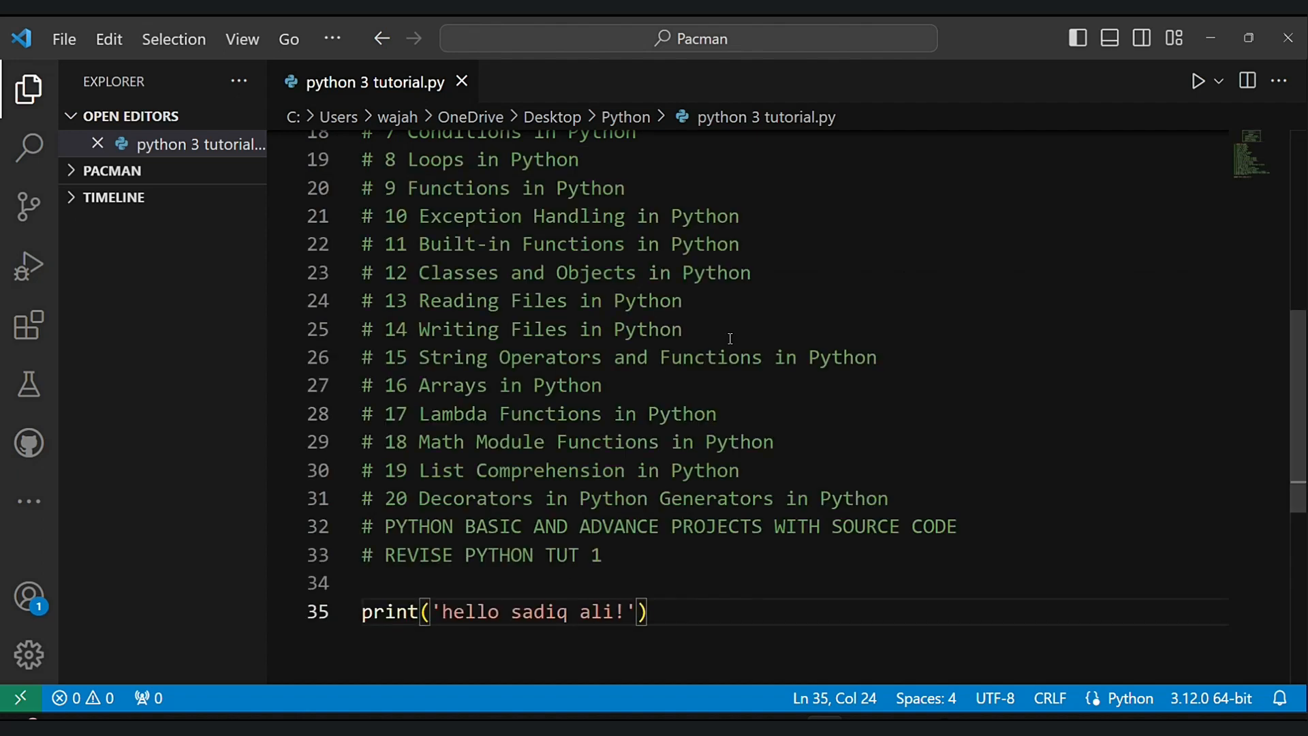
- Add single-line and multi-line comment examples, a '#lets check' note and import sys
{"action": "type", "text": "sing line c"}
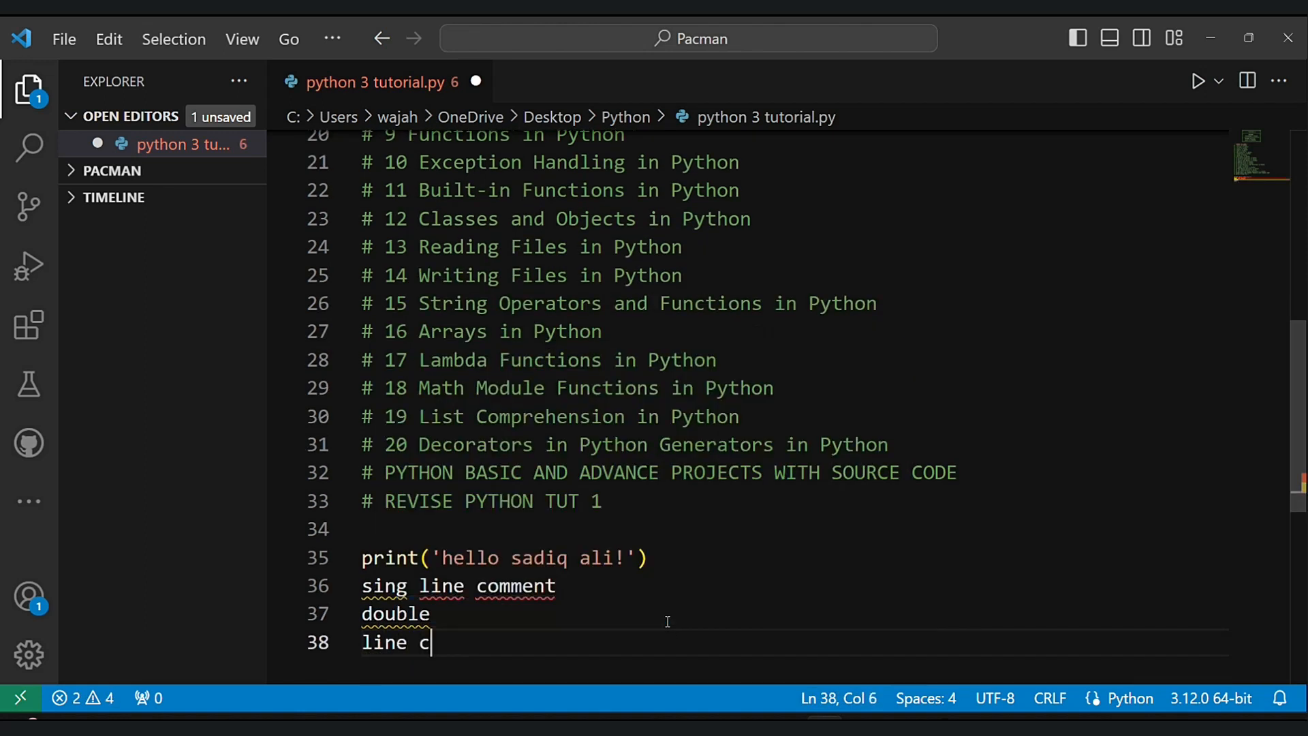
{"action": "type", "text": "omment\"\"\""}
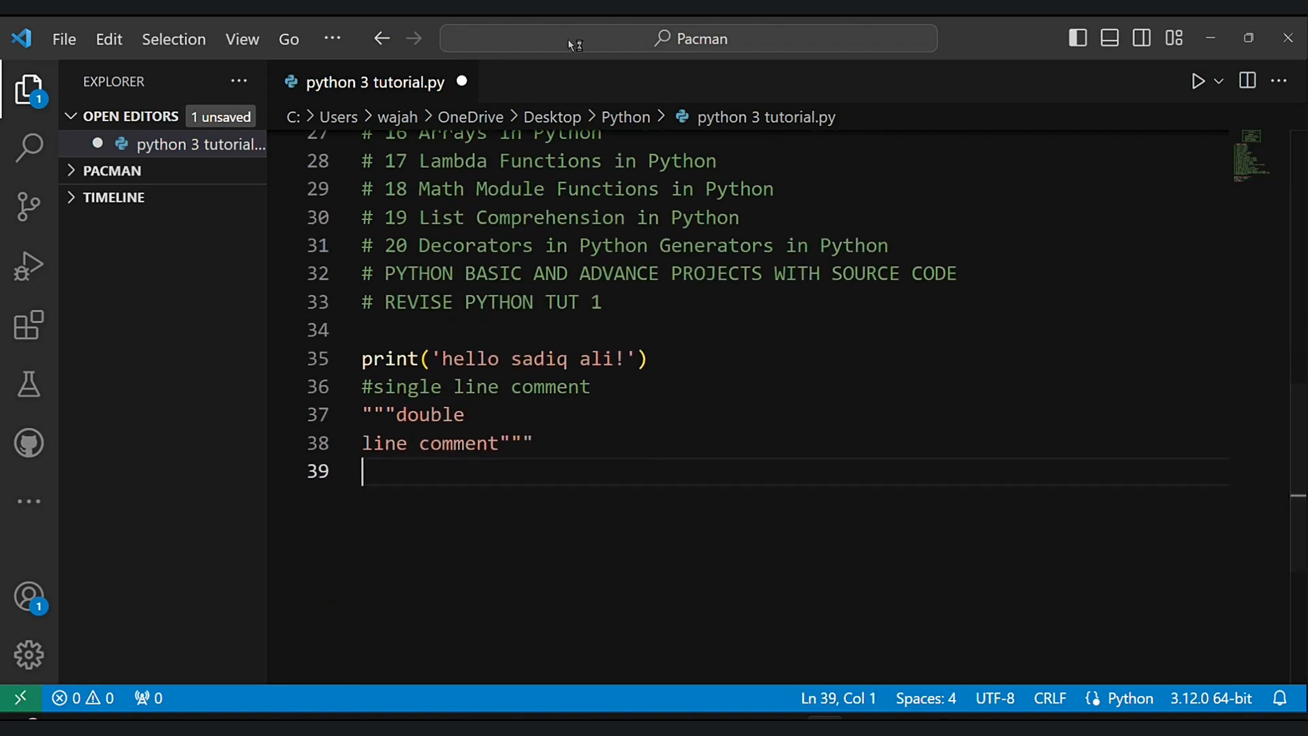
{"action": "type", "text": "#lets check the python ve"}
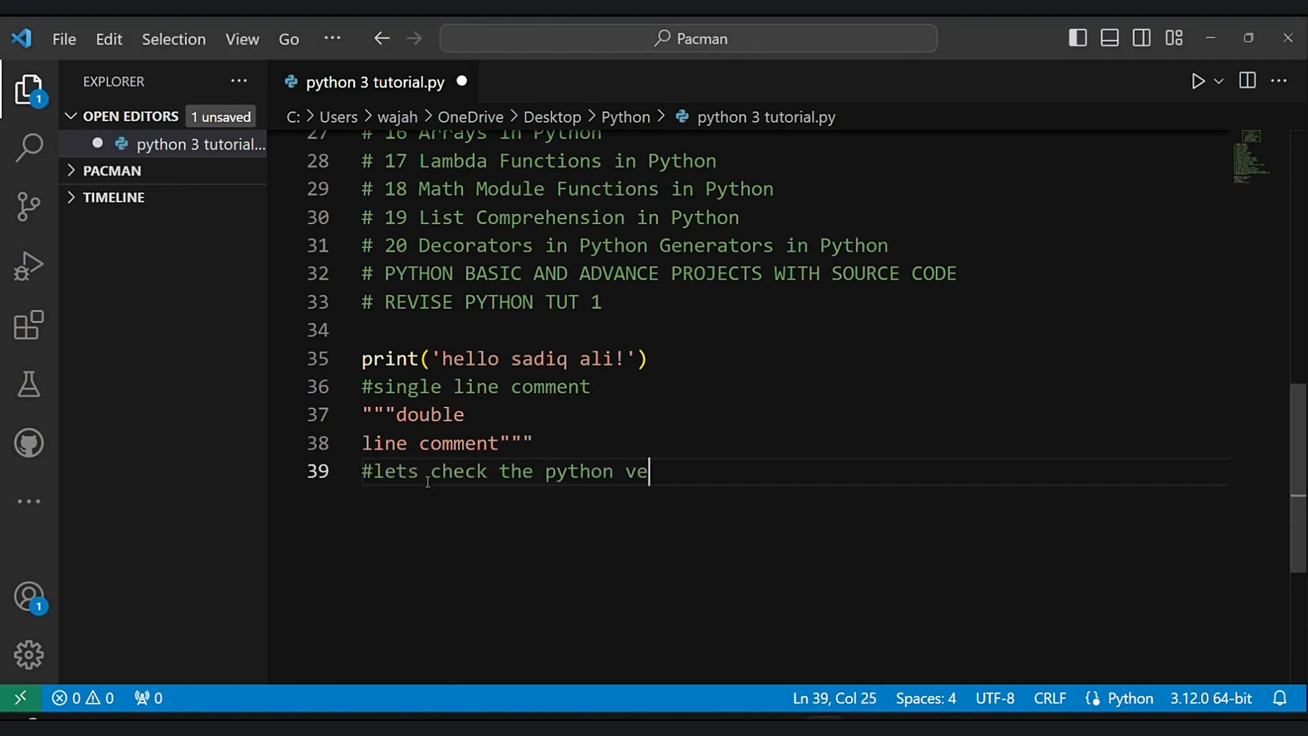
{"action": "type", "text": "import"}
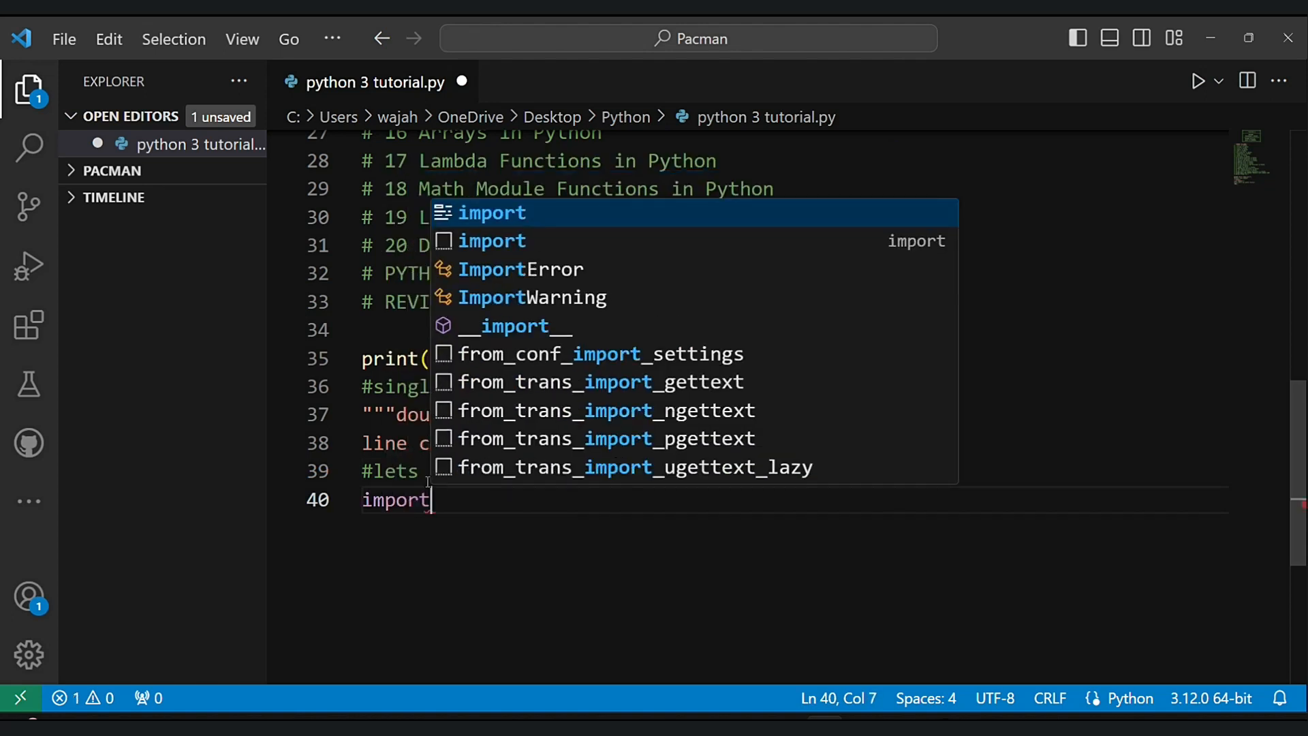
{"action": "type", "text": "sys"}
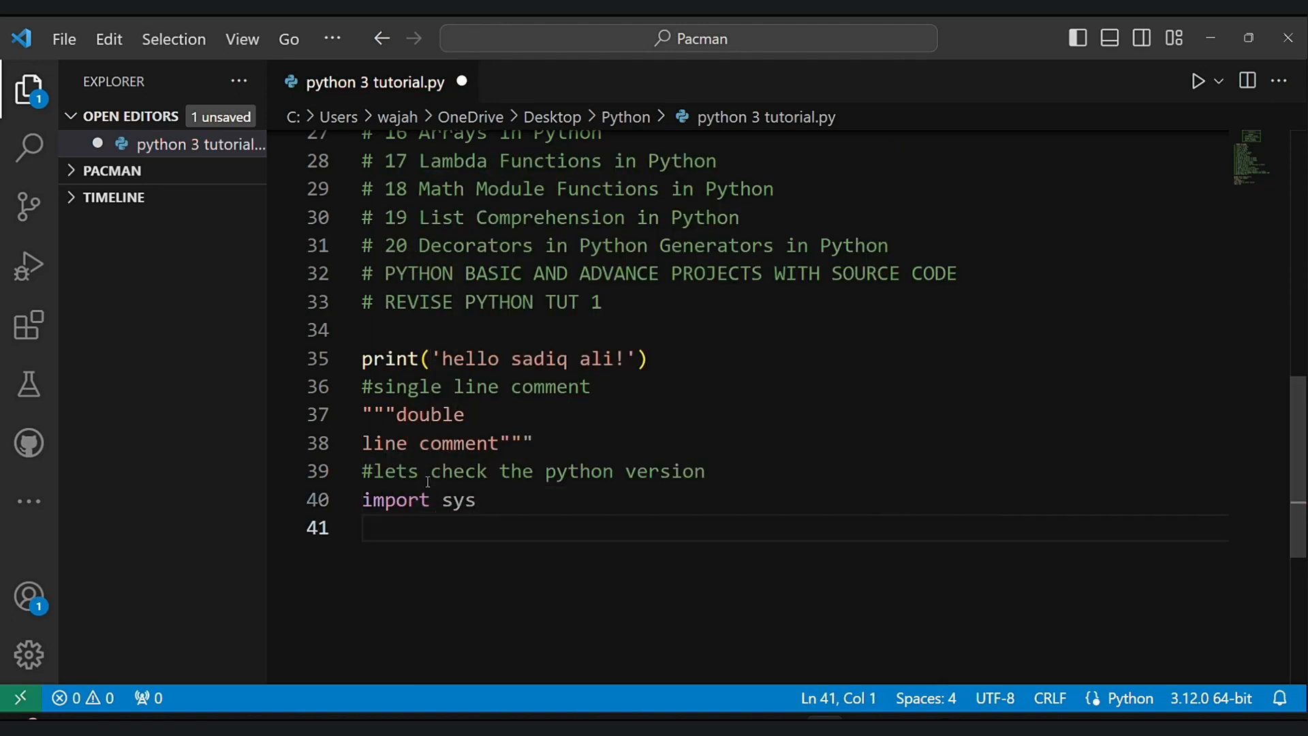
- Add print(sys.version) and print(sys.winver) lines
{"action": "type", "text": "print(sys.version"}
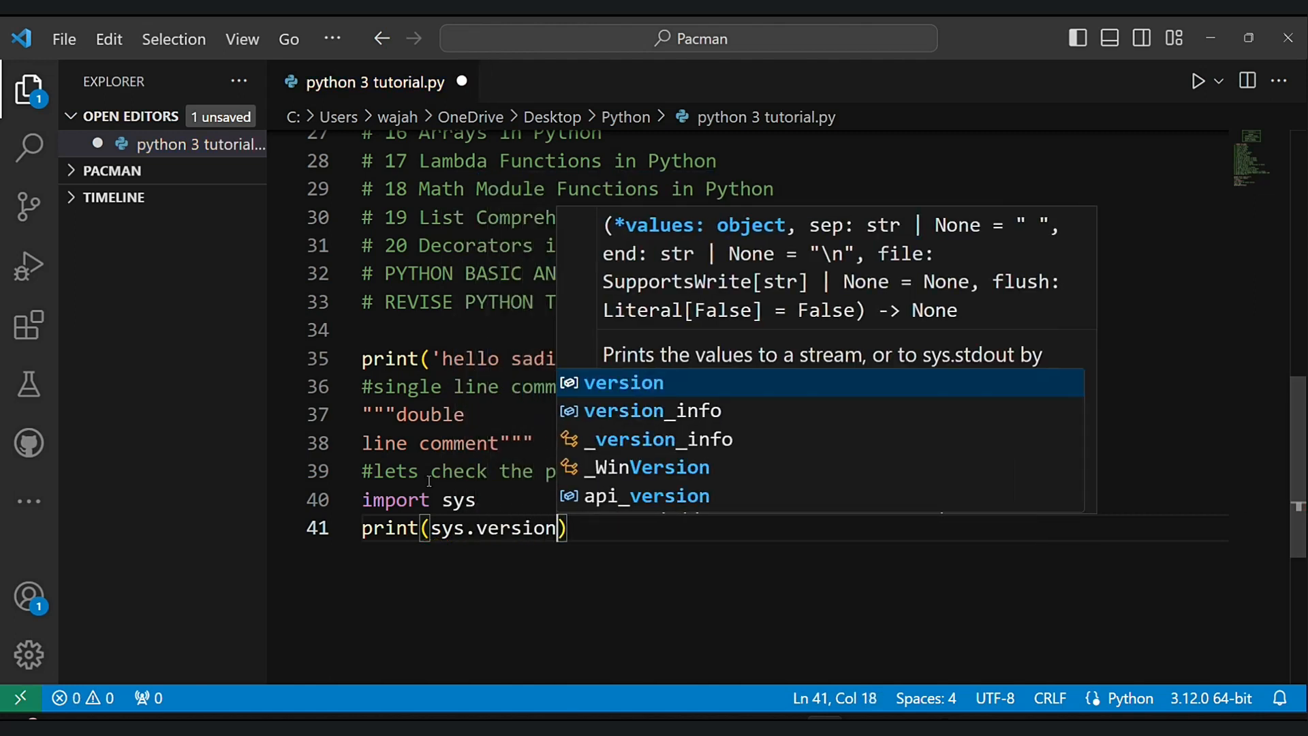
{"action": "type", "text": "print"}
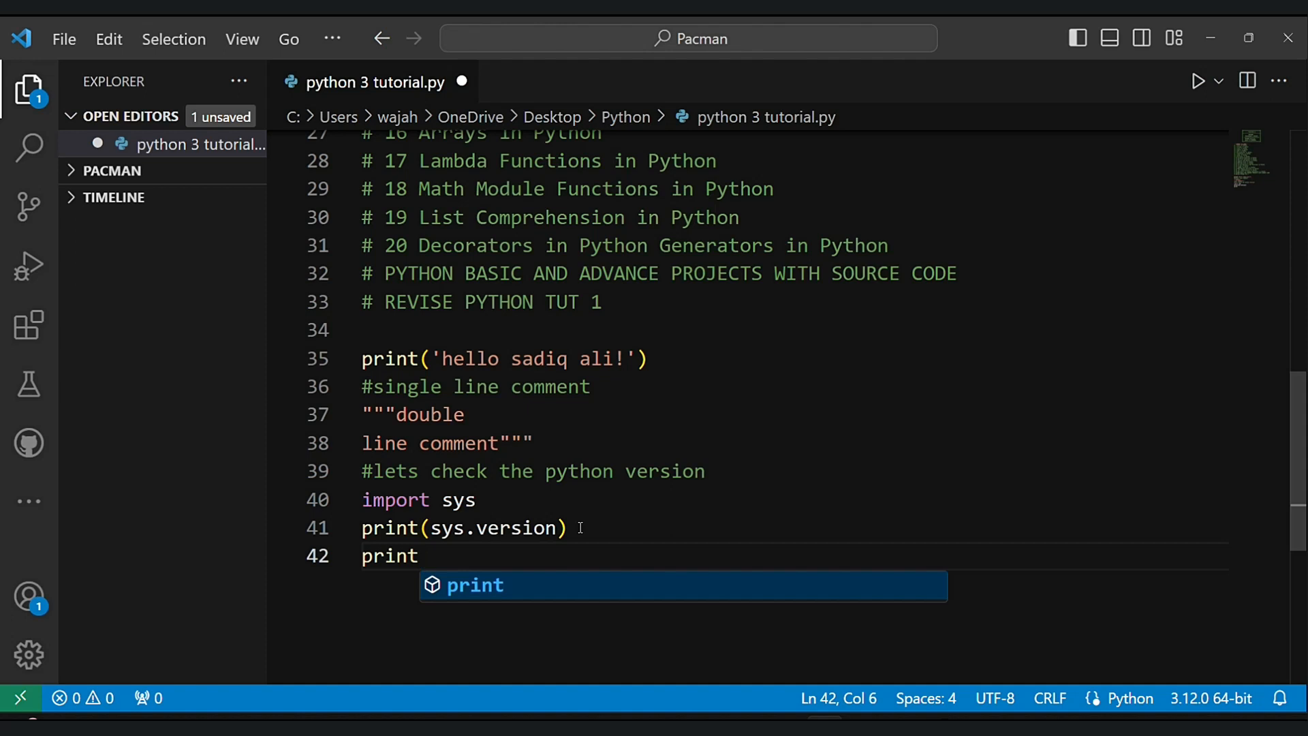
{"action": "type", "text": "(sys"}
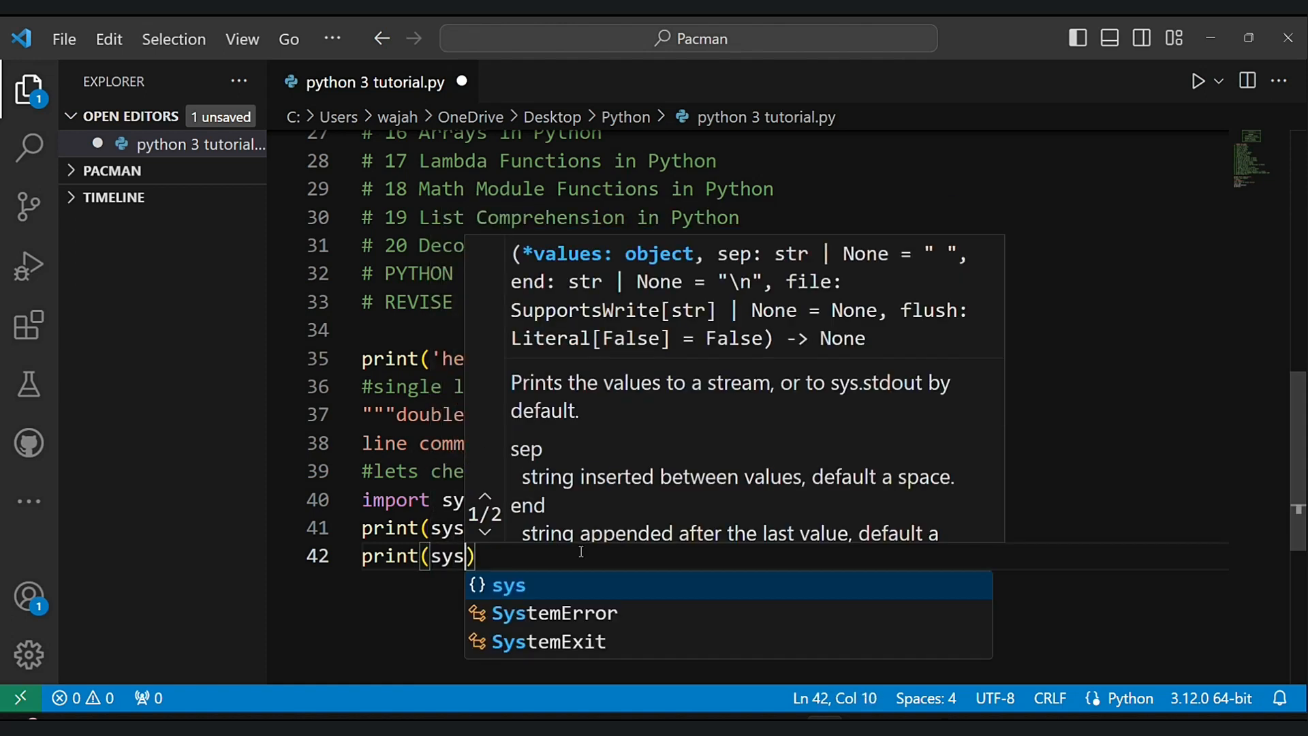
{"action": "type", "text": ".win"}
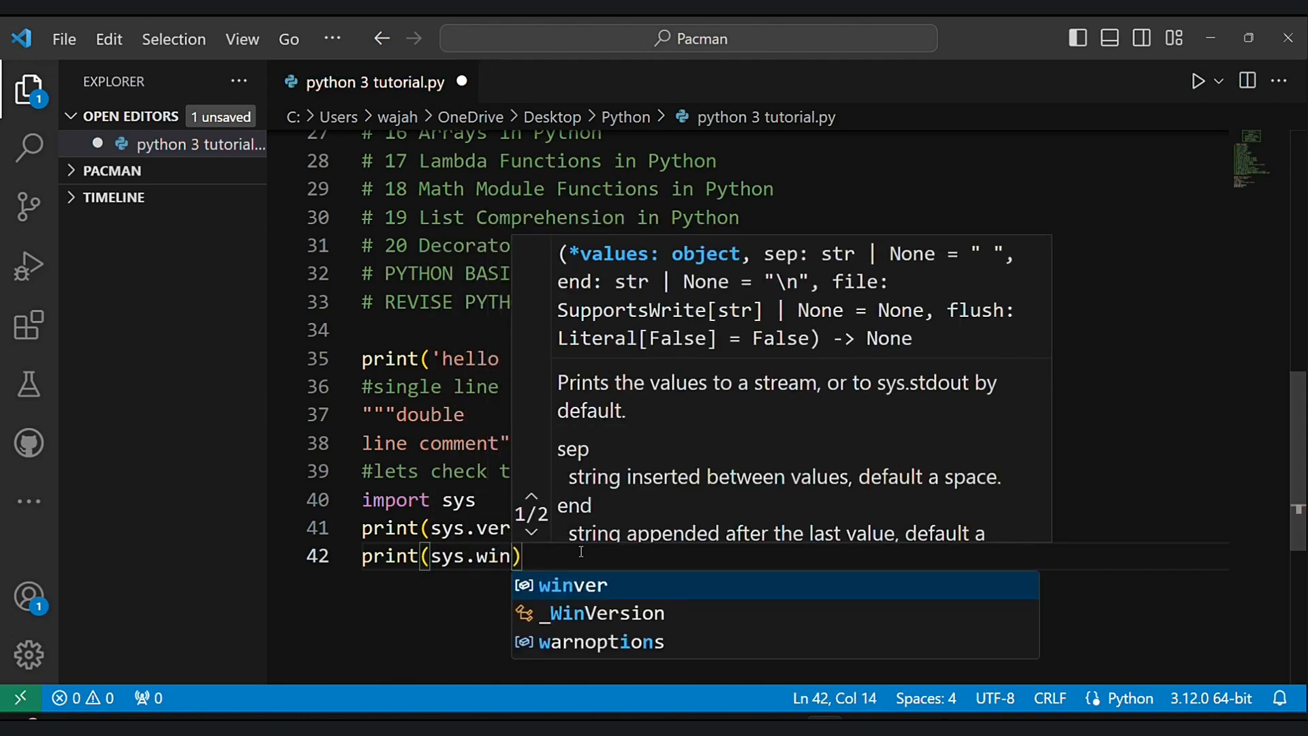
{"action": "type", "text": "ver"}
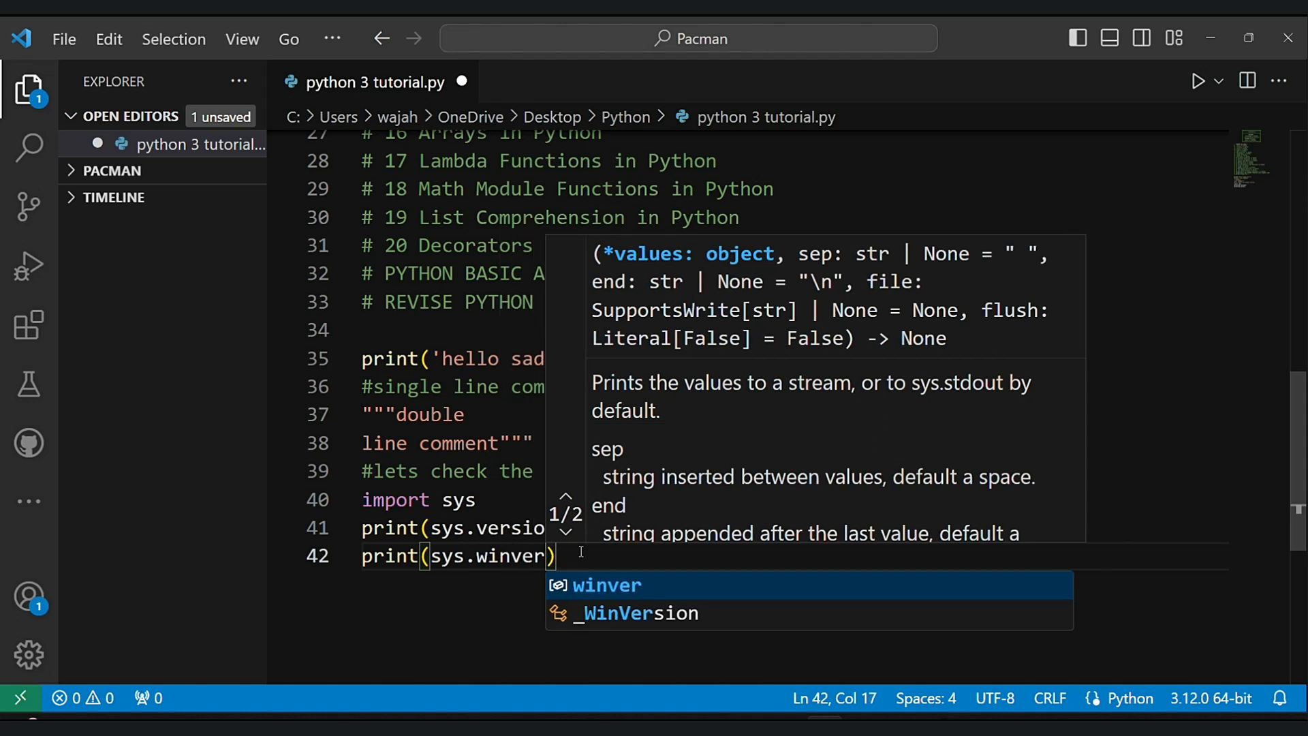
{"action": "key", "text": "enter"}
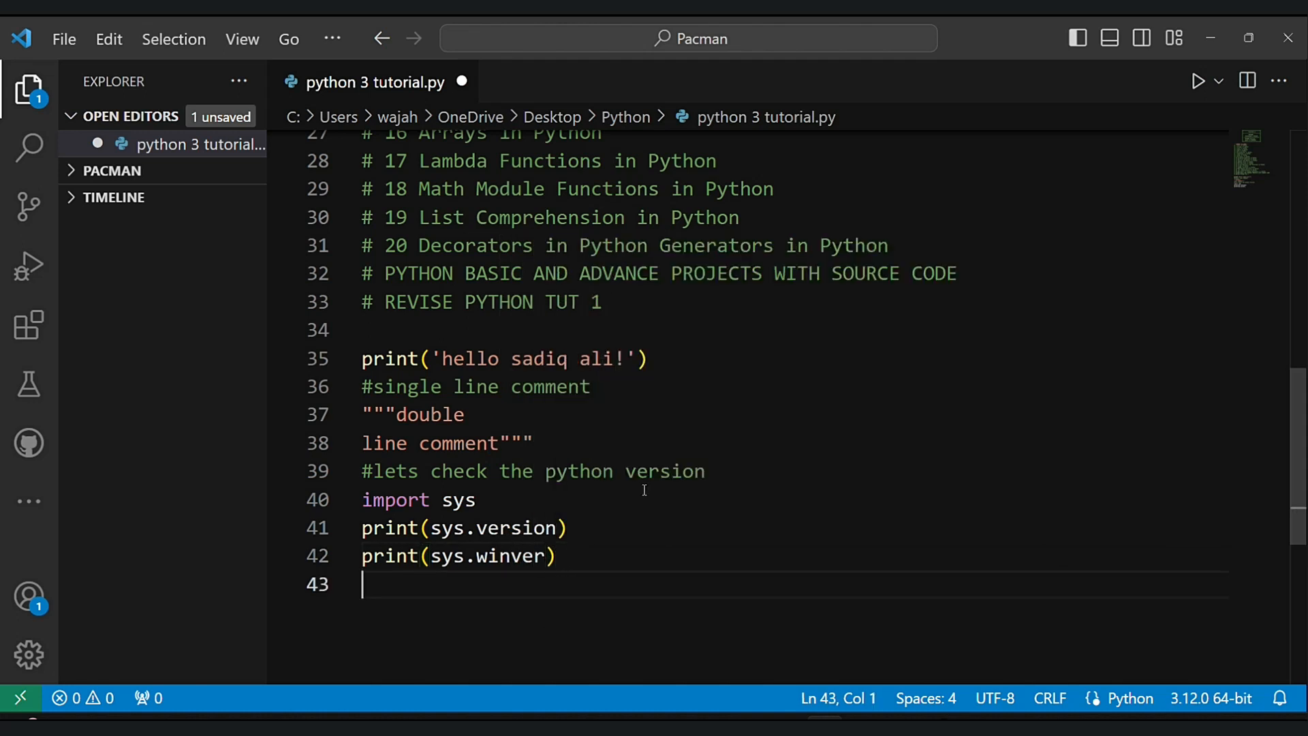
- Change line 41 to print('python: ' + sys.version) and move to a new line at the end
{"action": "left_click", "coordinate": [1198, 80]}
{"action": "type", "text": "'"}
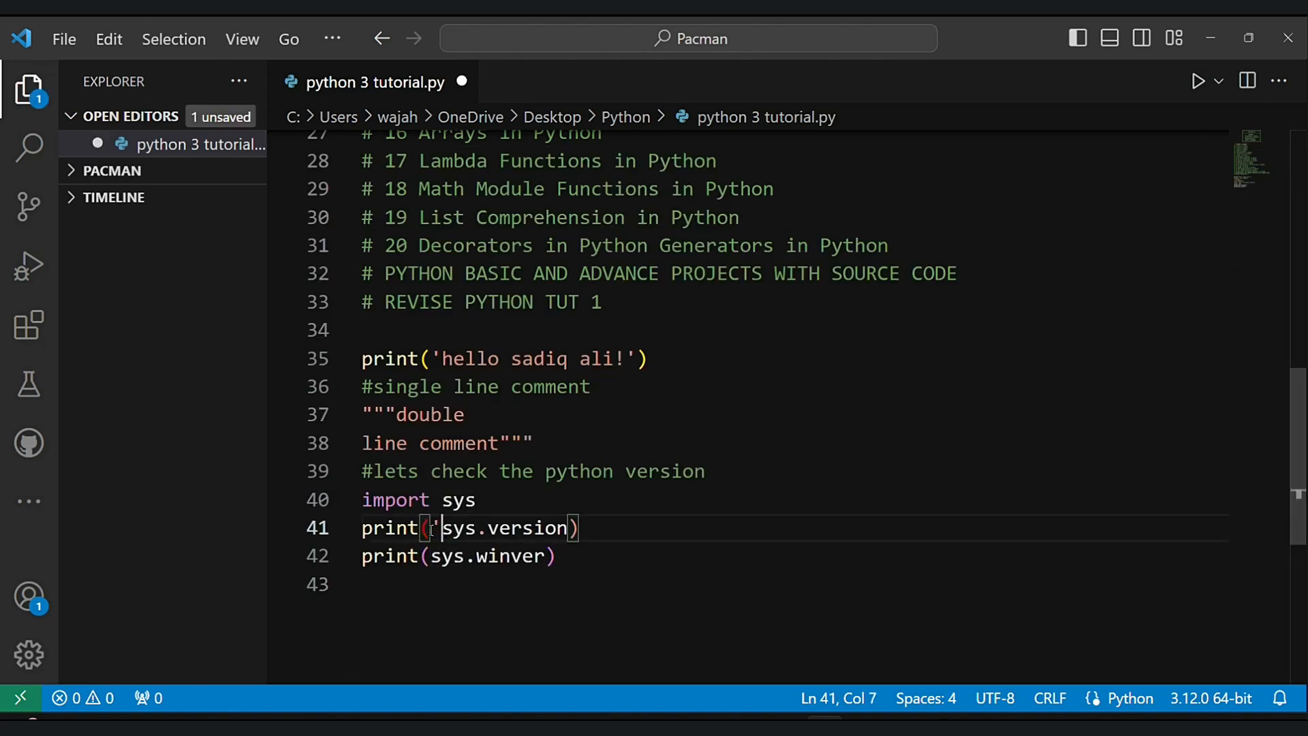
{"action": "type", "text": "python"}
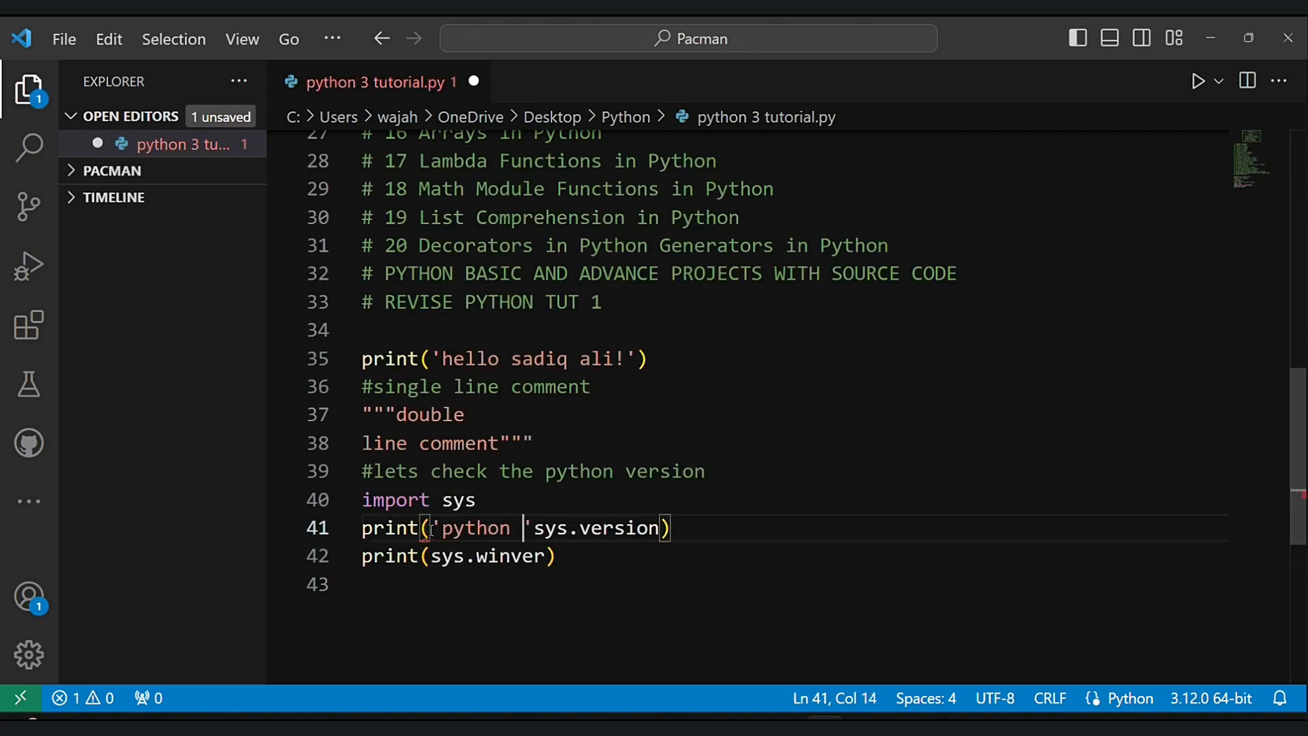
{"action": "type", "text": ":"}
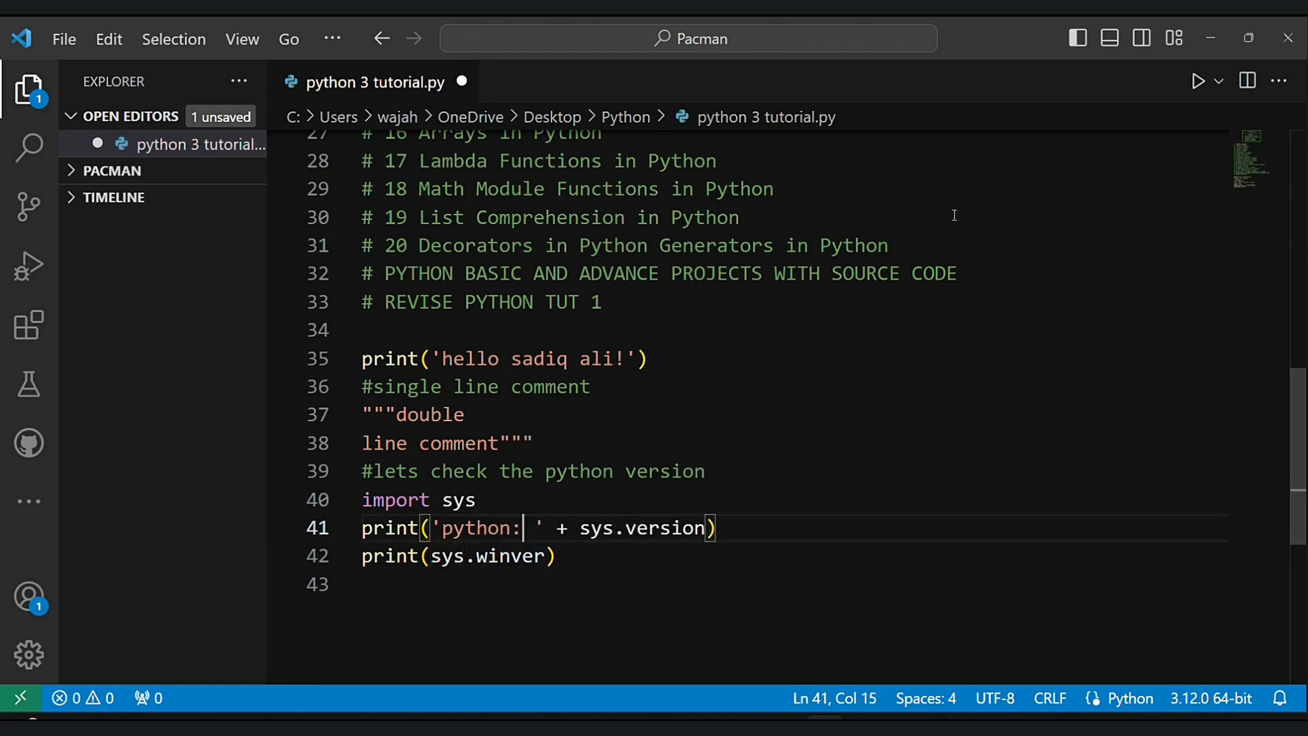
{"action": "left_click", "coordinate": [1196, 81]}
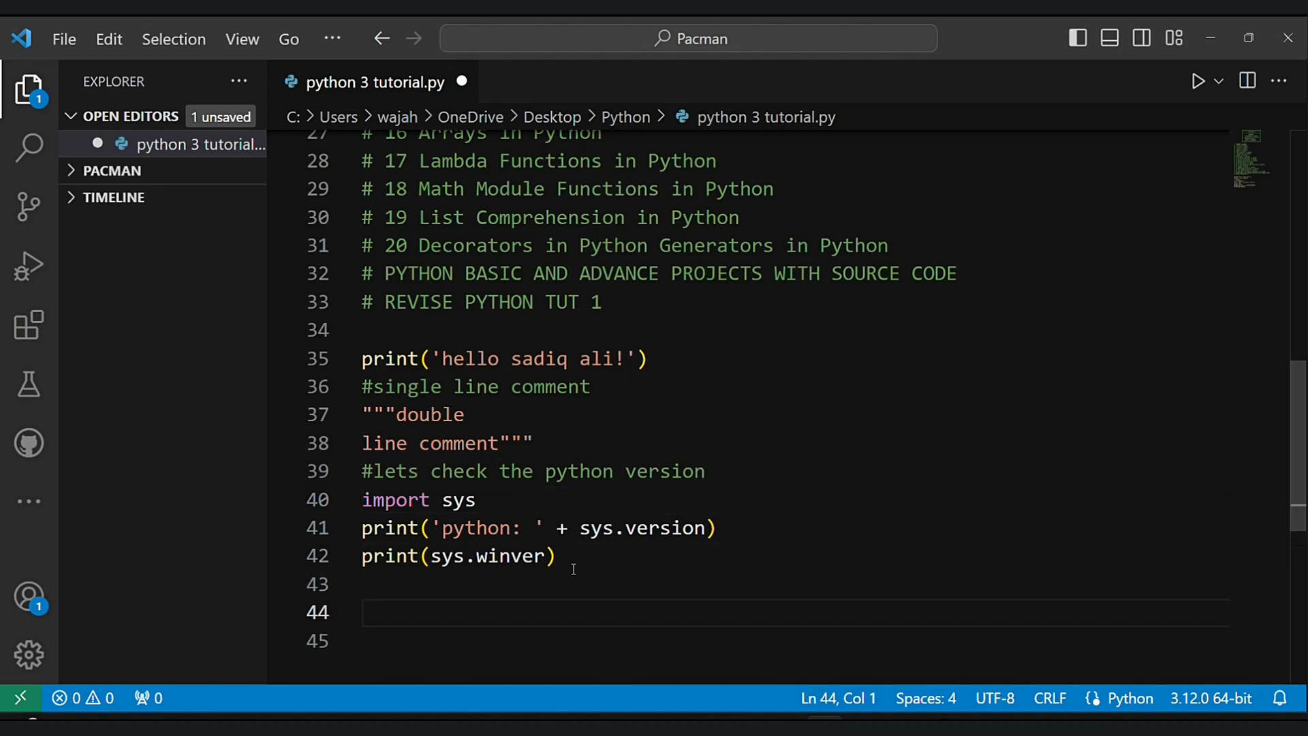
- Add print(sys.gettrace) and print(sys.argv), run the file and return to the code
{"action": "type", "text": "print(sys."}
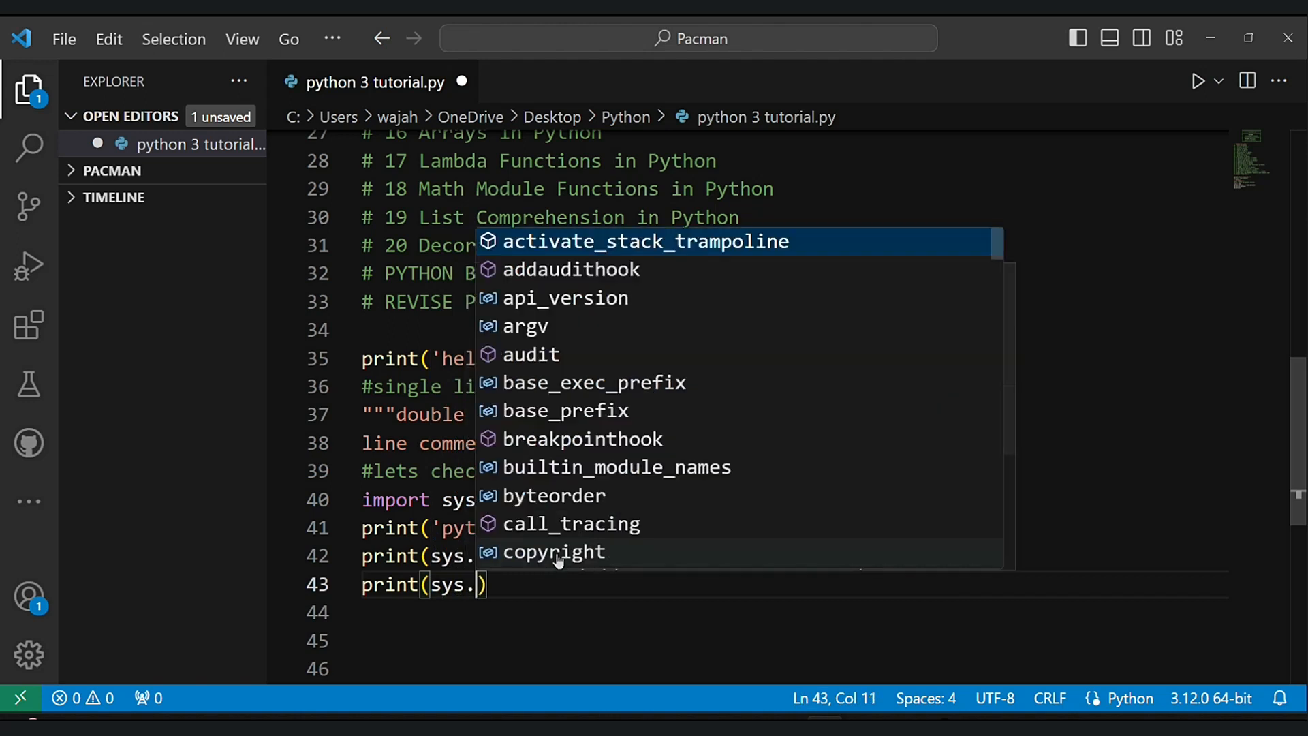
{"action": "type", "text": "gettrace"}
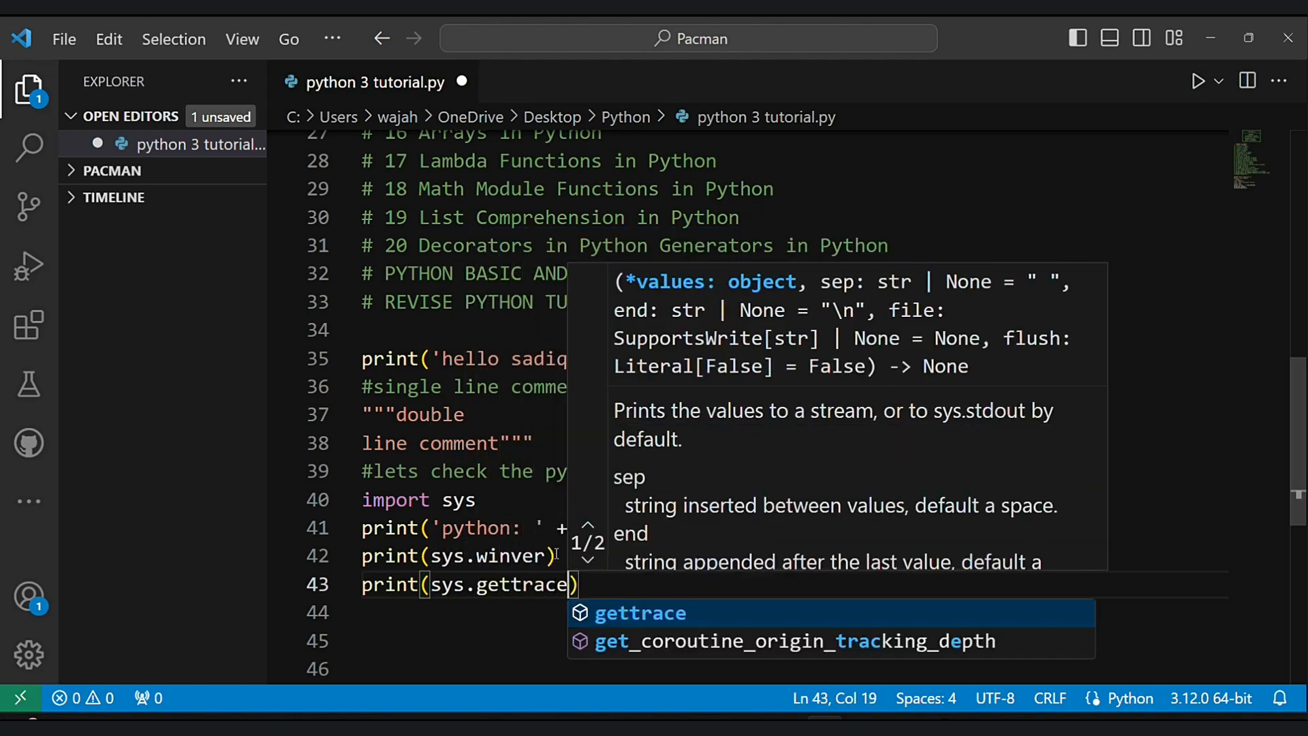
{"action": "type", "text": "print"}
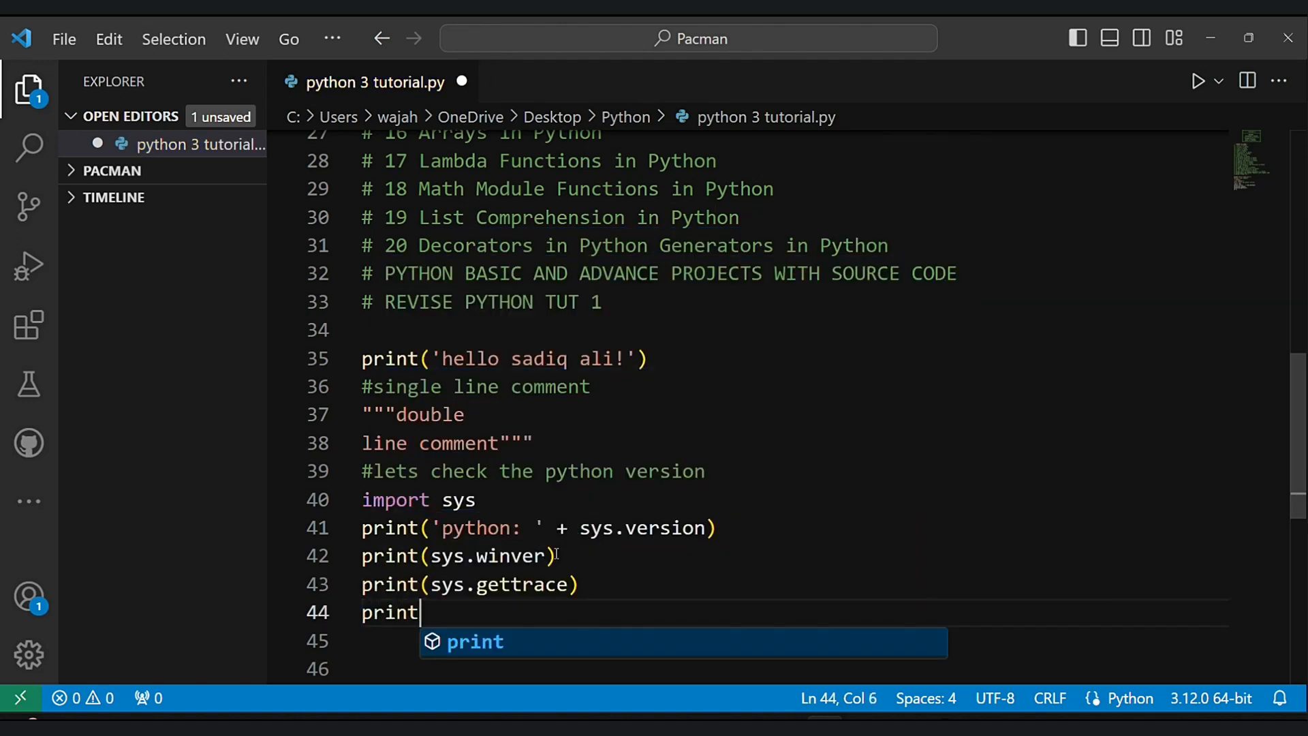
{"action": "type", "text": "(sys.ar"}
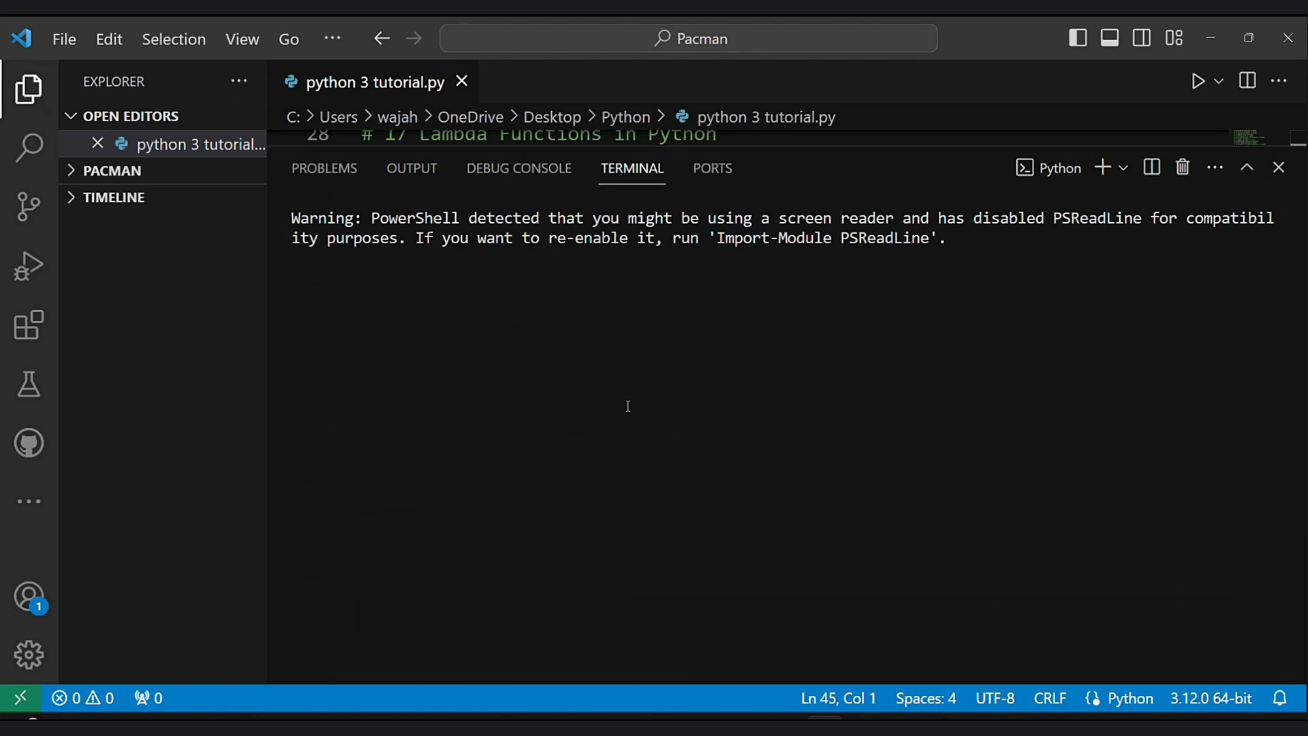
{"action": "left_click", "coordinate": [1197, 80]}
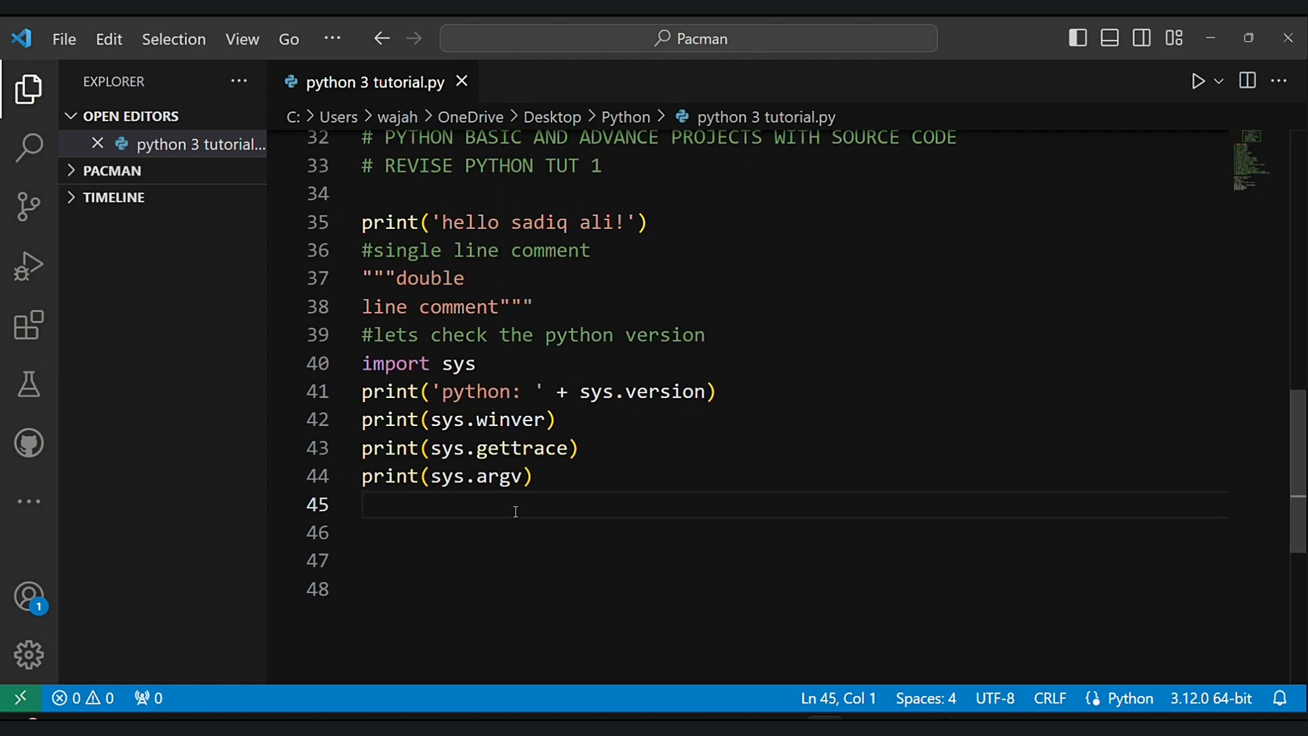
- Add a help(sys) call and make line 44 print(sys.argv + '\n\n')
{"action": "type", "text": "help"}
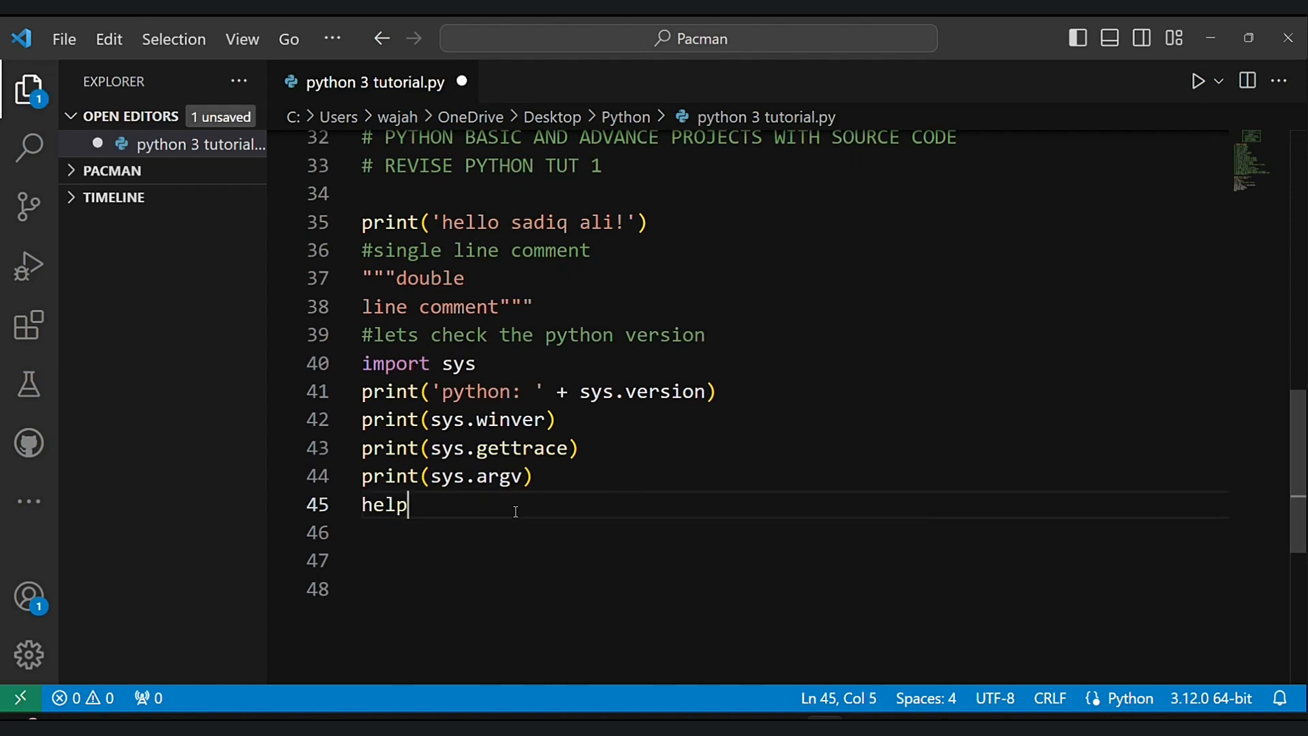
{"action": "type", "text": "(sys)"}
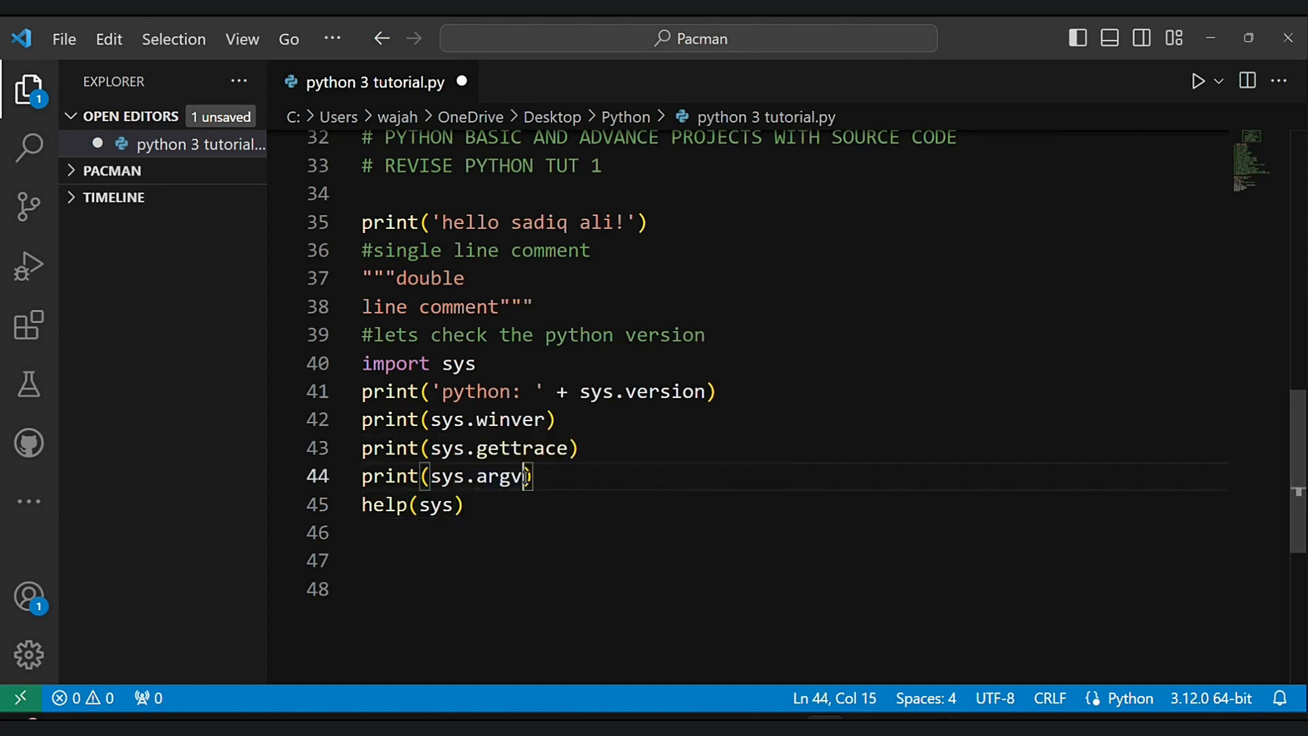
{"action": "type", "text": "''"}
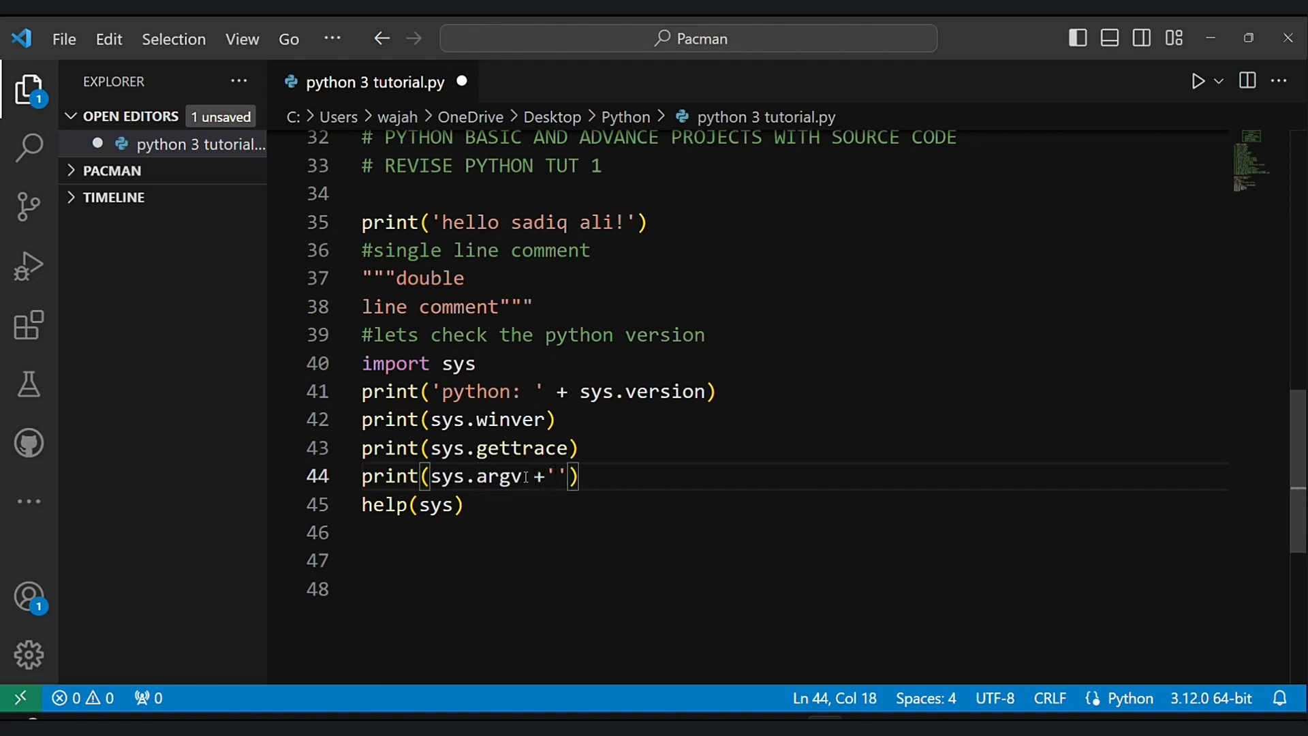
{"action": "type", "text": "\\n\\n"}
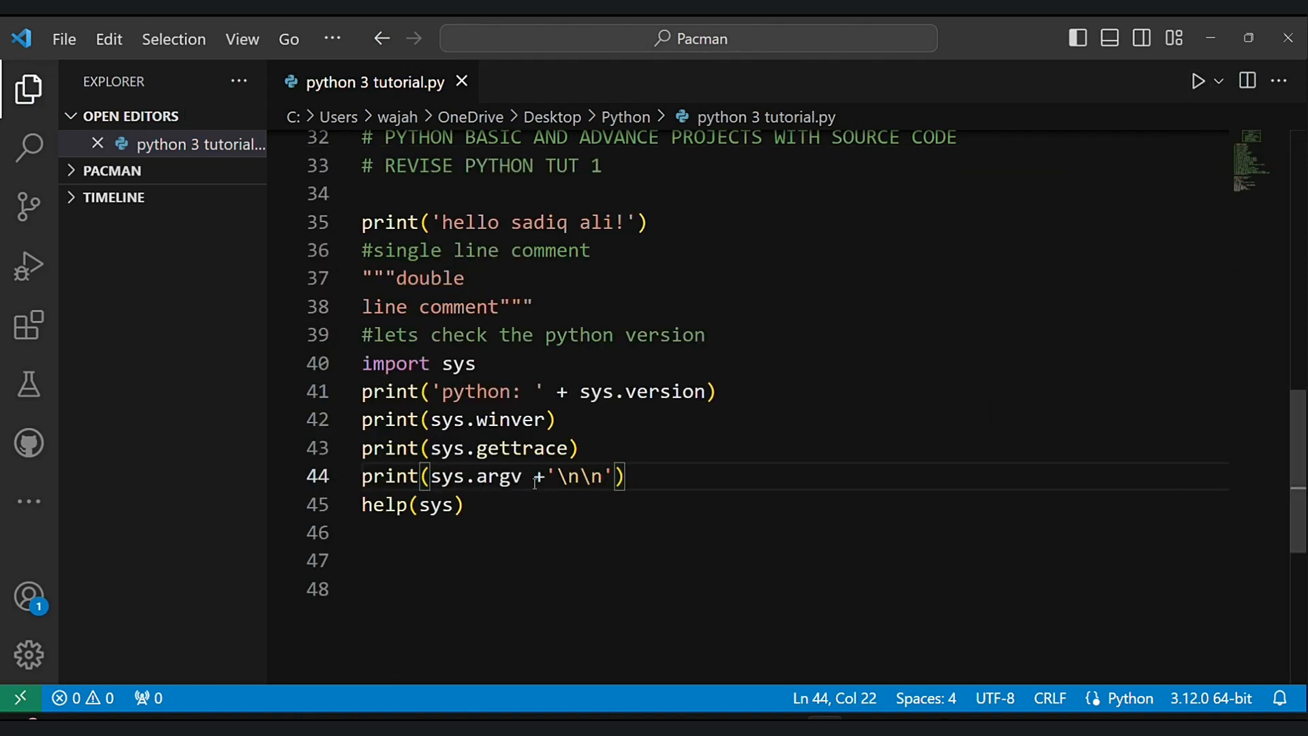
- Undo the argv edit, insert a separate print('\n\n') before help(sys), and run the script
{"action": "key", "text": "BackSpace"}
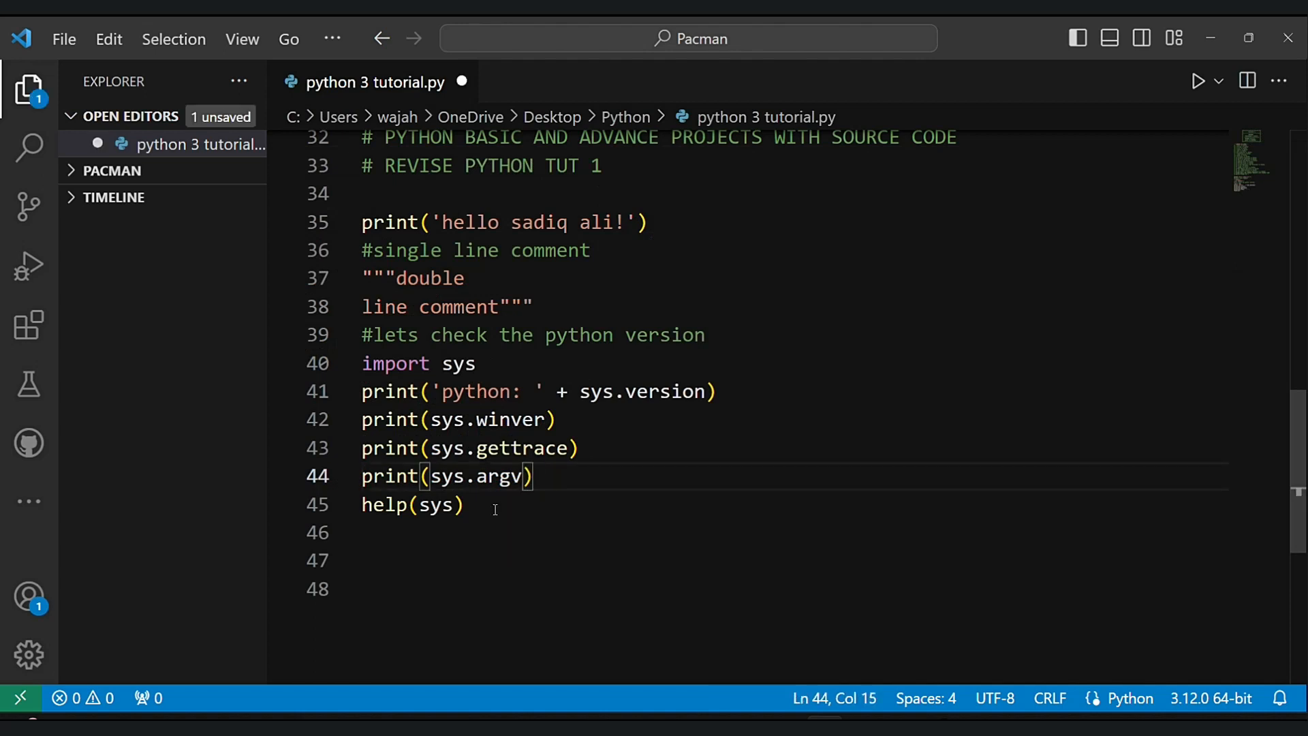
{"action": "type", "text": "print"}
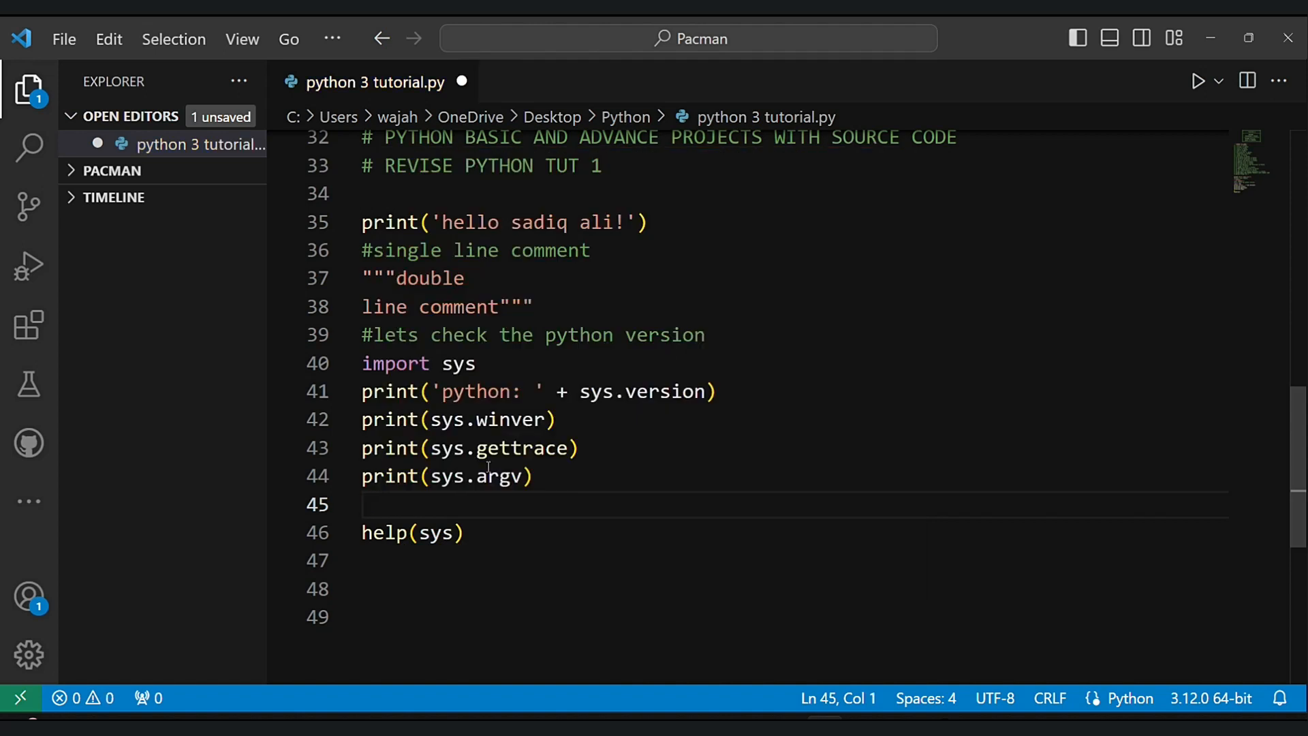
{"action": "type", "text": "print()"}
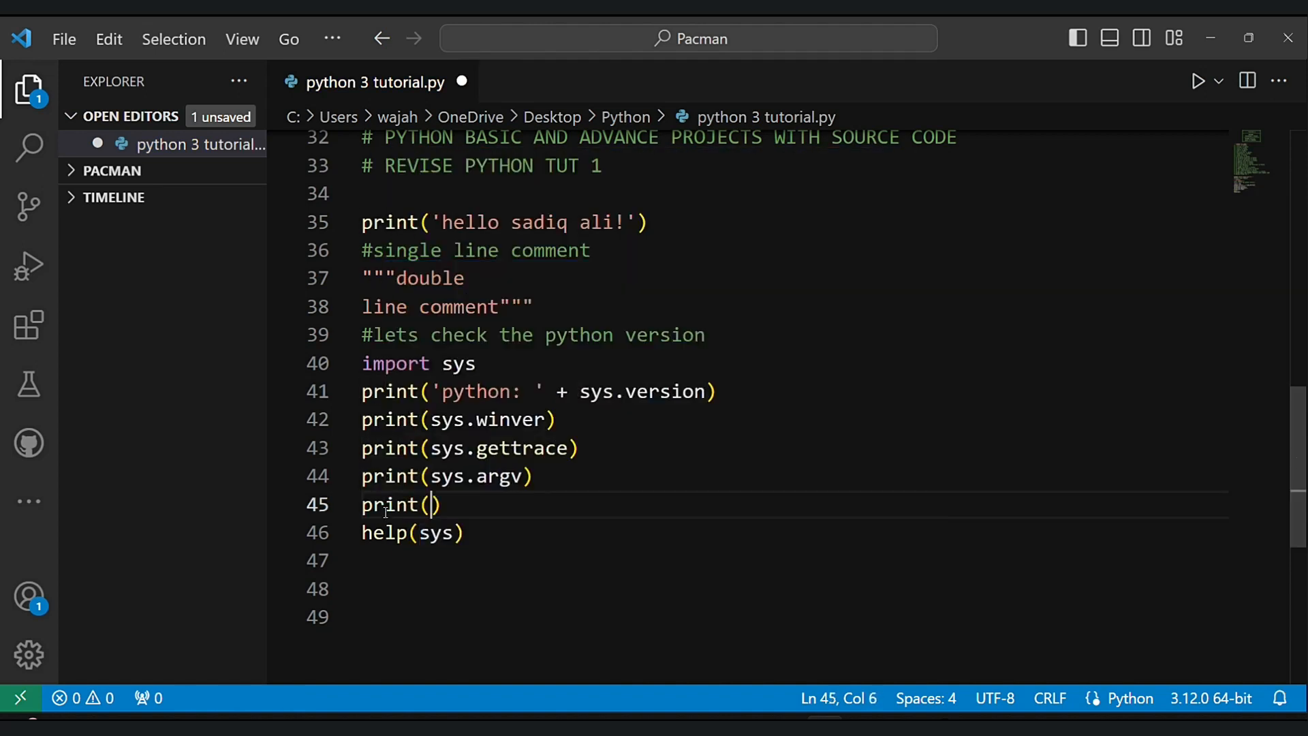
{"action": "type", "text": "'\\"}
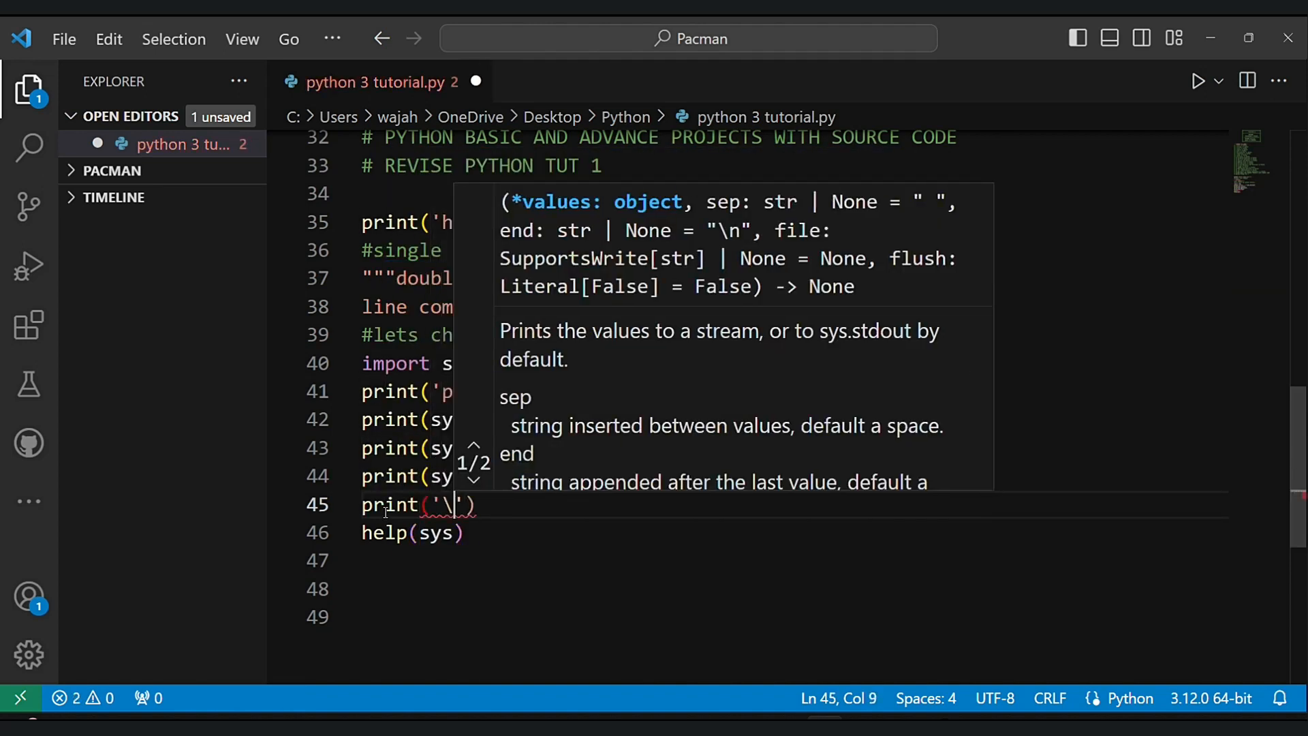
{"action": "type", "text": "n\\n"}
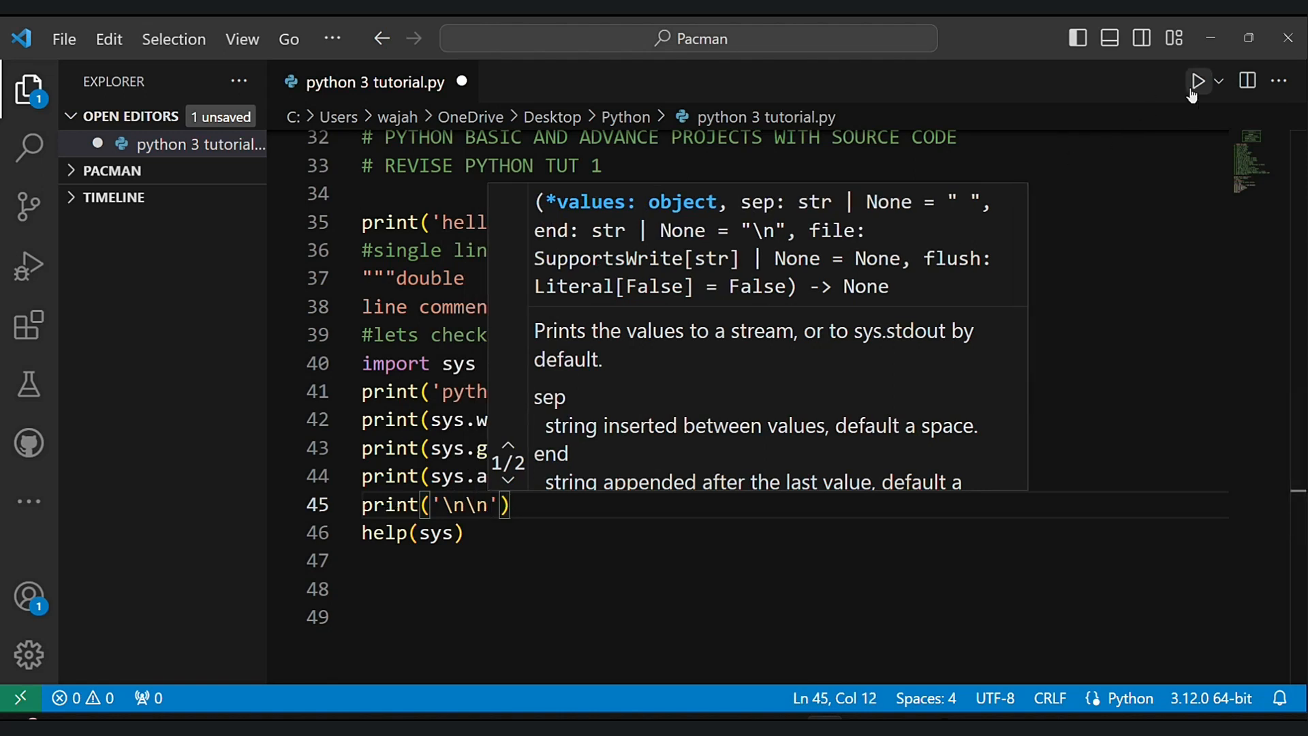
{"action": "left_click", "coordinate": [1196, 80]}
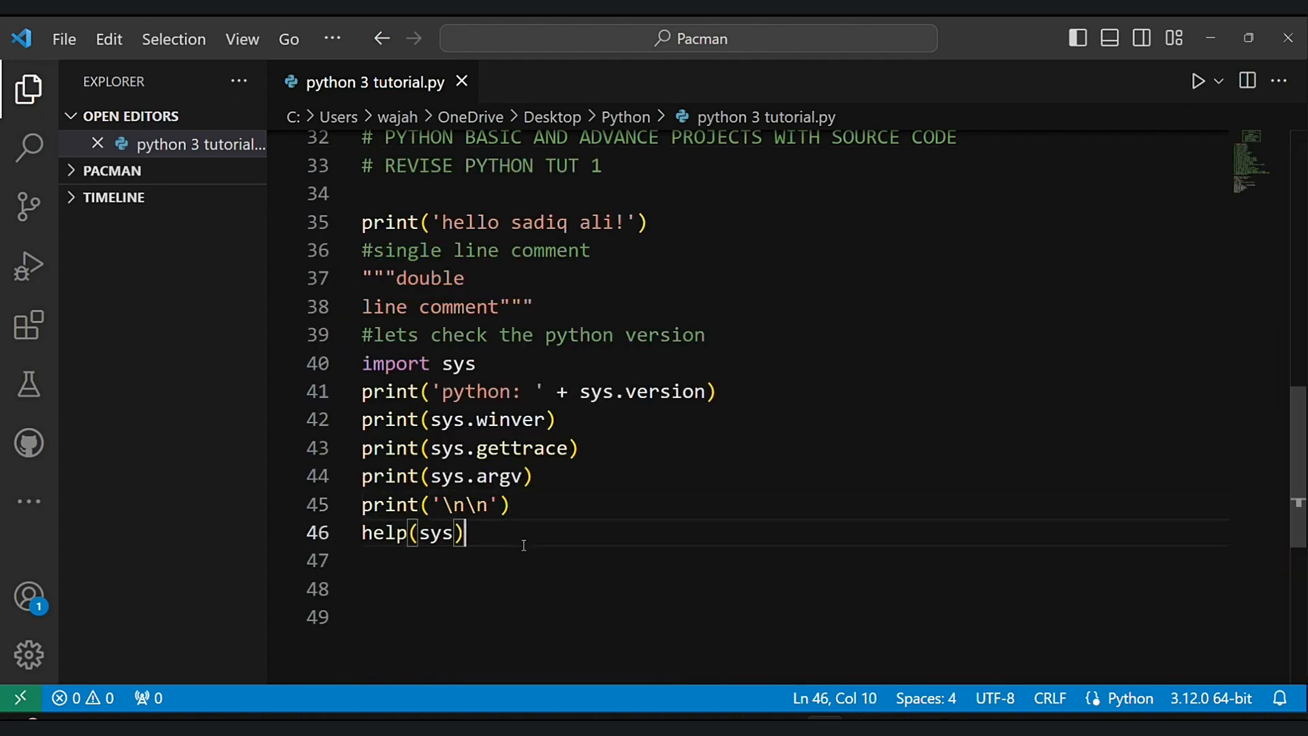
- Comment that the help function displays the documentation of modules, here the module named sys
{"action": "type", "text": "# the"}
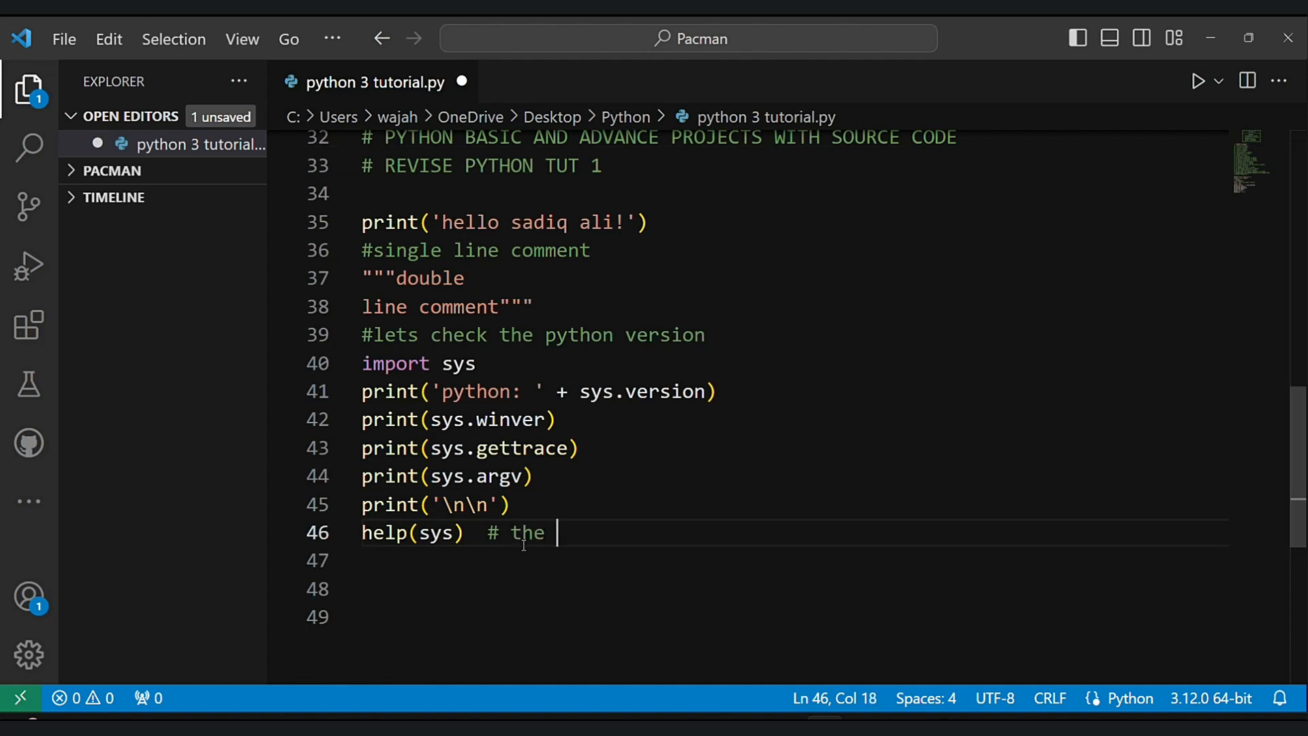
{"action": "type", "text": "python help fu"}
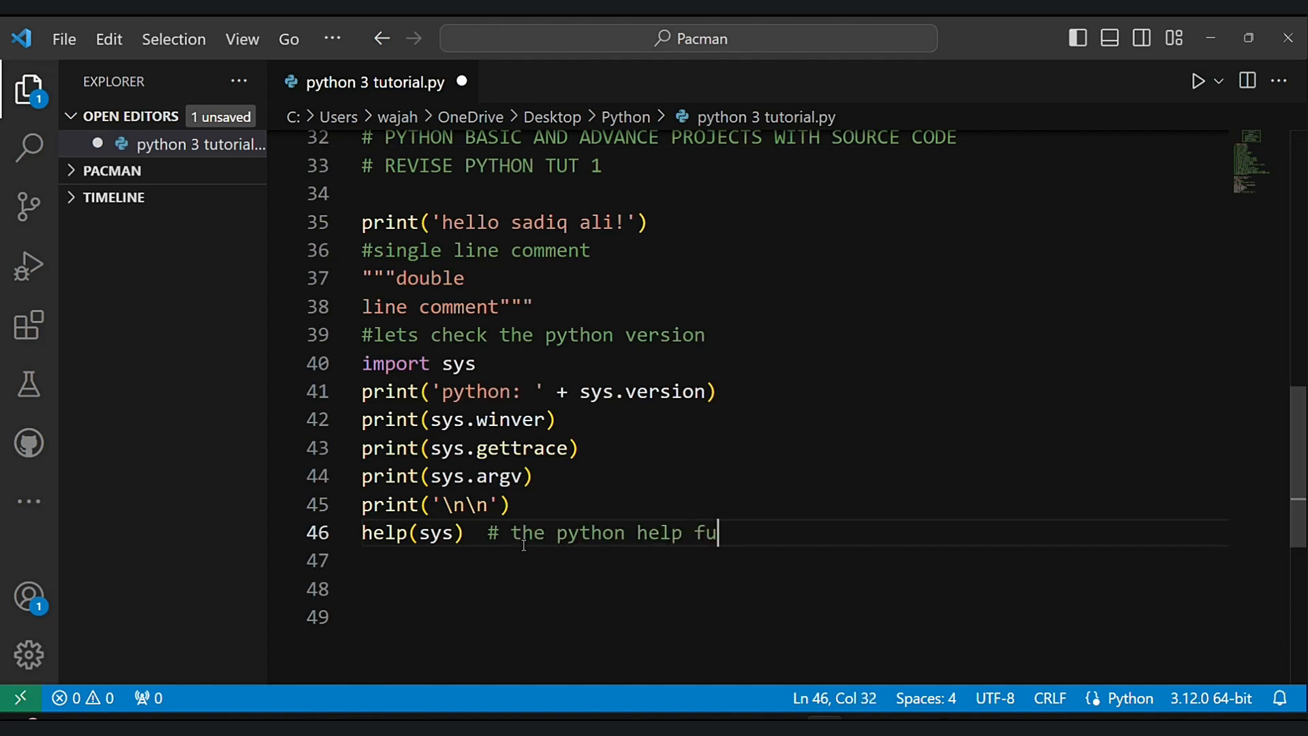
{"action": "type", "text": "nction is u"}
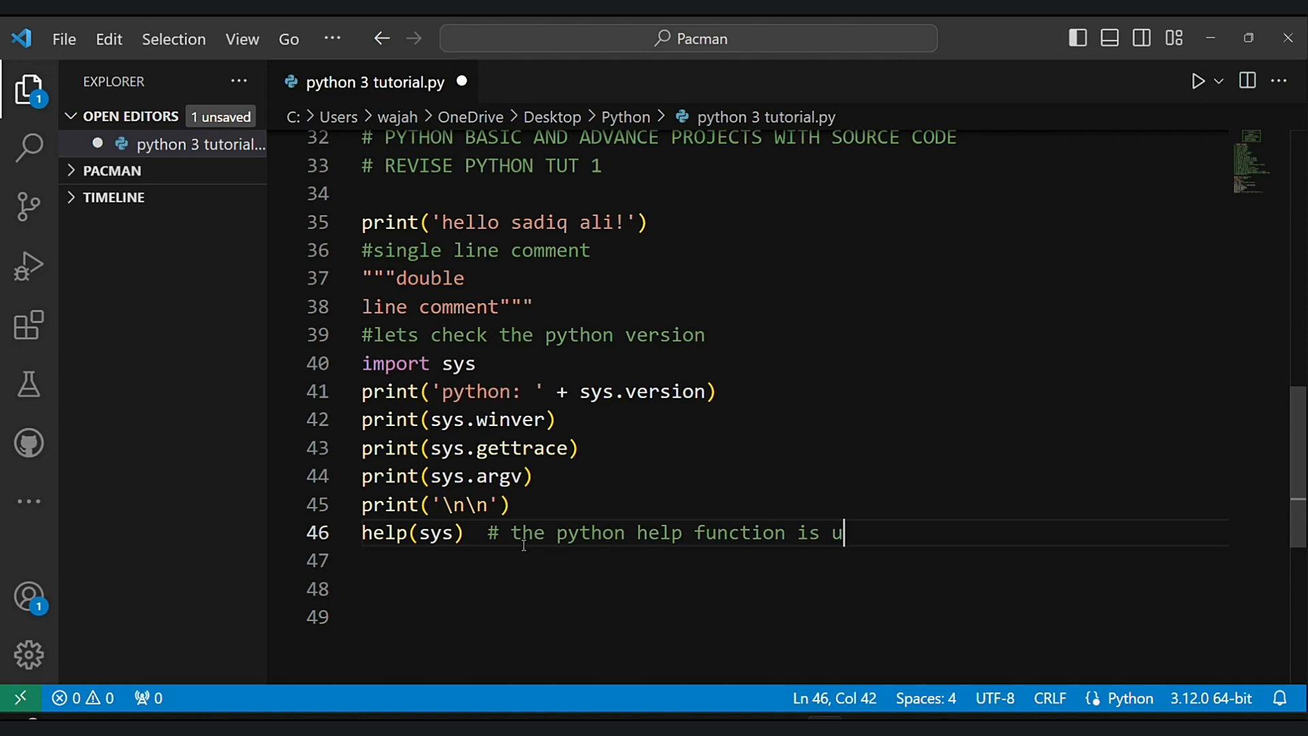
{"action": "type", "text": "sed to d"}
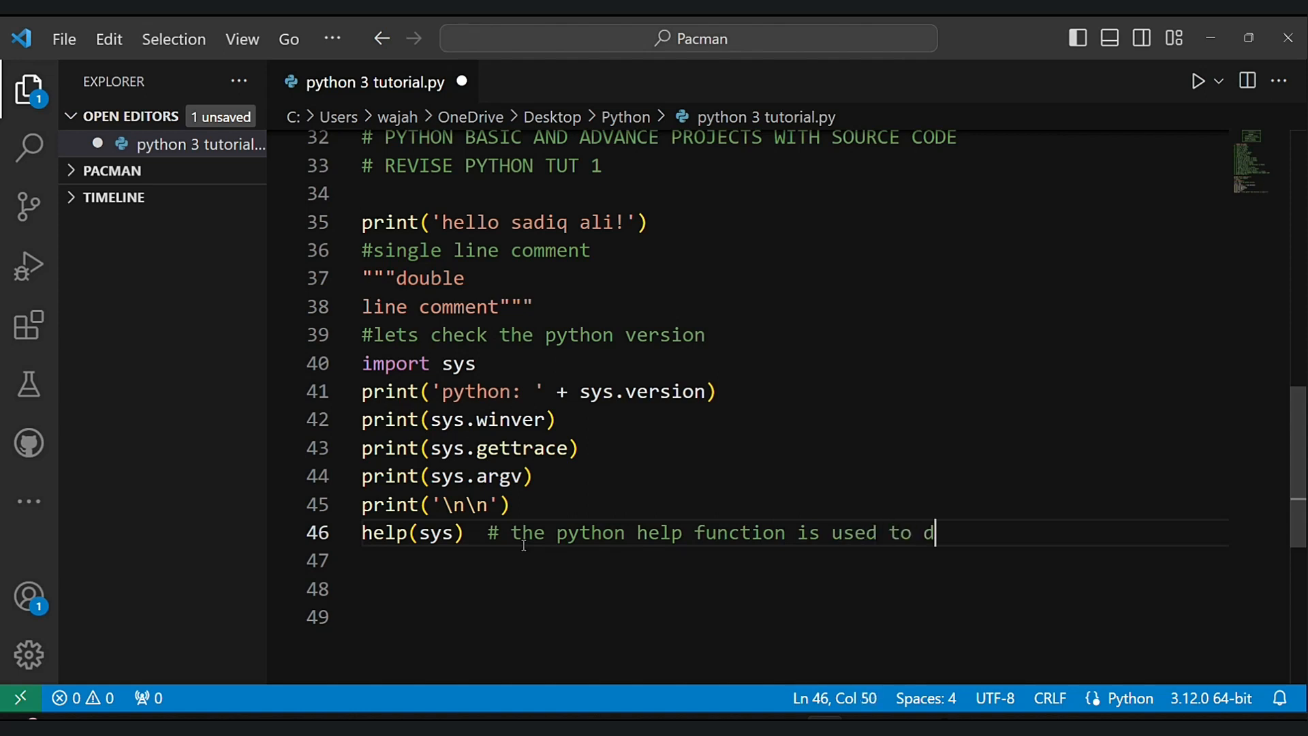
{"action": "type", "text": "isplay the document"}
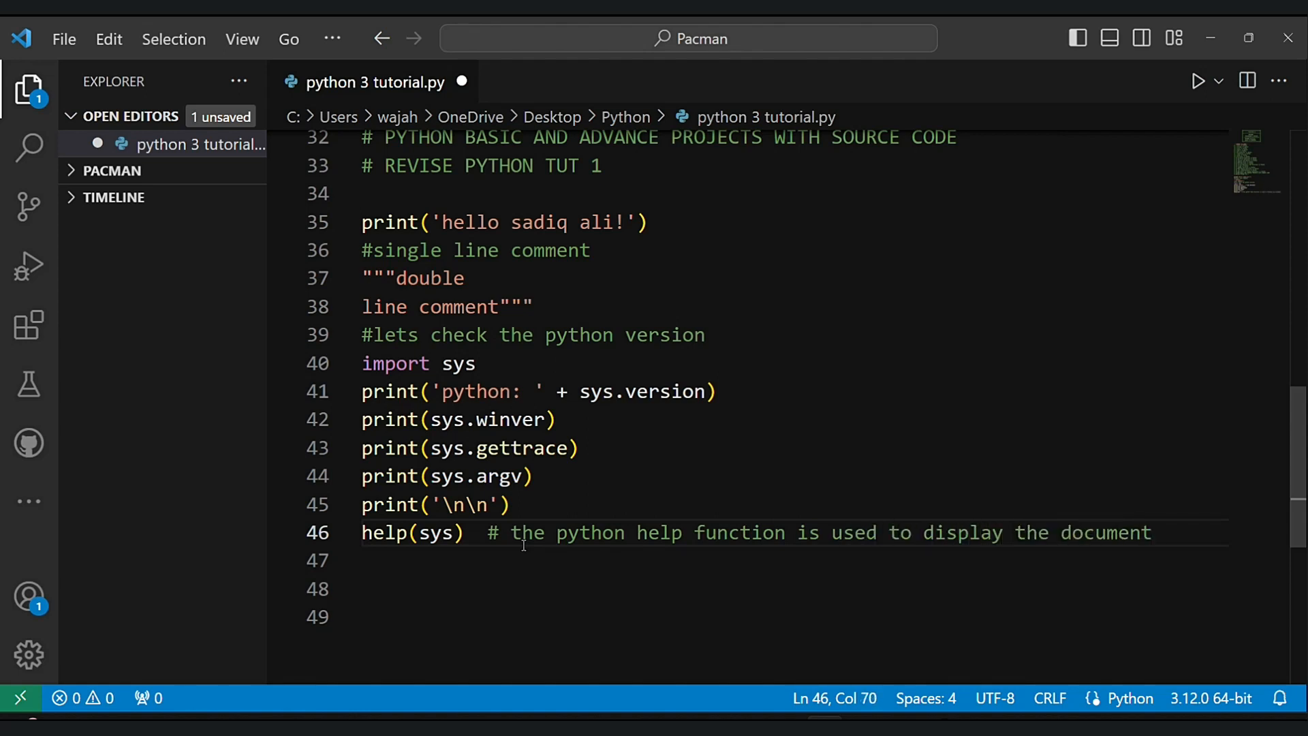
{"action": "type", "text": "# m"}
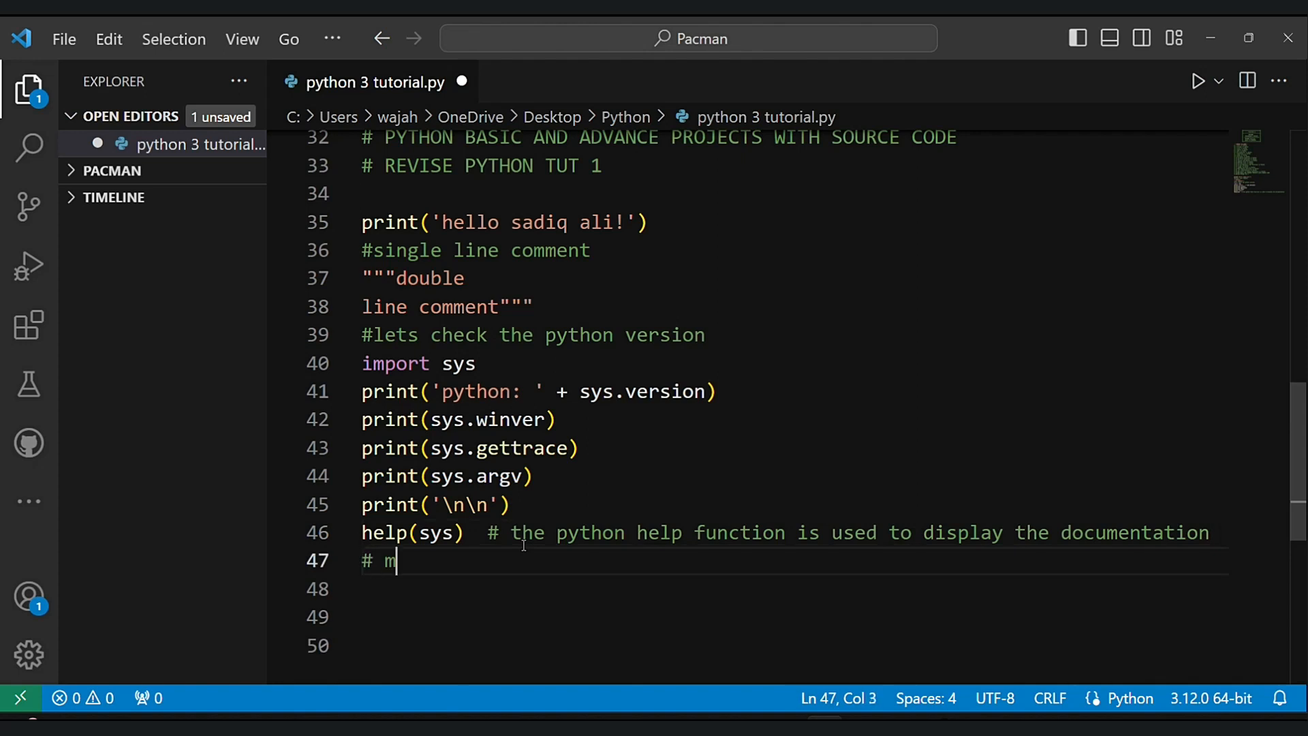
{"action": "type", "text": "odules and here the module"}
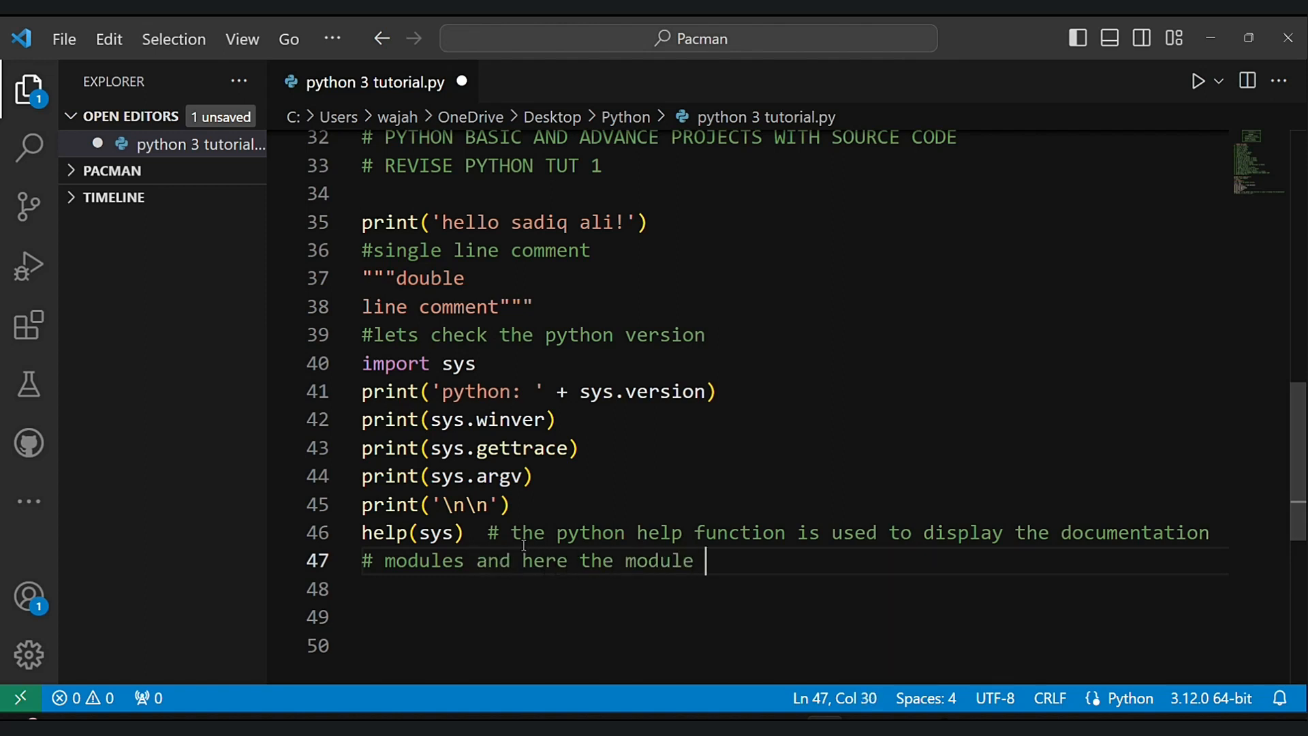
{"action": "type", "text": "name is sys"}
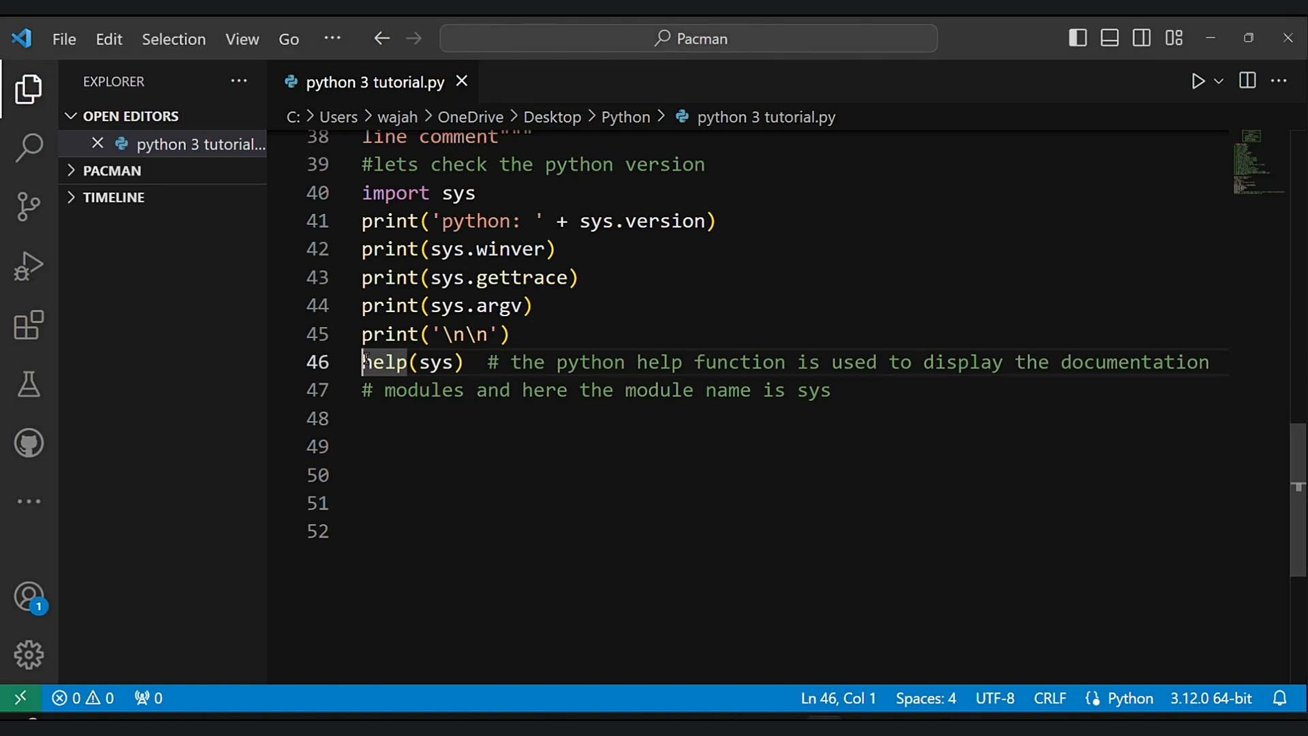
- Comment out the help(sys) call and save
{"action": "type", "text": "#"}
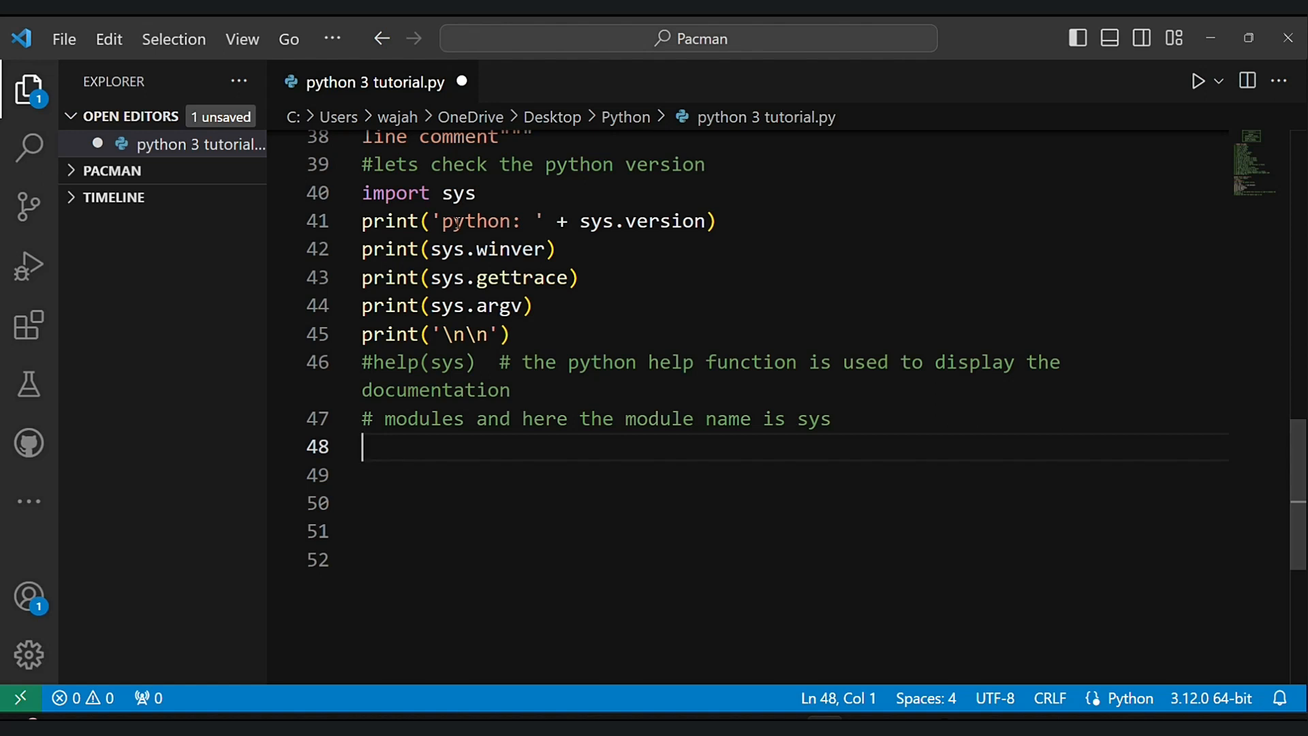
{"action": "key", "text": "ctrl+s"}
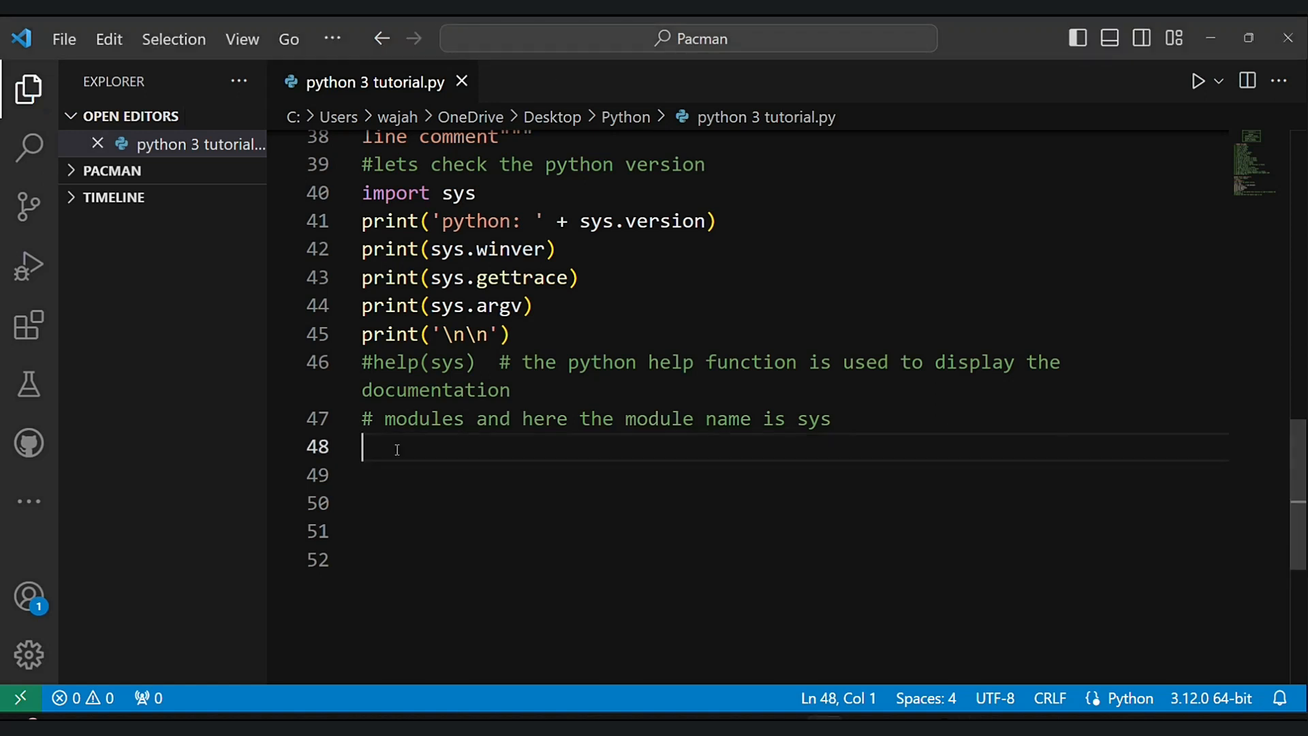
- Add a #STRING section printing 'the sadiq ali youtube channel' and a 'lets do the indentation' comment
{"action": "type", "text": "#STRING"}
{"action": "left_click", "coordinate": [793, 503]}
{"action": "type", "text": "print"}
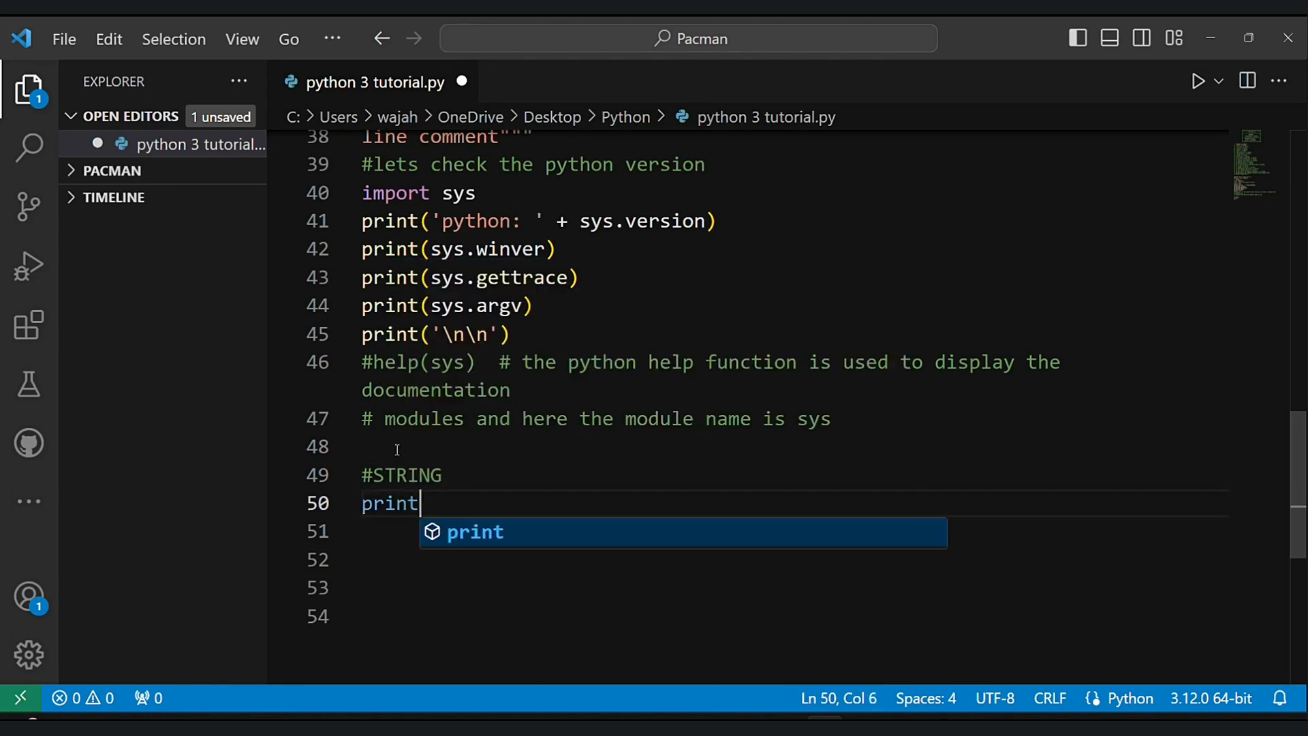
{"action": "type", "text": "('the sadi'"}
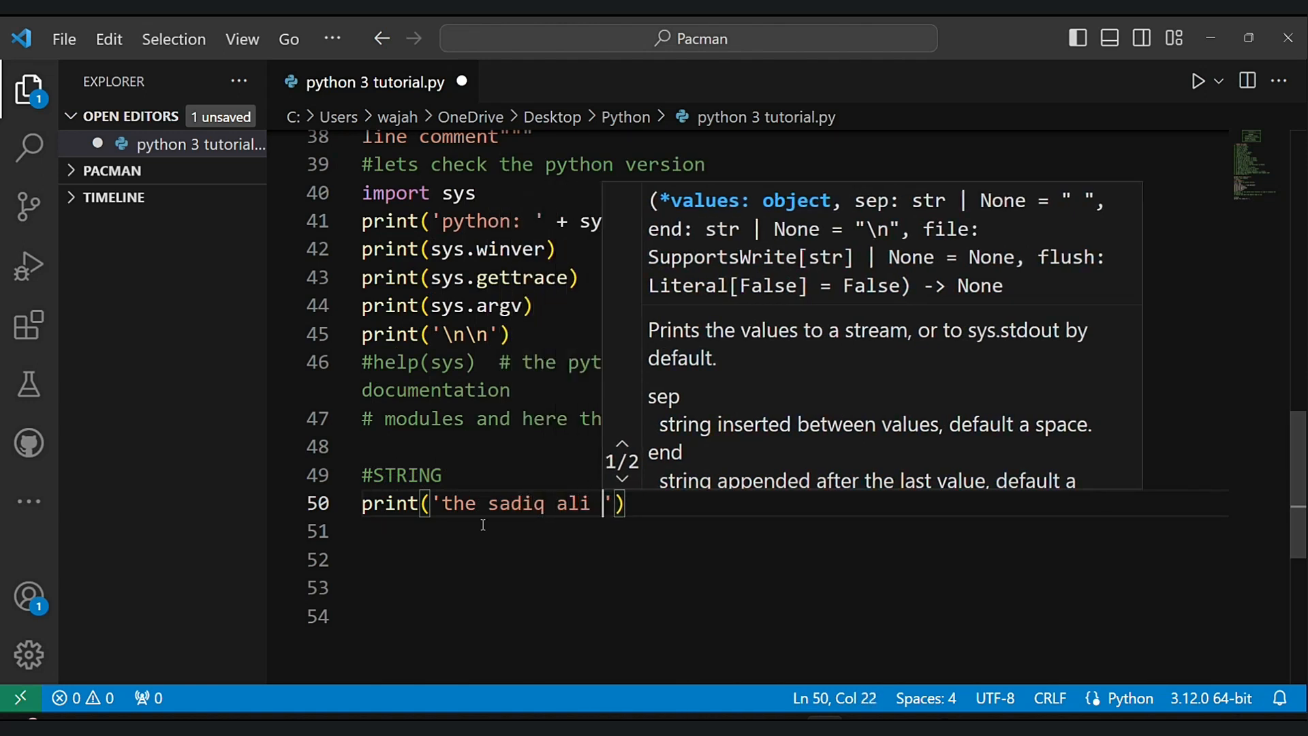
{"action": "type", "text": "youtube channel"}
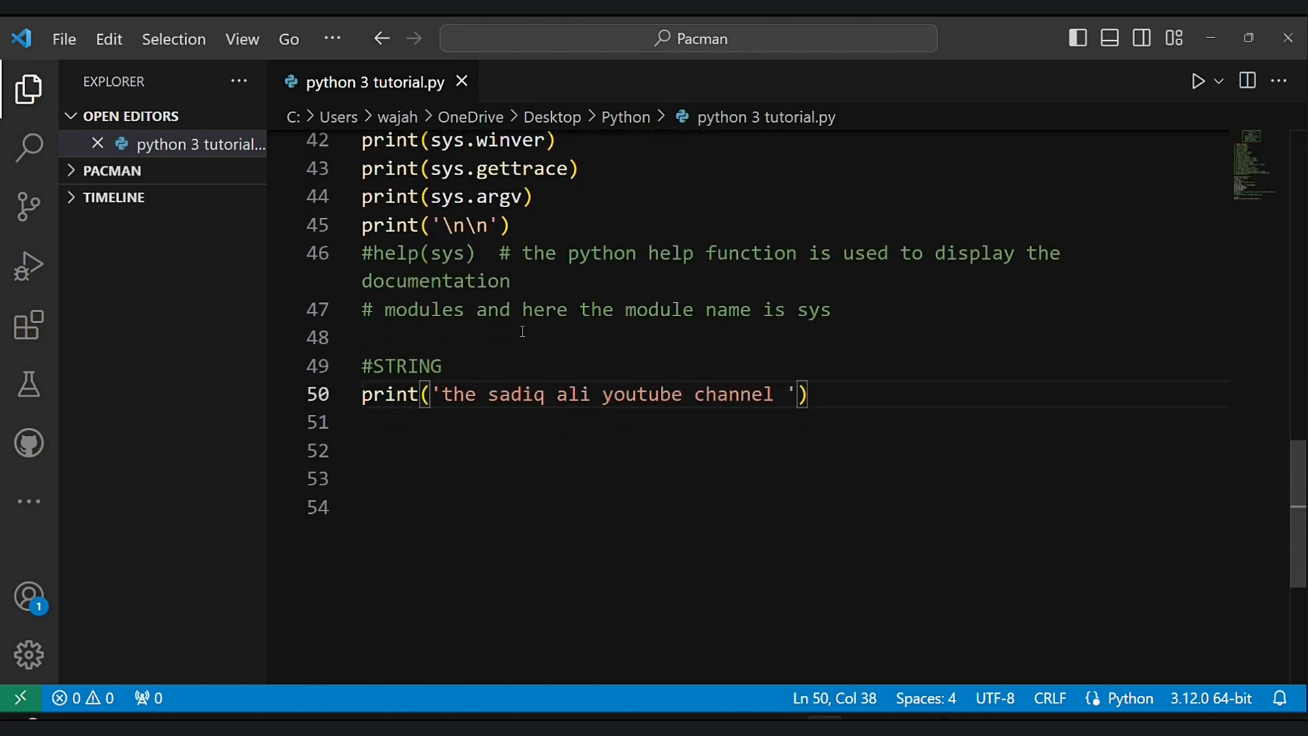
{"action": "type", "text": "#le"}
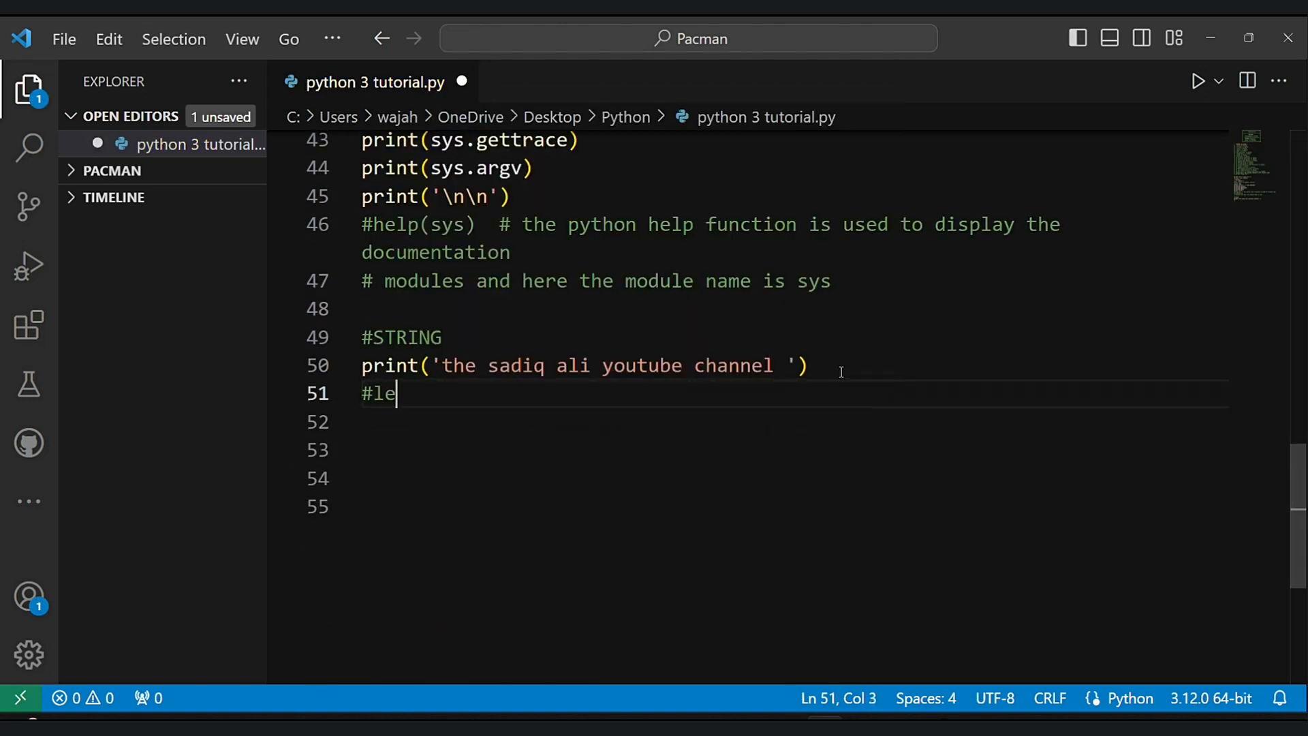
{"action": "type", "text": "ts do the indentation in a wrong way"}
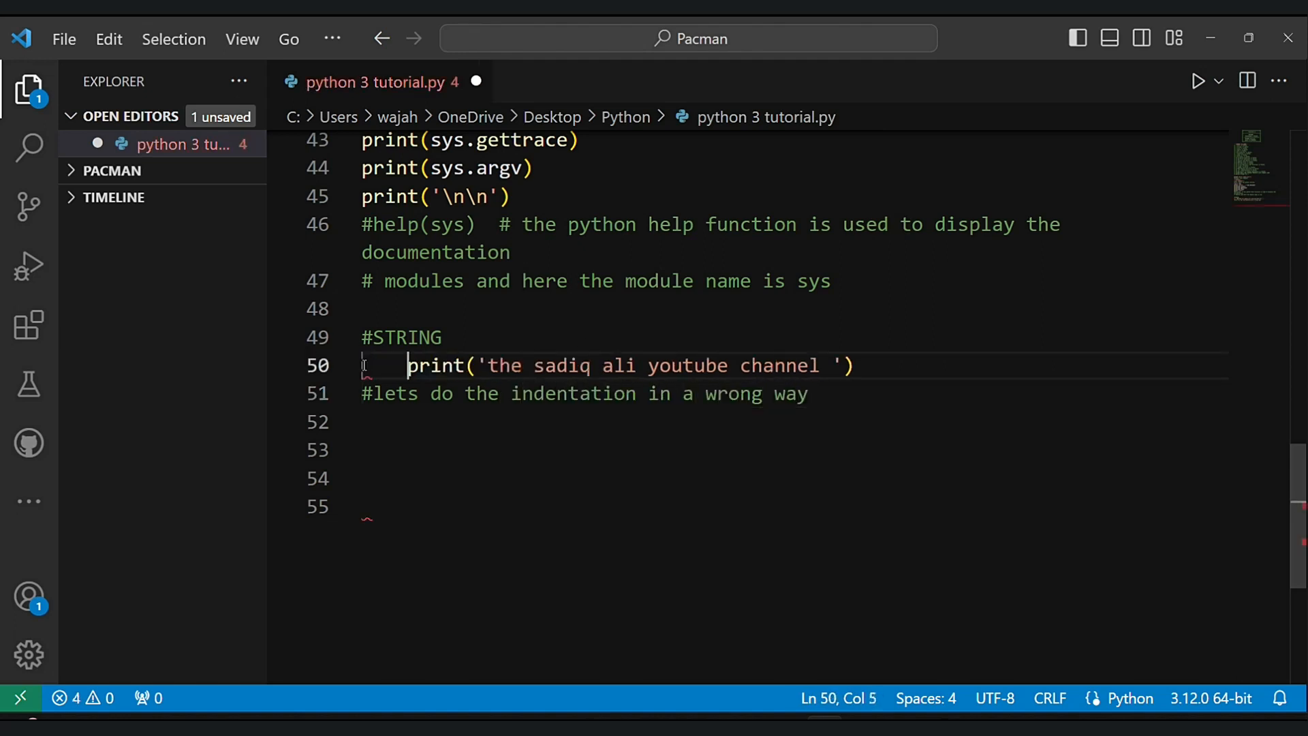
- Remove the leading spaces before the channel print and comment that indentation matters the most in Python
{"action": "left_click_drag", "start_coordinate": [407, 365], "coordinate": [361, 365]}
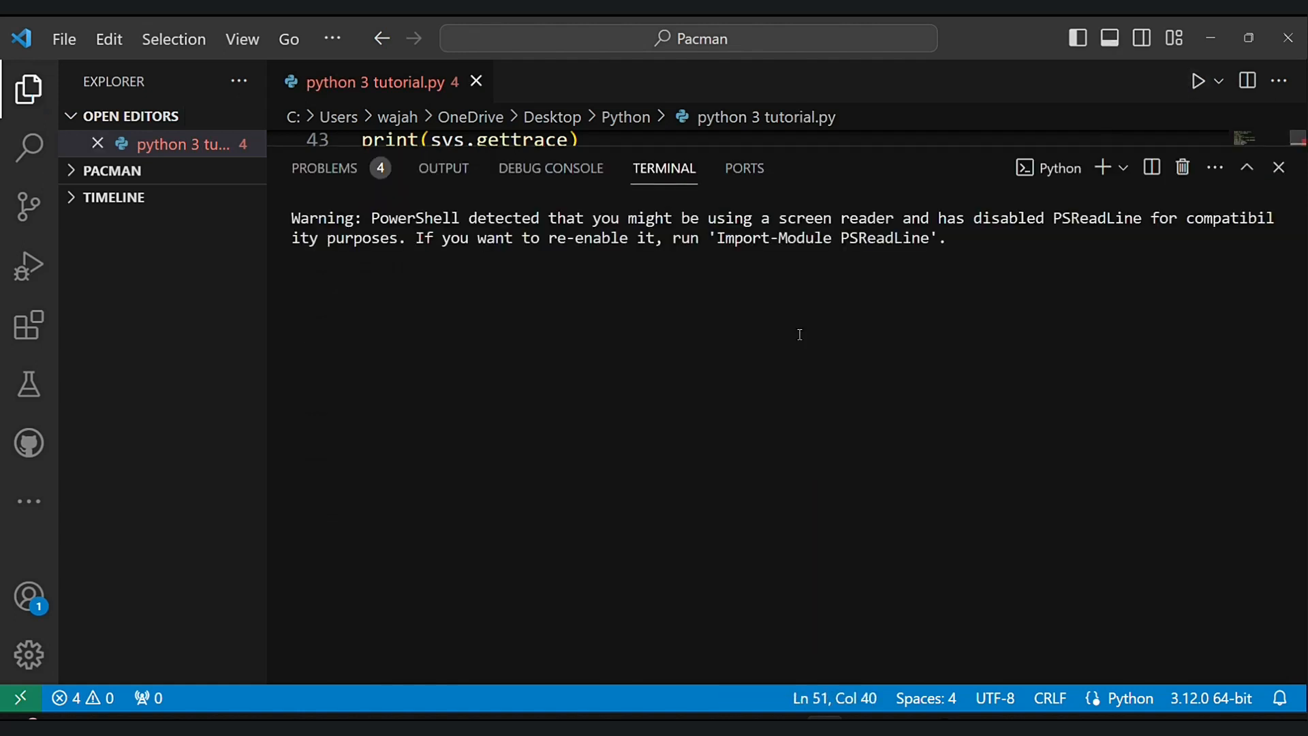
{"action": "left_click", "coordinate": [324, 168]}
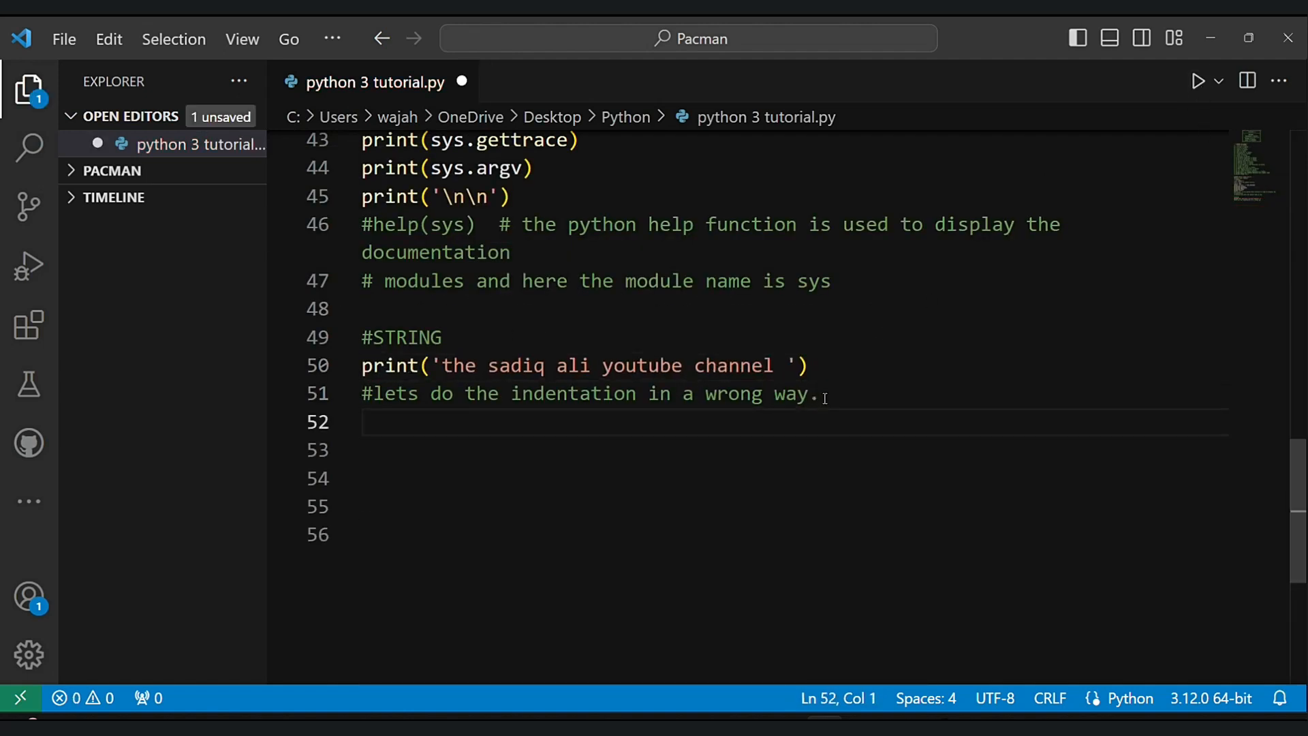
{"action": "type", "text": "#indentation matter"}
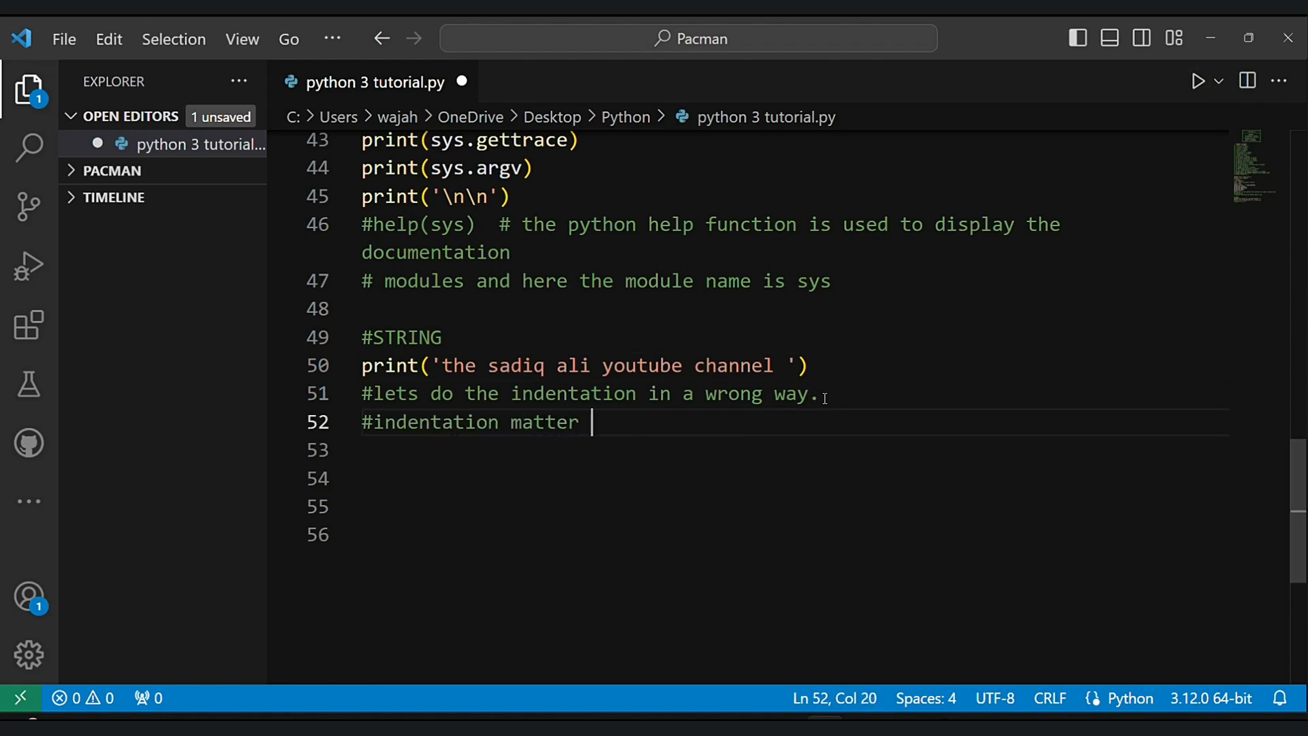
{"action": "type", "text": "the most in python"}
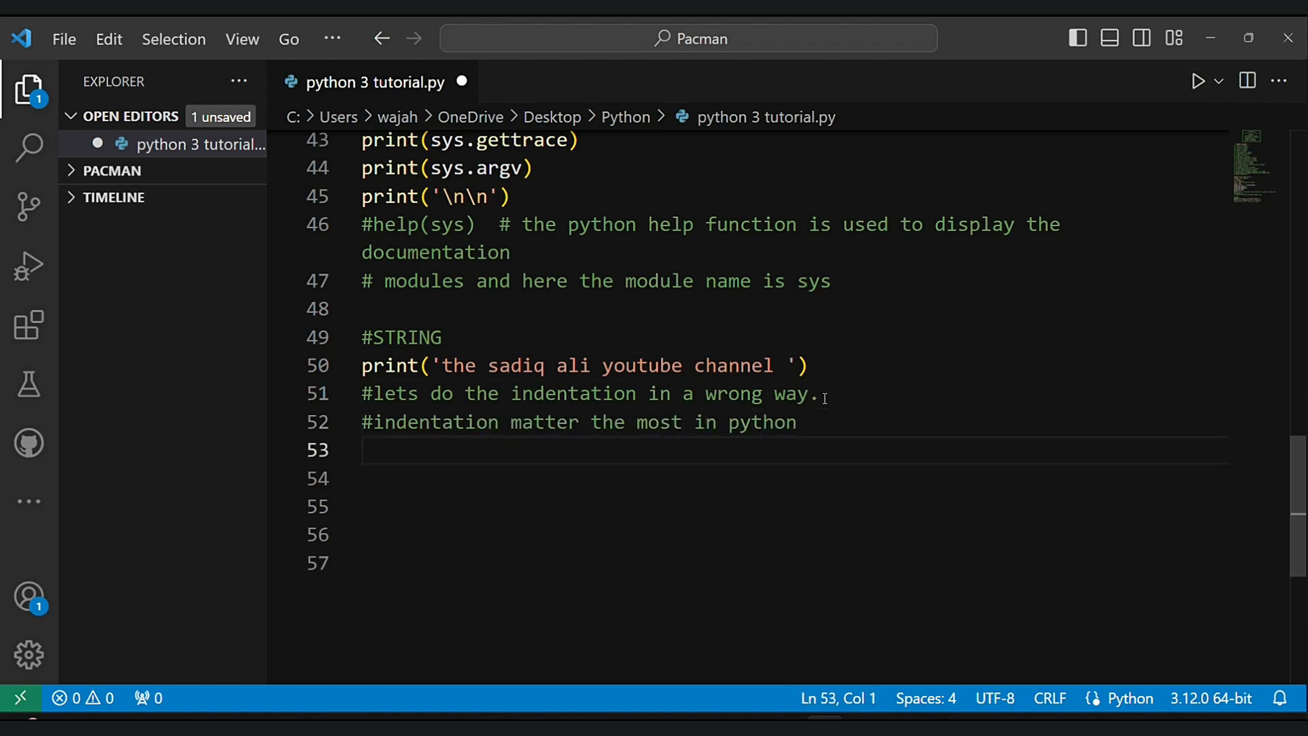
{"action": "left_click", "coordinate": [1196, 81]}
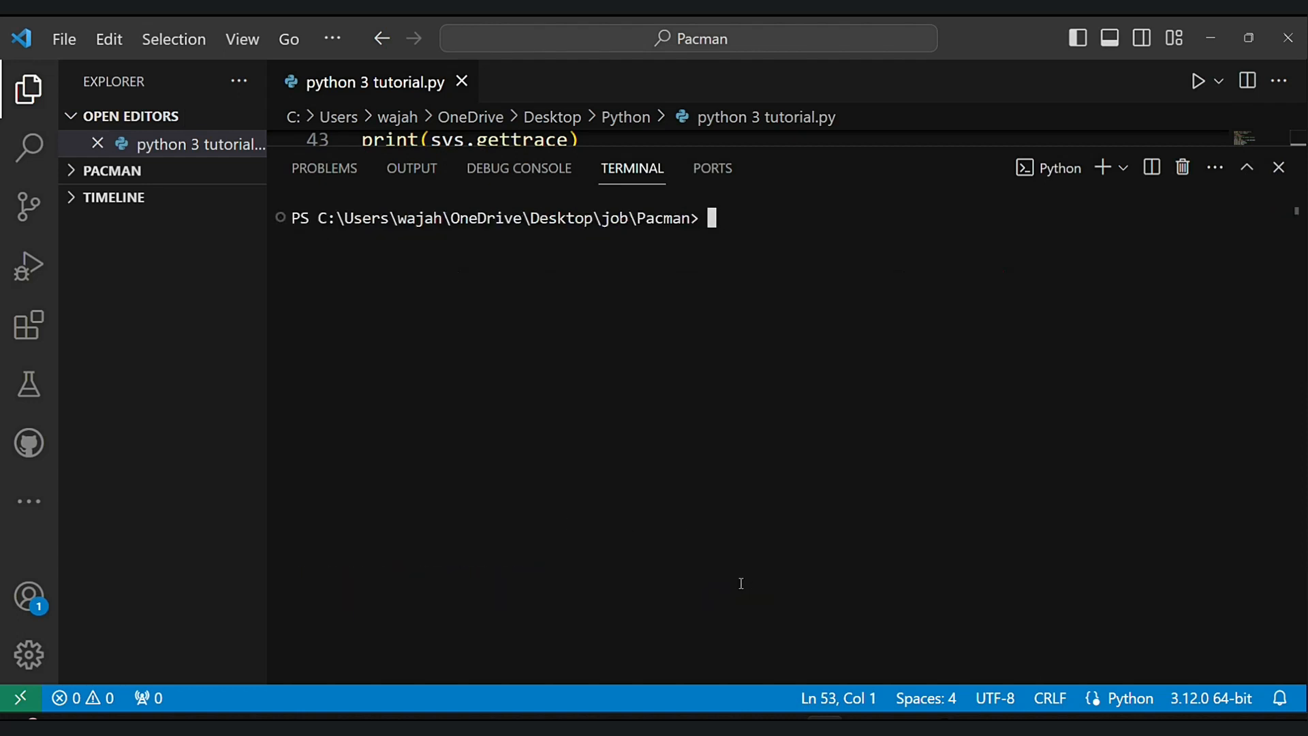
{"action": "left_click", "coordinate": [1278, 168]}
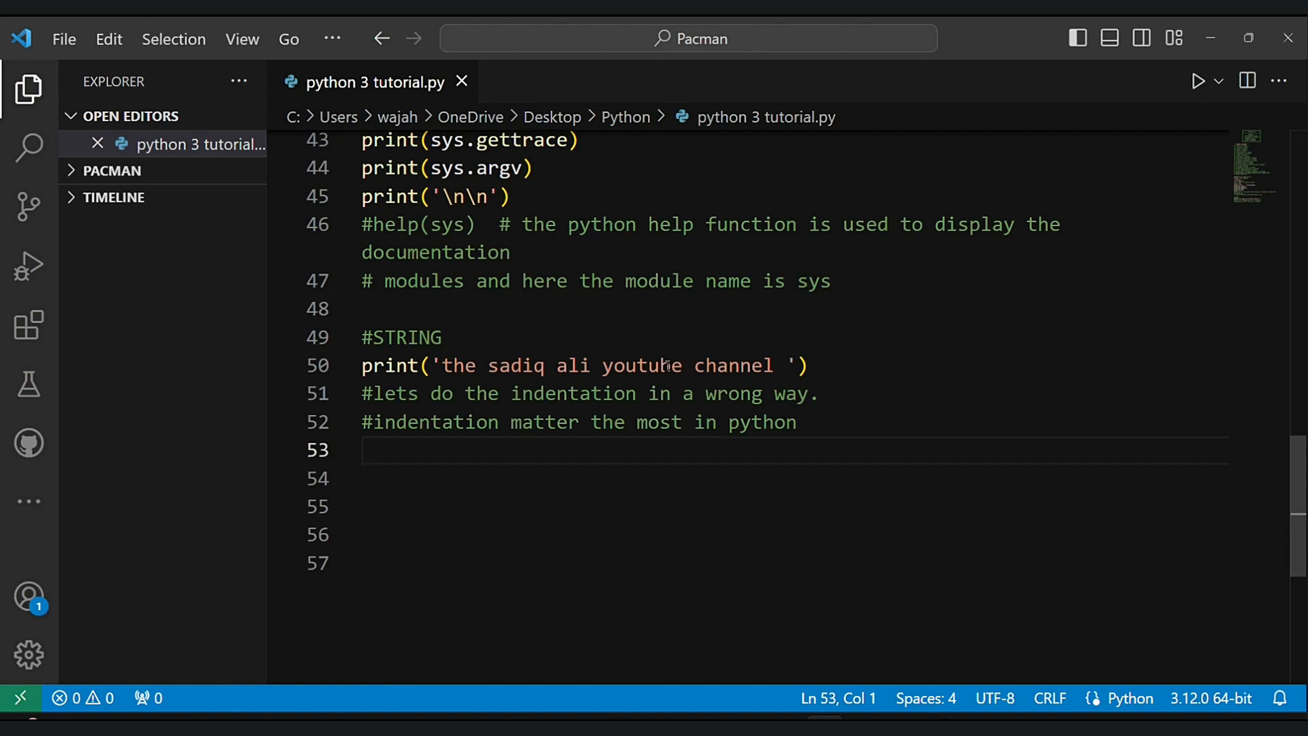
- Add print(' Hello World! ') and a misspelled frint(' Hello World!') copy
{"action": "type", "text": "print('"}
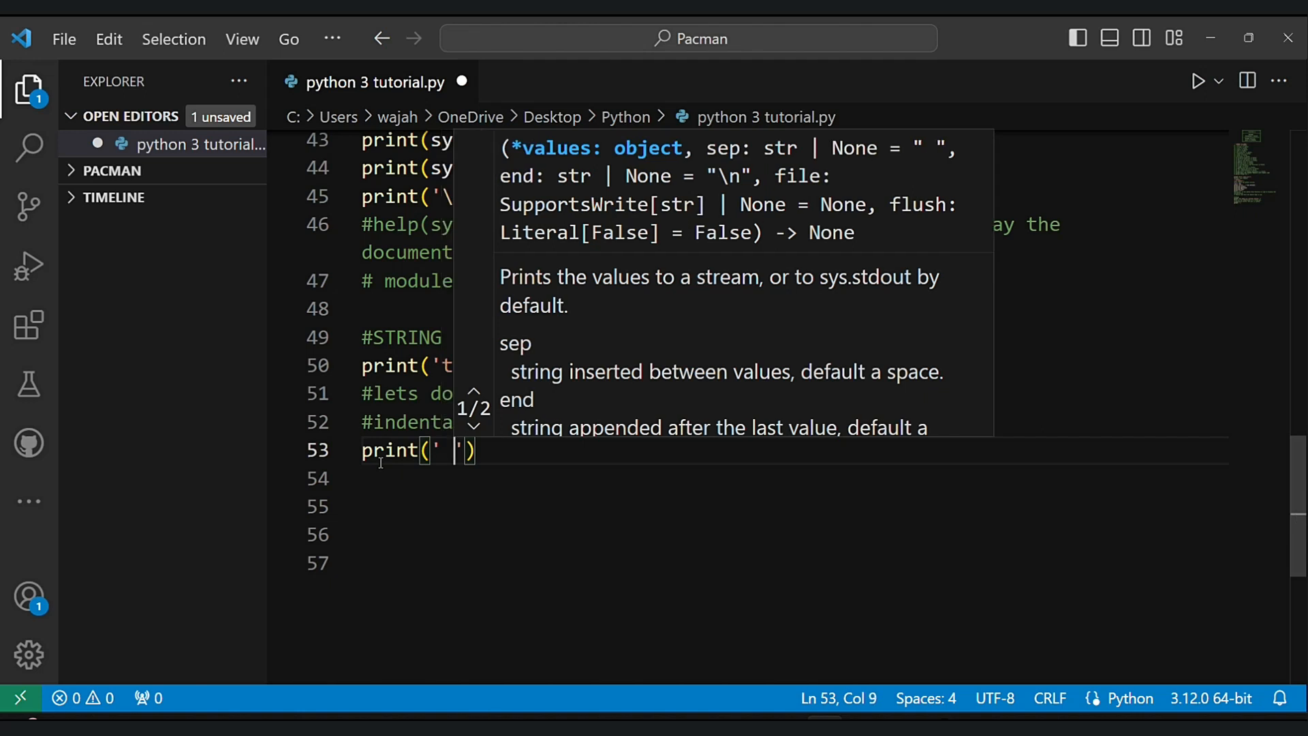
{"action": "type", "text": "Hello"}
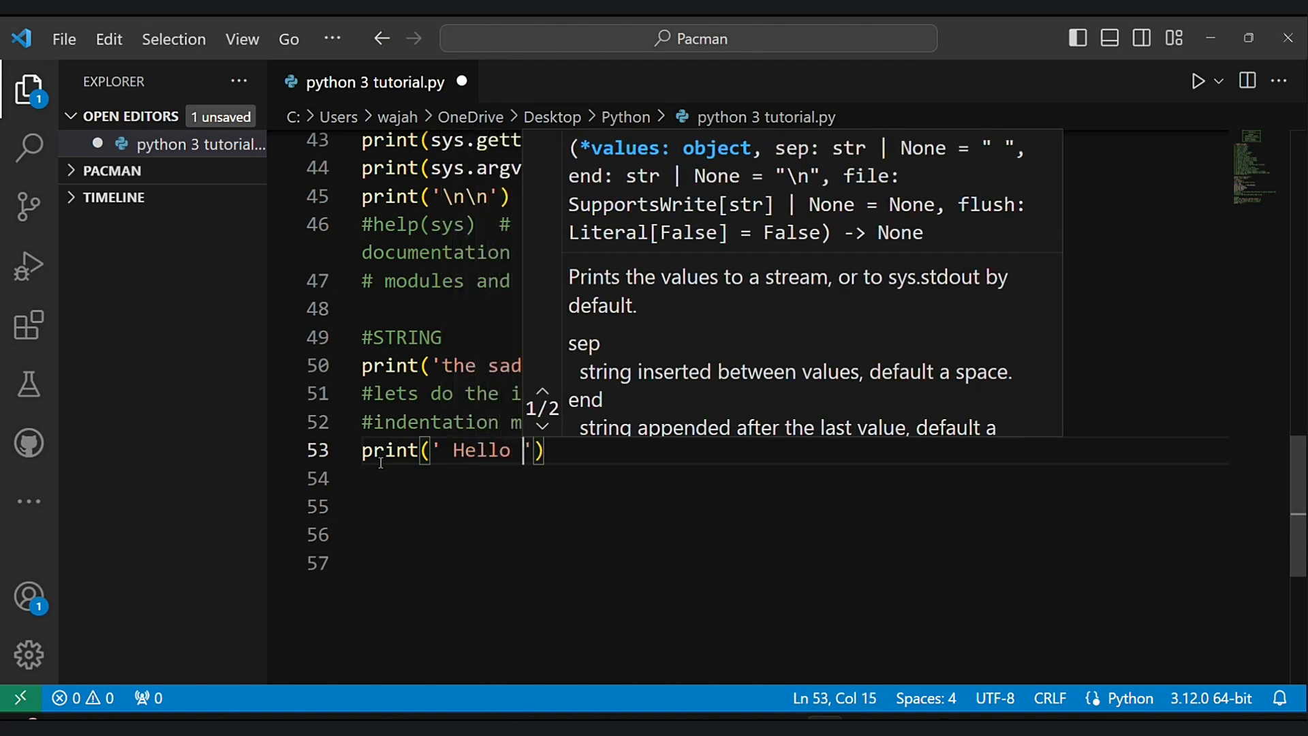
{"action": "type", "text": "World!"}
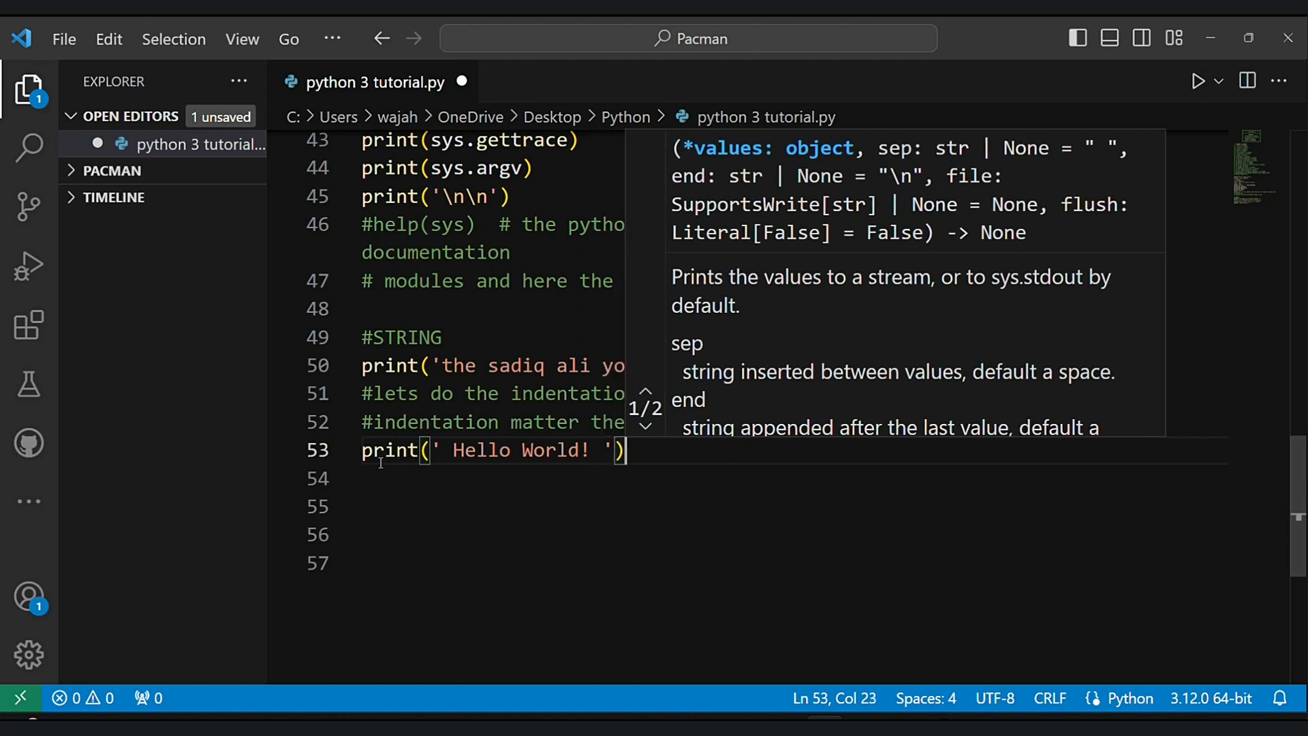
{"action": "type", "text": "frint()"}
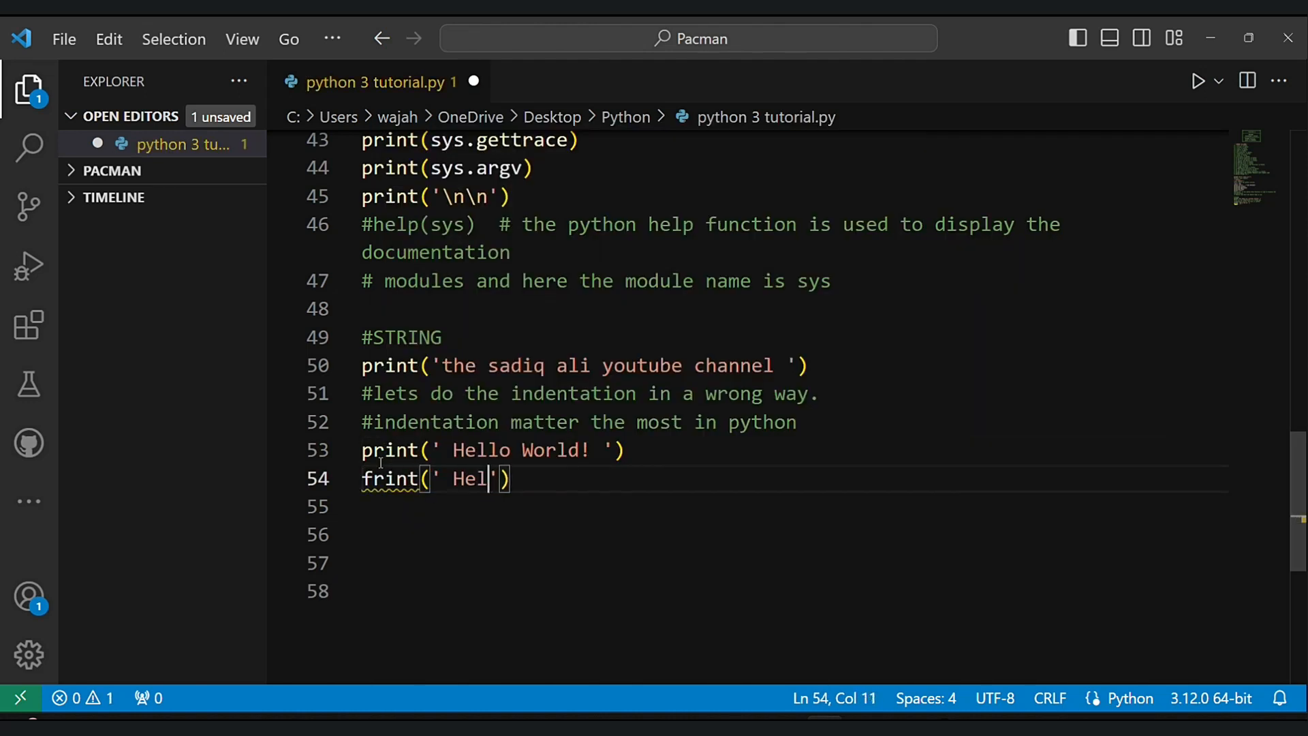
{"action": "type", "text": "lo World!"}
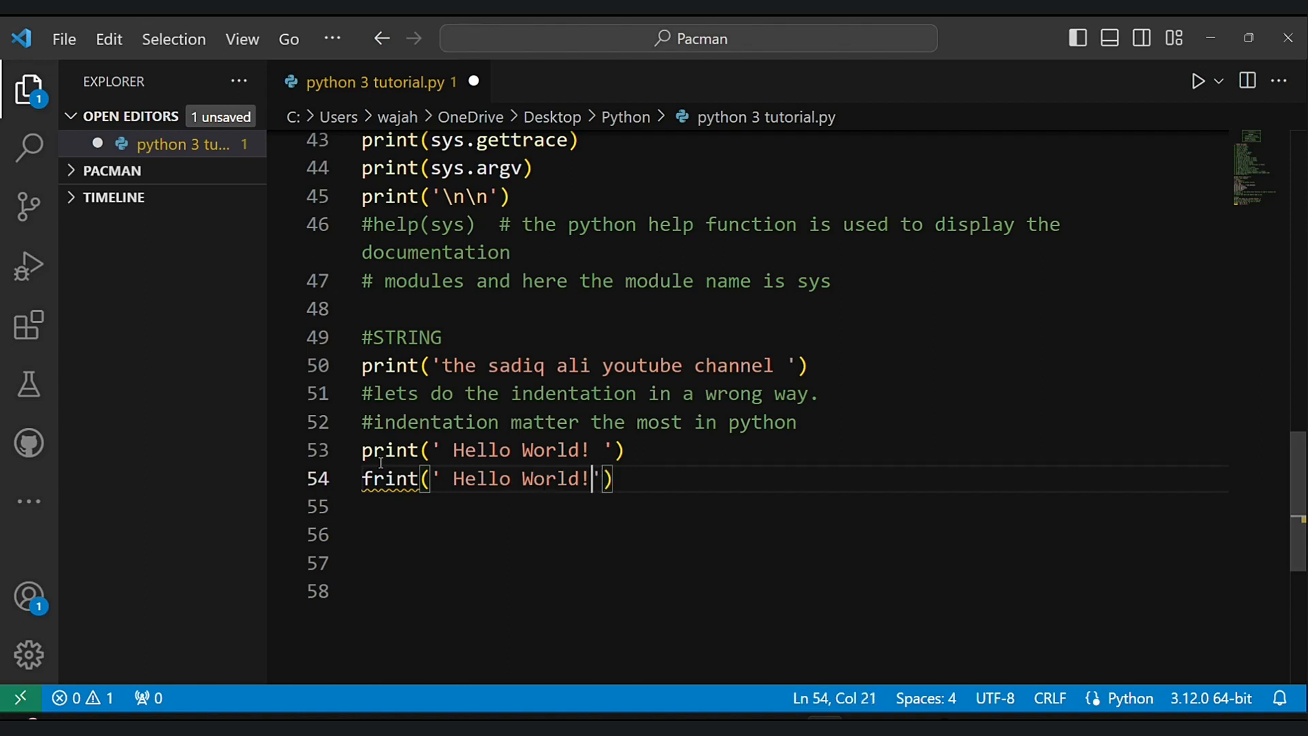
- Add a wrongly indented print('Hello world!') line below the frint line
{"action": "key", "text": "enter"}
{"action": "type", "text": "print("}
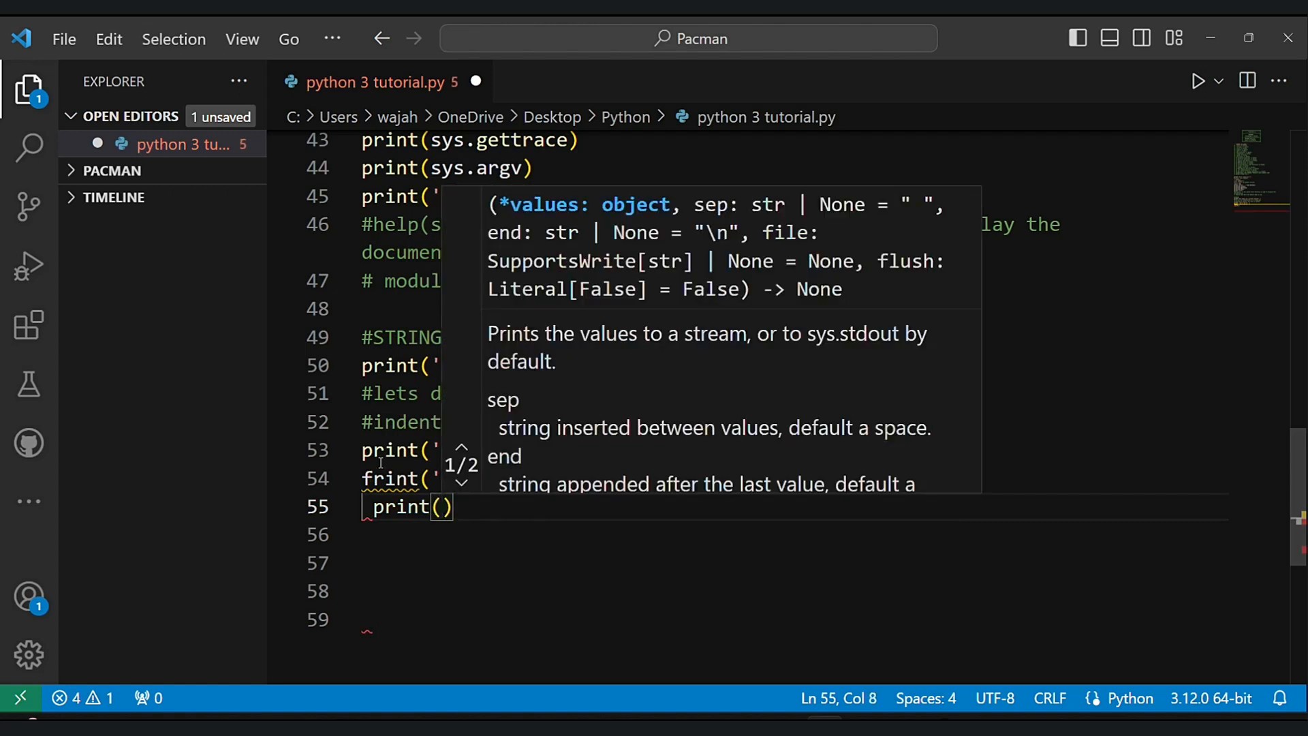
{"action": "type", "text": "Hello w'"}
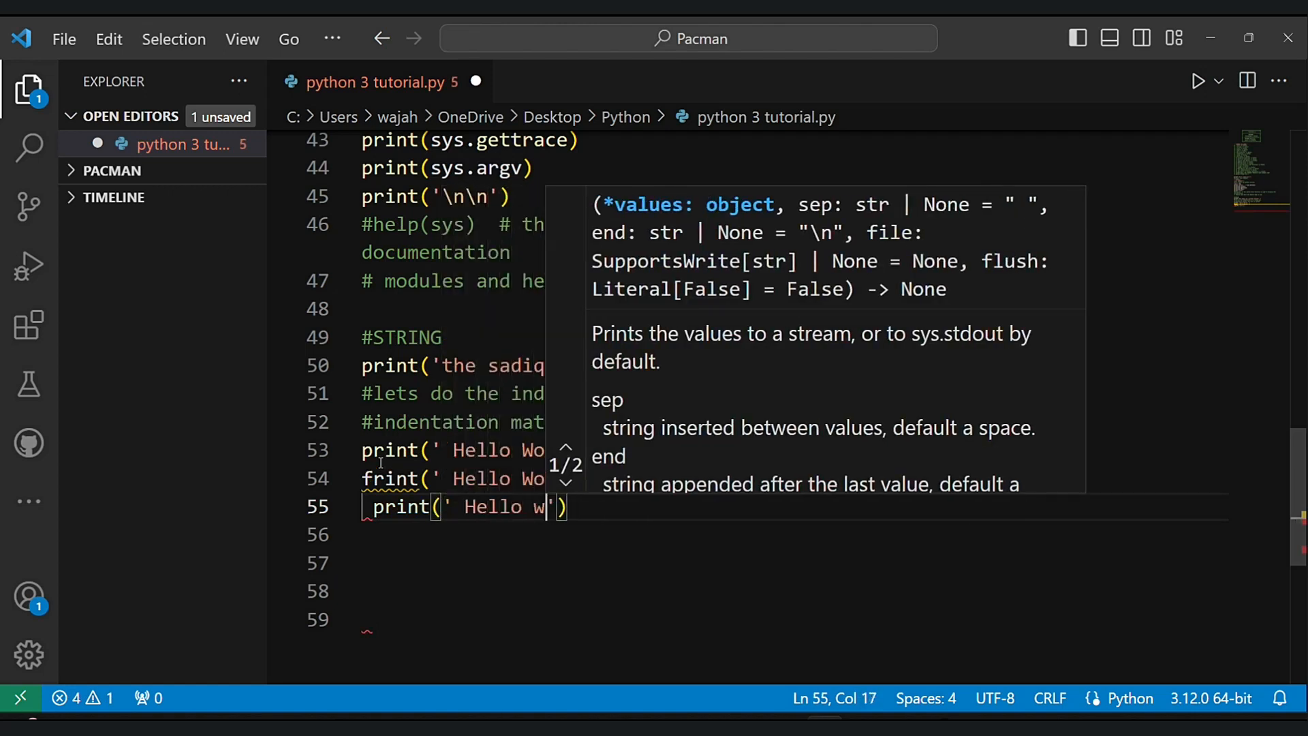
{"action": "type", "text": "orld!"}
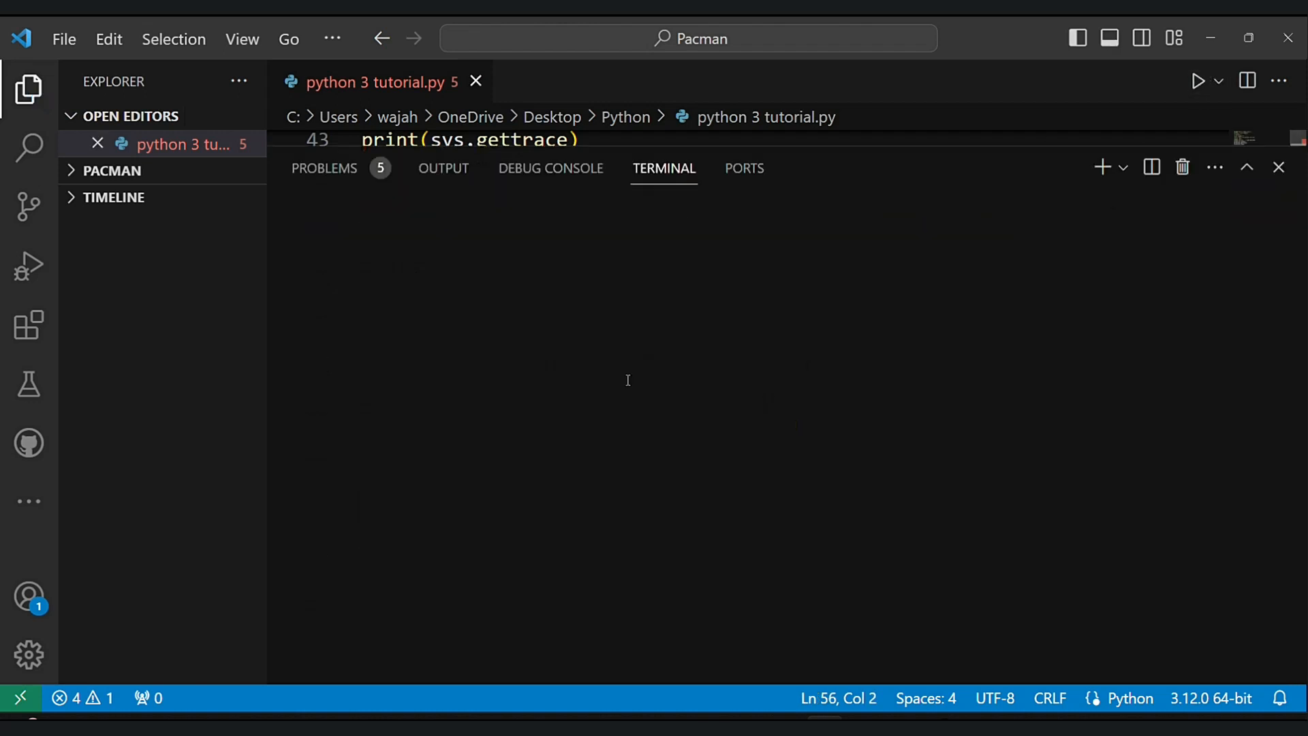
- Review the Problems list showing the indentation and undefined frint errors, then close it
{"action": "left_click", "coordinate": [324, 167]}
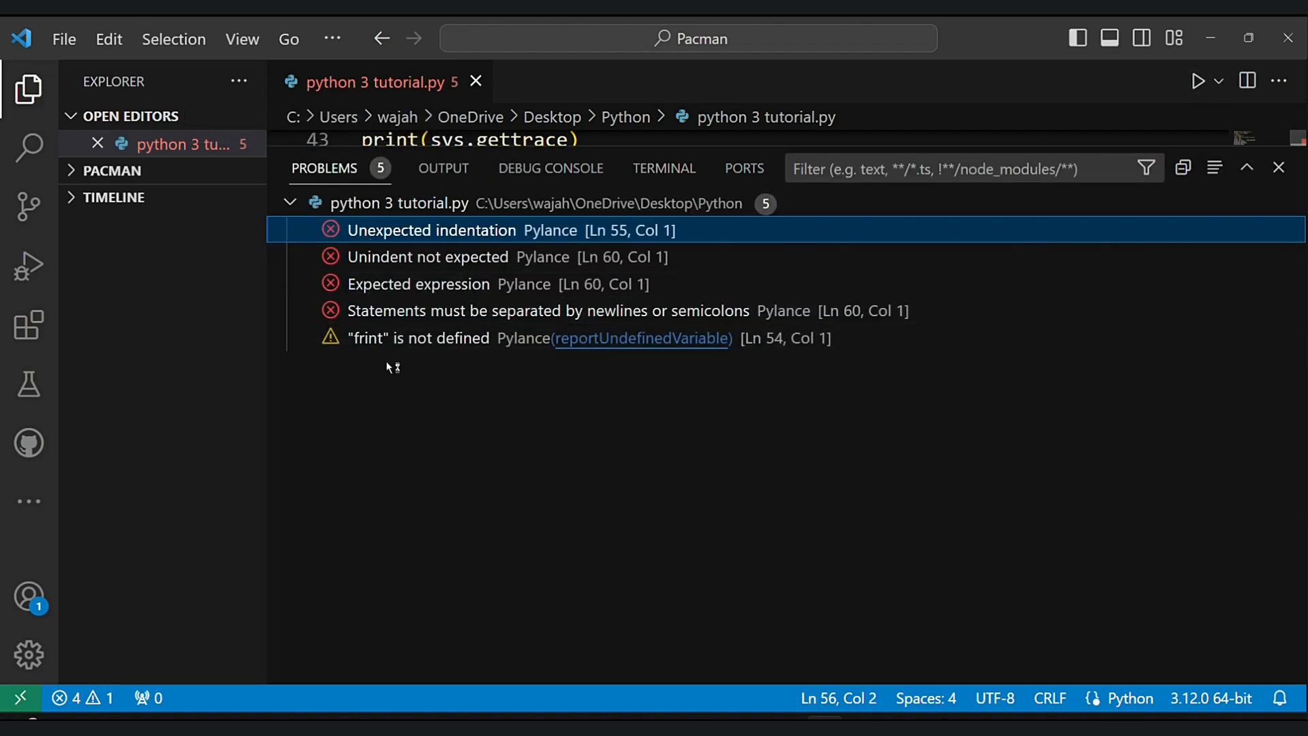
{"action": "mouse_move", "coordinate": [1278, 169]}
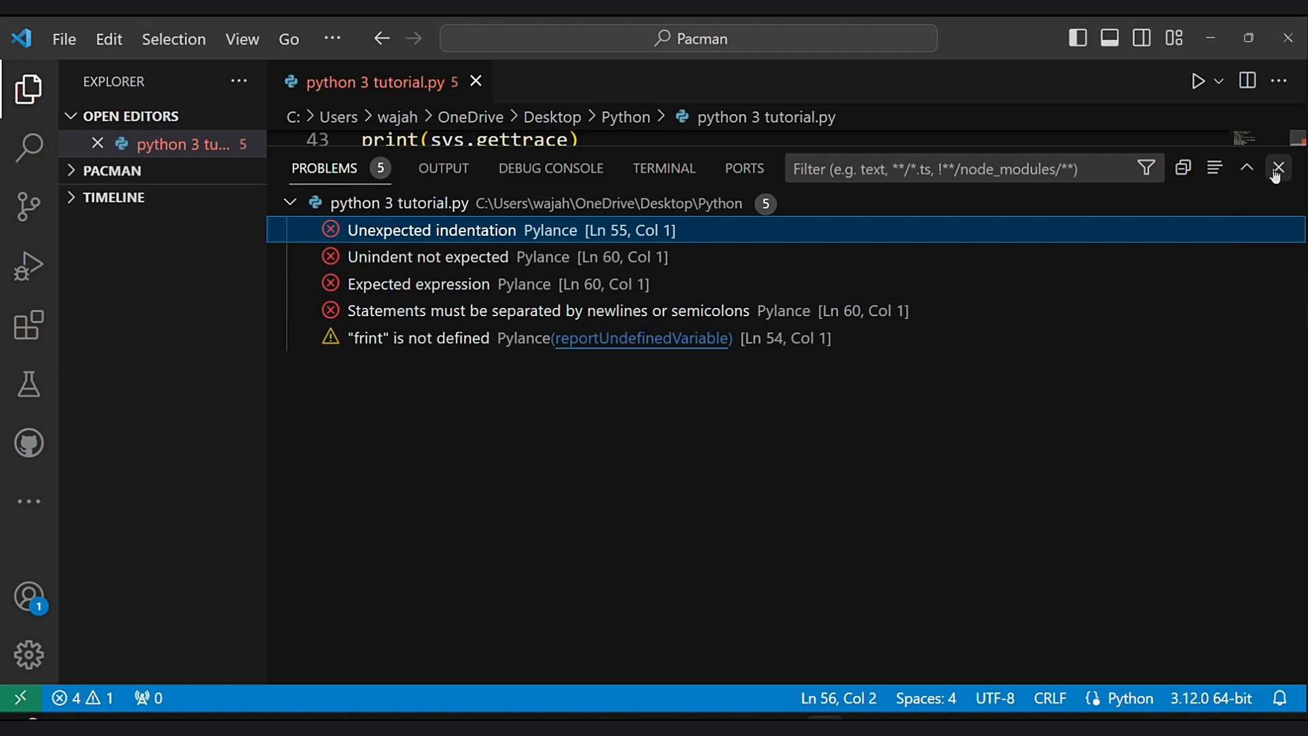
{"action": "left_click", "coordinate": [1278, 167]}
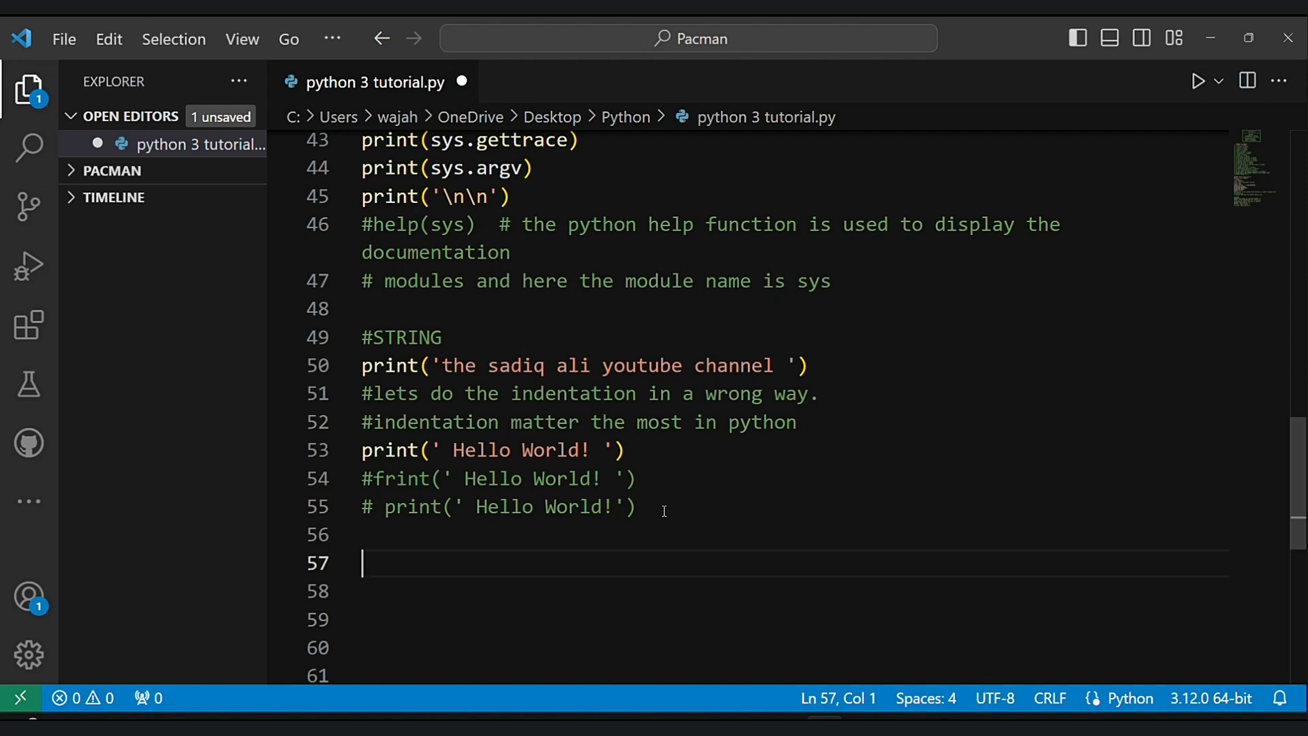
- Start a #DATA TYPES section with a 'lets talk about basic data types' comment
{"action": "type", "text": "#DATA TYPES"}
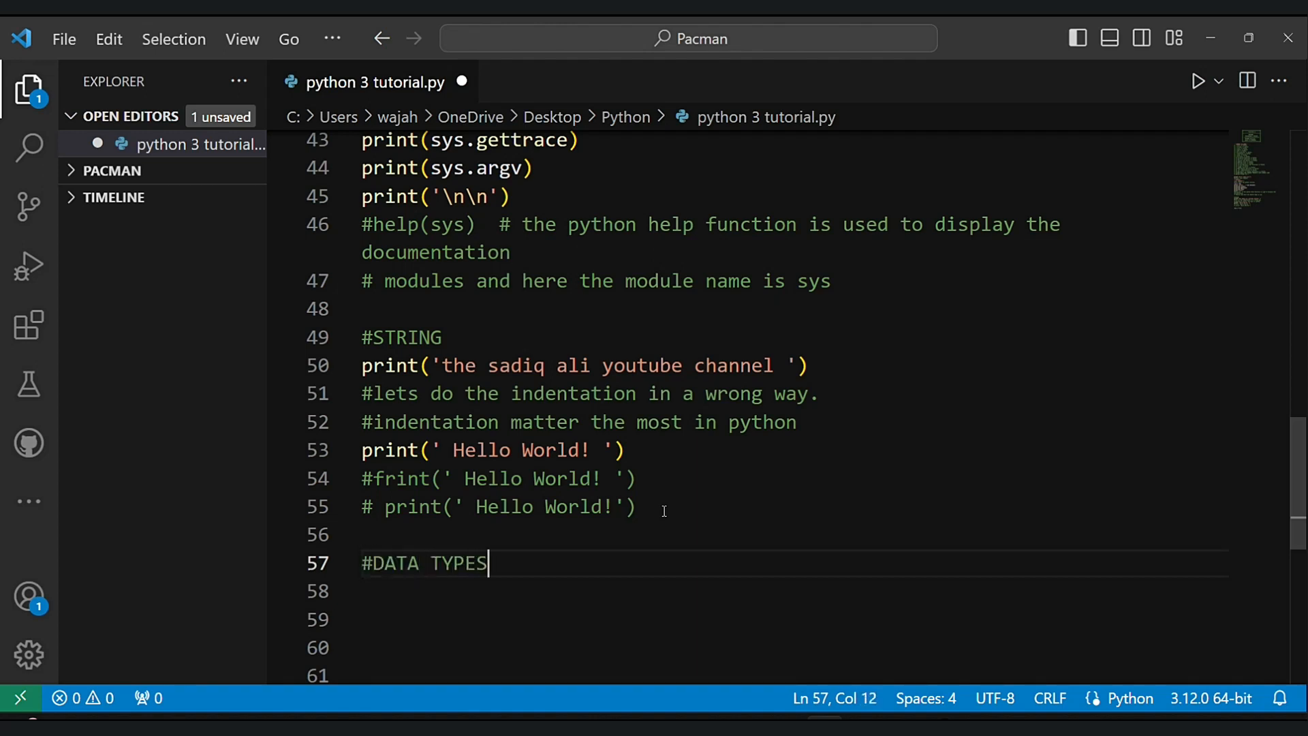
{"action": "type", "text": "#lets"}
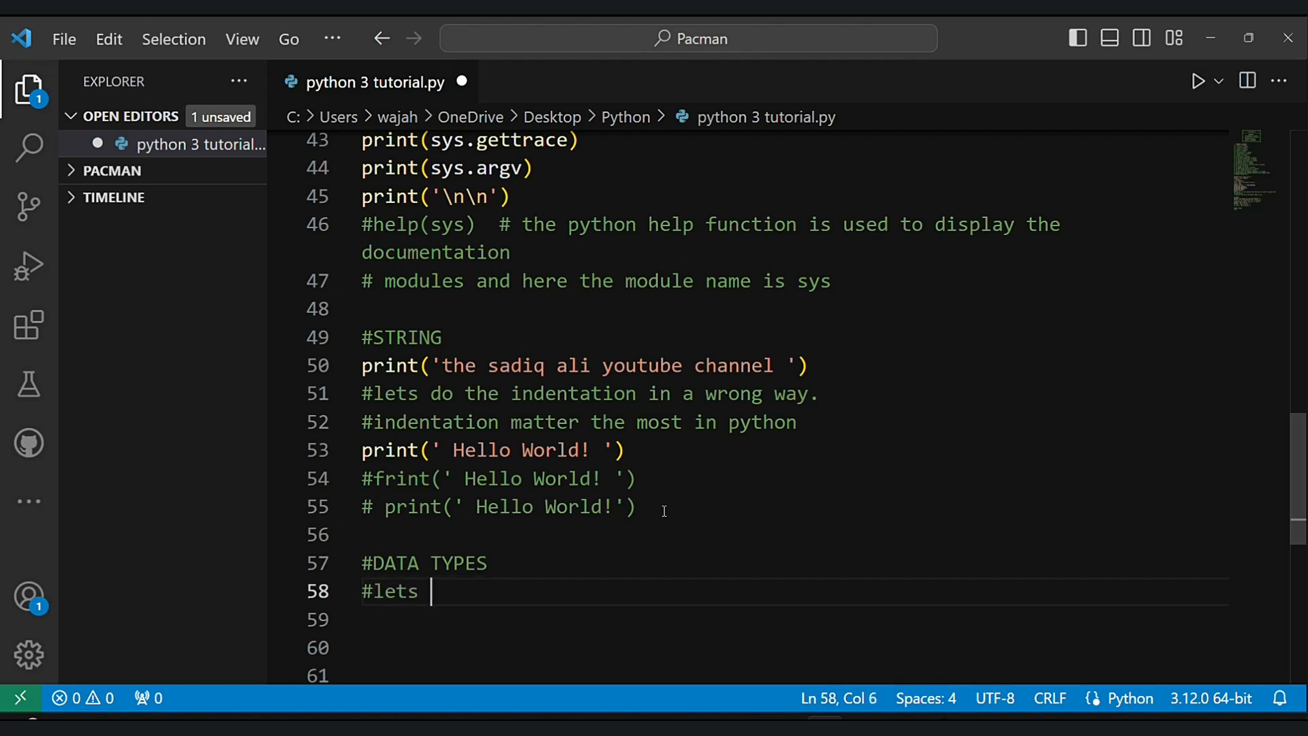
{"action": "type", "text": "talk about basice"}
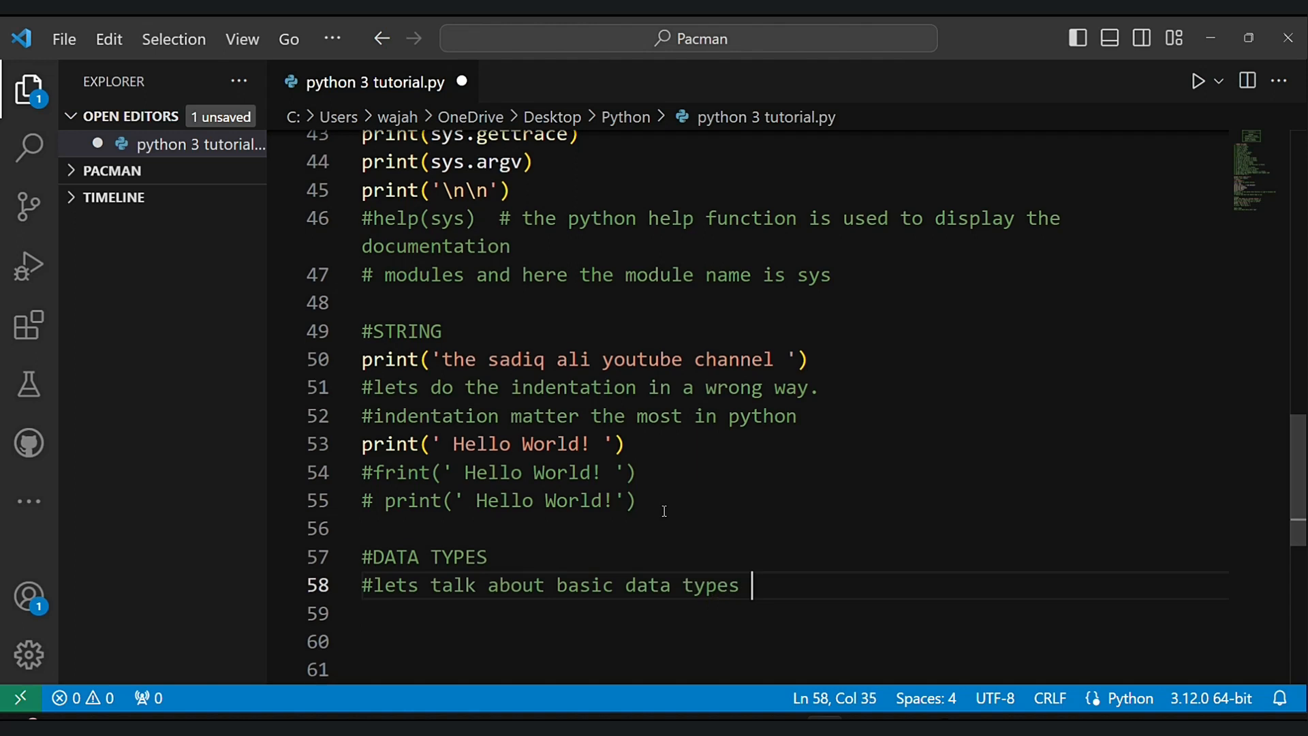
{"action": "key", "text": "Enter"}
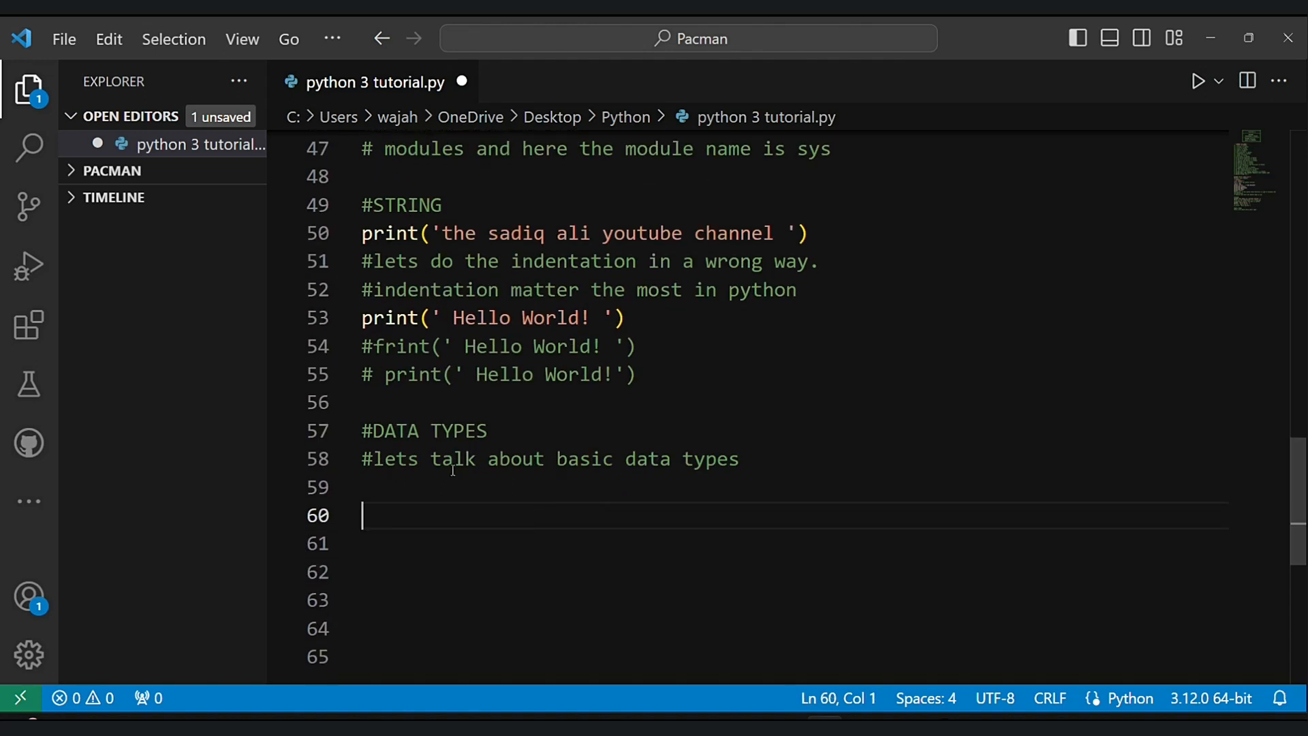
{"action": "type", "text": "#int"}
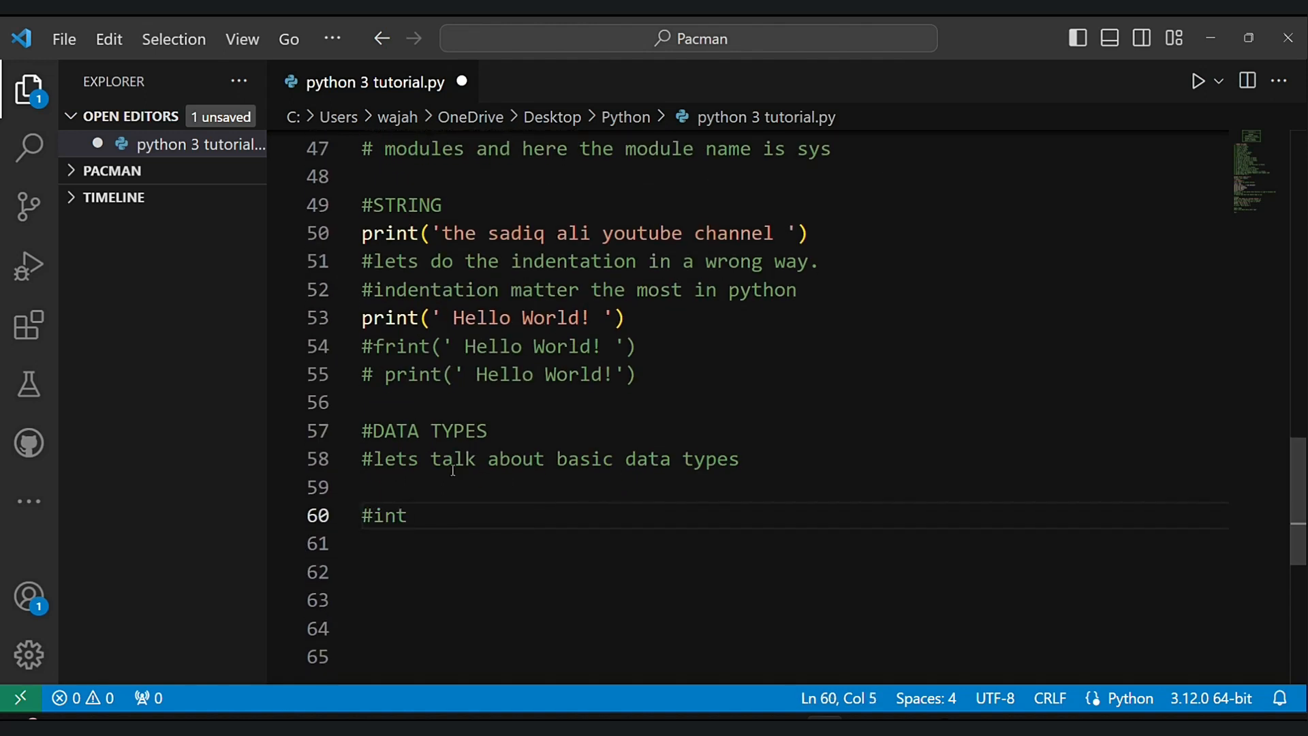
{"action": "type", "text": "eger"}
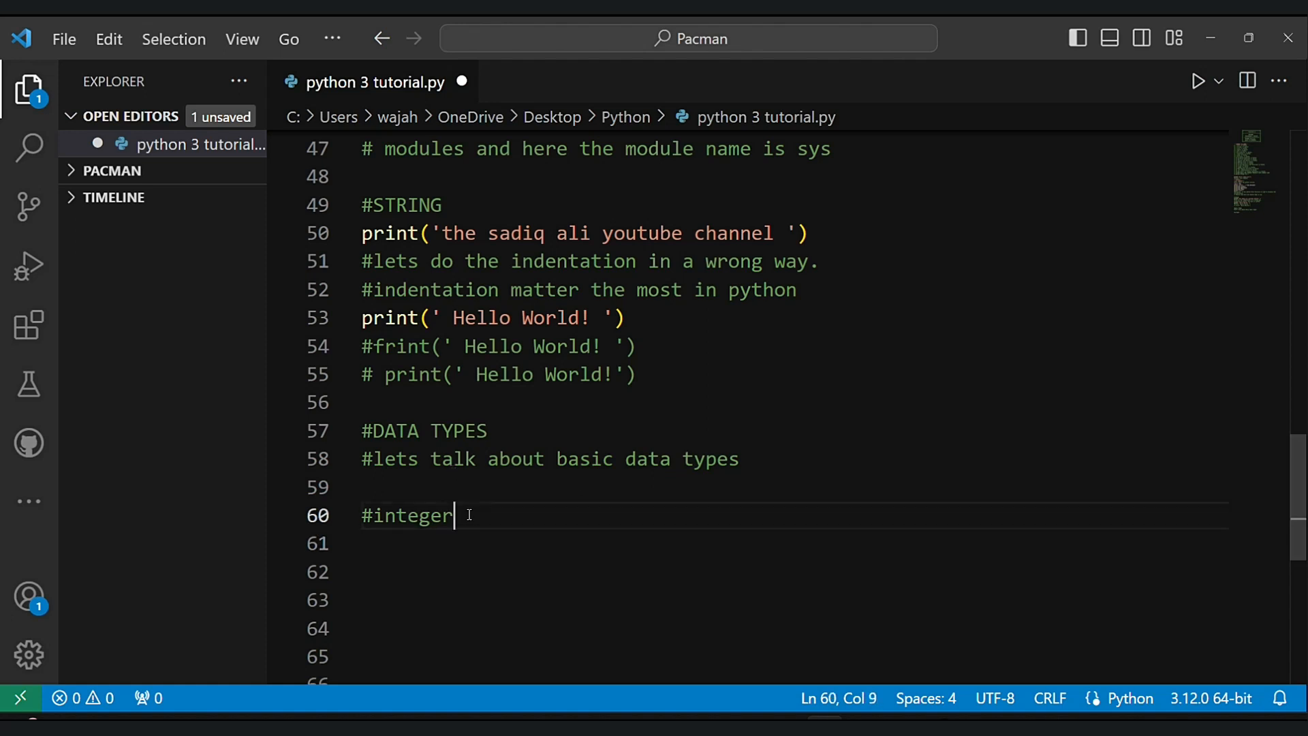
{"action": "type", "text": "print("}
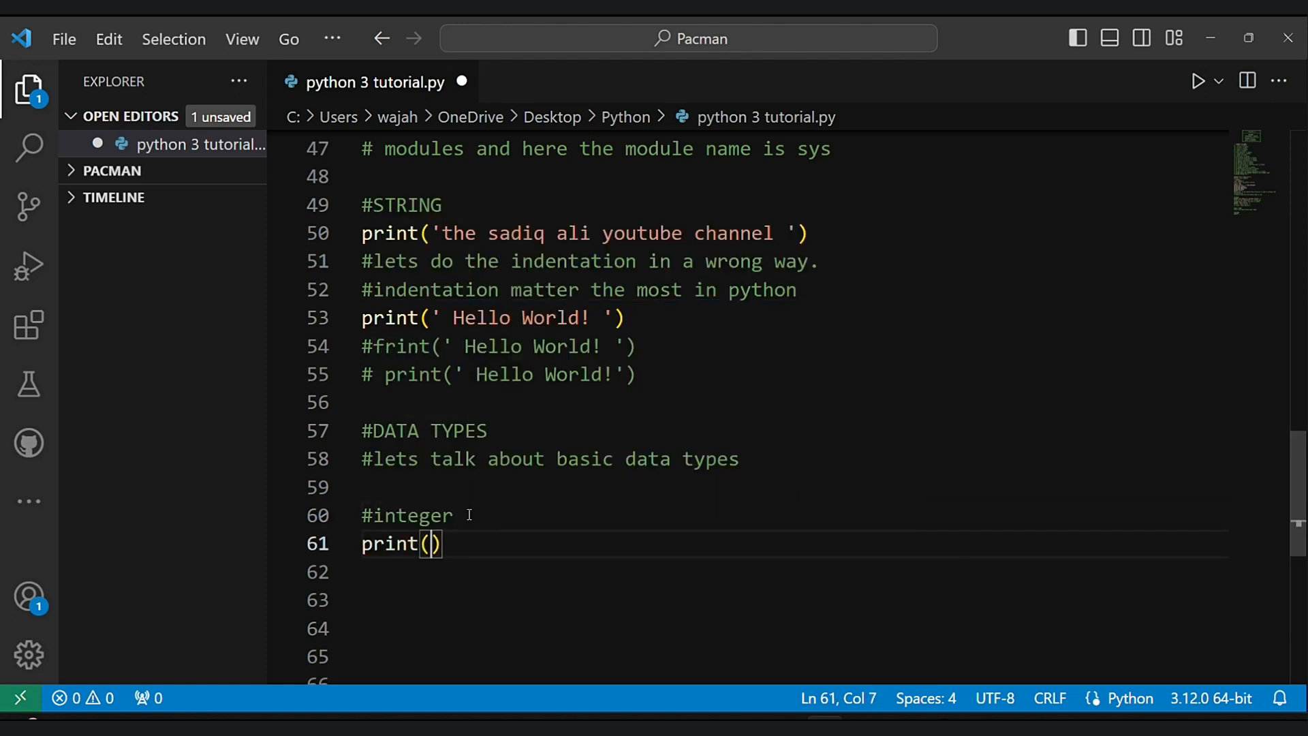
{"action": "type", "text": "1234567"}
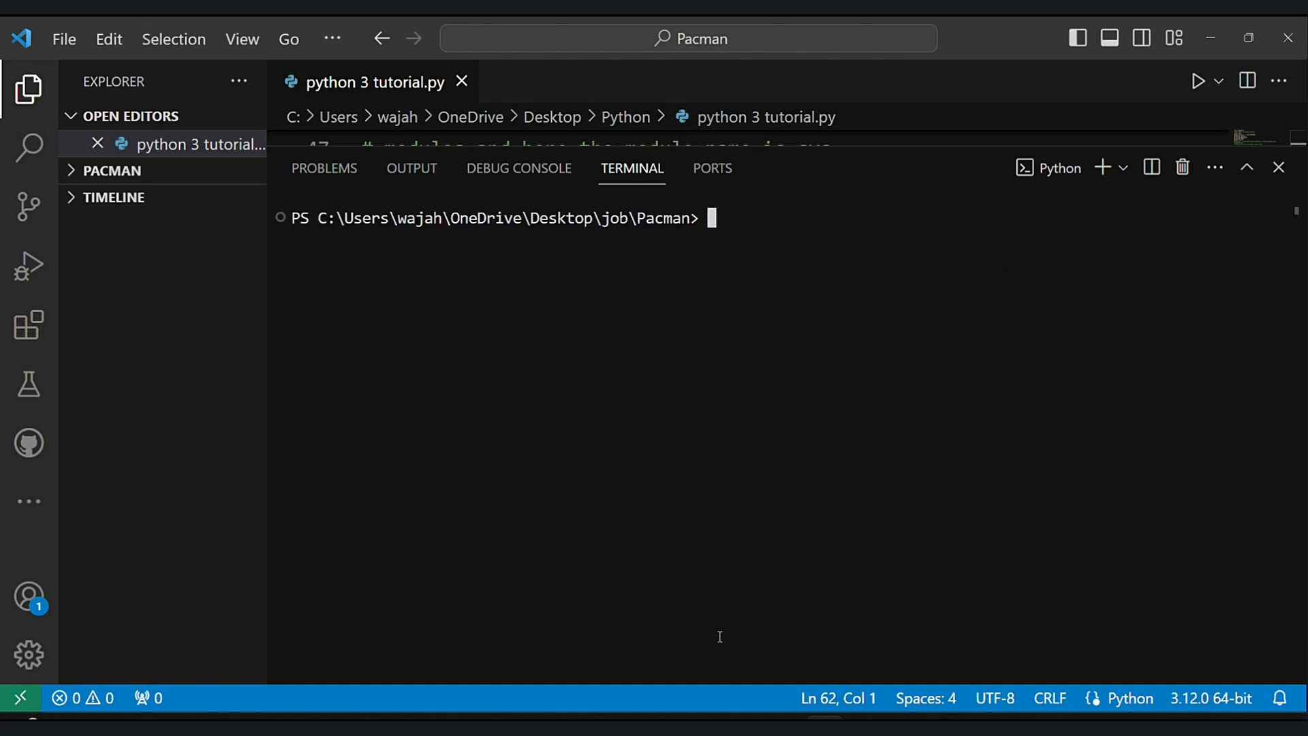
- Add a #float heading with print(1.9) below the integer example
{"action": "left_click", "coordinate": [1277, 167]}
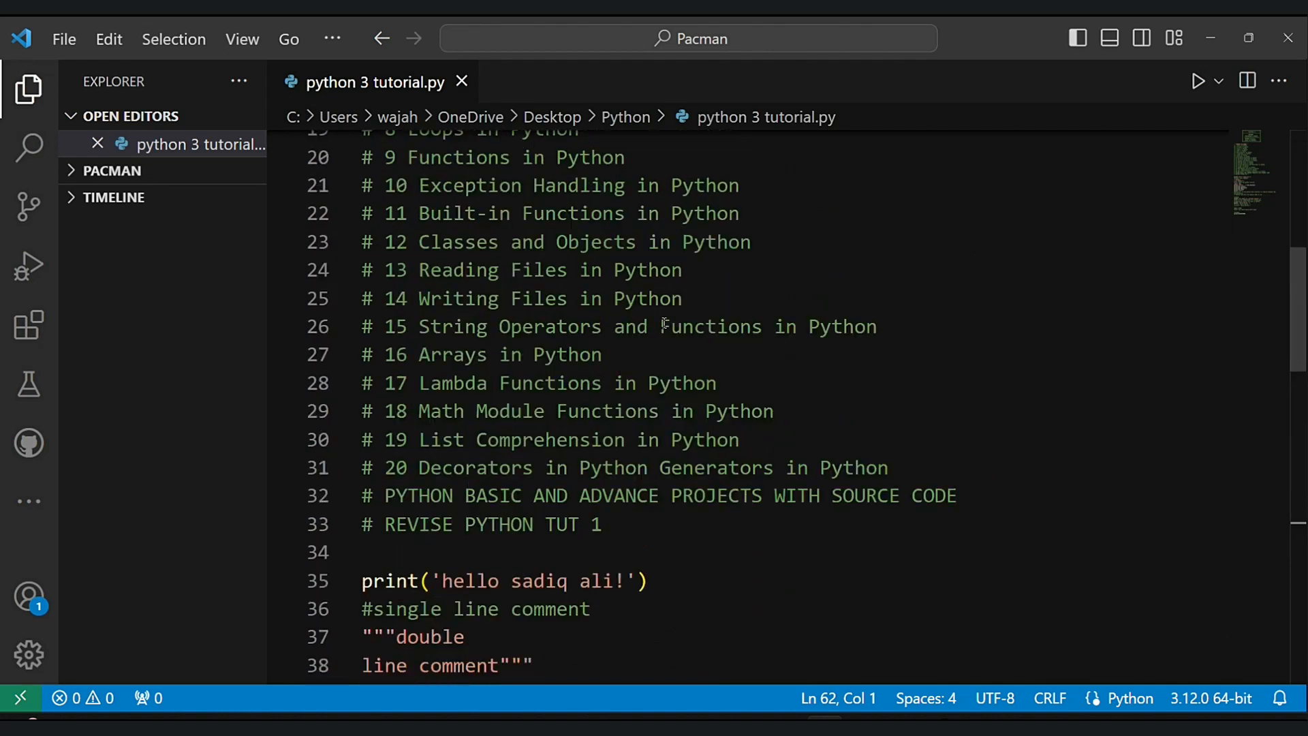
{"action": "scroll", "scroll_direction": "down", "scroll_amount": 3}
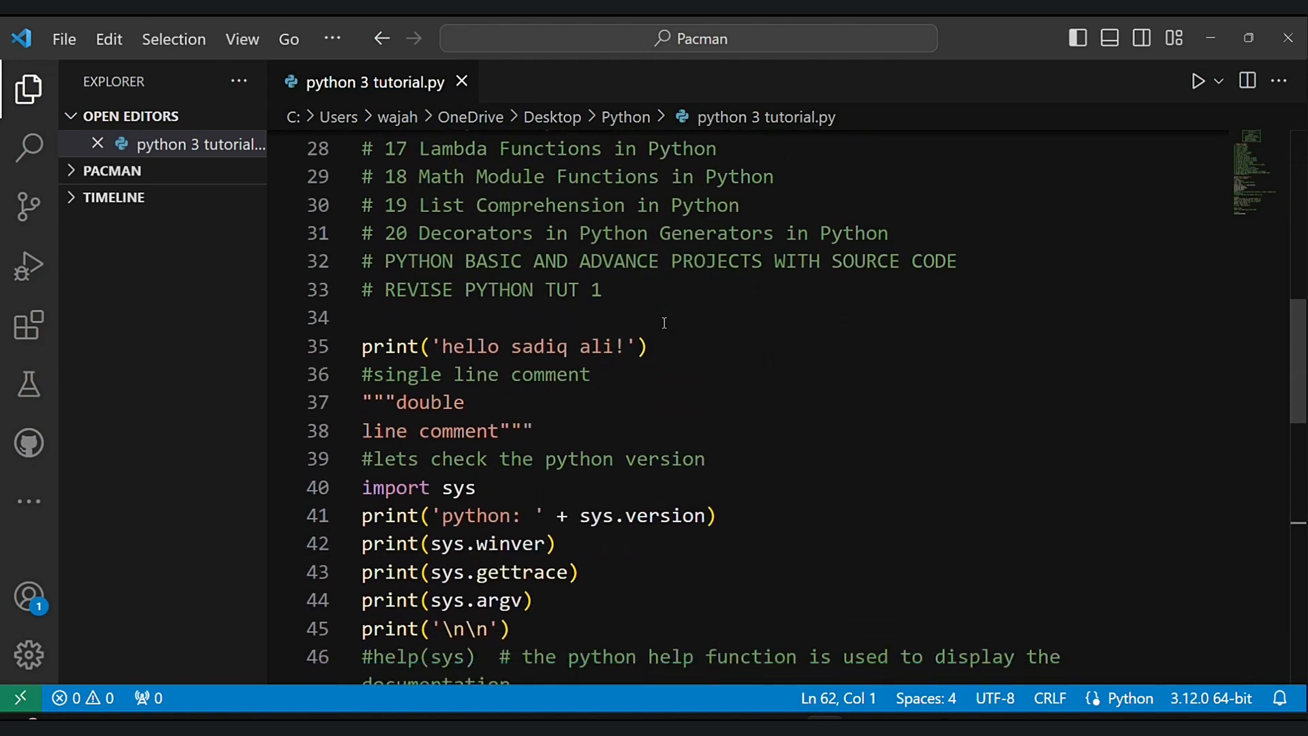
{"action": "scroll", "scroll_direction": "down", "scroll_amount": 3}
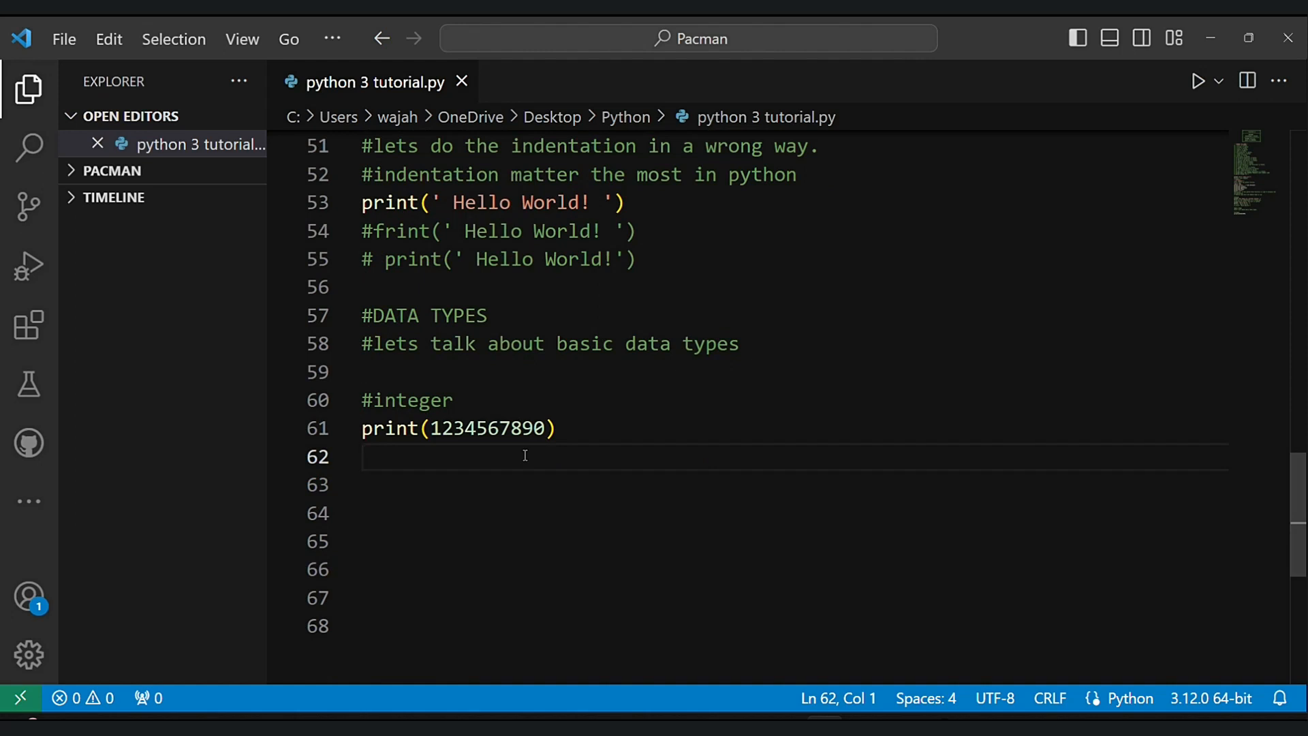
{"action": "type", "text": "#flo"}
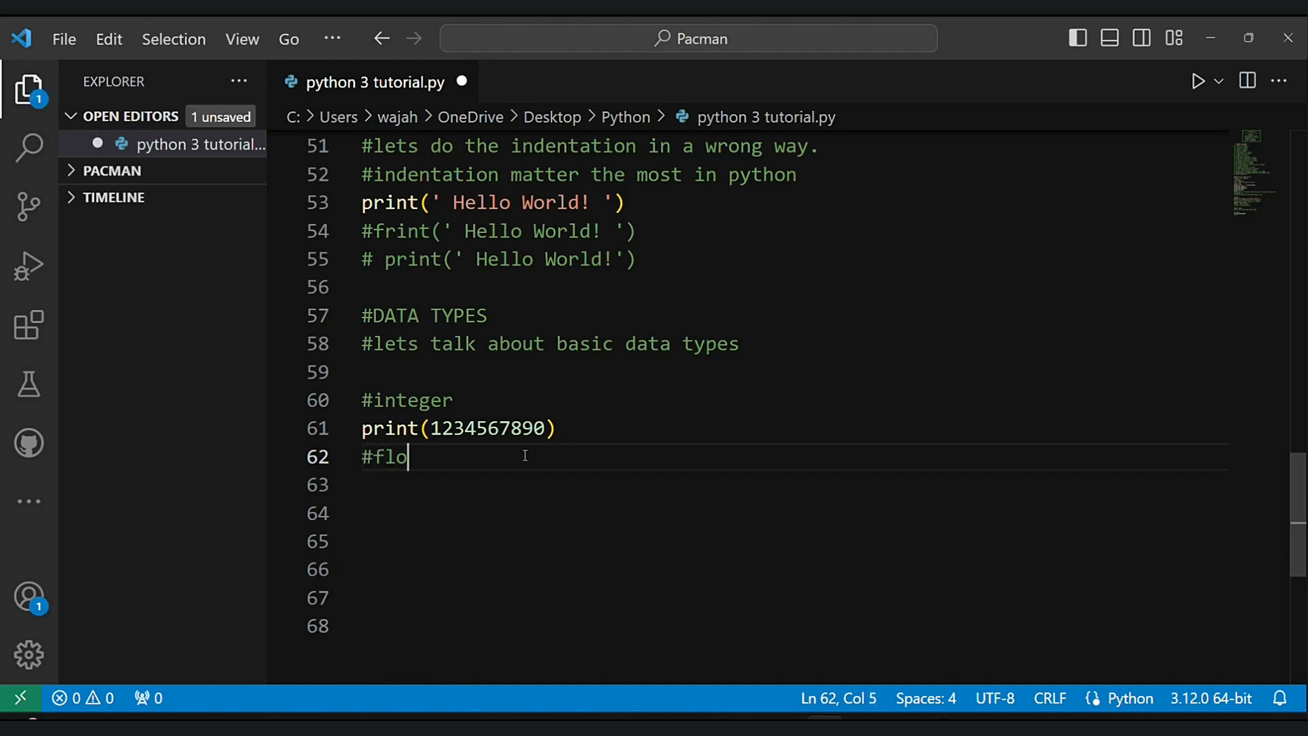
{"action": "type", "text": "at"}
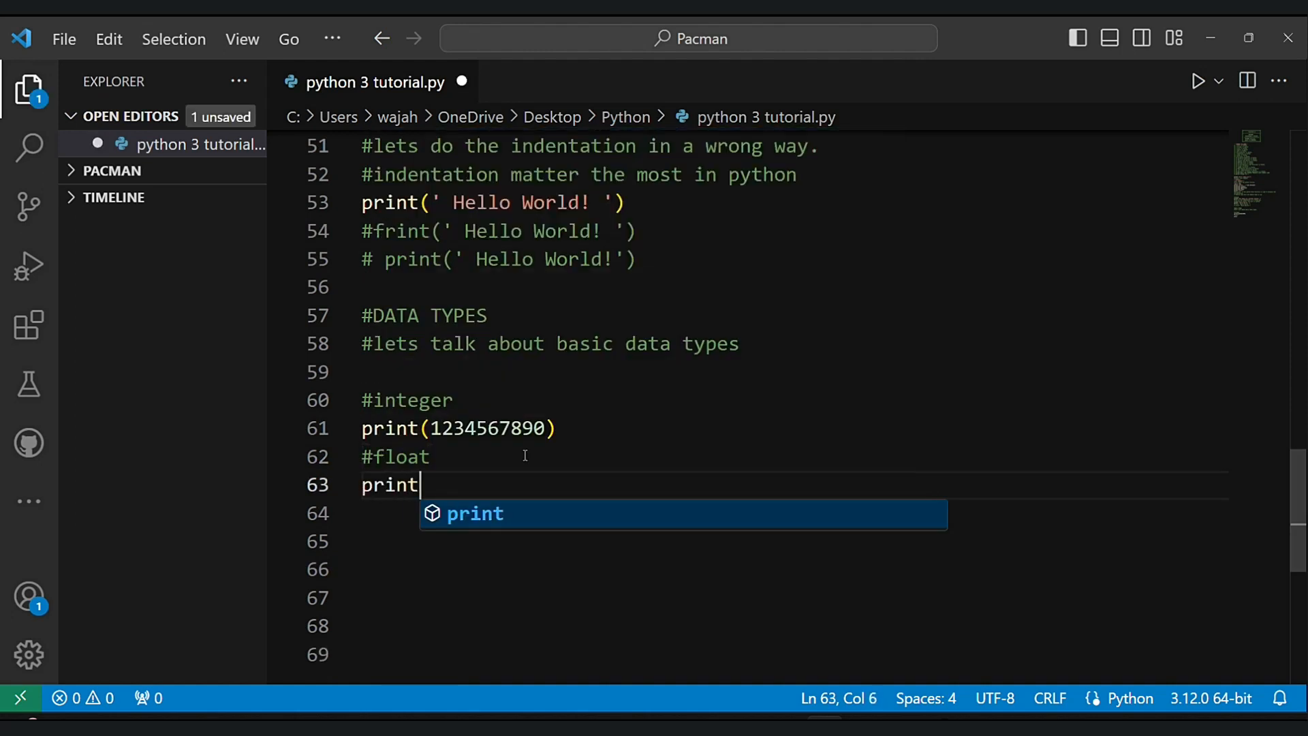
{"action": "type", "text": "("}
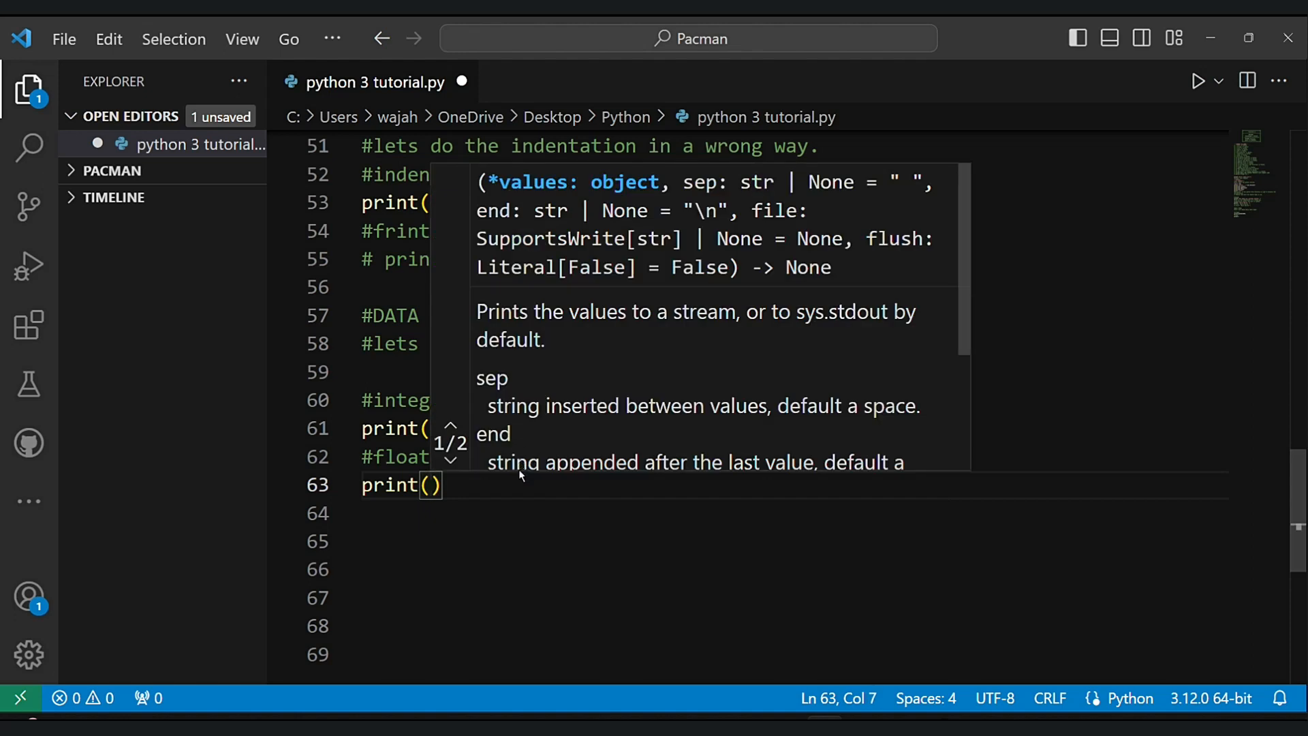
{"action": "type", "text": "1."}
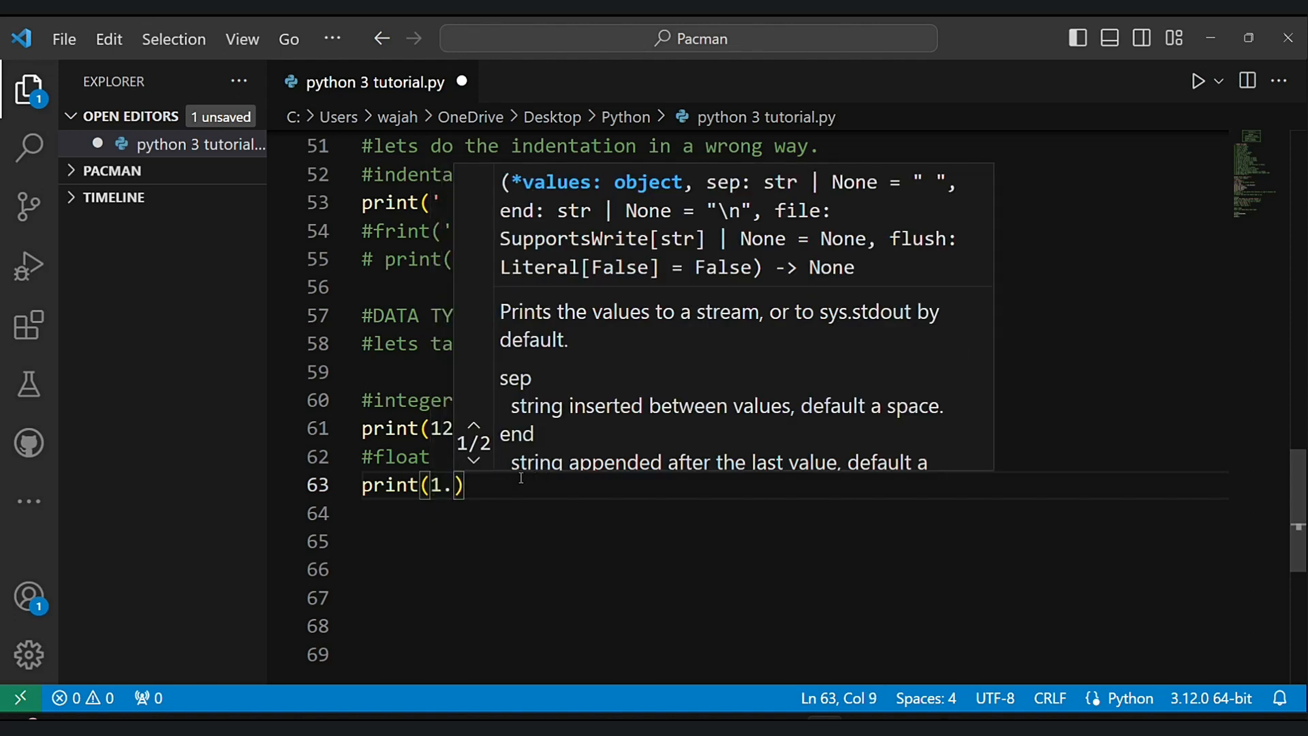
{"action": "type", "text": "9"}
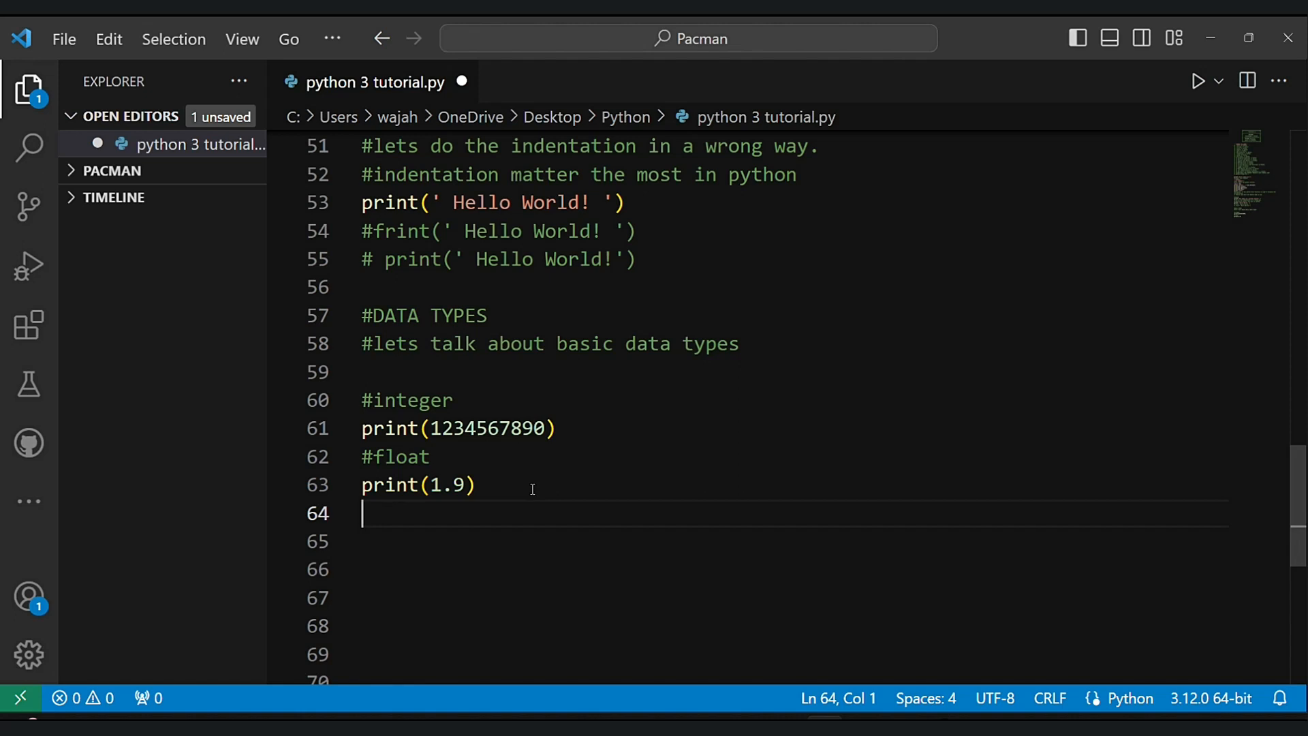
- Add a #Bolean heading printing True, False, bool(1) and bool(0)
{"action": "type", "text": "#Bo"}
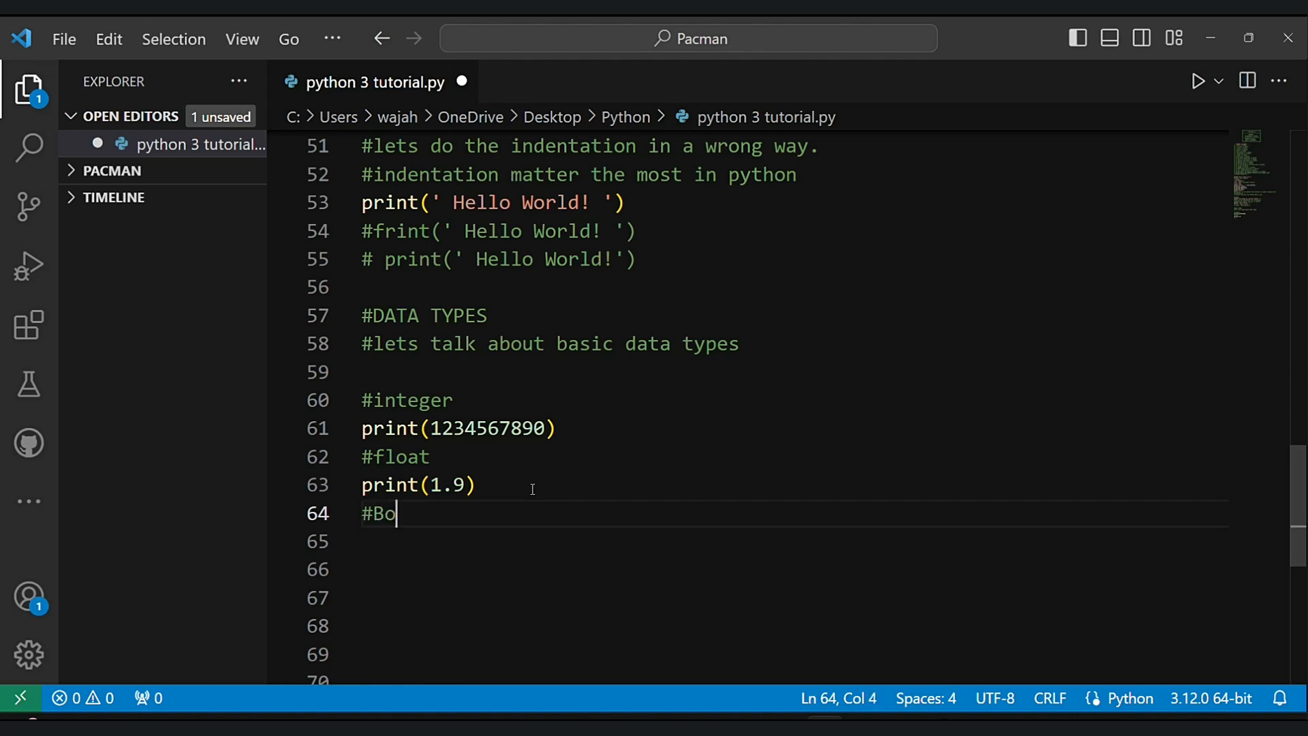
{"action": "type", "text": "lean"}
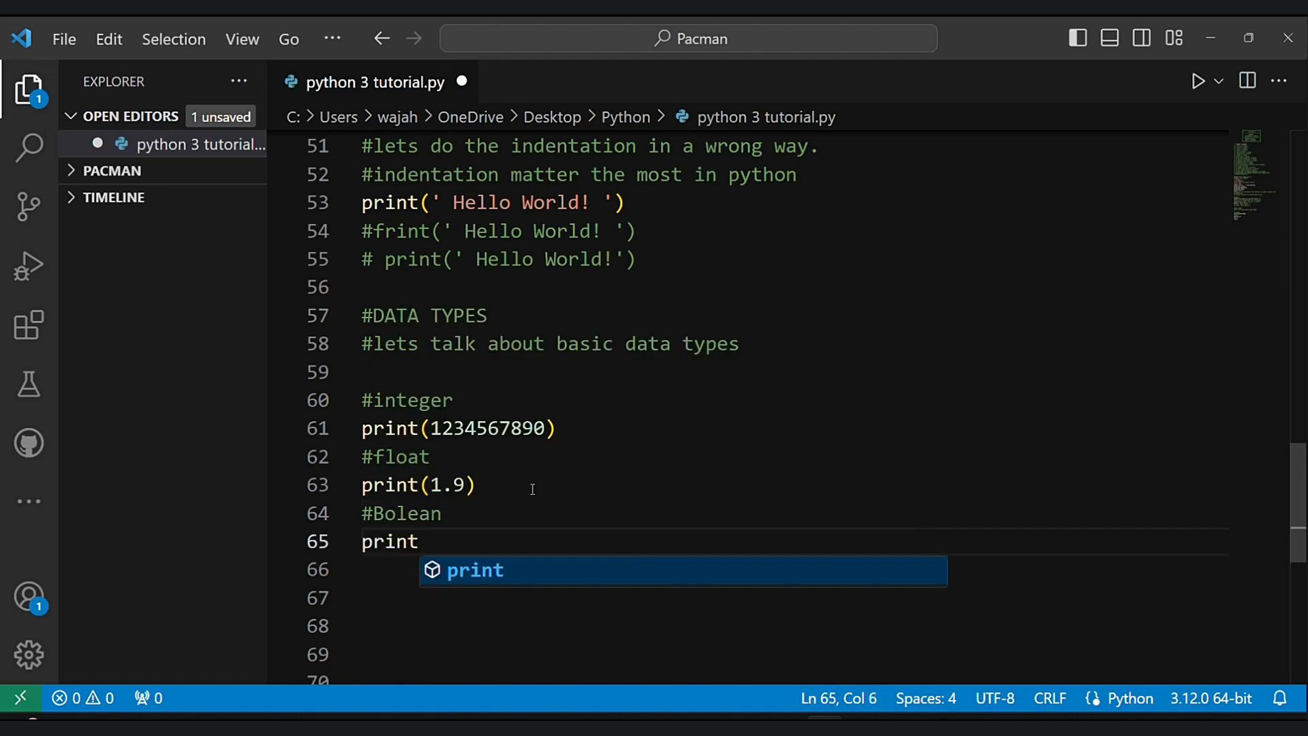
{"action": "type", "text": "(True)"}
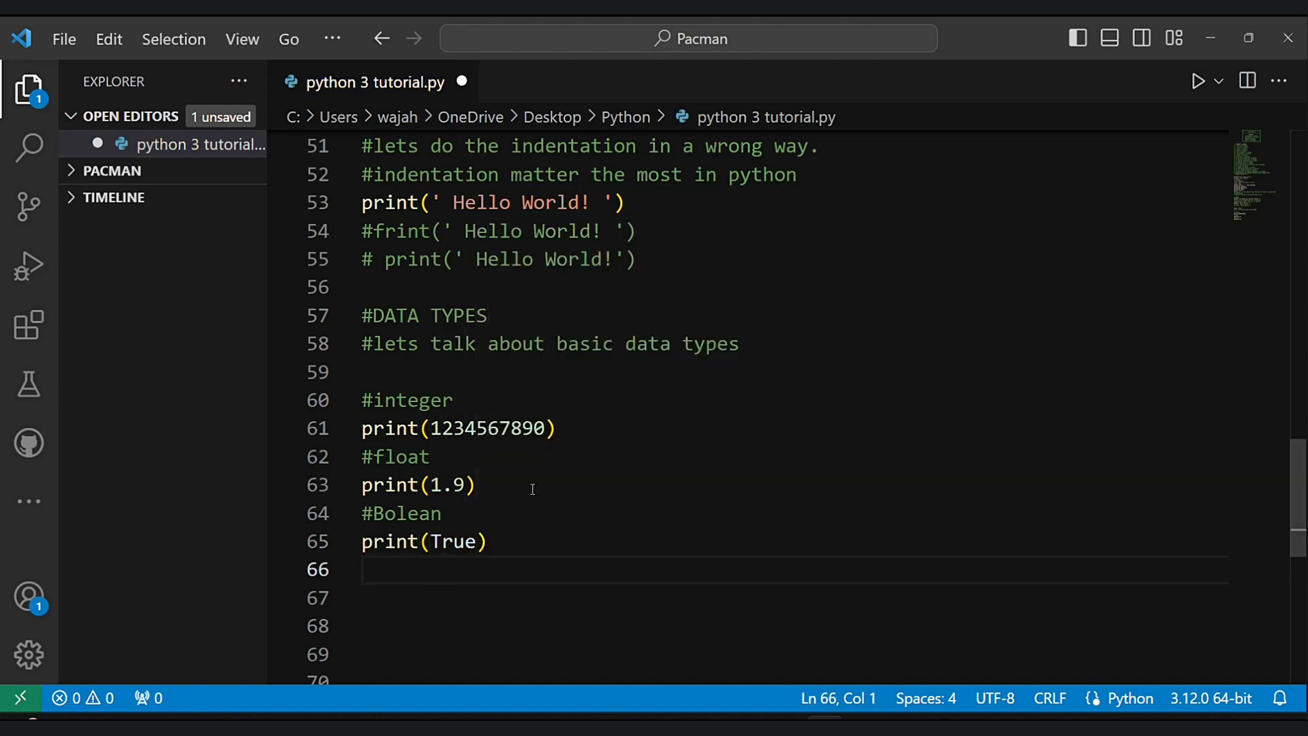
{"action": "type", "text": "print()"}
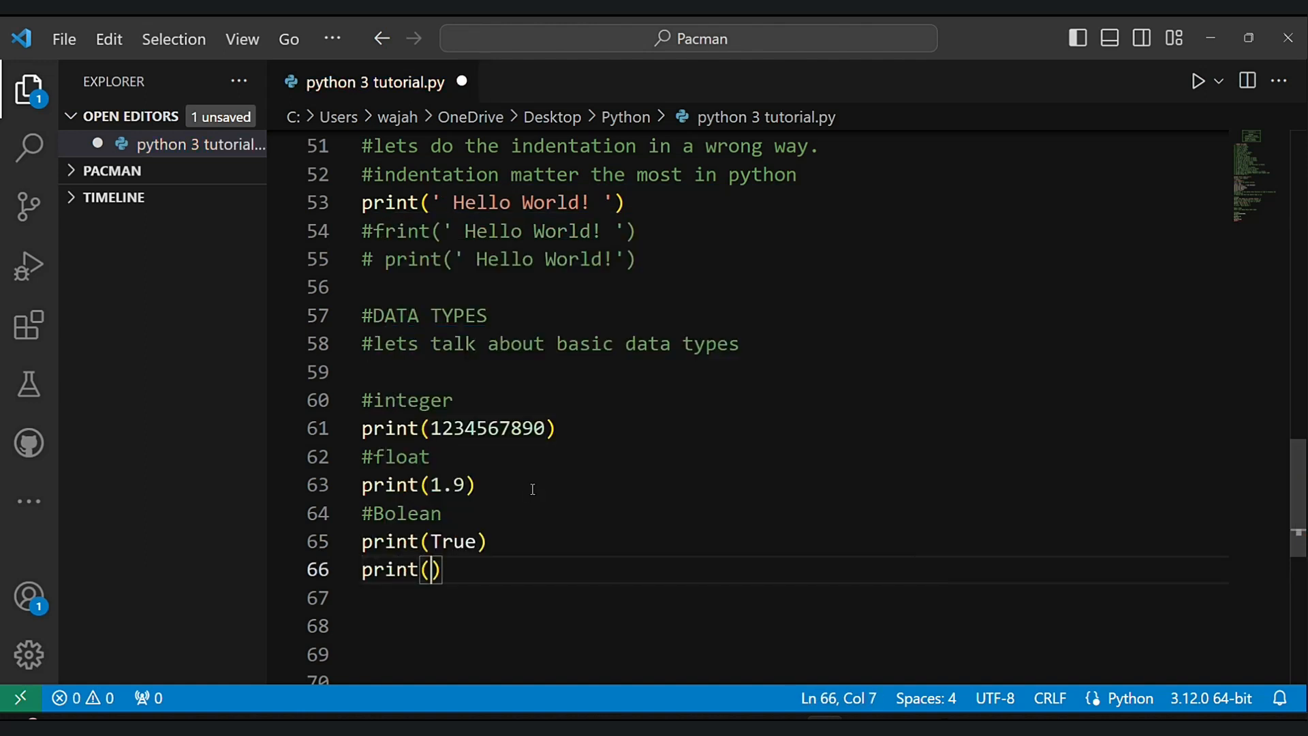
{"action": "type", "text": "False"}
{"action": "left_click", "coordinate": [789, 596]}
{"action": "type", "text": "print(1"}
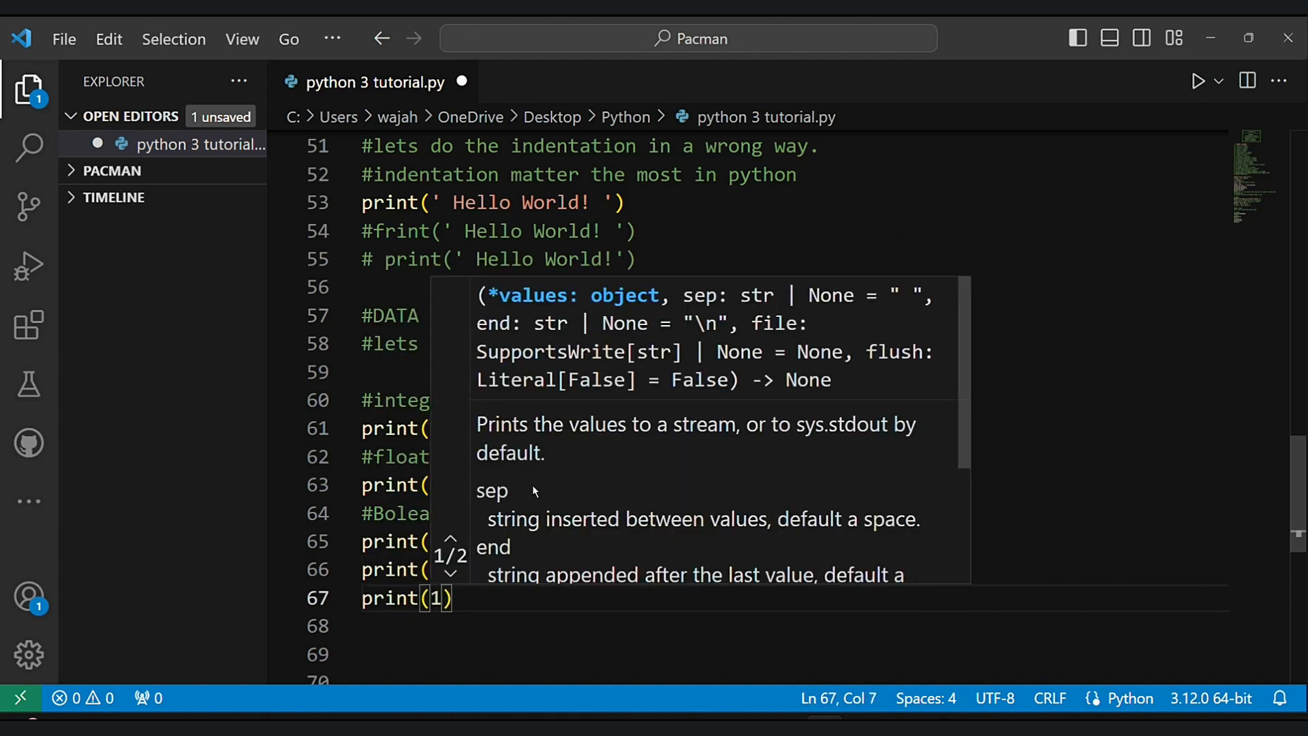
{"action": "type", "text": "bool("}
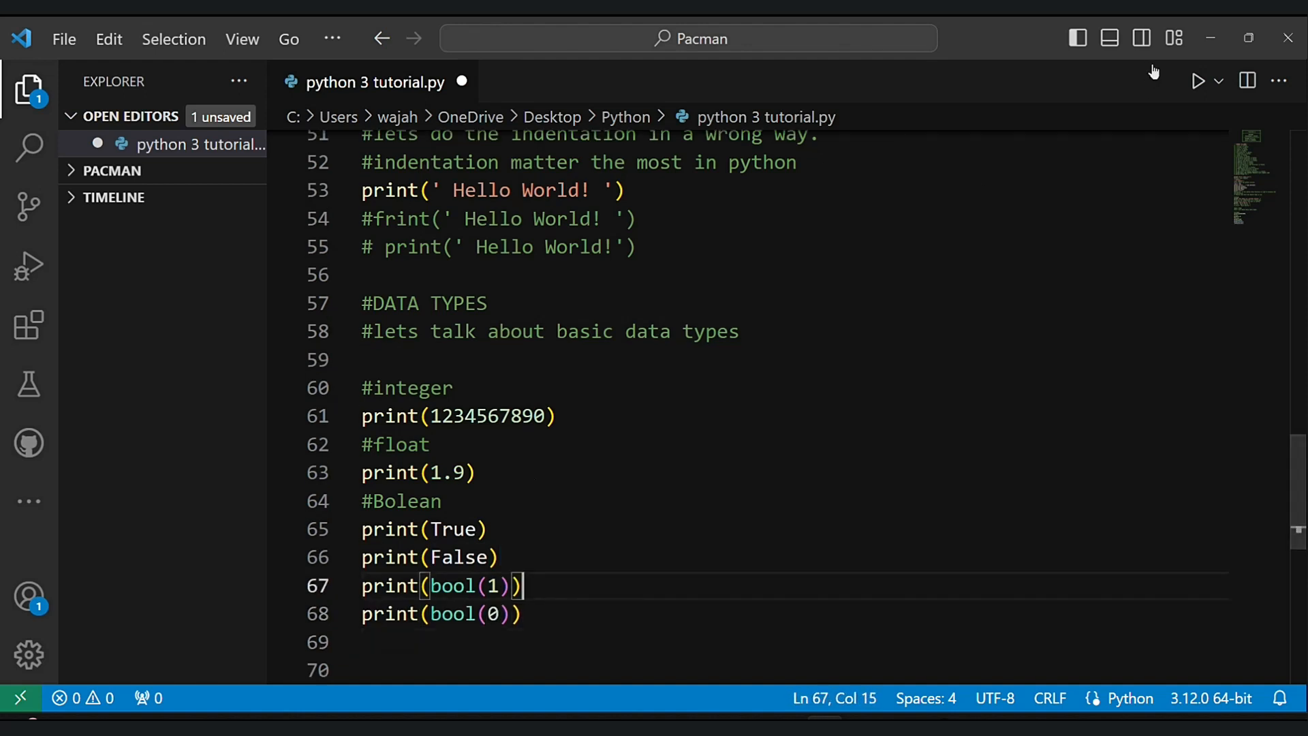
{"action": "left_click", "coordinate": [1196, 80]}
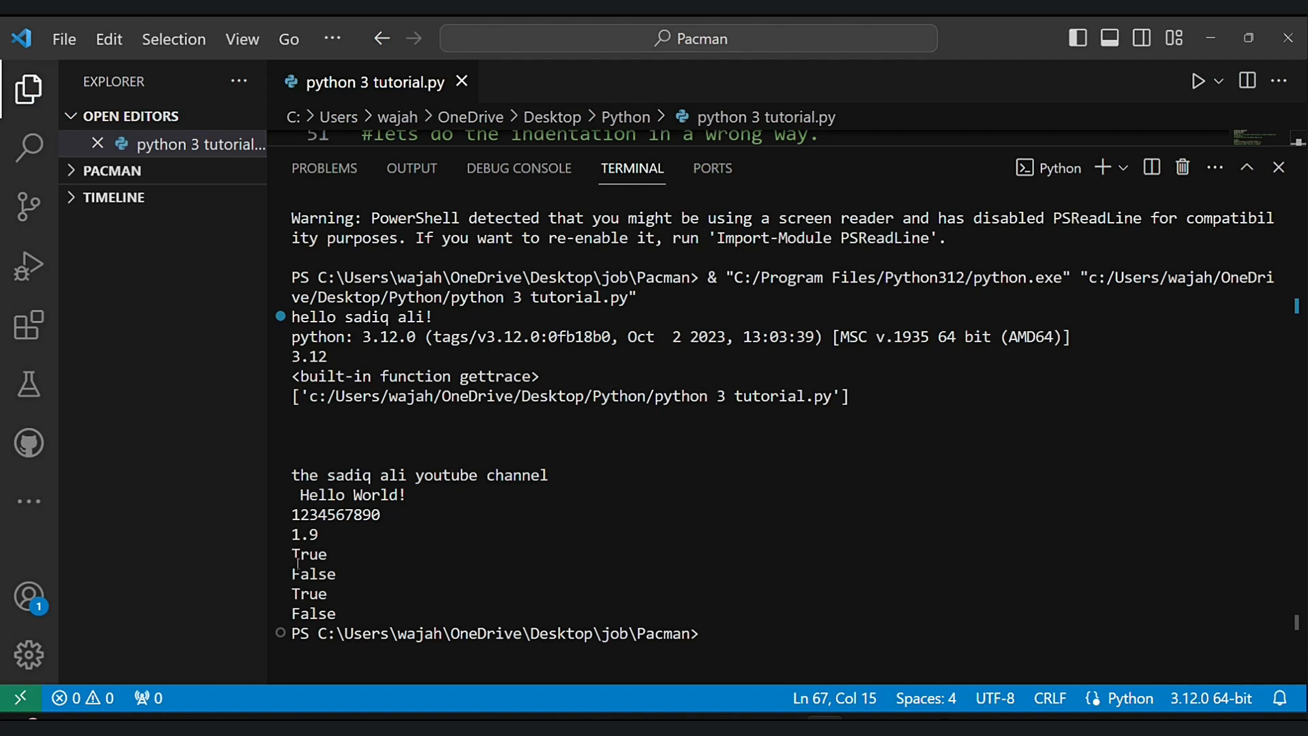
{"action": "left_click_drag", "start_coordinate": [292, 534], "coordinate": [338, 614]}
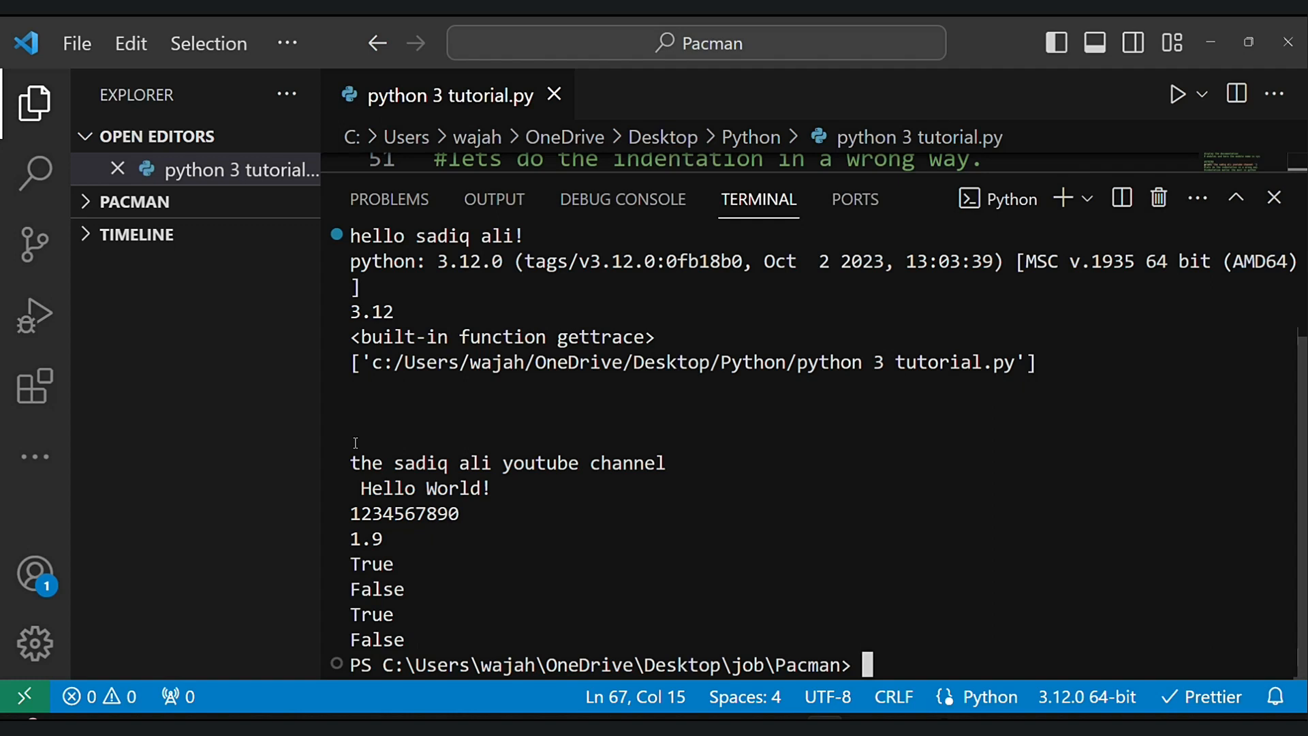
{"action": "type", "text": "e"}
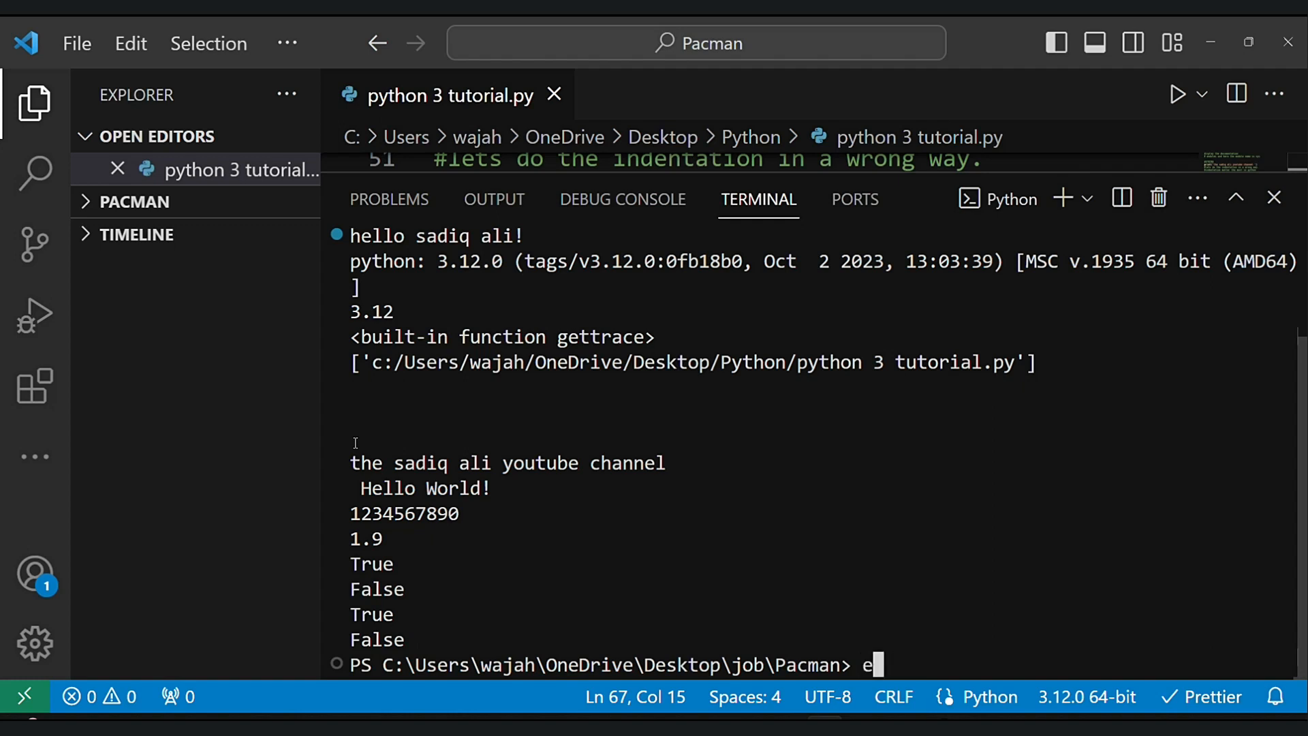
{"action": "left_click", "coordinate": [1273, 198]}
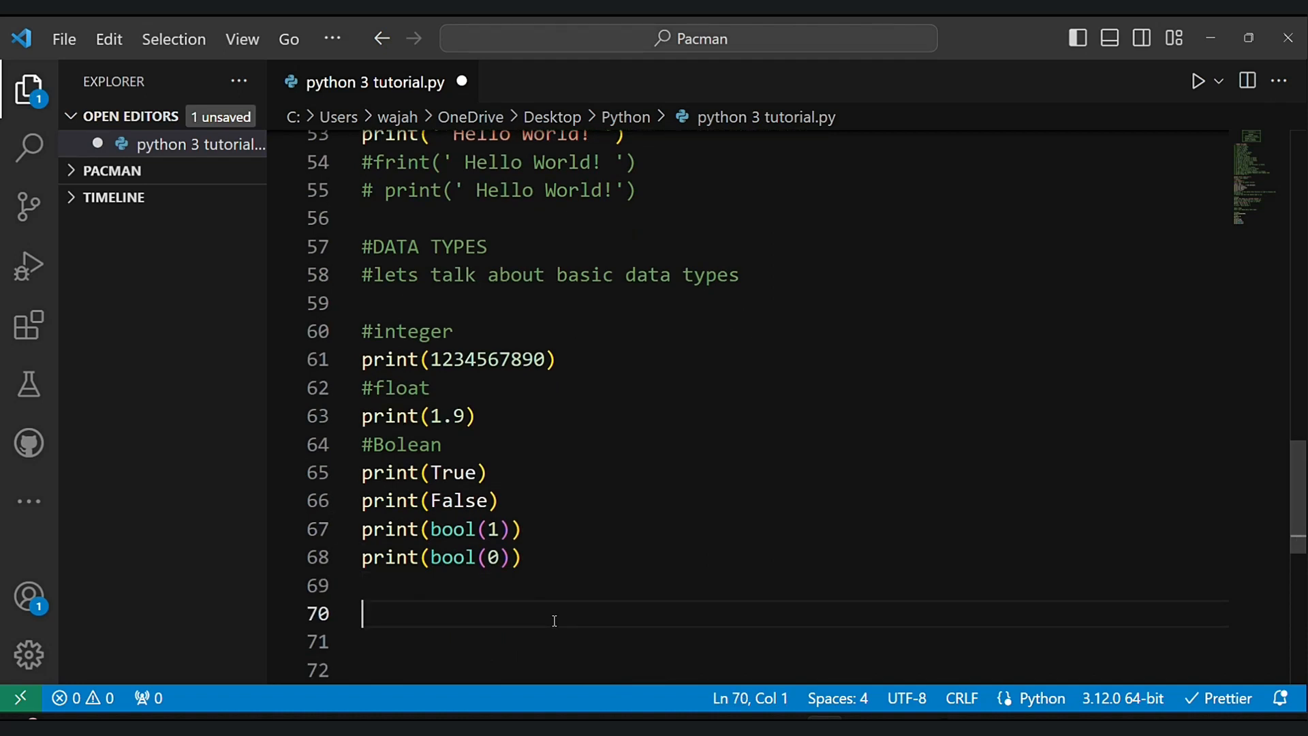
- Add #int print(type(...)) checks for 1234, -1234, 0 and 1
{"action": "type", "text": "print(type(1"}
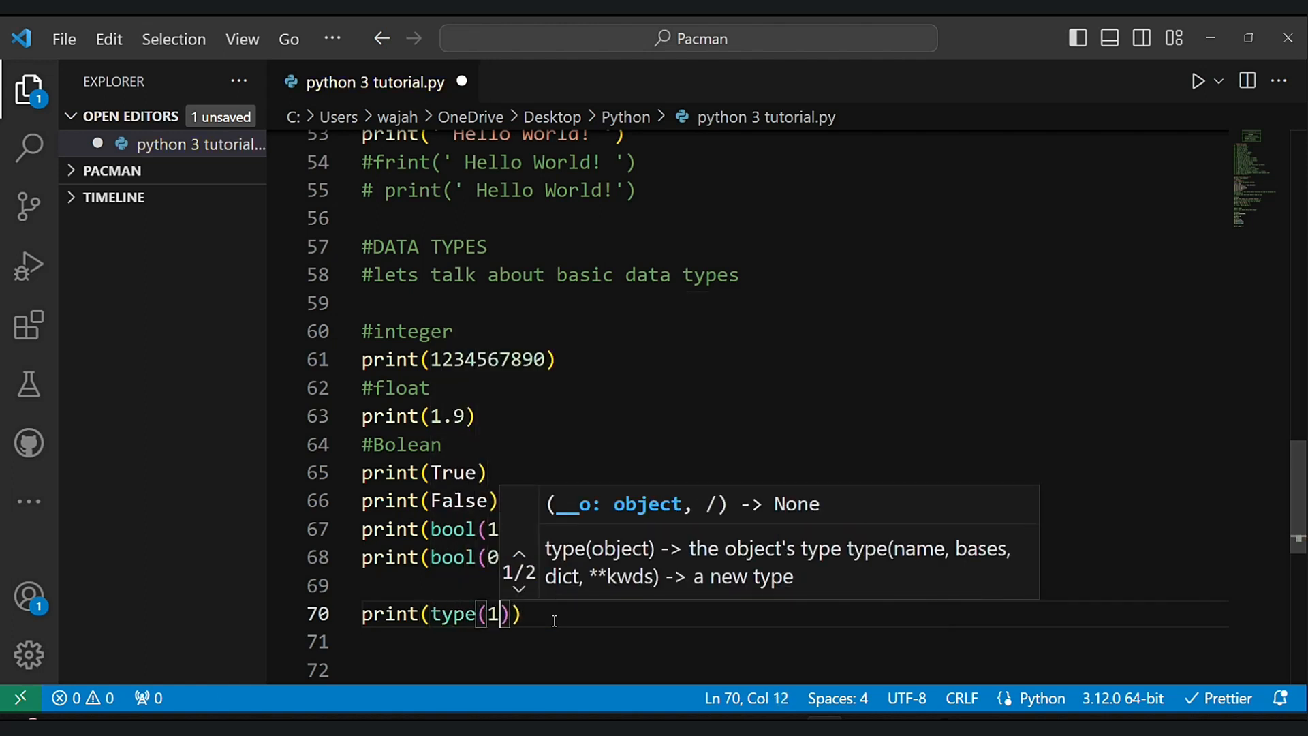
{"action": "type", "text": "234"}
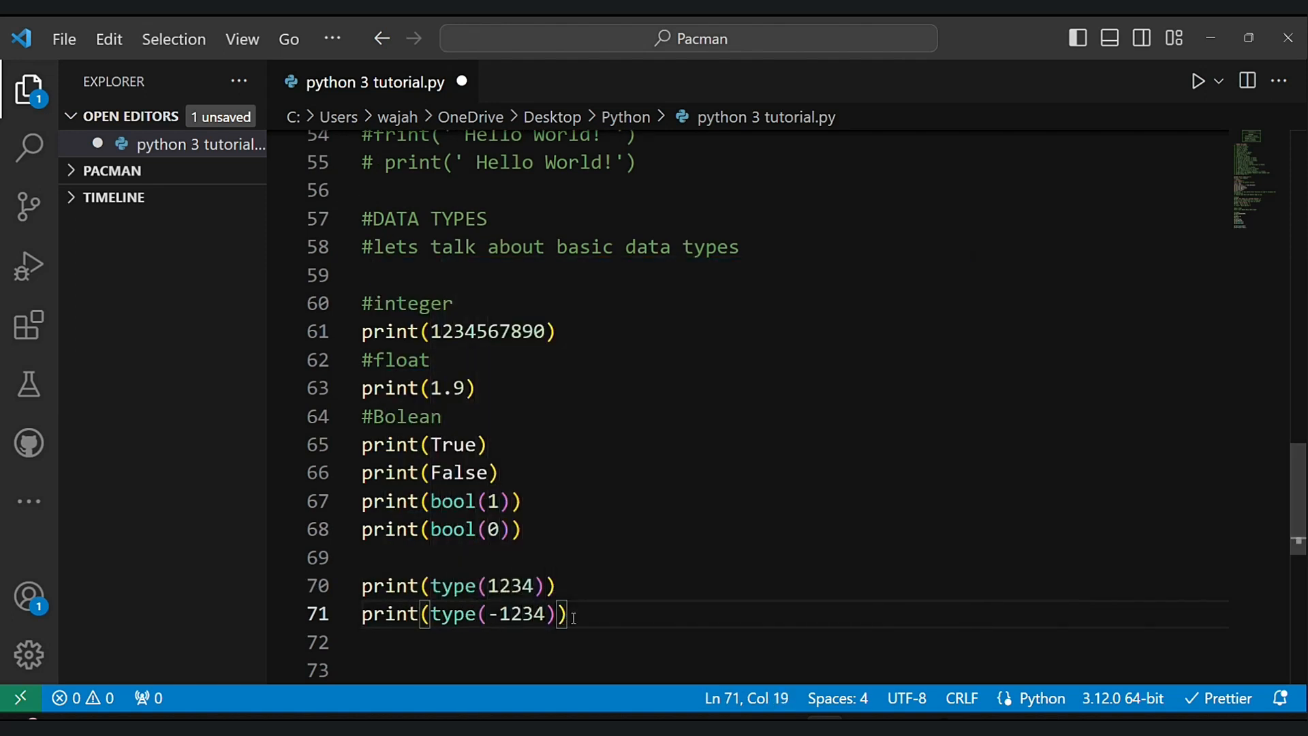
{"action": "type", "text": "print("}
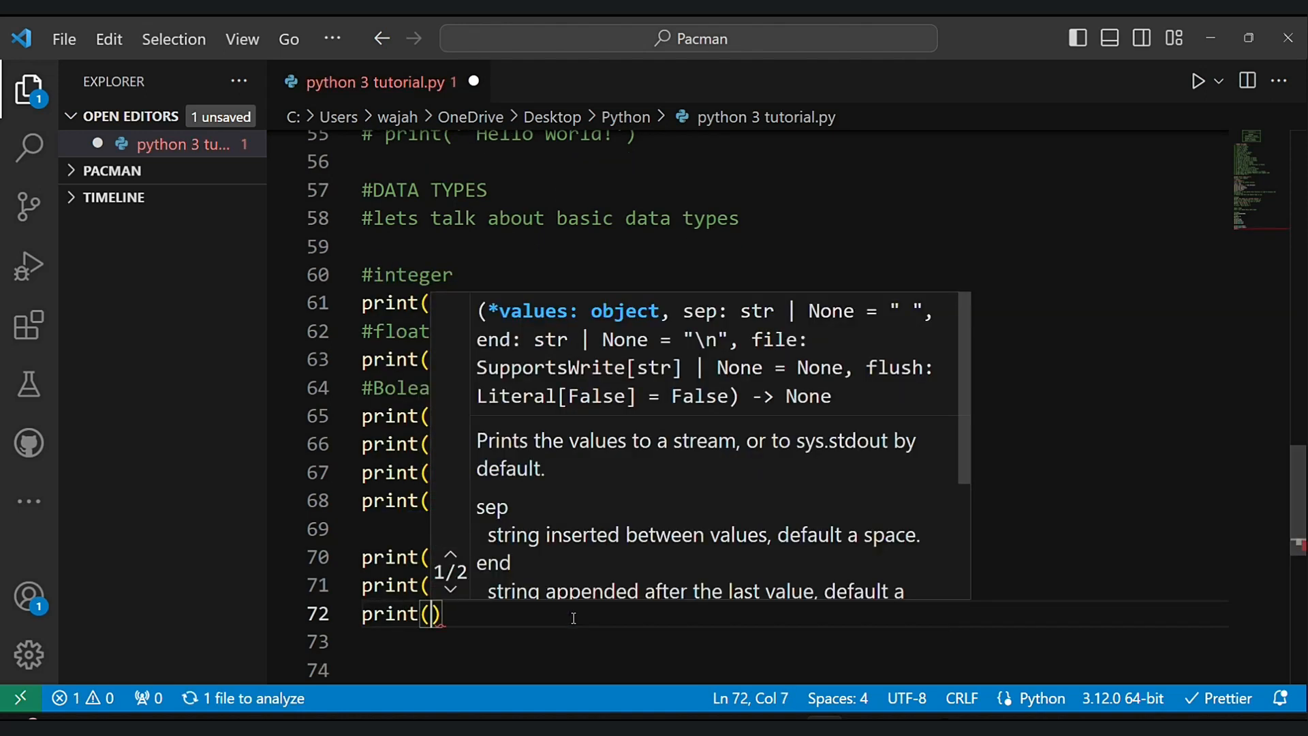
{"action": "type", "text": "type(0"}
{"action": "left_click", "coordinate": [793, 640]}
{"action": "type", "text": "print"}
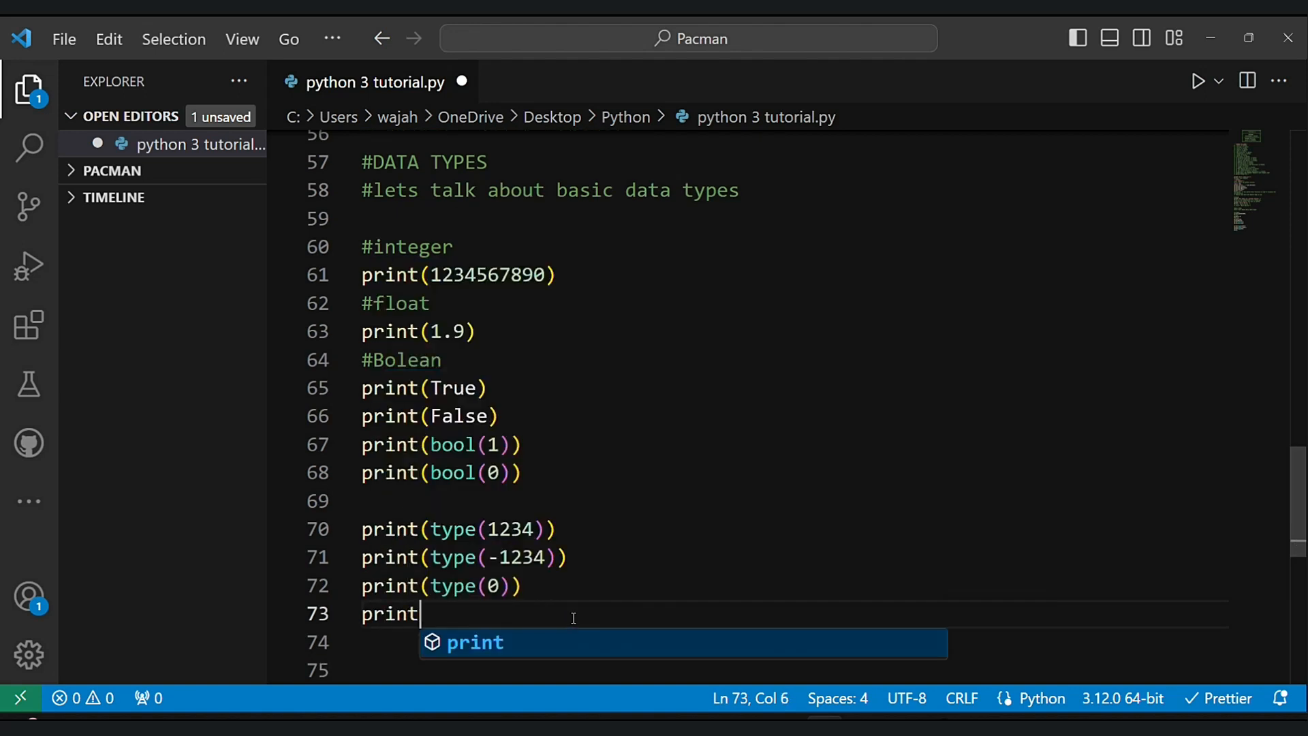
{"action": "type", "text": "(type(1"}
{"action": "type", "text": "#"}
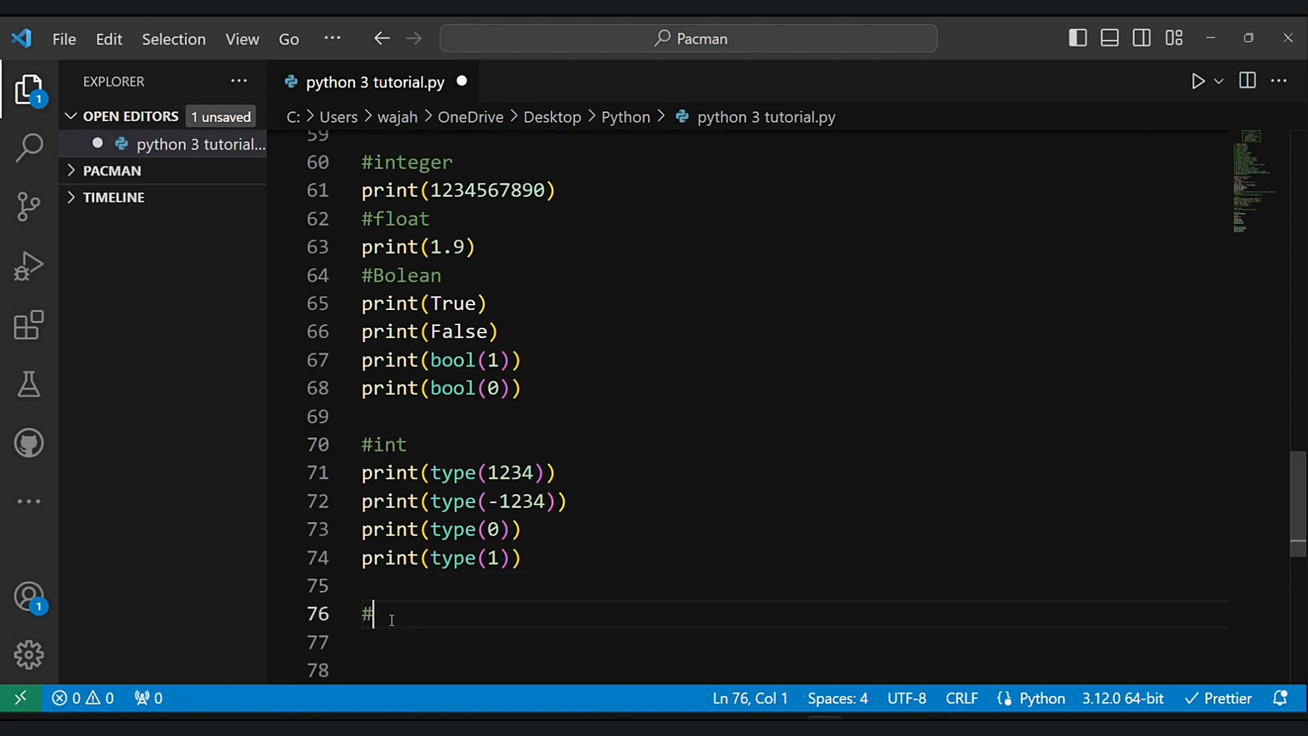
{"action": "type", "text": "prin"}
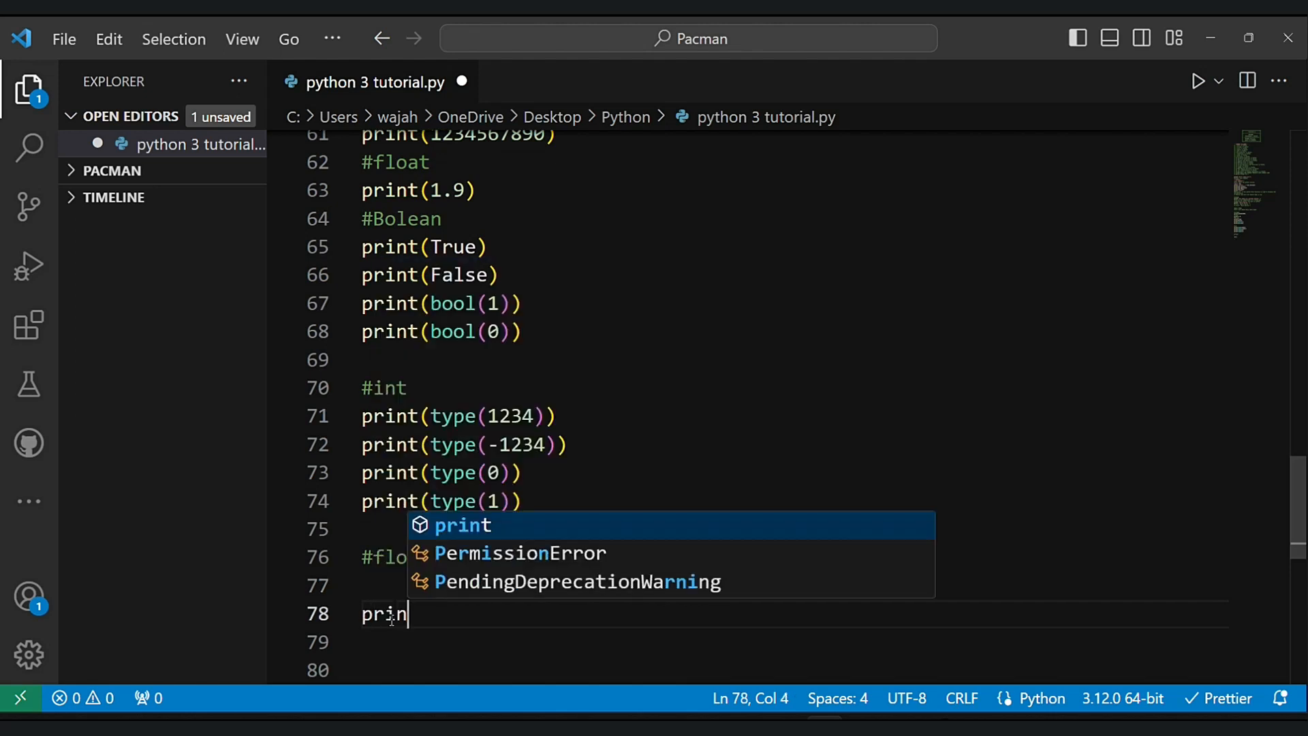
{"action": "type", "text": "t(type(1."}
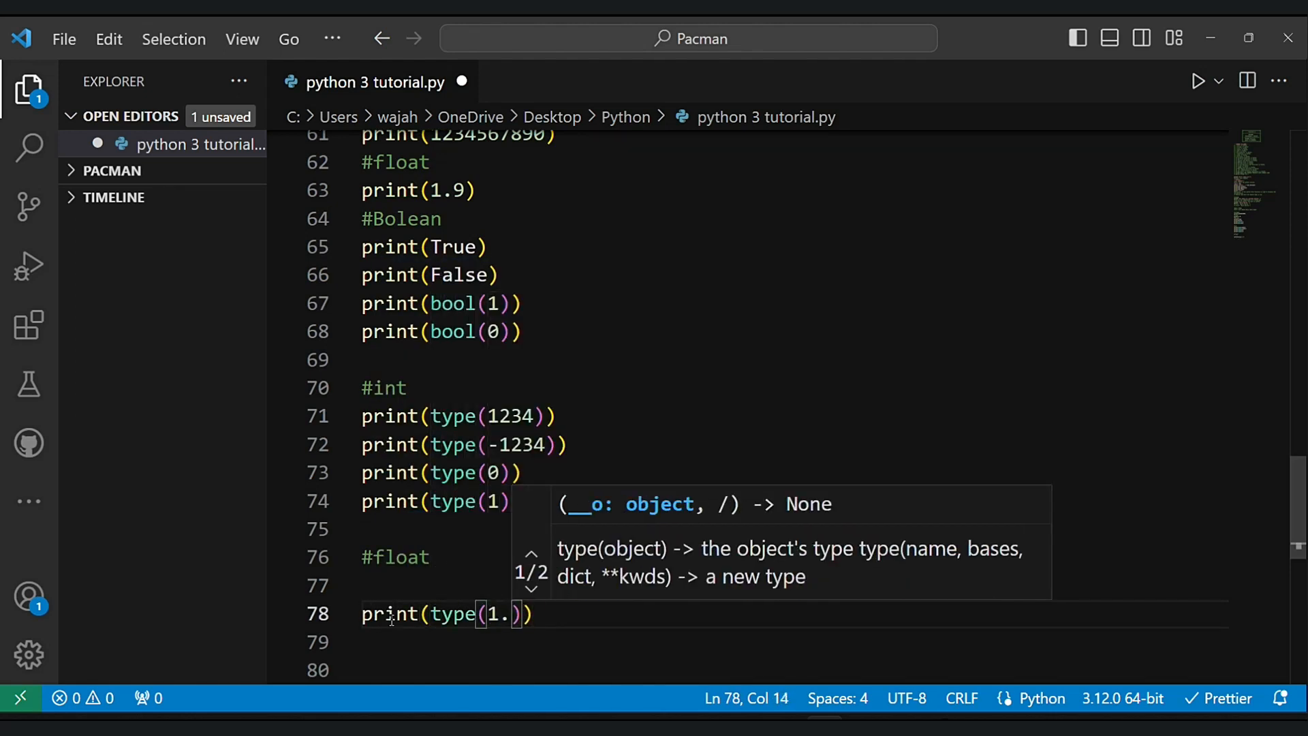
{"action": "type", "text": "1"}
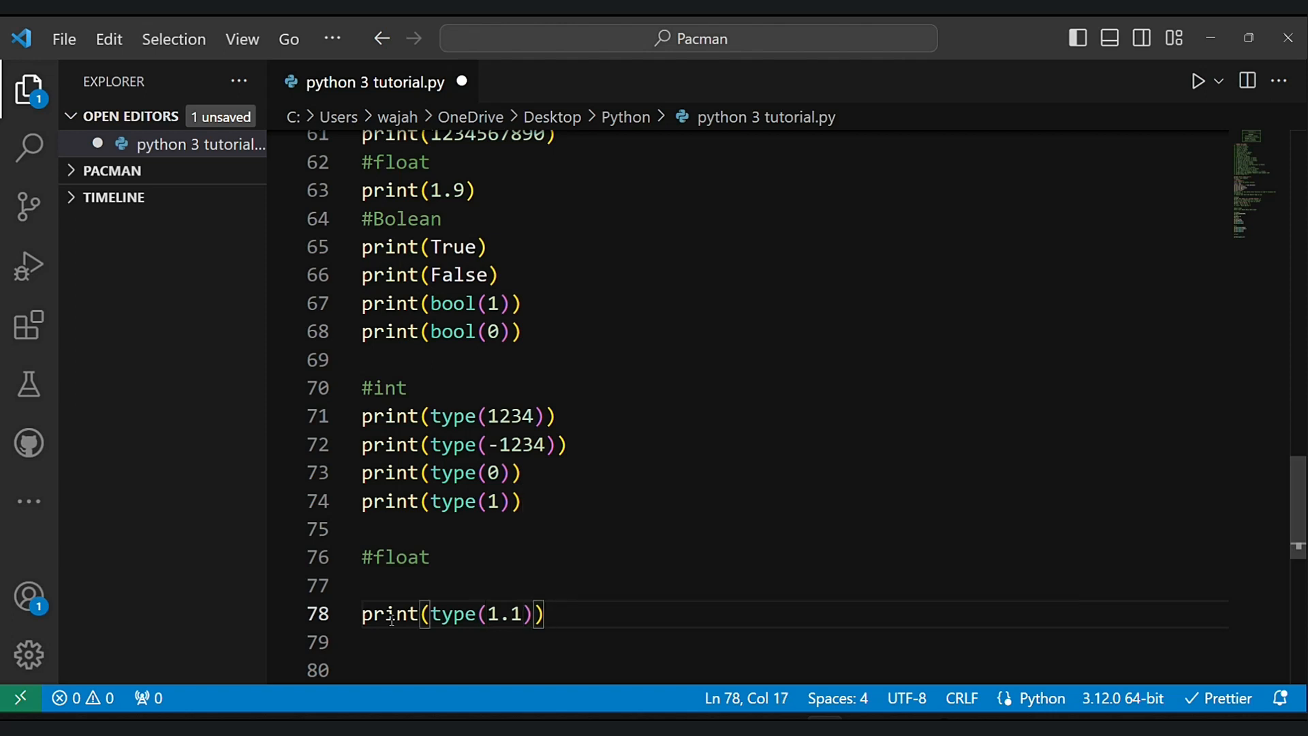
- Add #float print(type(...)) checks for 0.1, 1.1, 9.0 and -1.0
{"action": "type", "text": "print(type(0.1"}
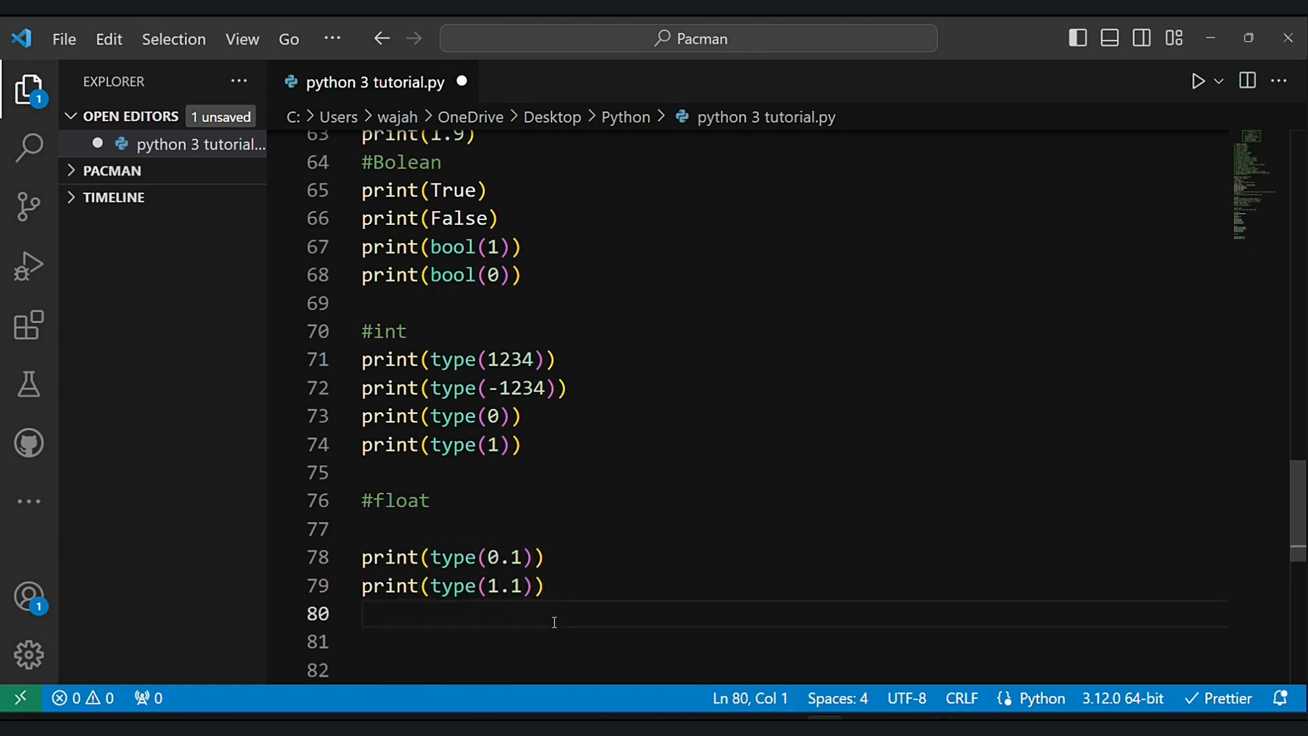
{"action": "type", "text": "print(type"}
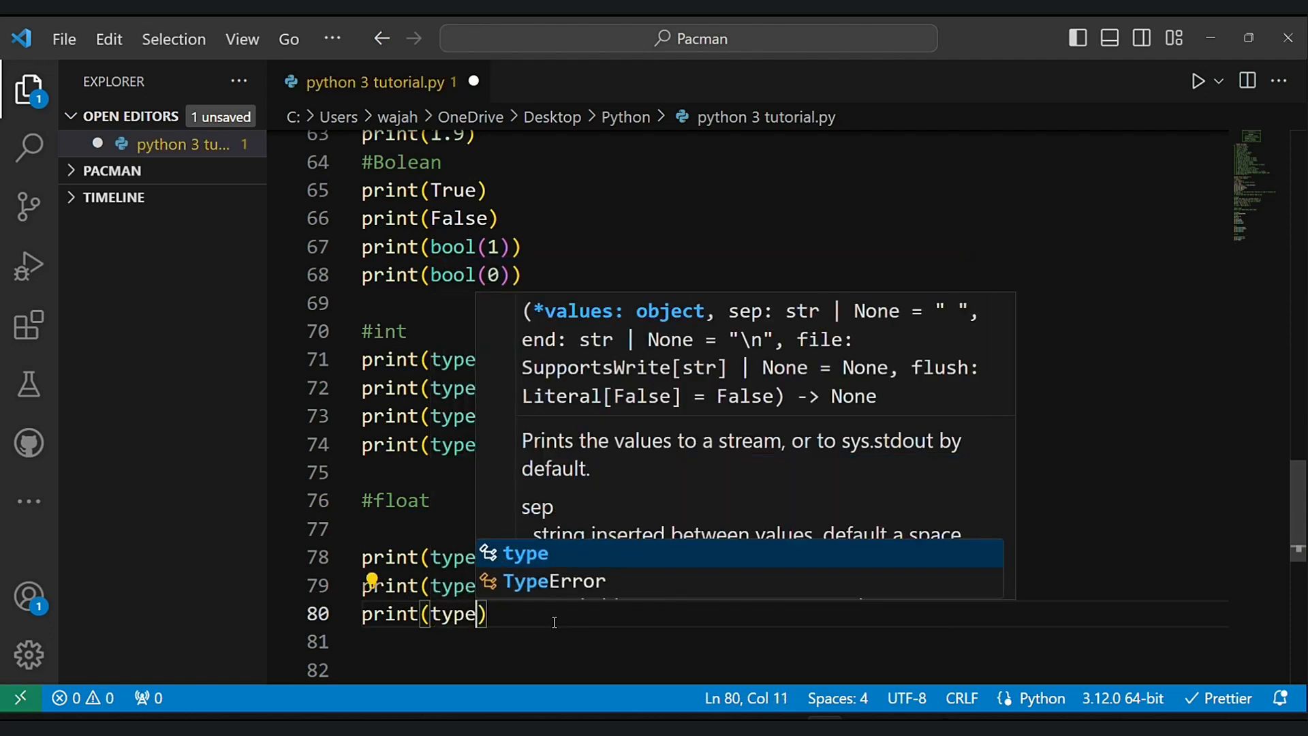
{"action": "type", "text": "("}
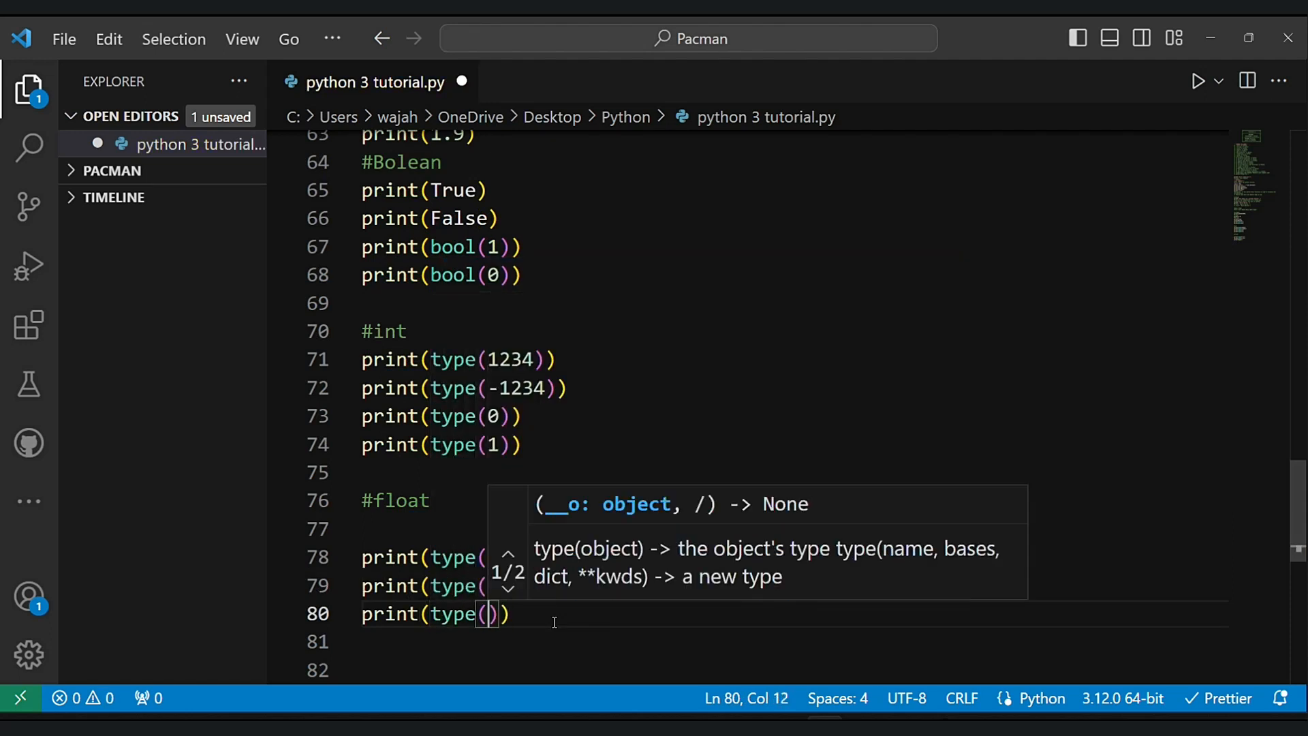
{"action": "type", "text": "9.0"}
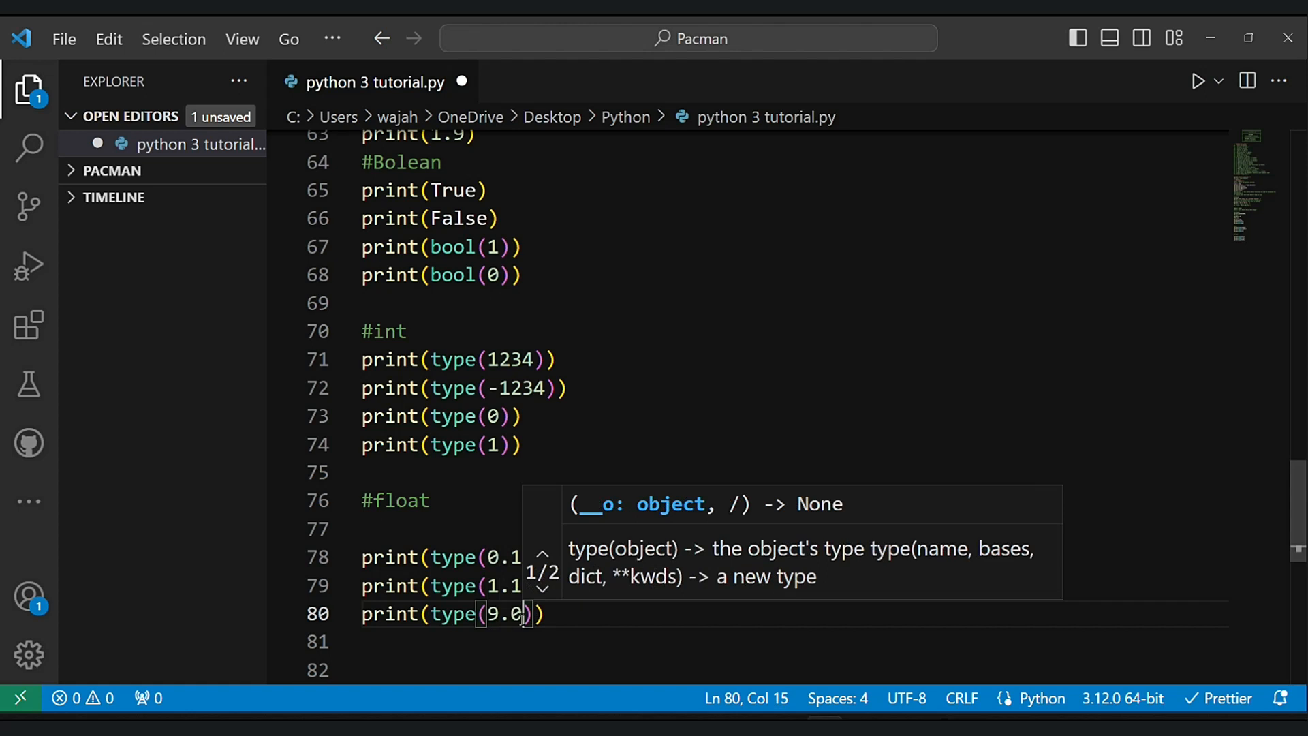
{"action": "type", "text": "print(type("}
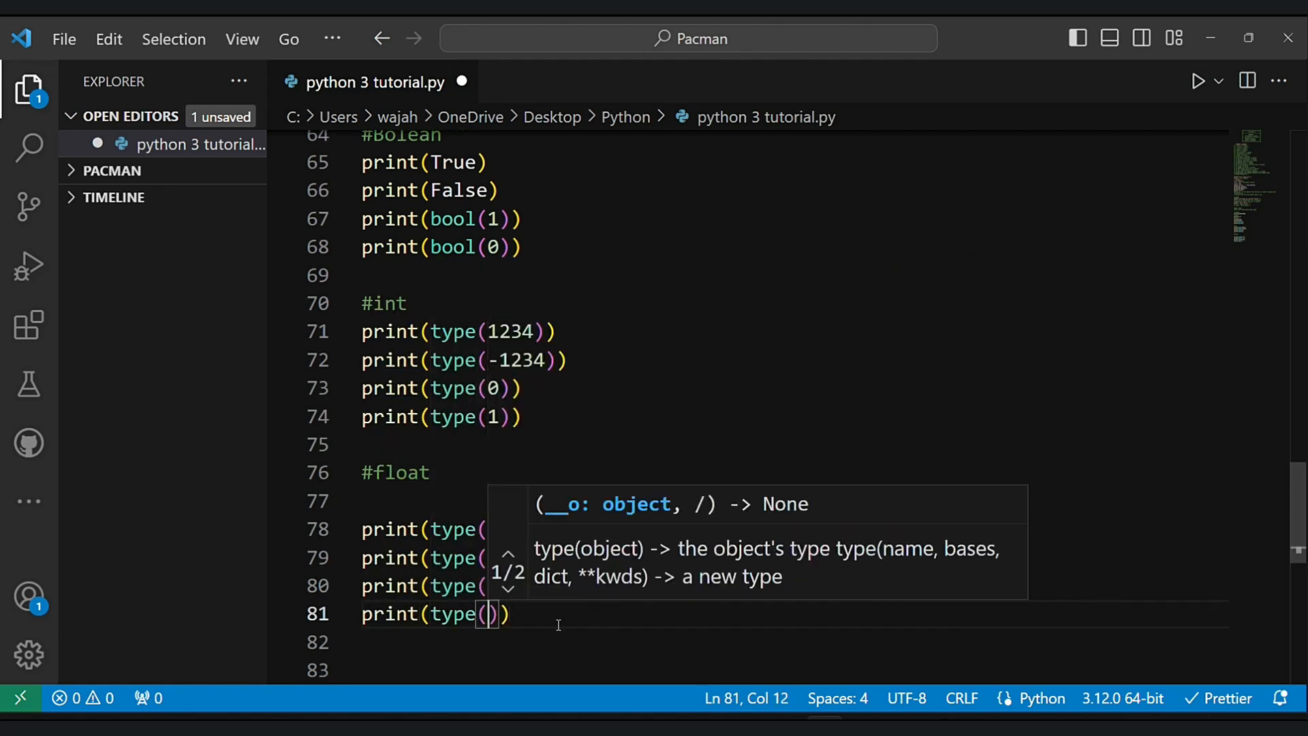
{"action": "type", "text": "-1.0"}
{"action": "left_click", "coordinate": [786, 669]}
{"action": "type", "text": "#bolean"}
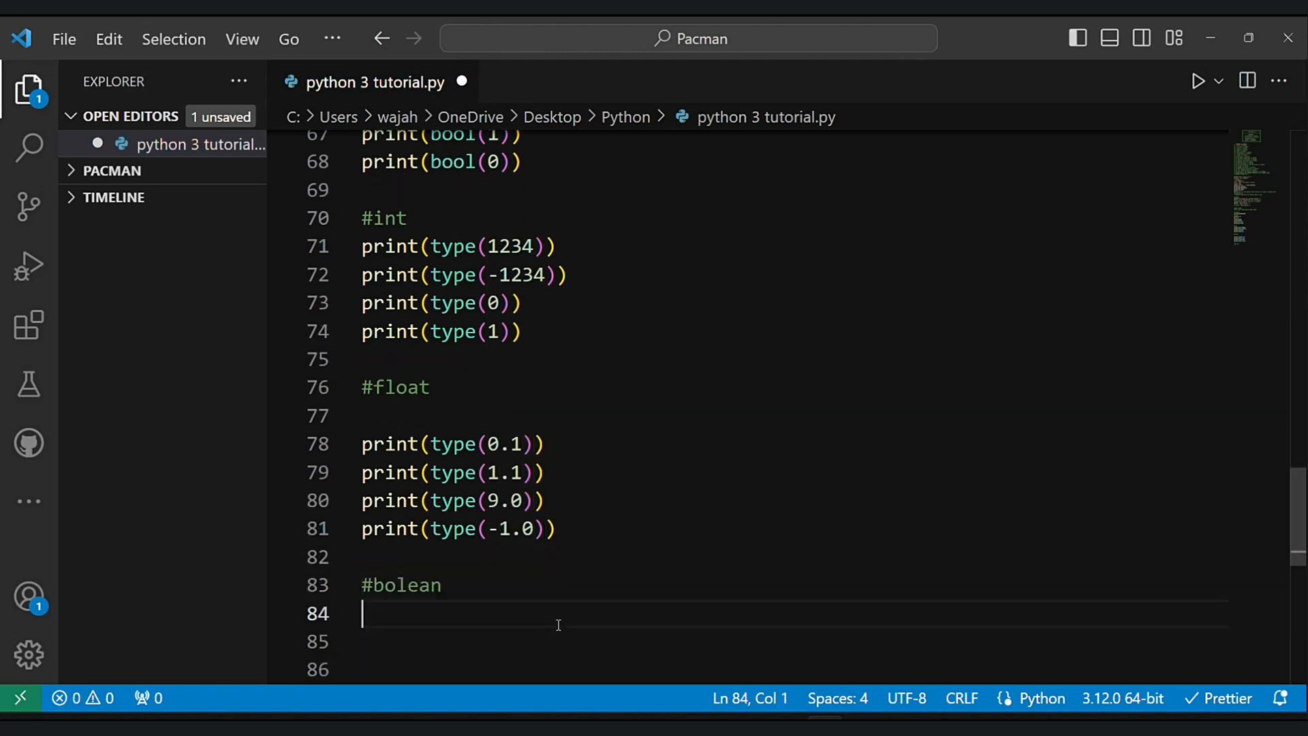
- Add #bolean print(type(...)) checks for True and False
{"action": "type", "text": "print(type(True"}
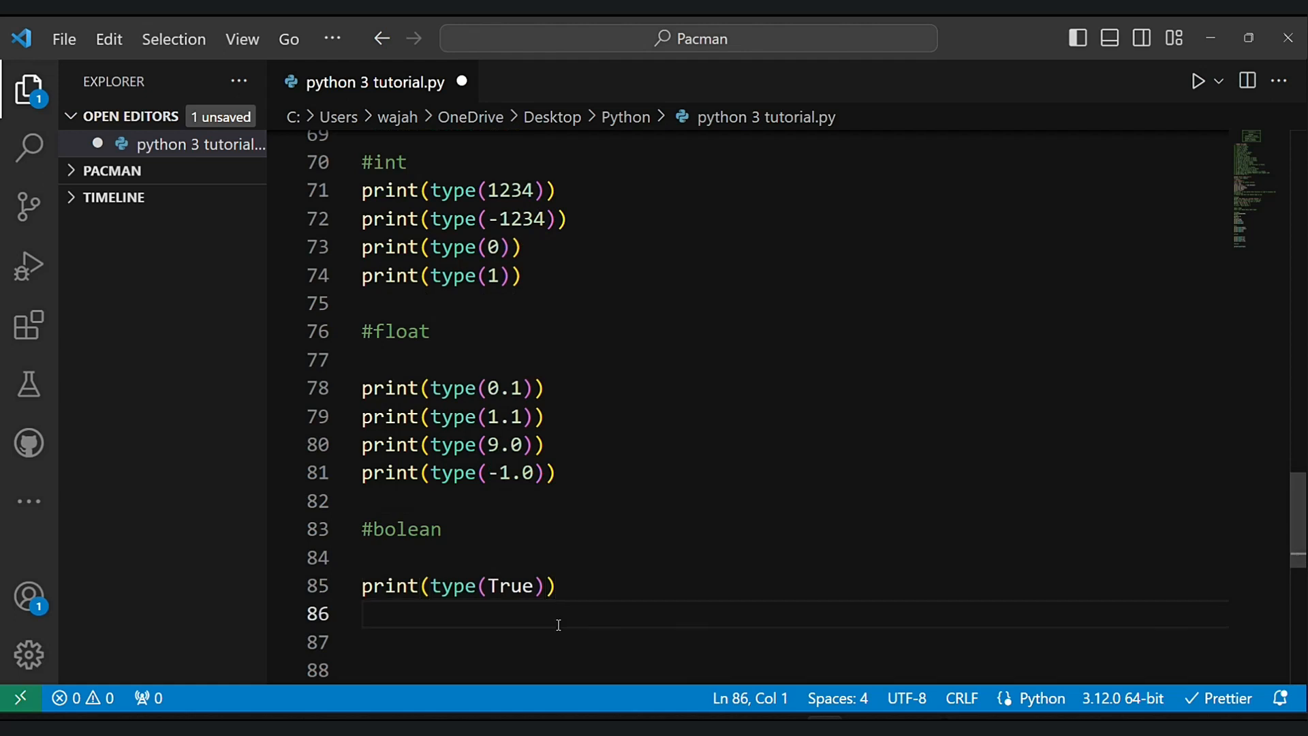
{"action": "type", "text": "print(type)"}
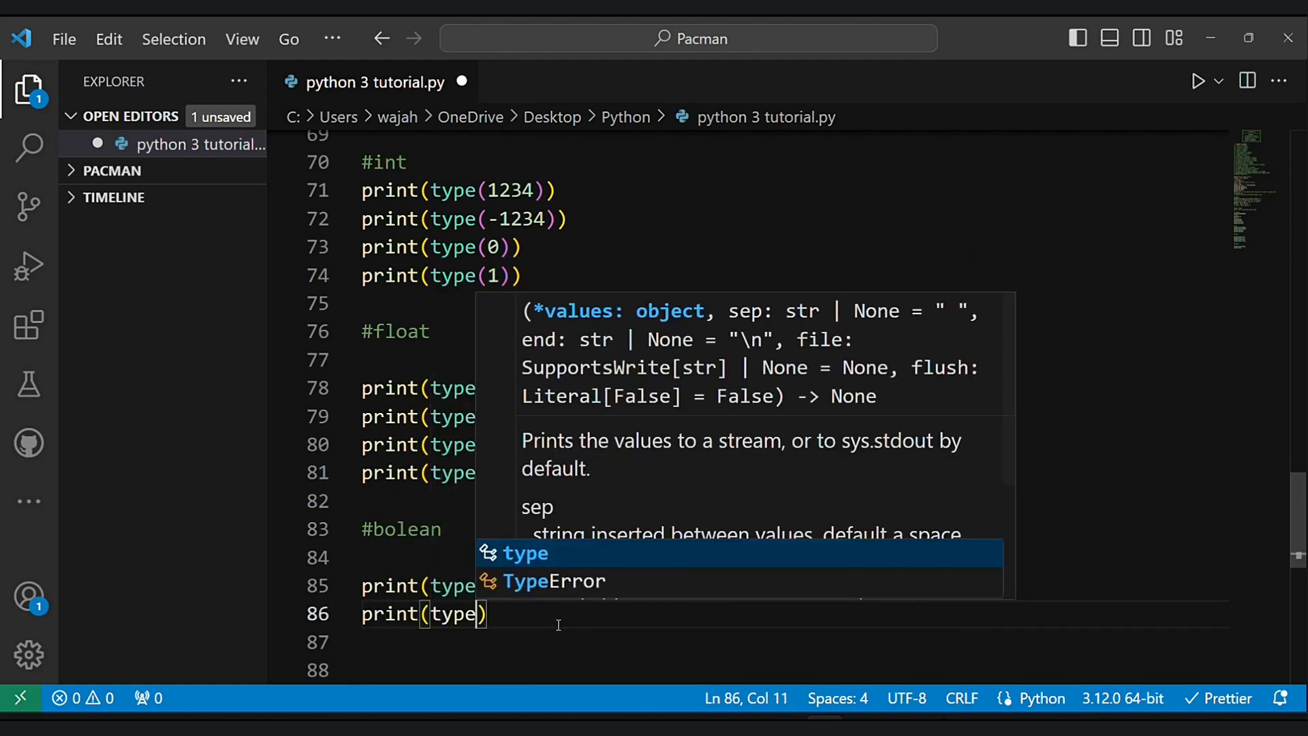
{"action": "type", "text": "False"}
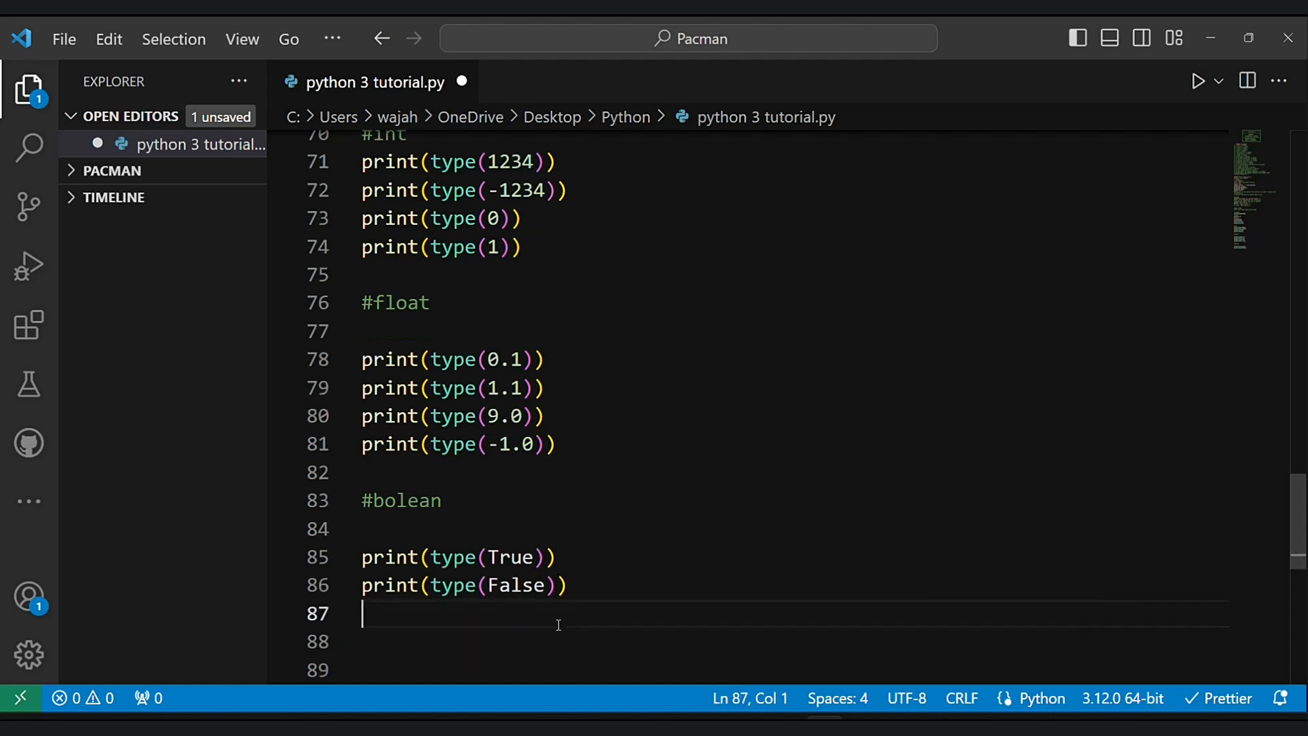
{"action": "mouse_move", "coordinate": [952, 294]}
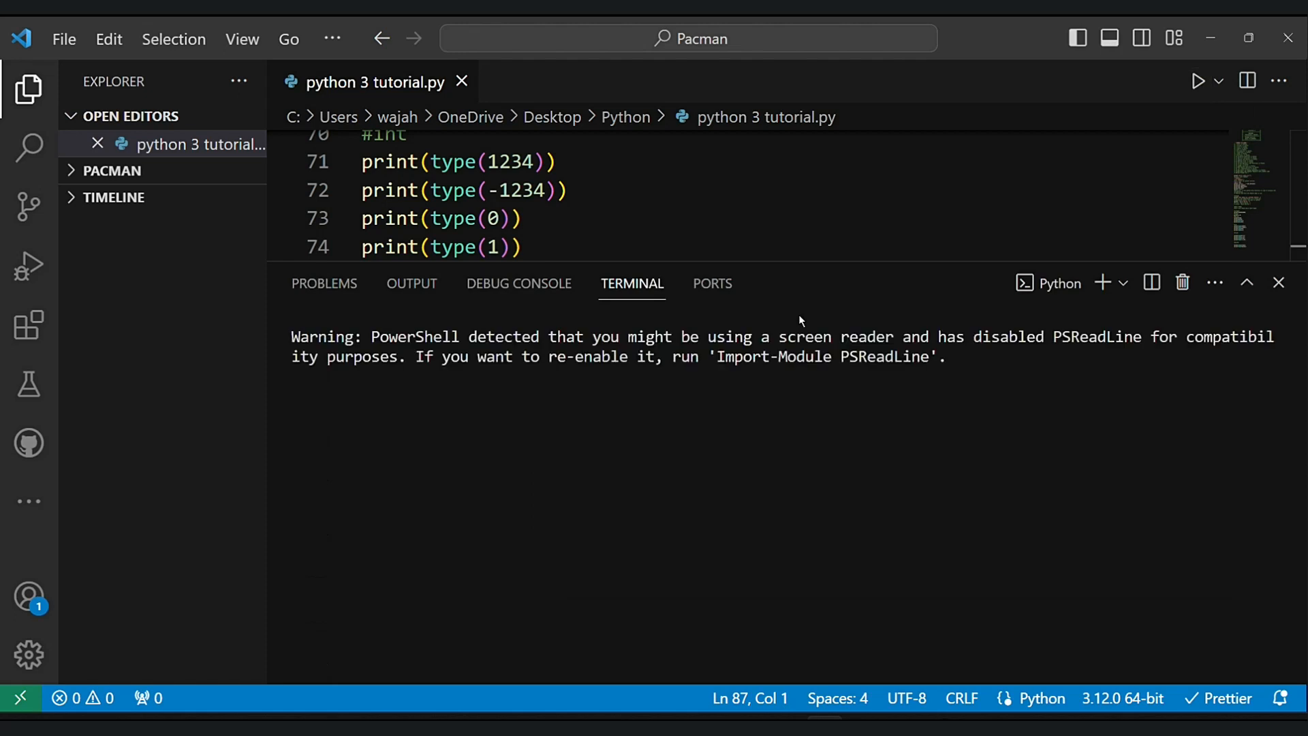
- Show and mark the class int, class float and class bool output lines, then exit
{"action": "left_click", "coordinate": [1196, 81]}
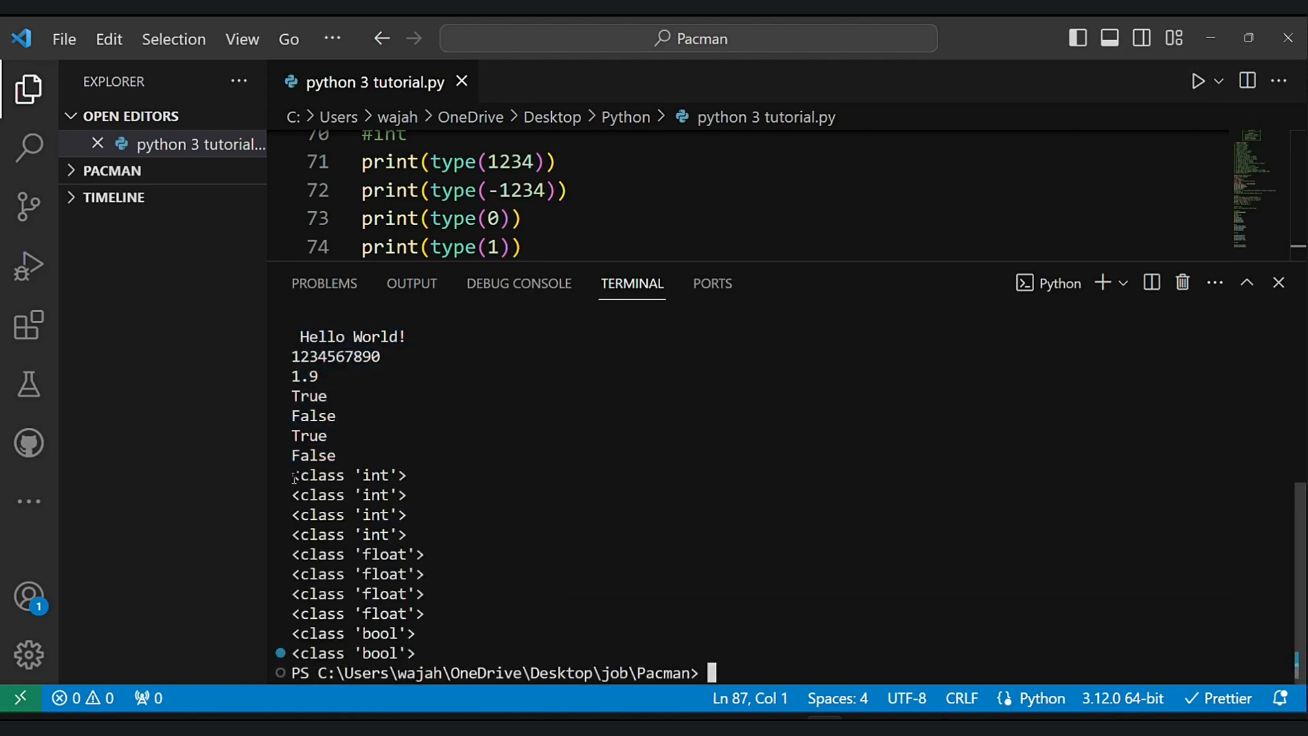
{"action": "left_click_drag", "start_coordinate": [293, 474], "coordinate": [415, 652]}
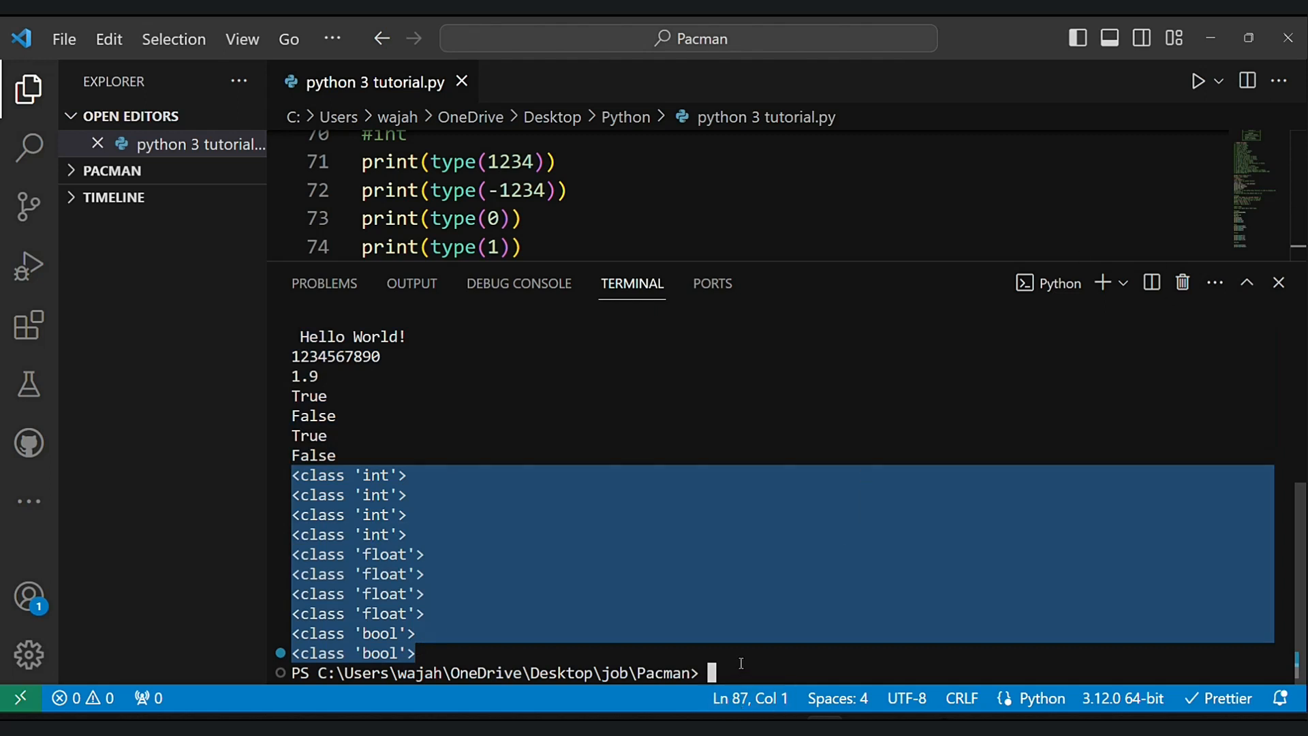
{"action": "type", "text": "exit"}
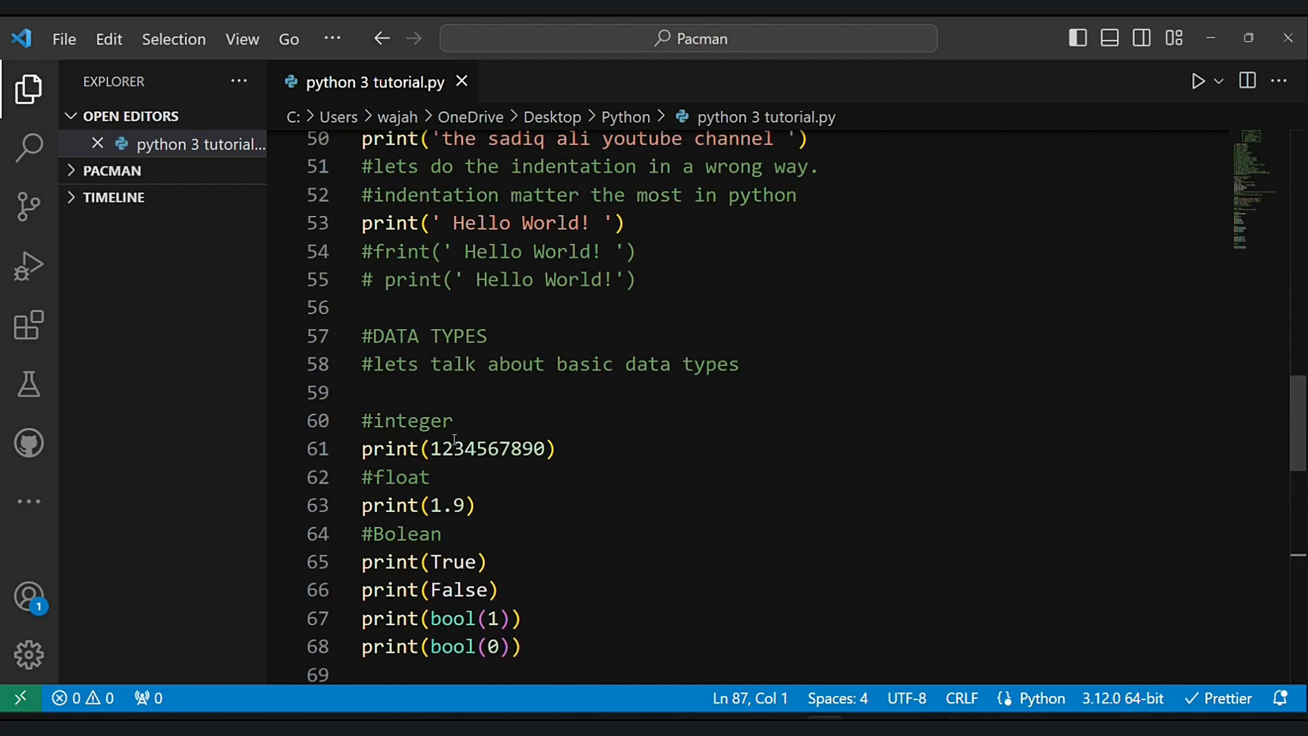
- Add print('\n DATA TYPES AND STRINGS') above the #integer example
{"action": "type", "text": "print("}
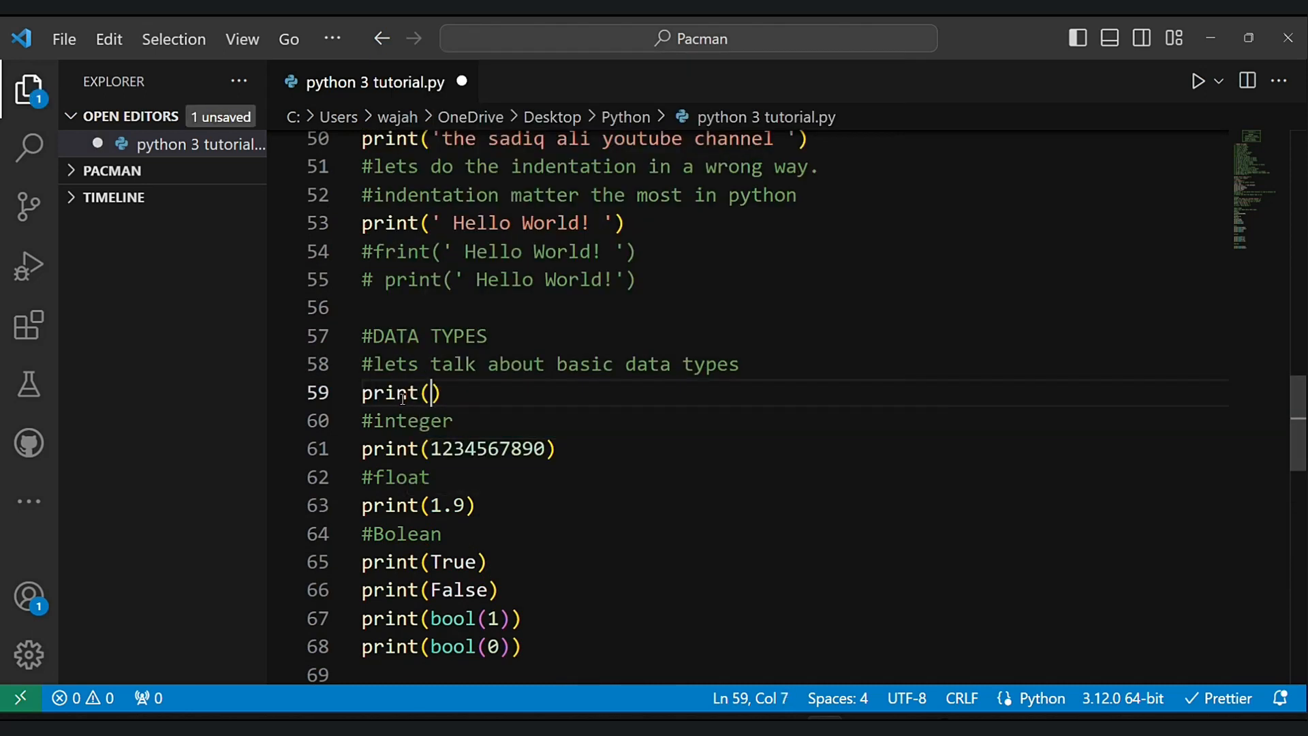
{"action": "type", "text": "'\\n '"}
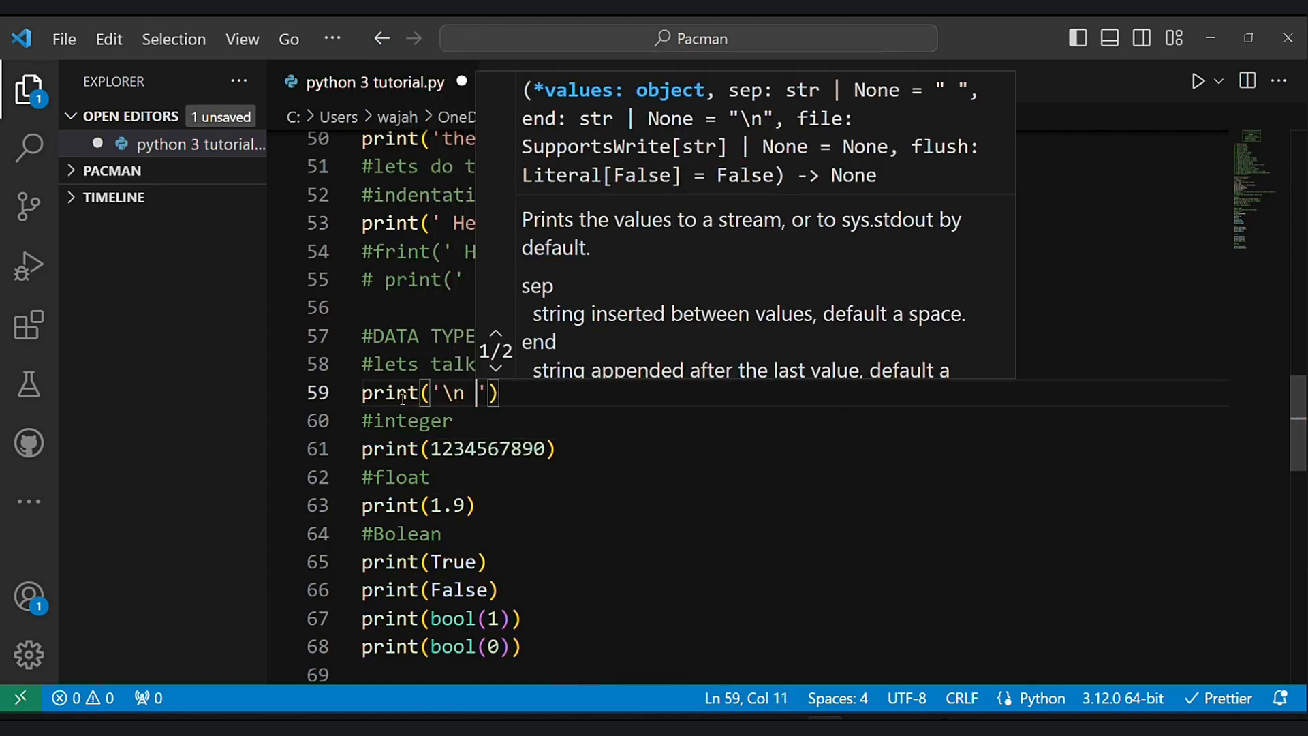
{"action": "type", "text": "DATA TYPES"}
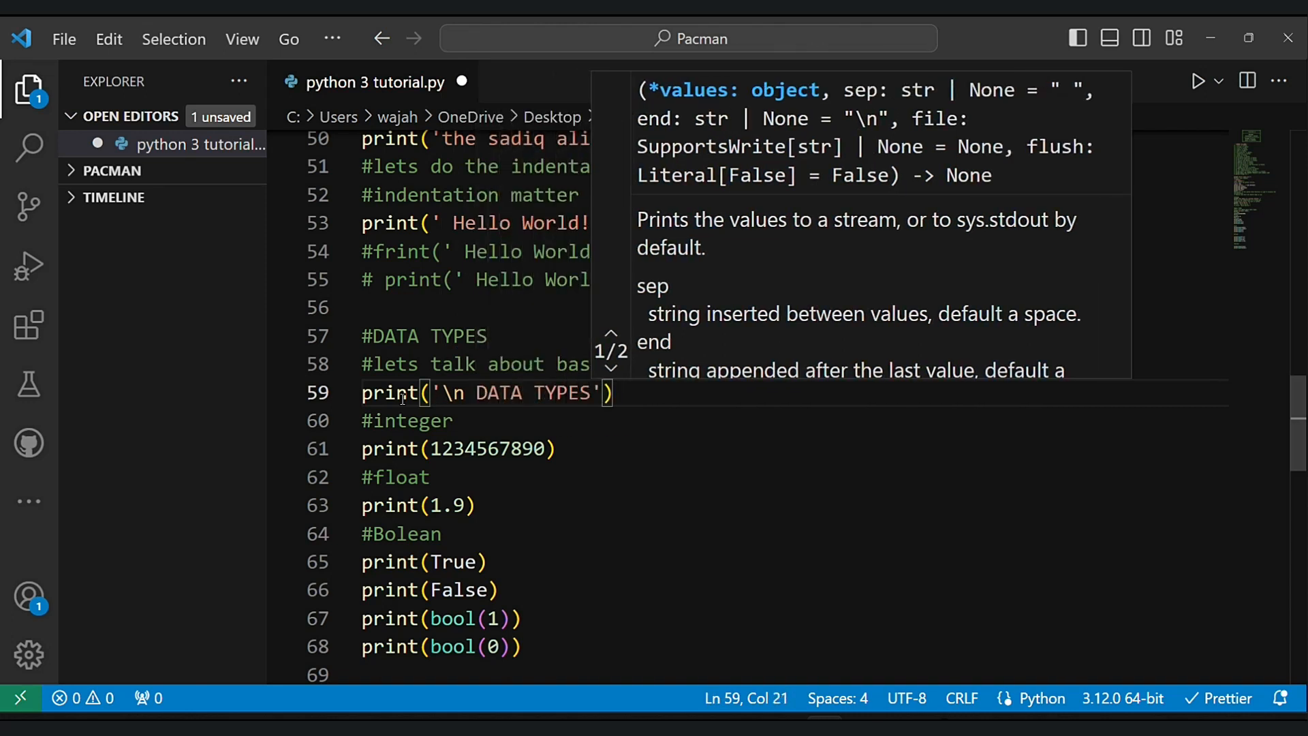
{"action": "type", "text": "AND STRINGS"}
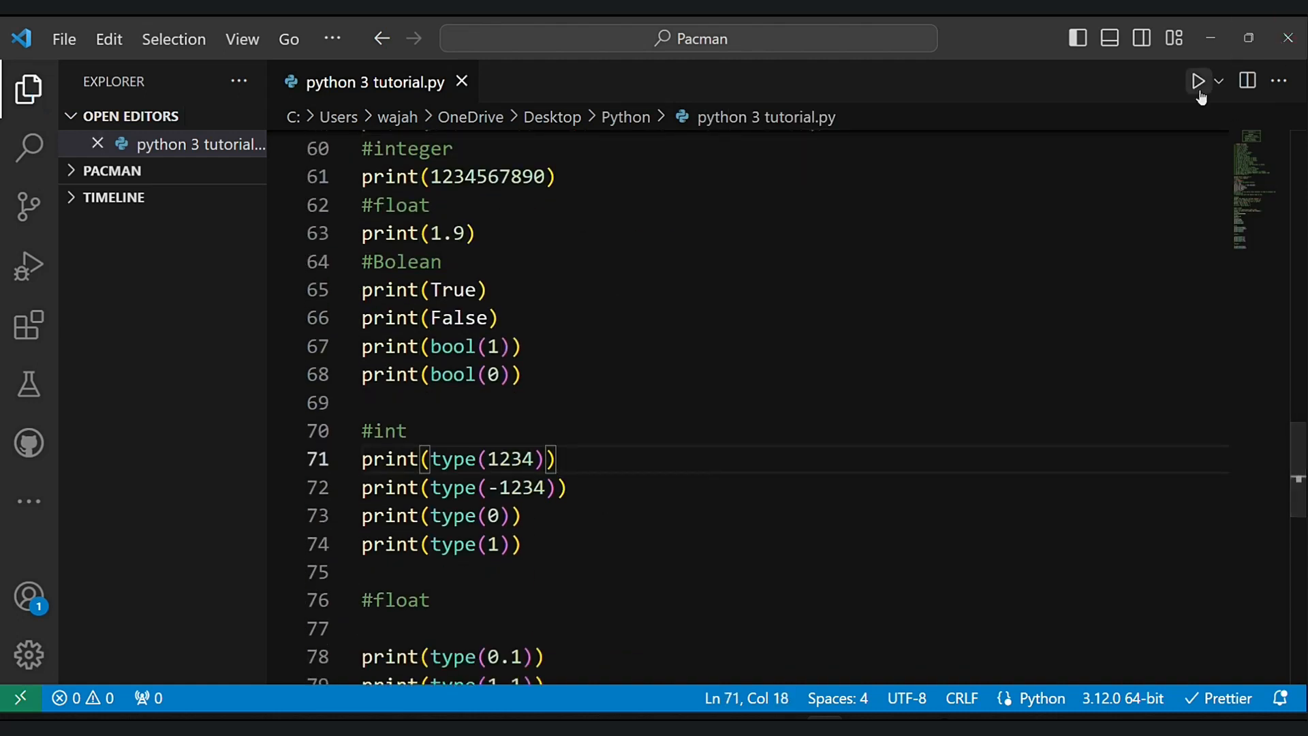
- Run the script so the heading, values and int/float/bool classes print, then type EXIT
{"action": "left_click", "coordinate": [1198, 81]}
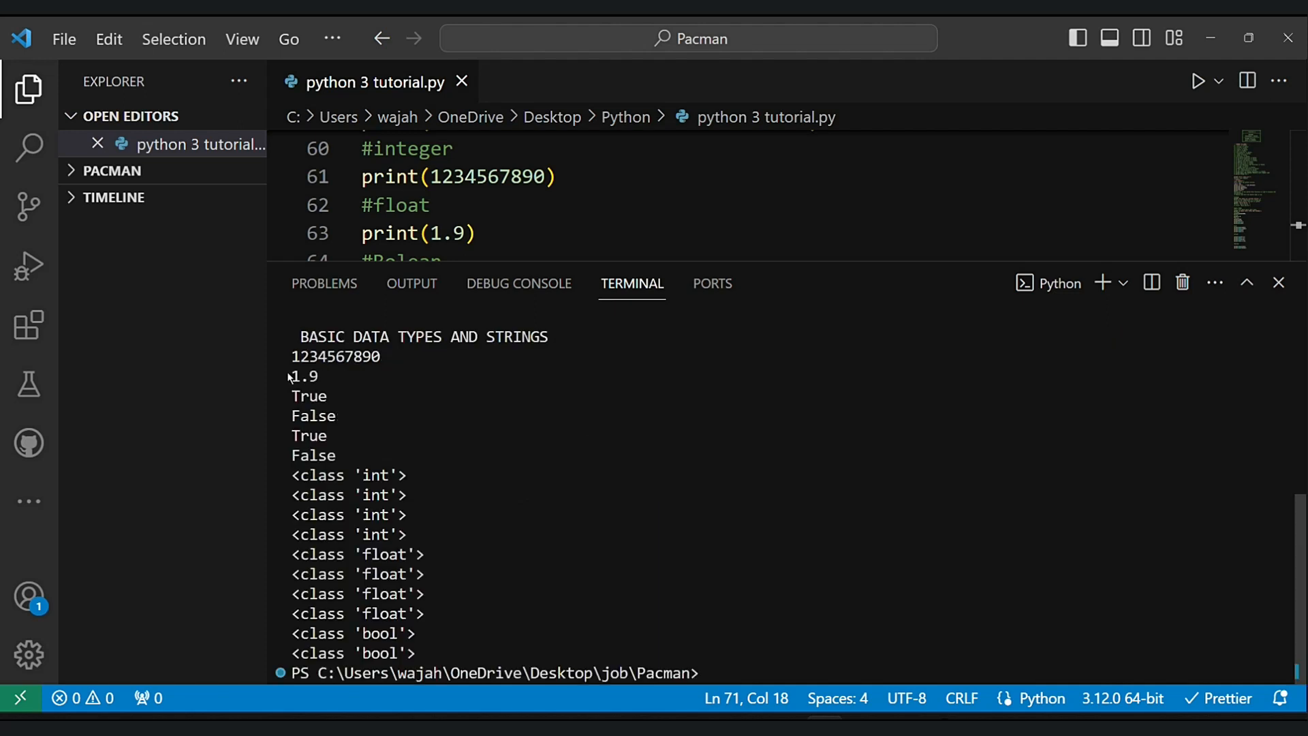
{"action": "left_click_drag", "start_coordinate": [300, 337], "coordinate": [433, 633]}
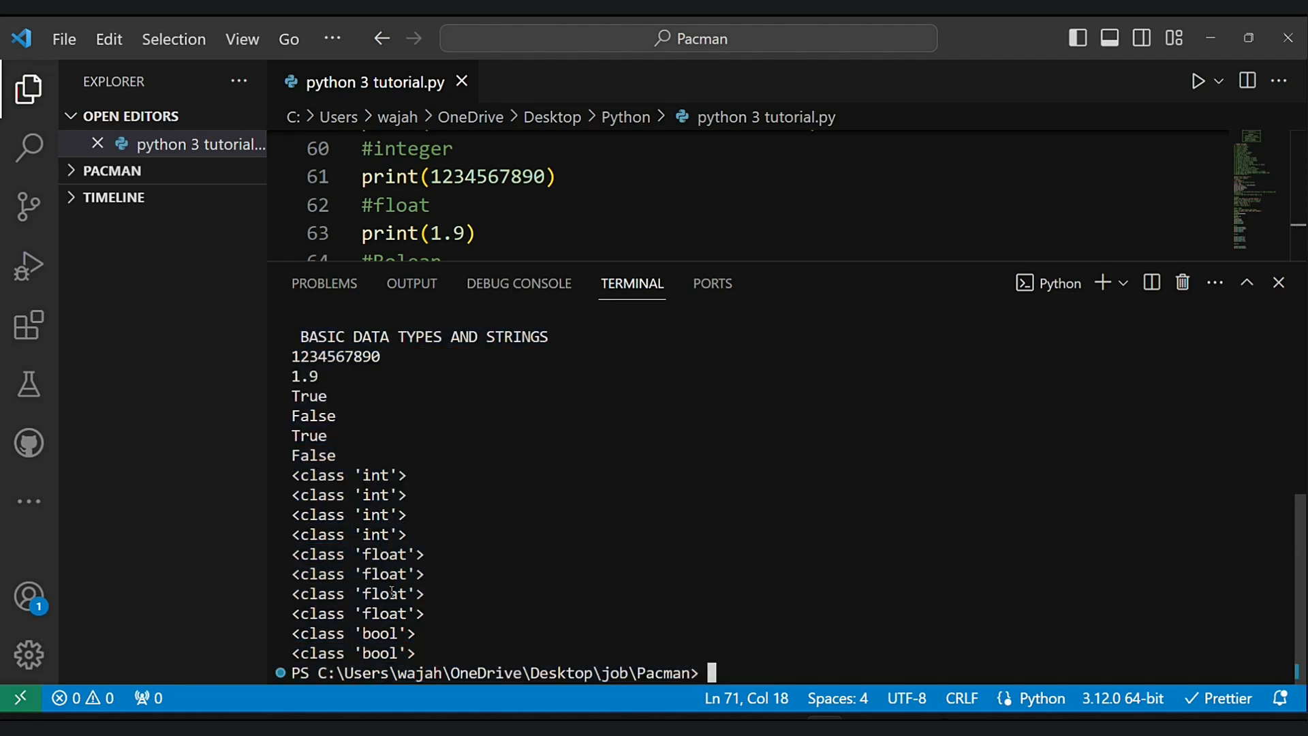
{"action": "type", "text": "EXIT"}
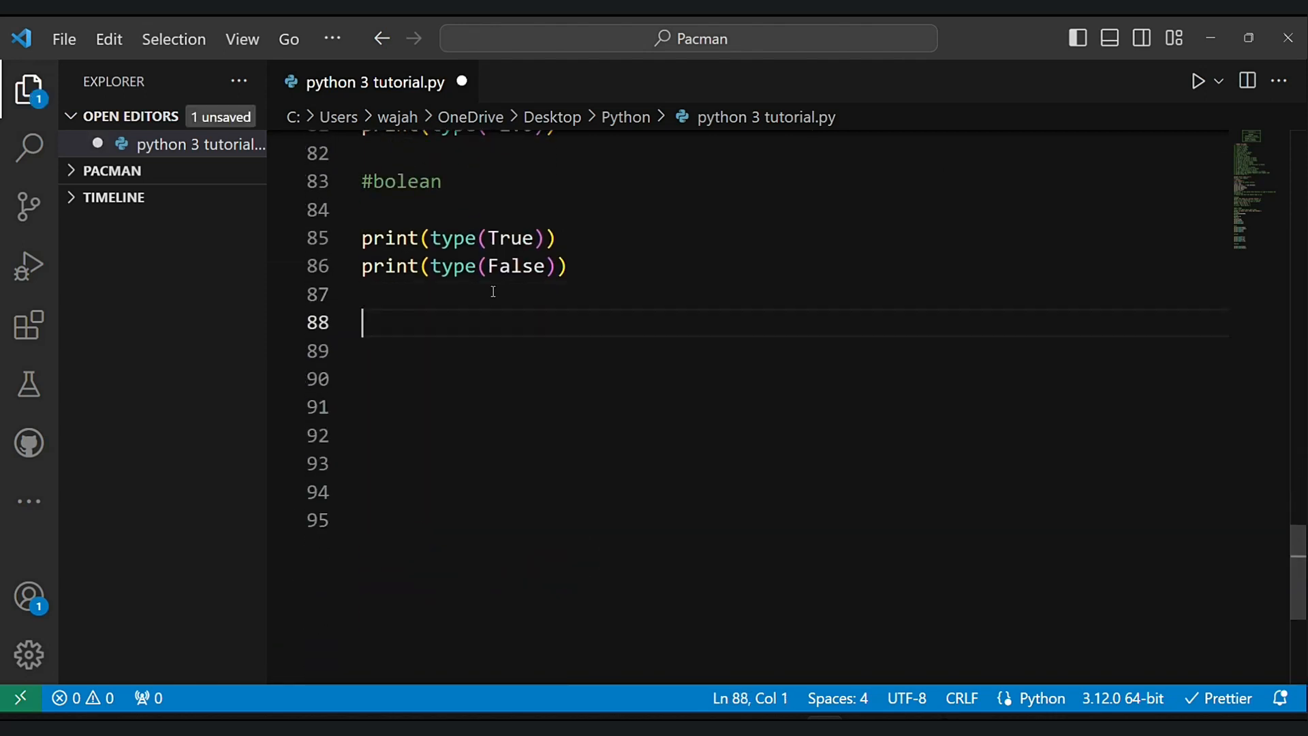
- Add a comment about spacing output, then print("sadiq") and an empty print() for a blank line
{"action": "key", "text": "ctrl+s"}
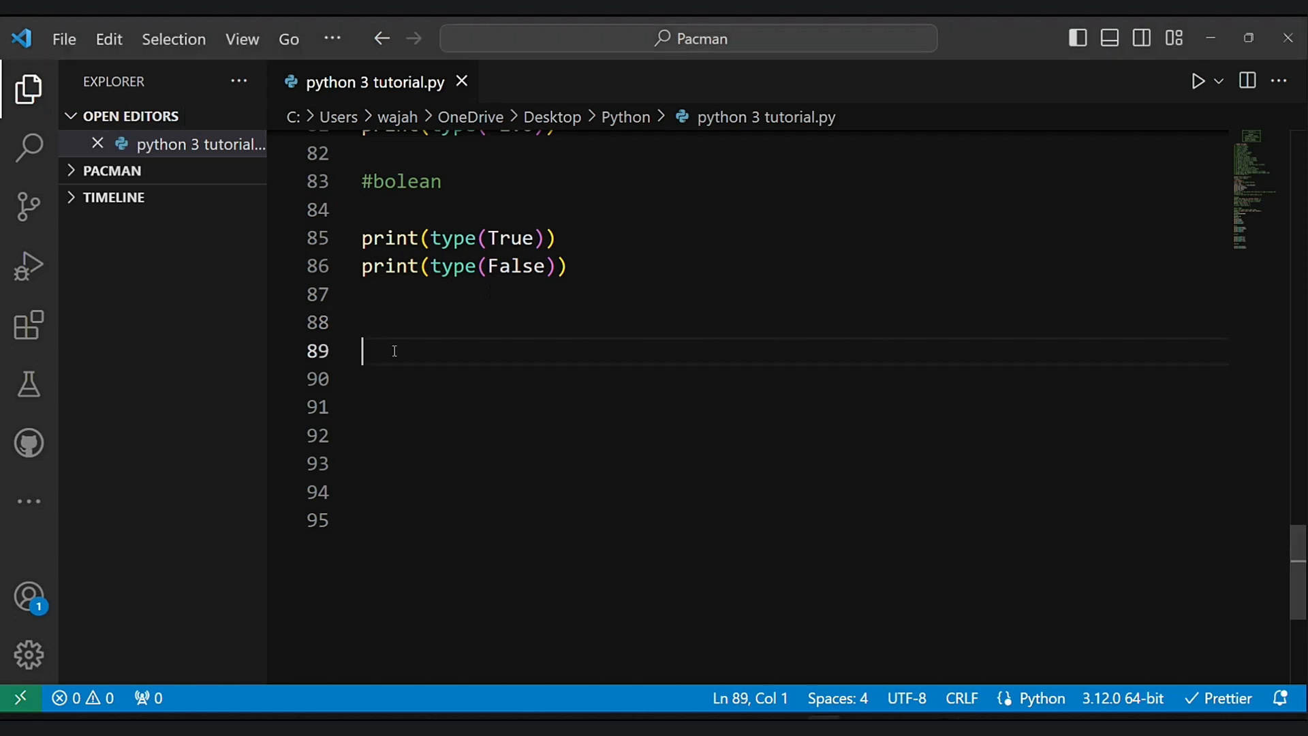
{"action": "type", "text": "#you can add"}
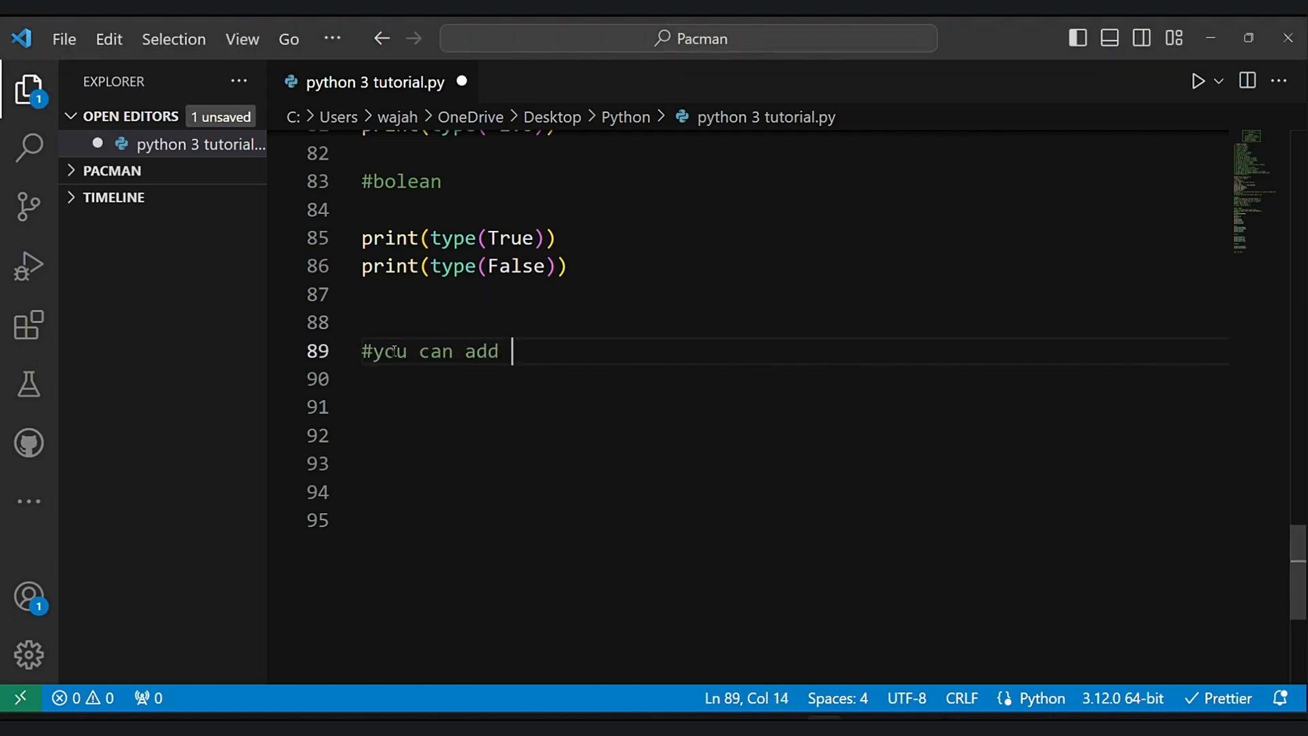
{"action": "type", "text": "space between to"}
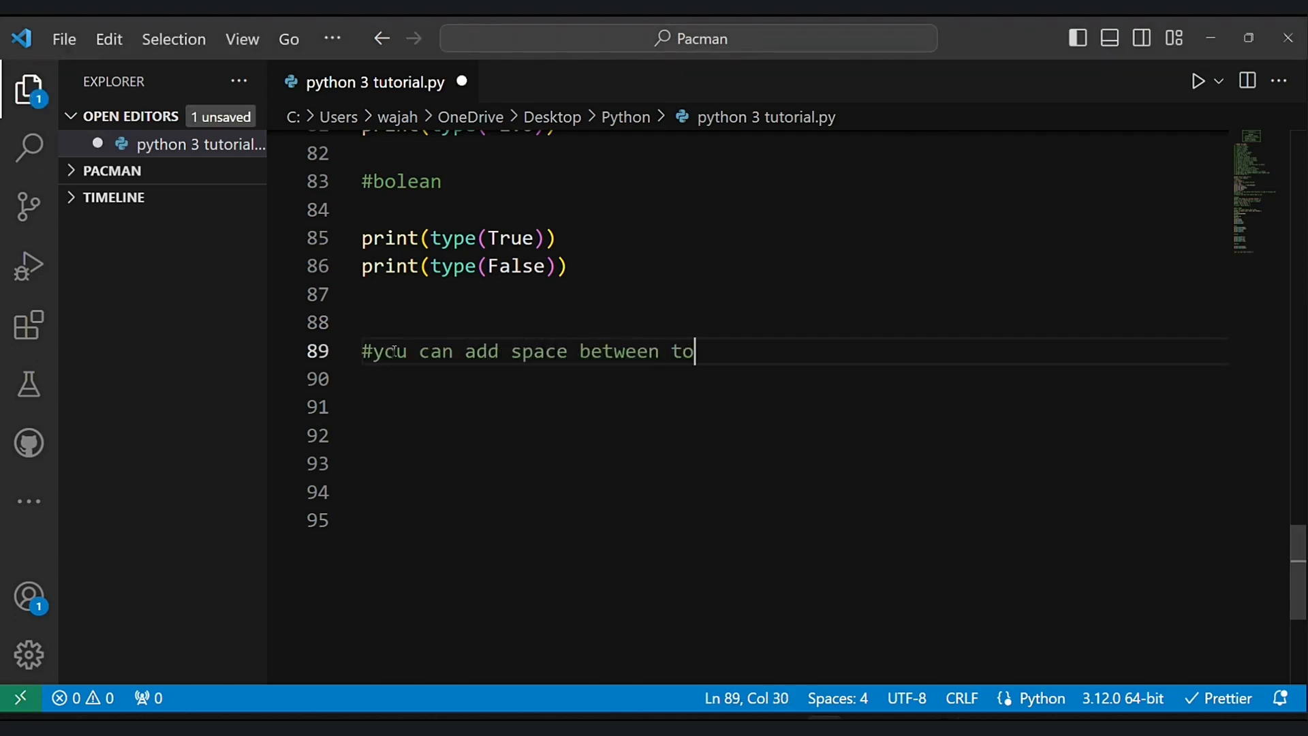
{"action": "type", "text": "output like this also"}
{"action": "left_click", "coordinate": [786, 379]}
{"action": "type", "text": "print"}
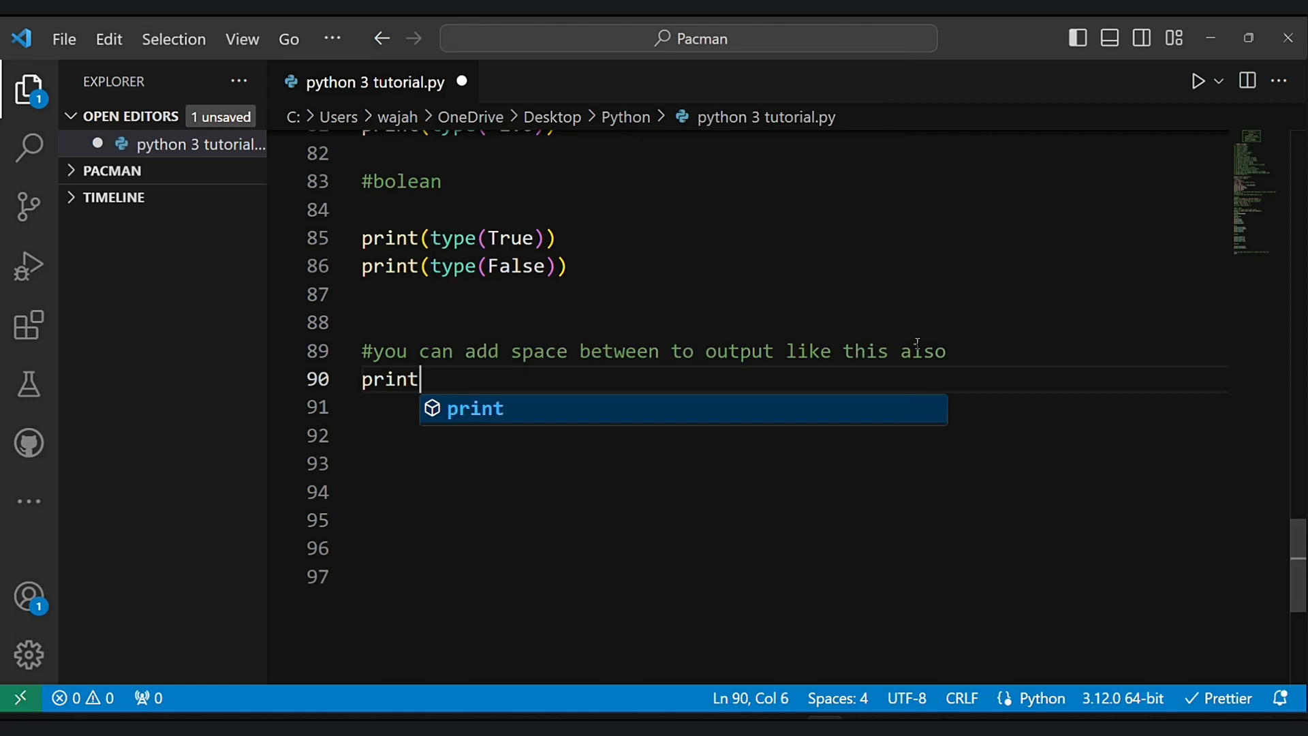
{"action": "type", "text": "(\"sadiq\""}
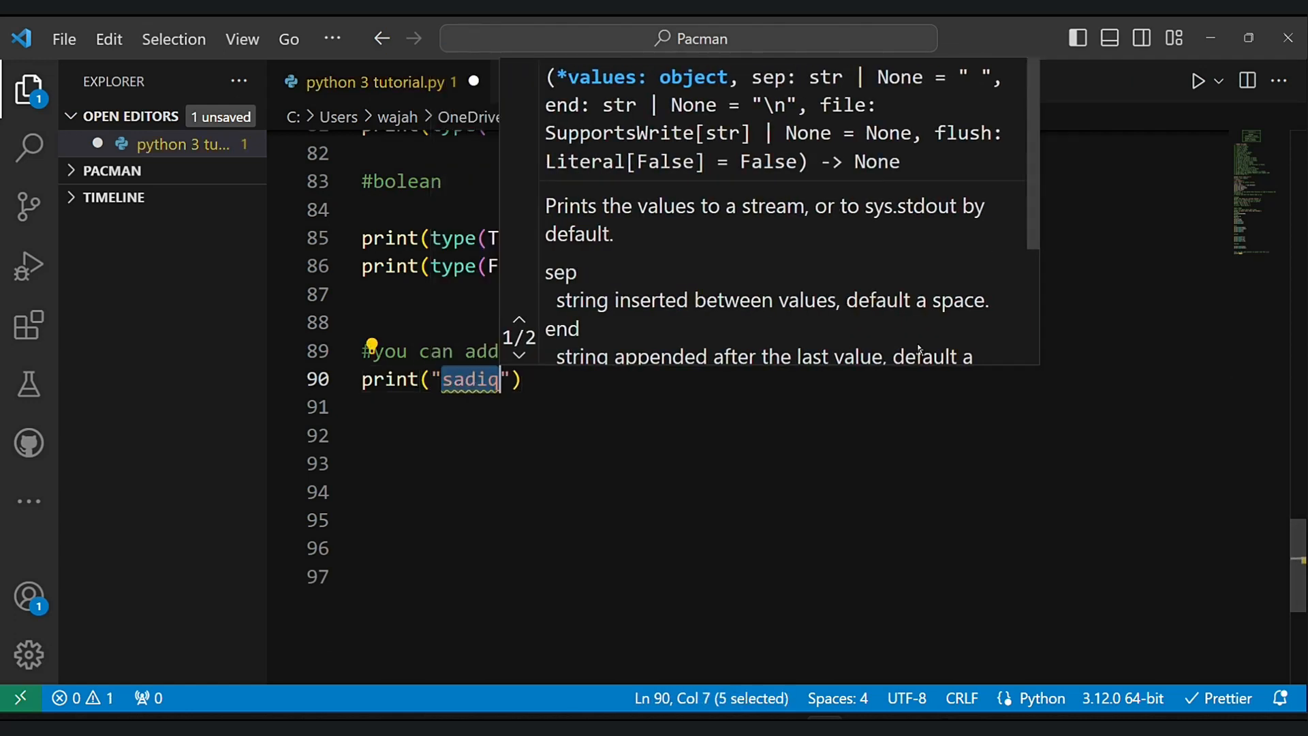
{"action": "type", "text": "prin"}
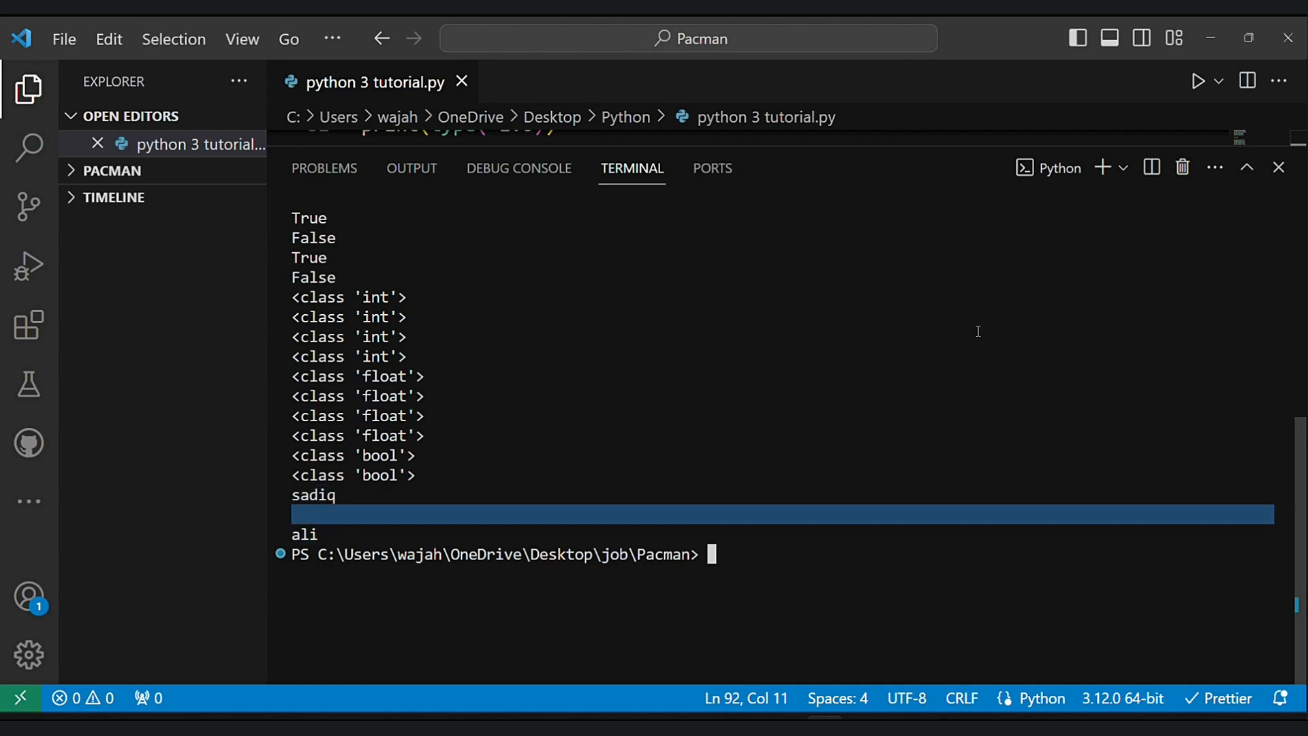
- Add print('ali') with single quotes and note that double and single quotes are the same
{"action": "left_click", "coordinate": [1276, 167]}
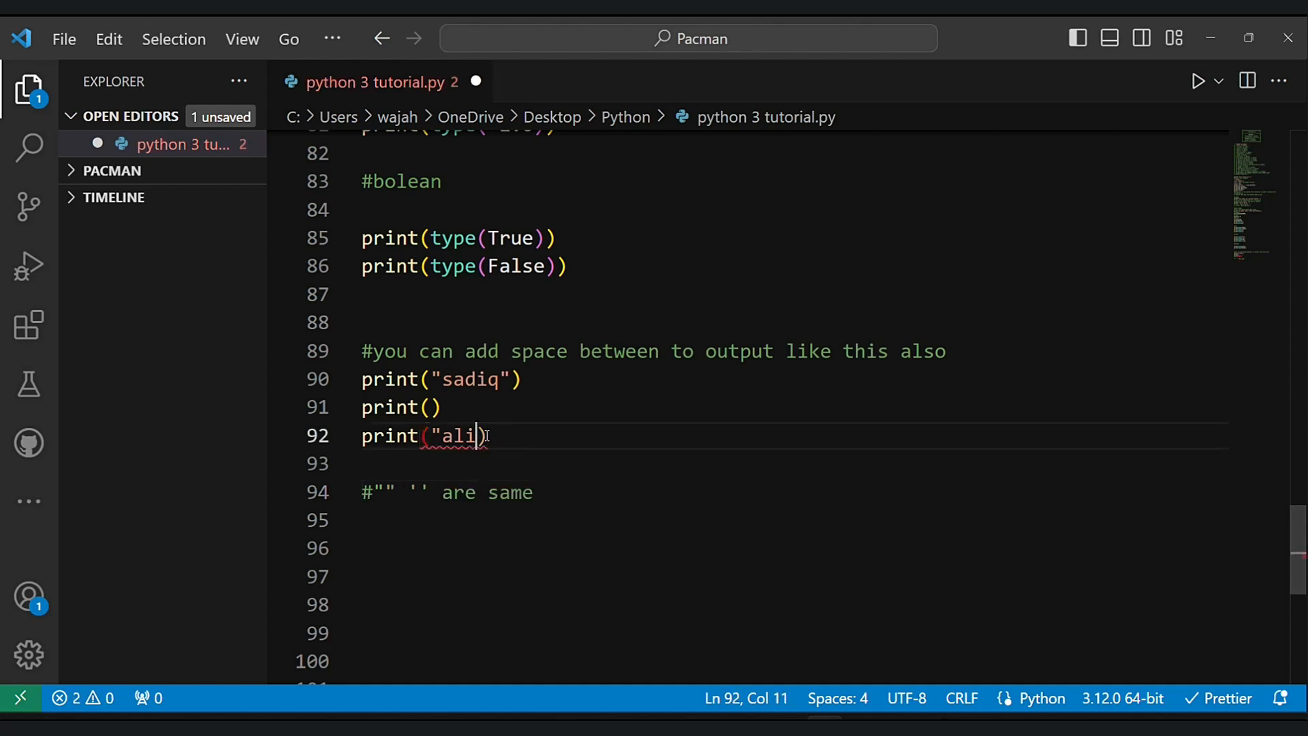
{"action": "double_click", "coordinate": [456, 436]}
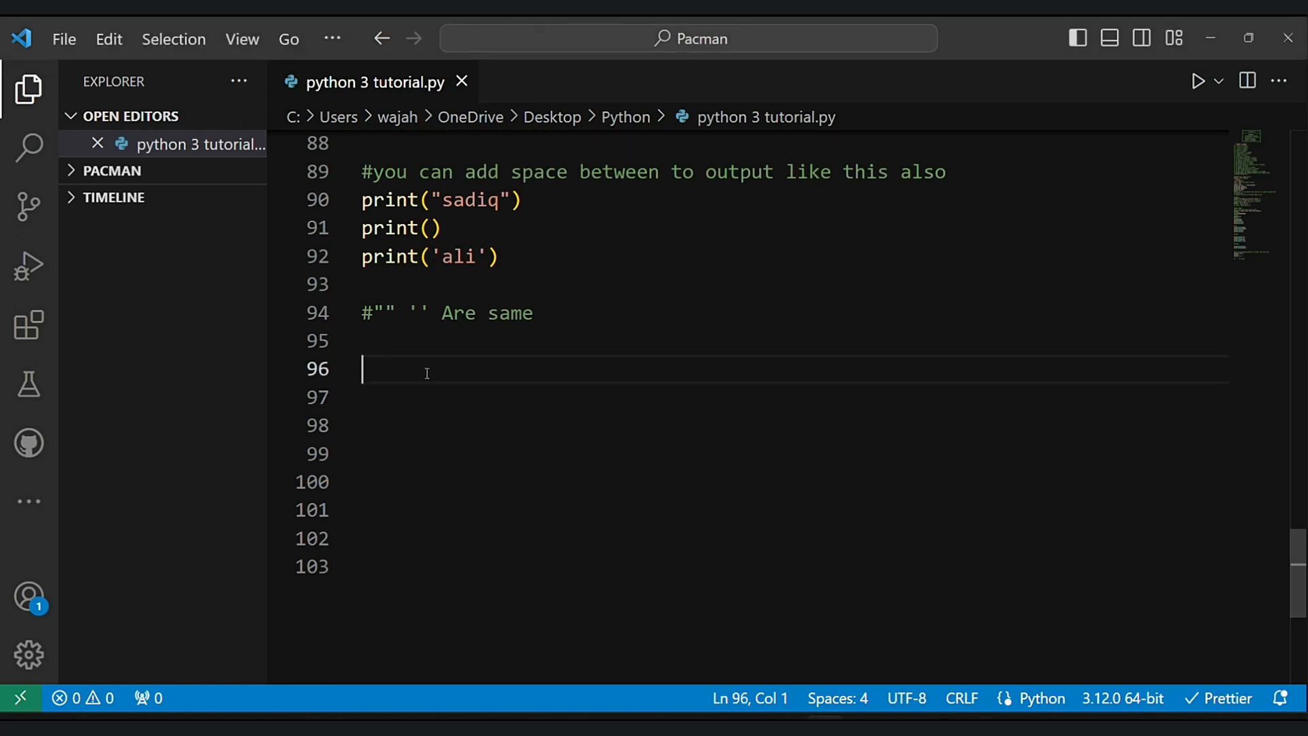
- Write comments '#converting an object type to another' and '#lets do this'
{"action": "type", "text": "#converting an ob"}
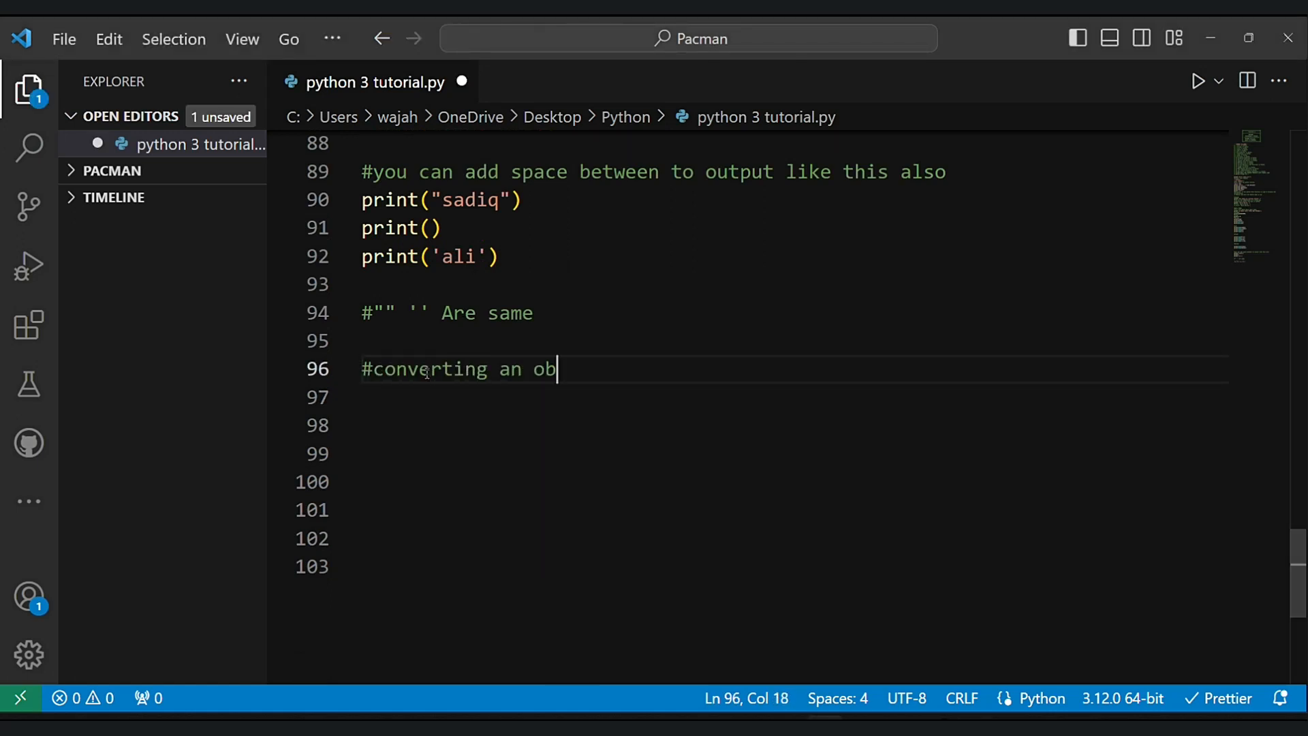
{"action": "type", "text": "ject type to another object types"}
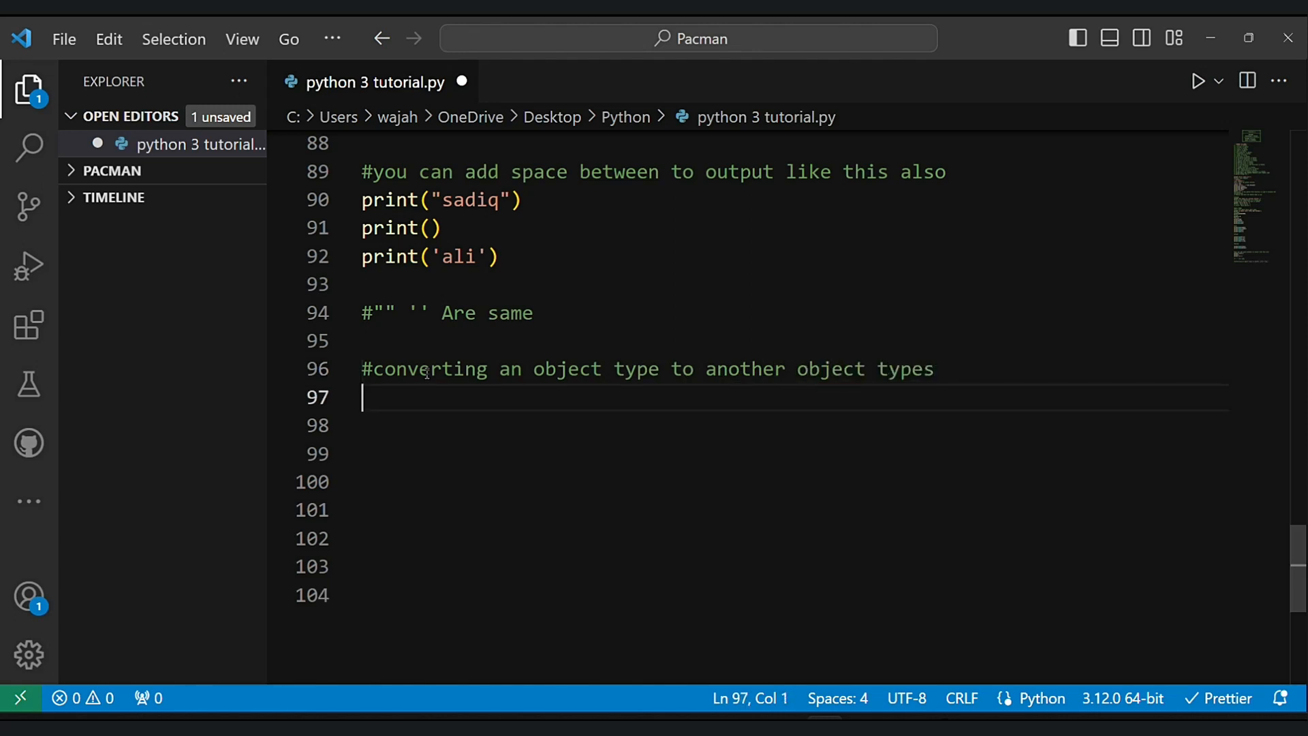
{"action": "type", "text": "#lets do this"}
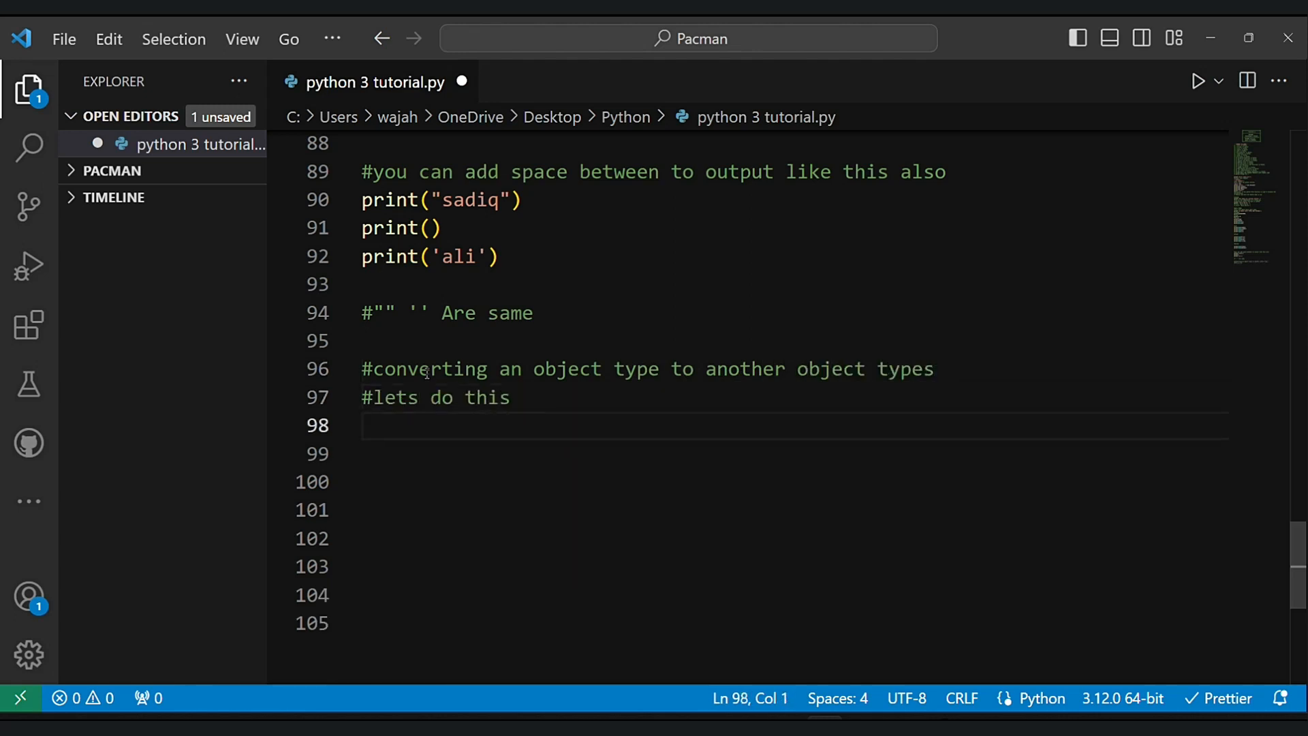
{"action": "type", "text": "#"}
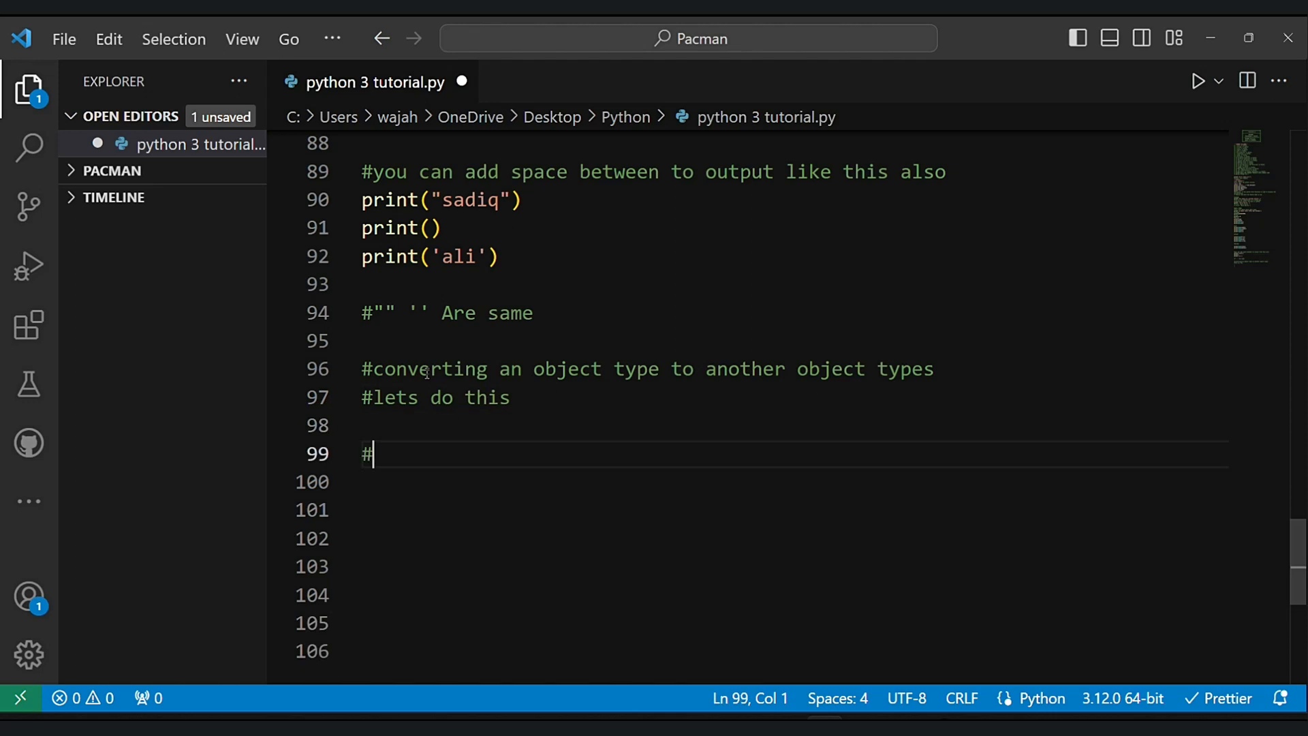
- Print 'lets convert integer number to a string and float.\n' and start the number variable
{"action": "type", "text": "print"}
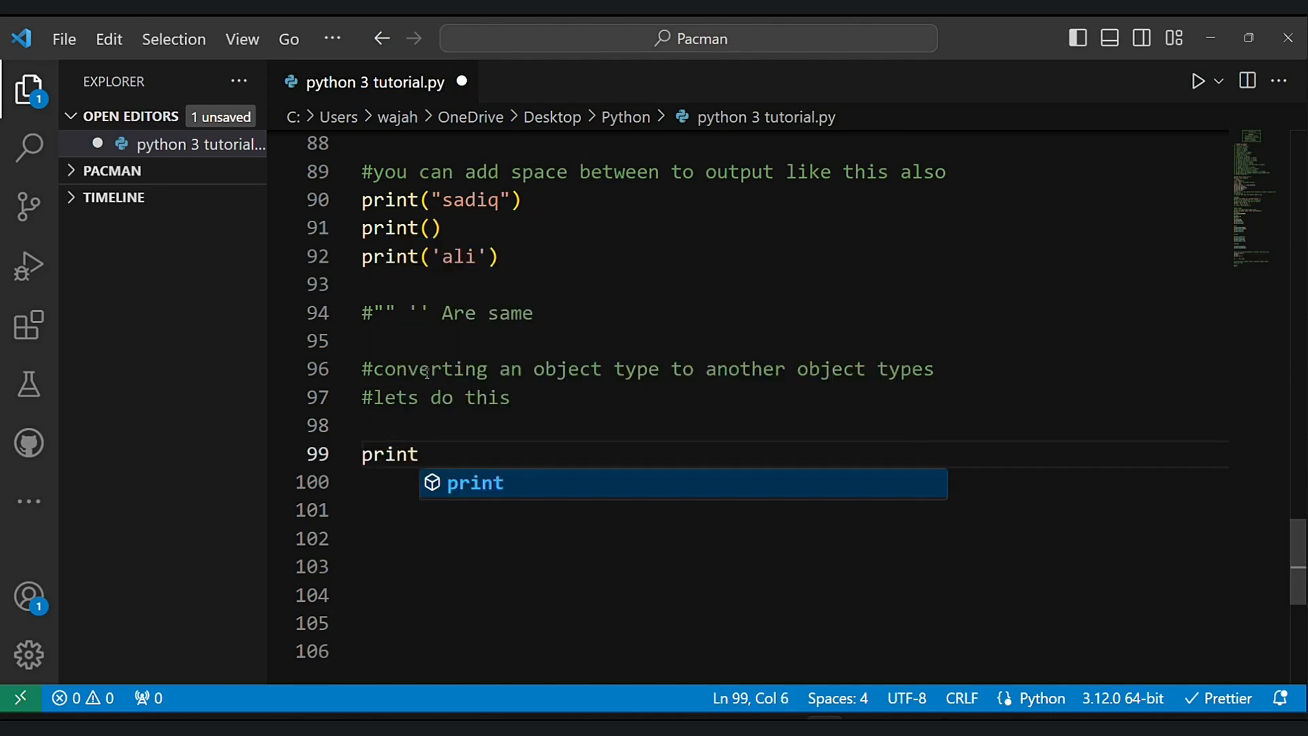
{"action": "type", "text": "(\"lets \""}
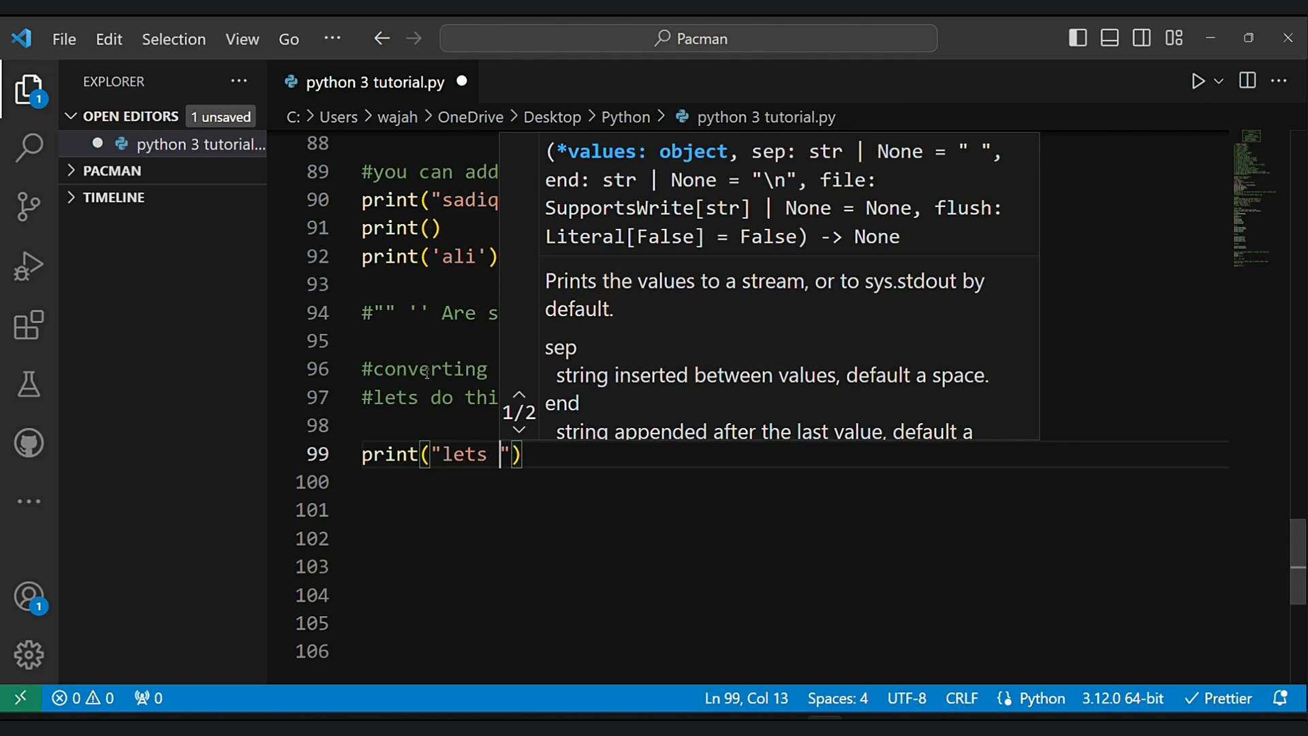
{"action": "type", "text": "convert integer number to a"}
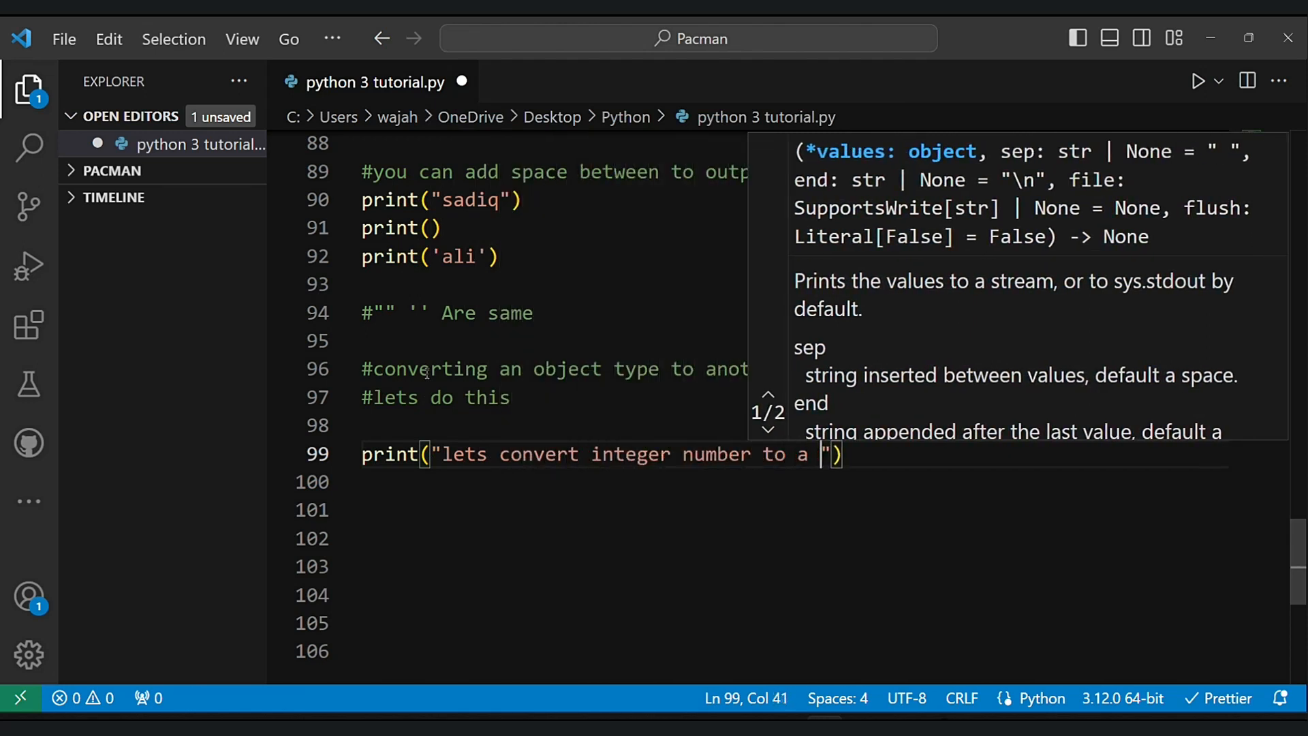
{"action": "type", "text": "string and float"}
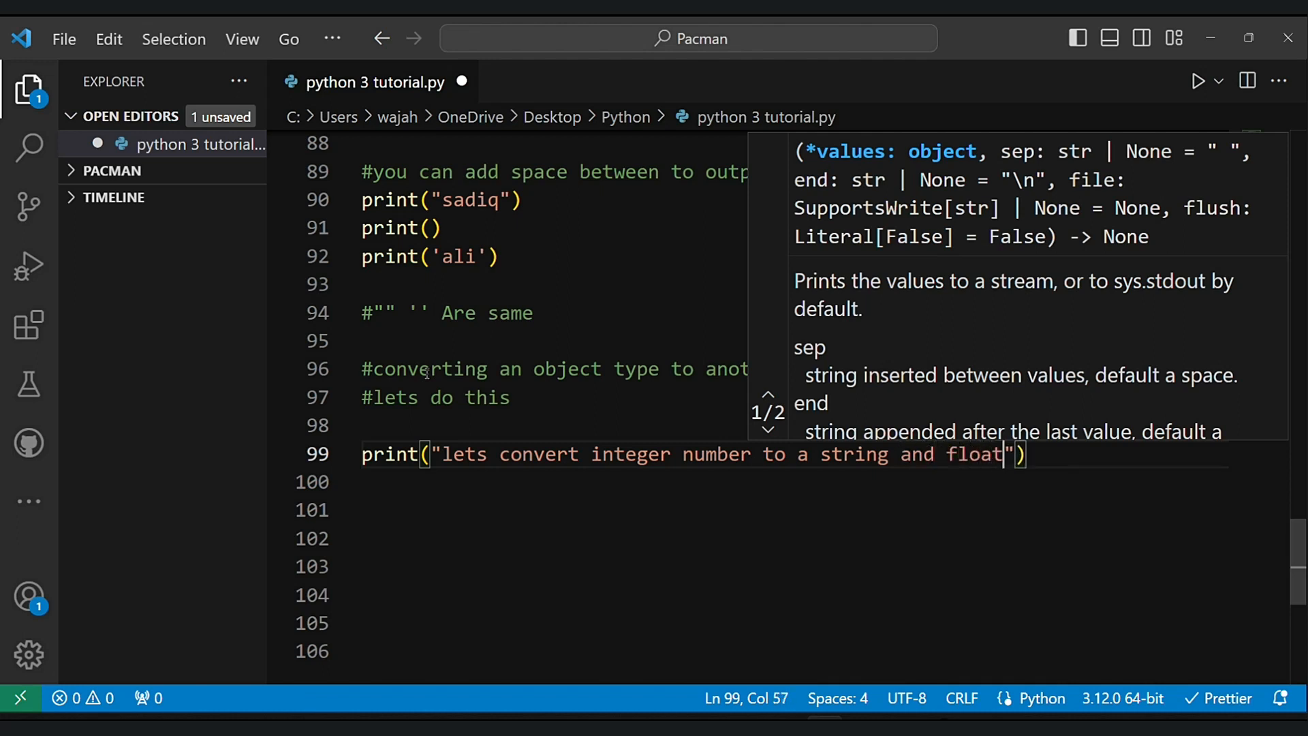
{"action": "type", "text": "\\n"}
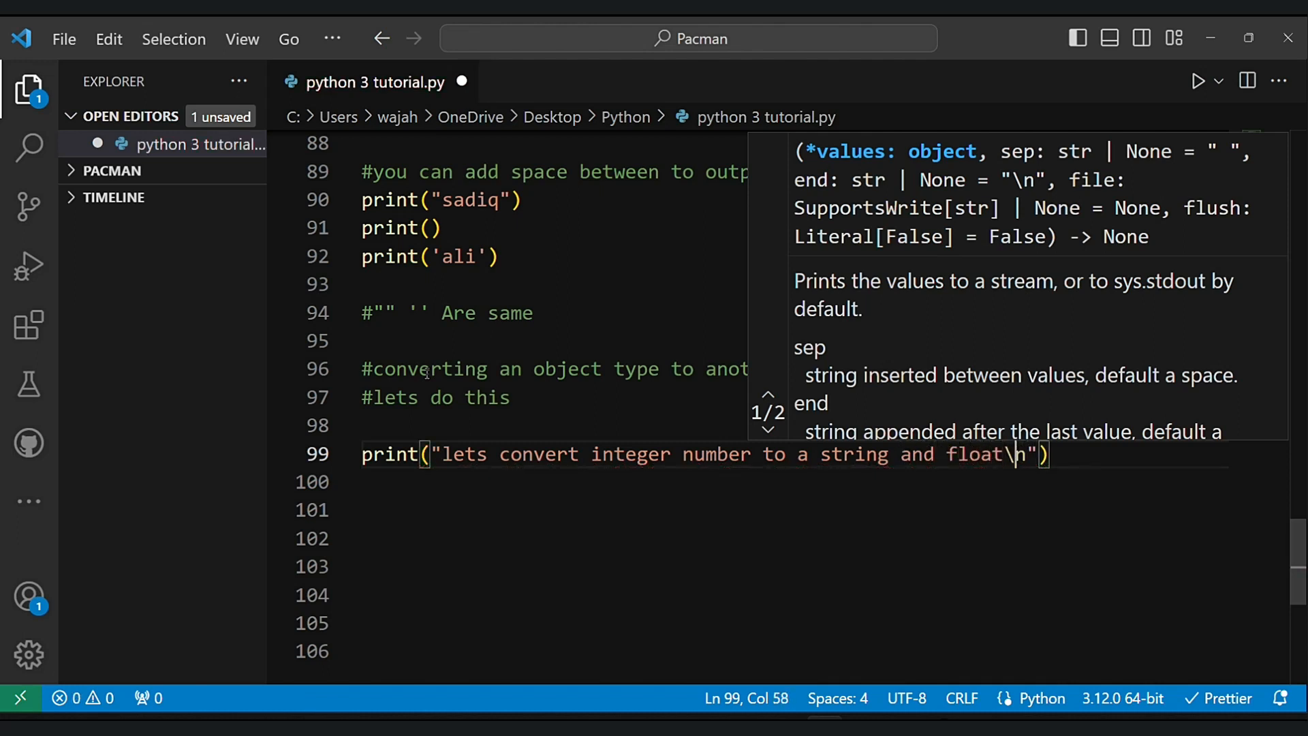
{"action": "key", "text": "enter"}
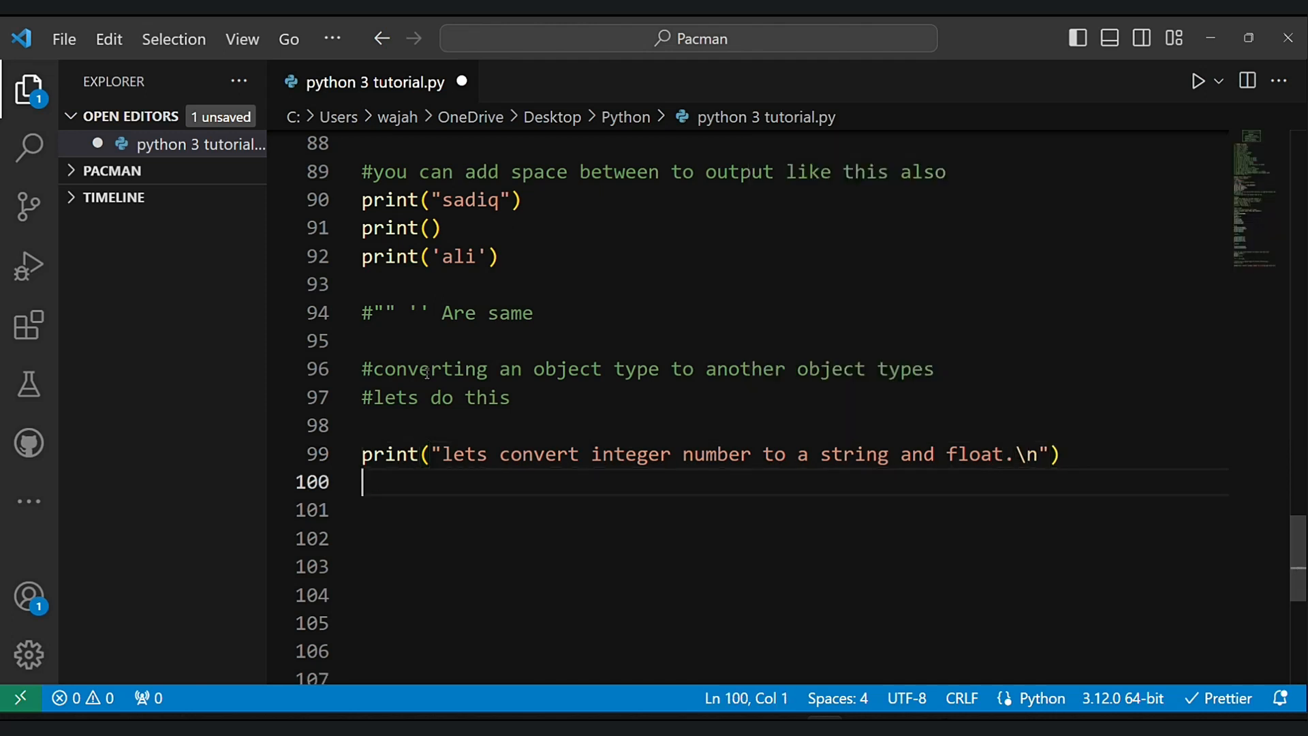
{"action": "type", "text": "number"}
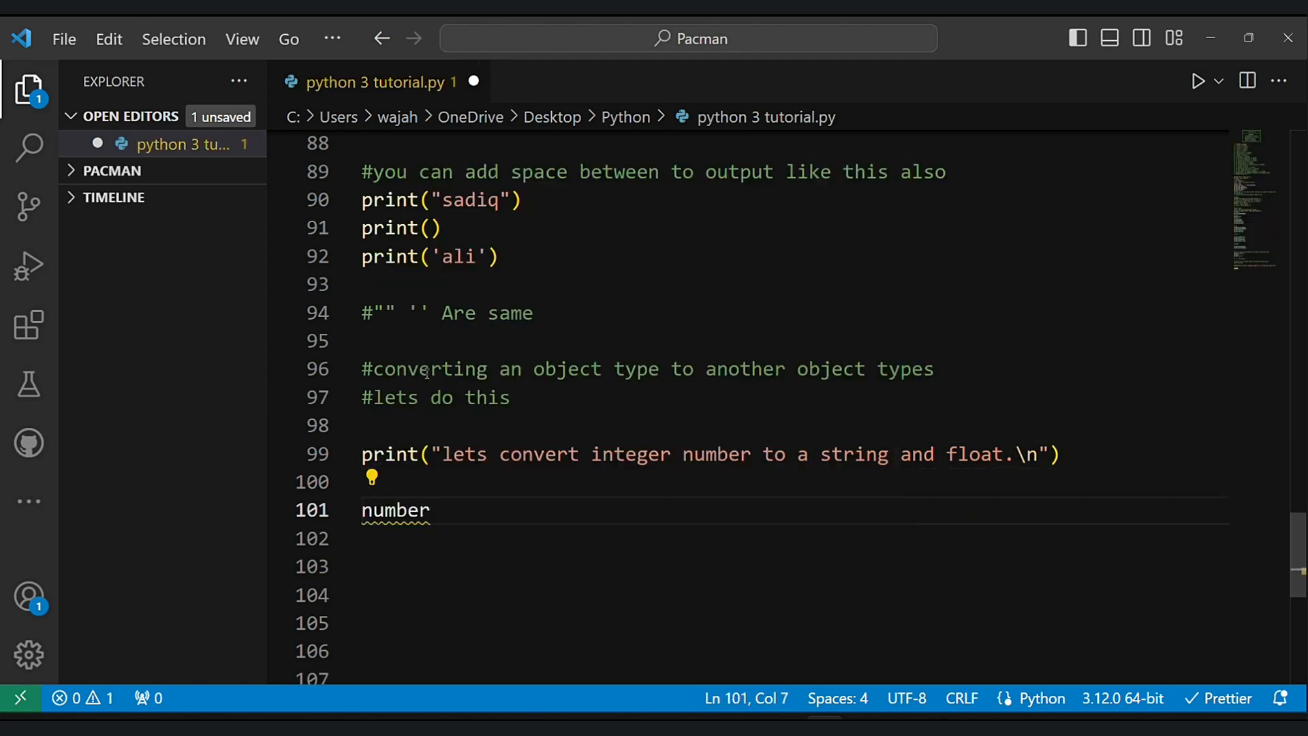
- Set number = 1 and print number, float(number) and str(number)
{"action": "type", "text": "="}
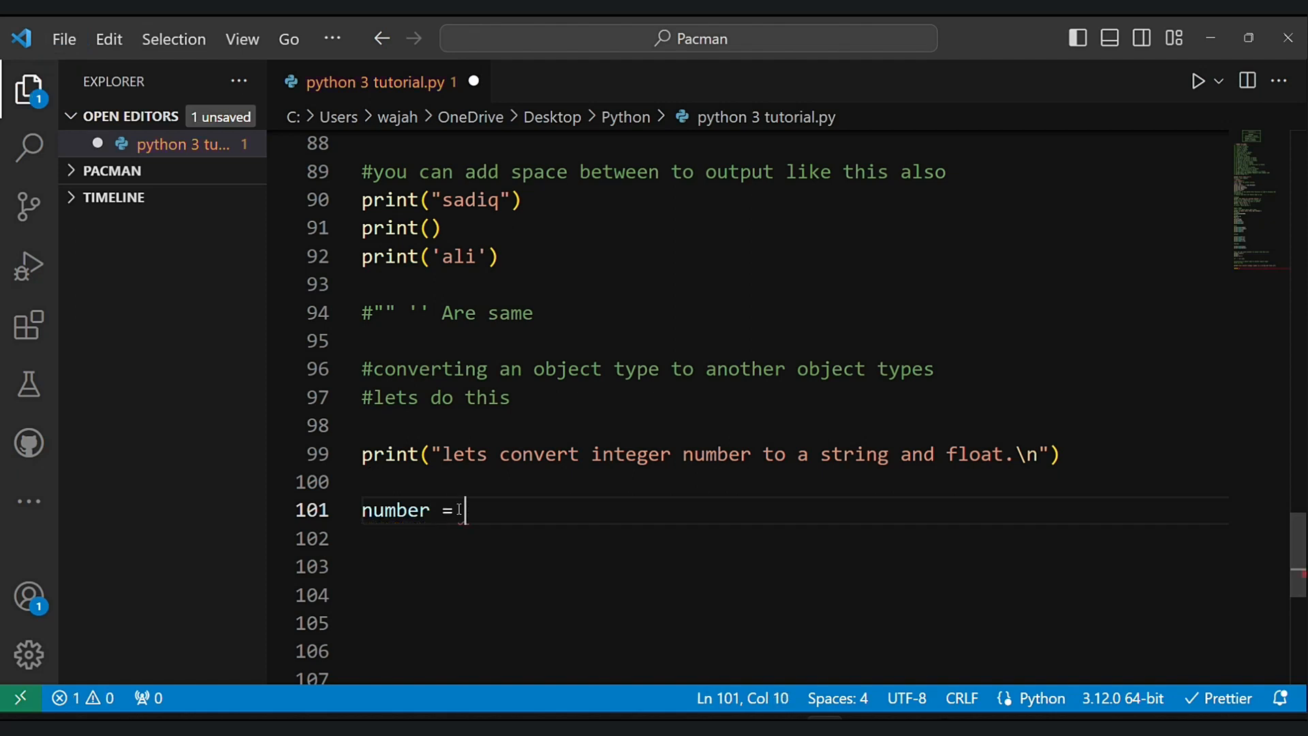
{"action": "type", "text": "1"}
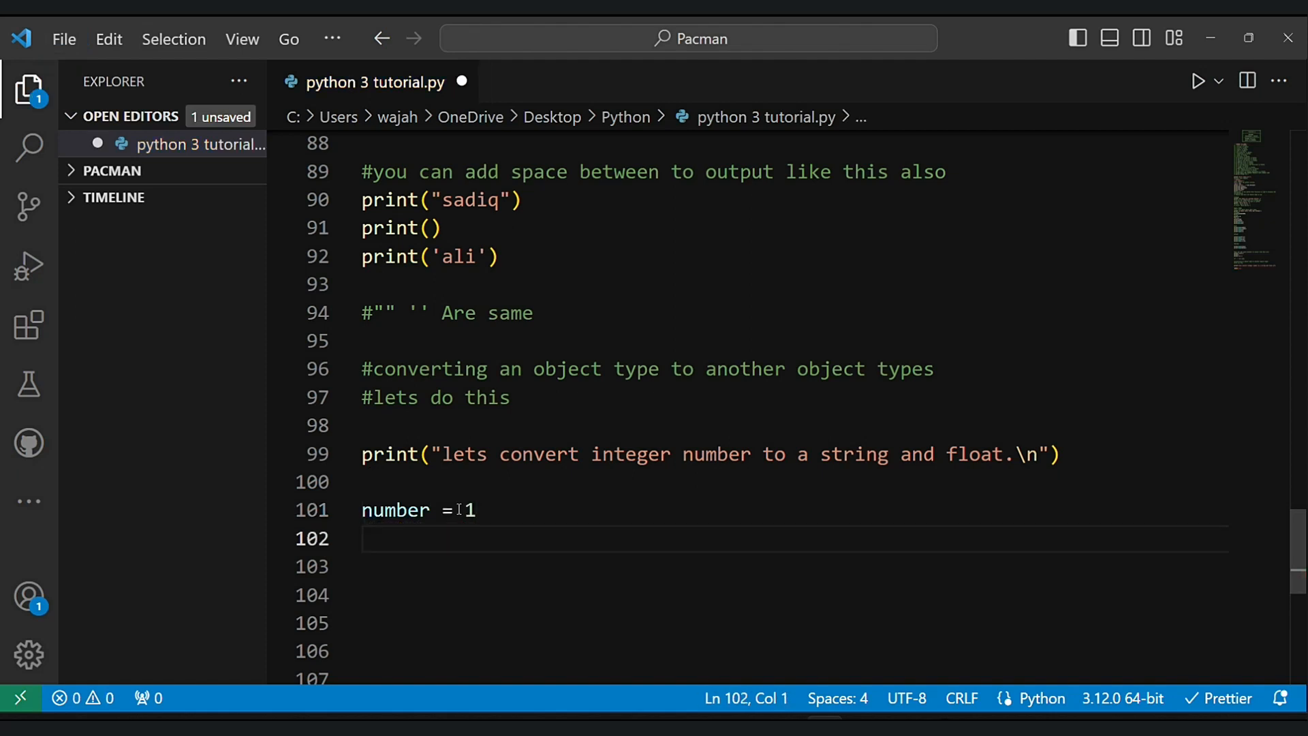
{"action": "type", "text": "print(number"}
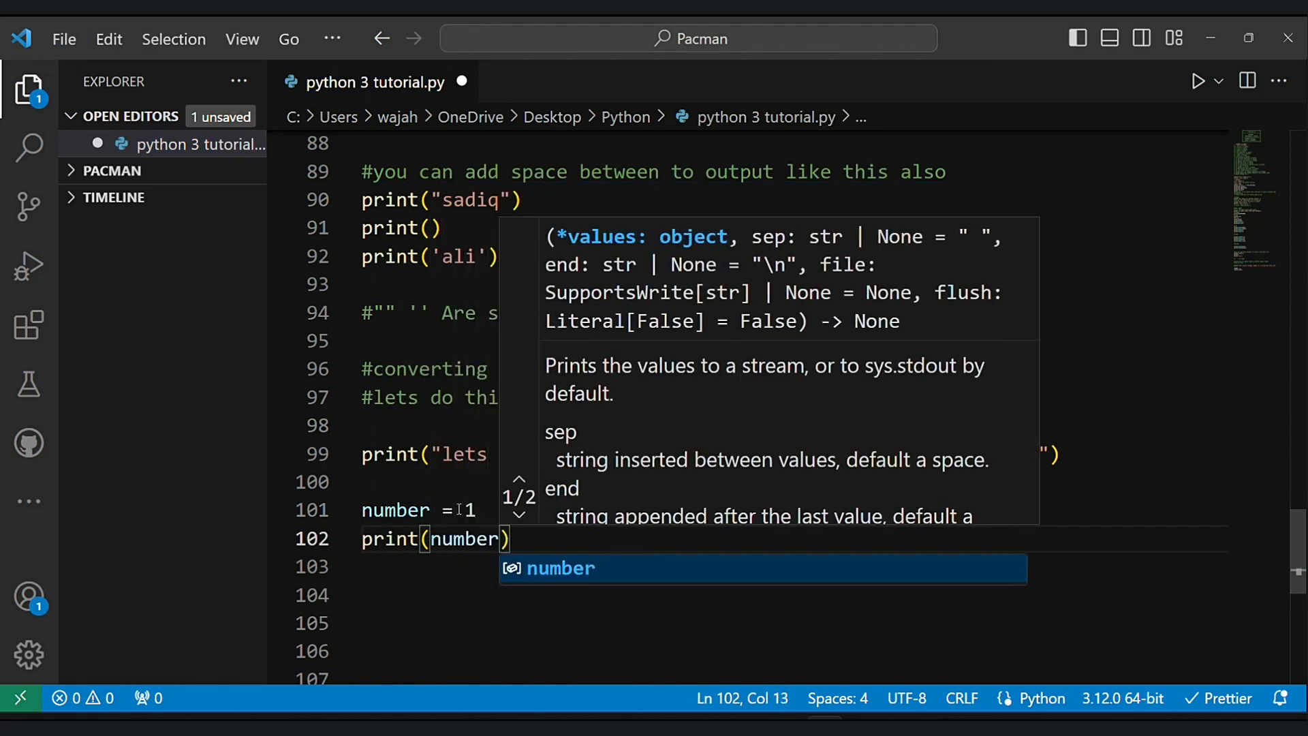
{"action": "type", "text": "print"}
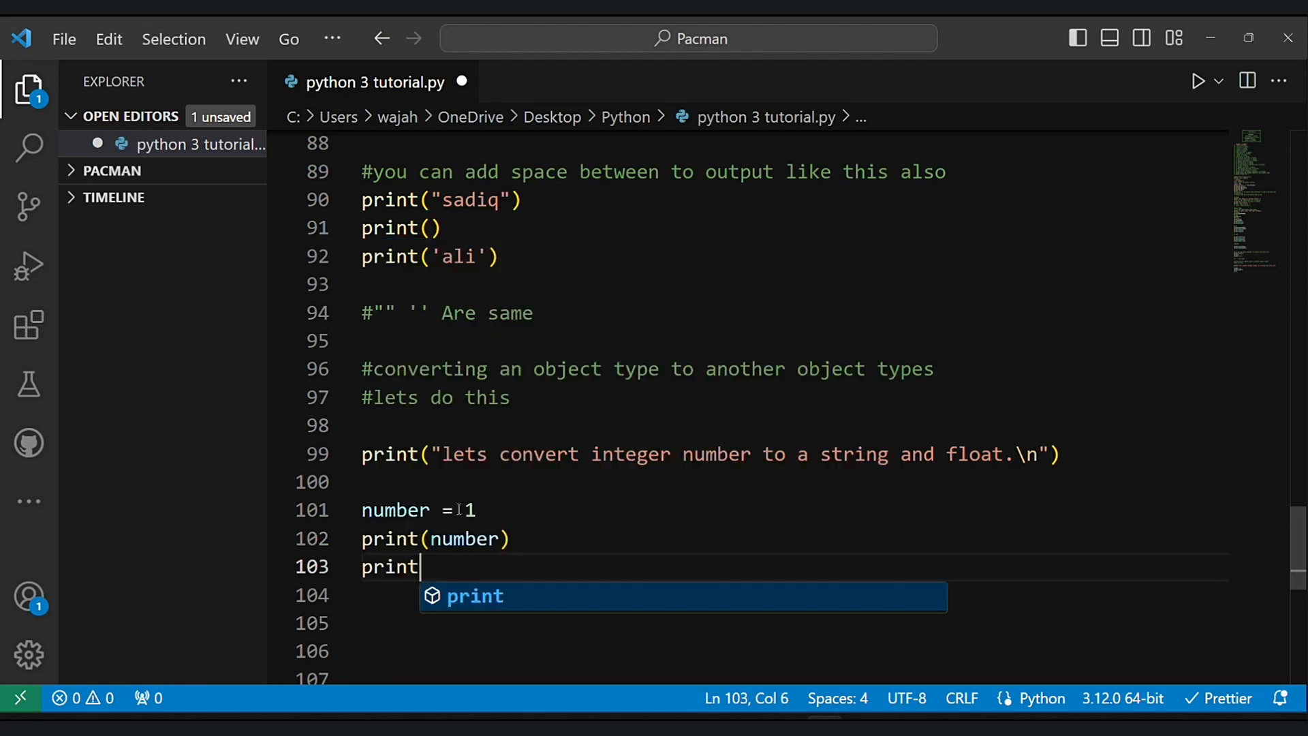
{"action": "type", "text": "(float)"}
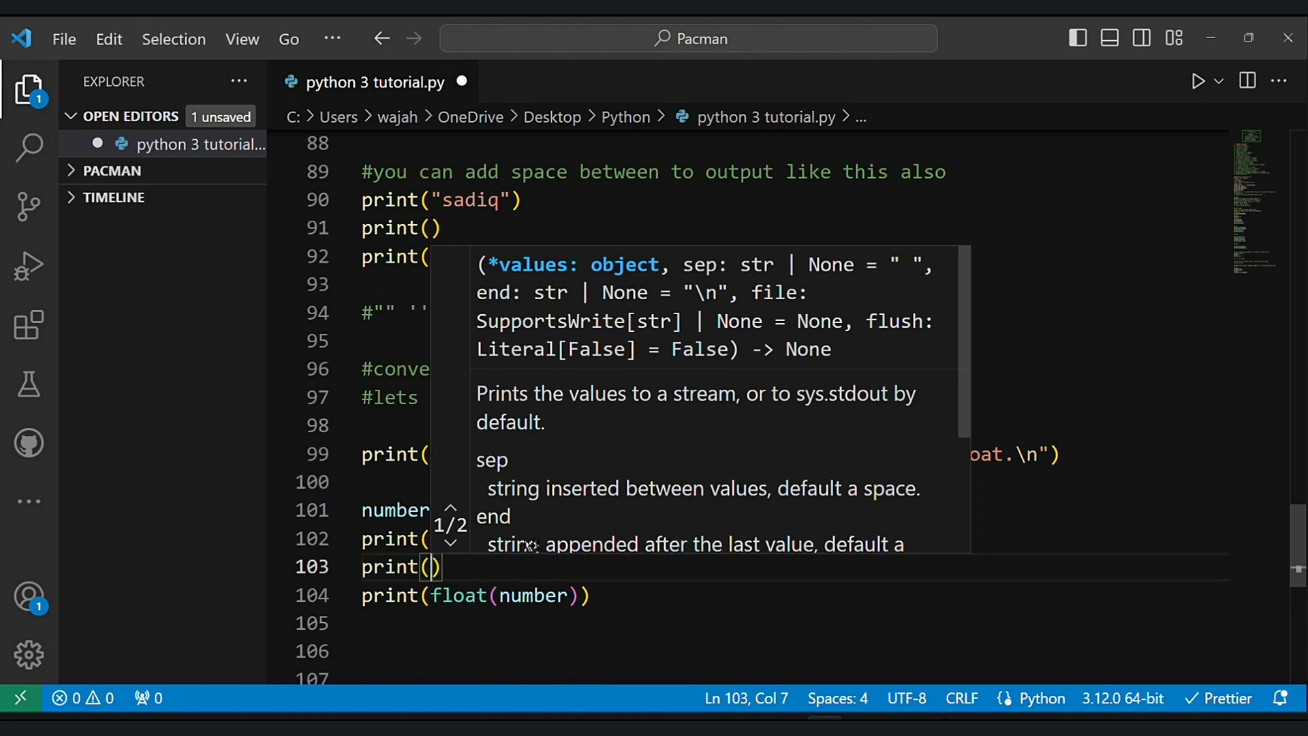
{"action": "type", "text": "str"}
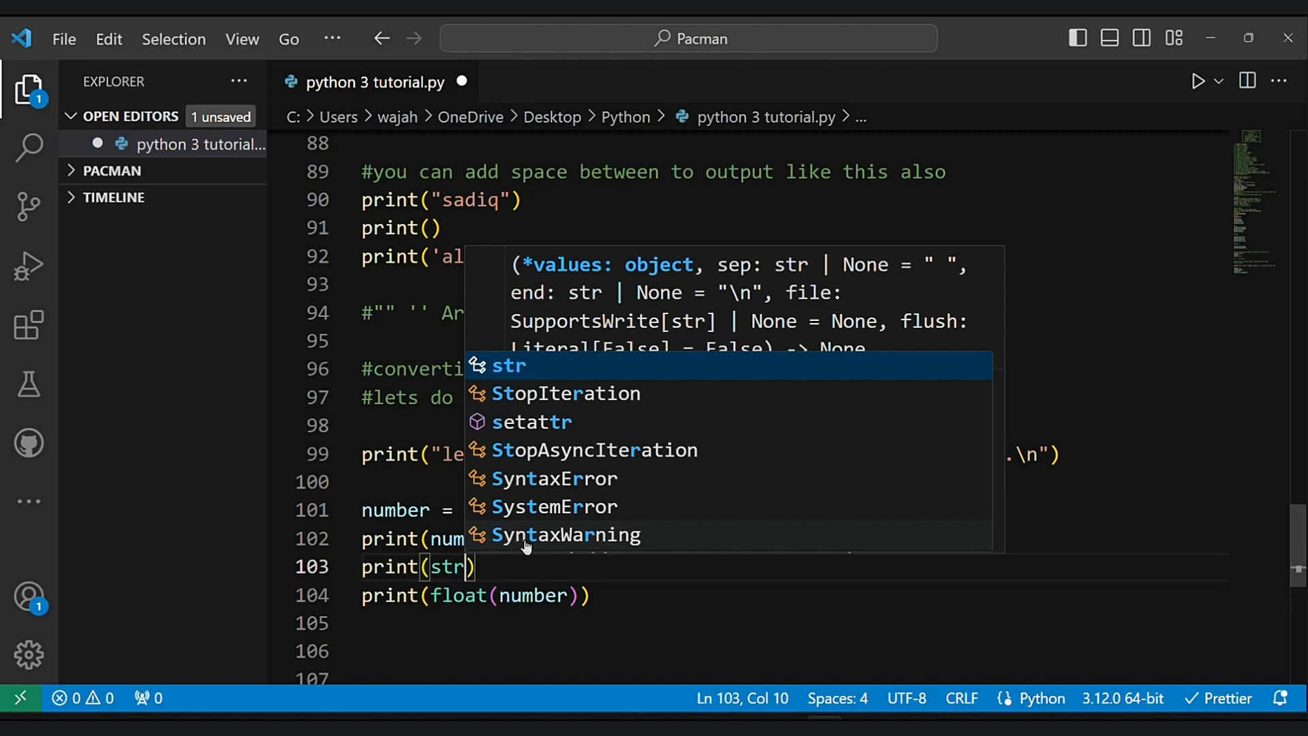
{"action": "type", "text": "number"}
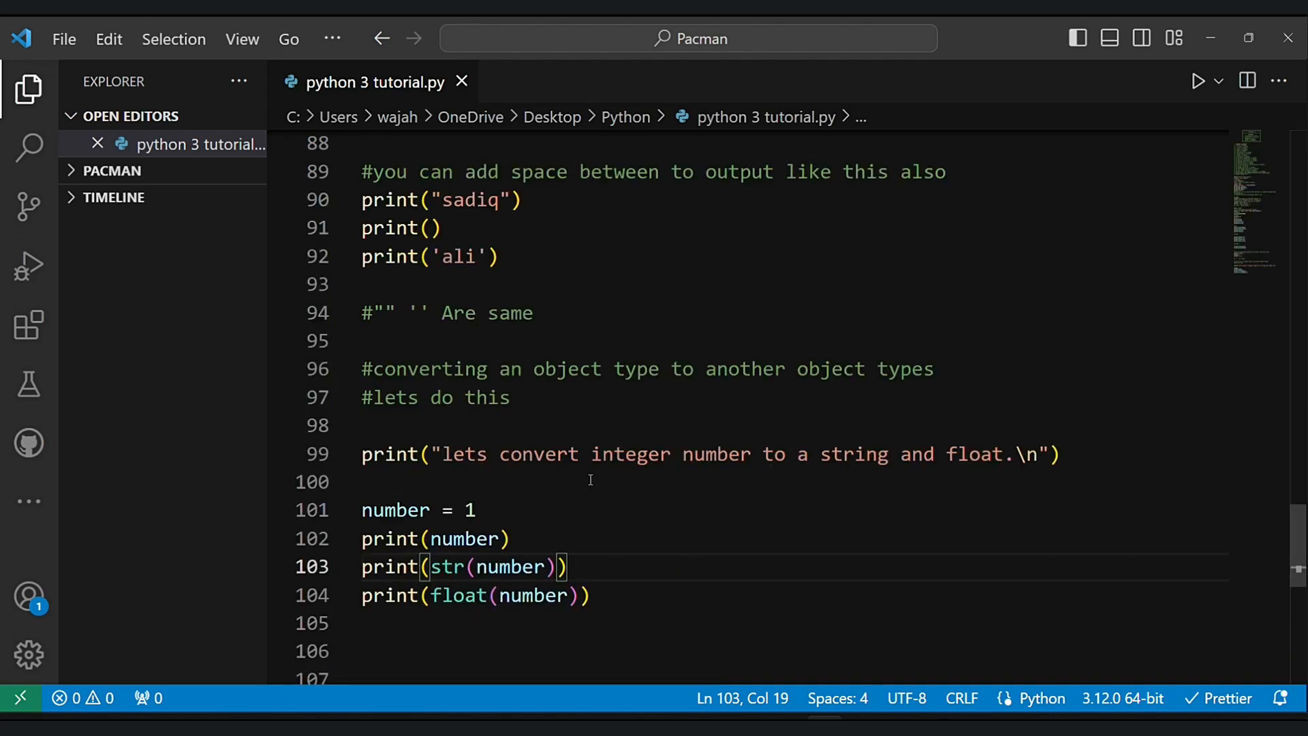
- Print type(number) and type(float(number)), then run the script to see 1, 1.0 and the classes
{"action": "type", "text": "print(type(n"}
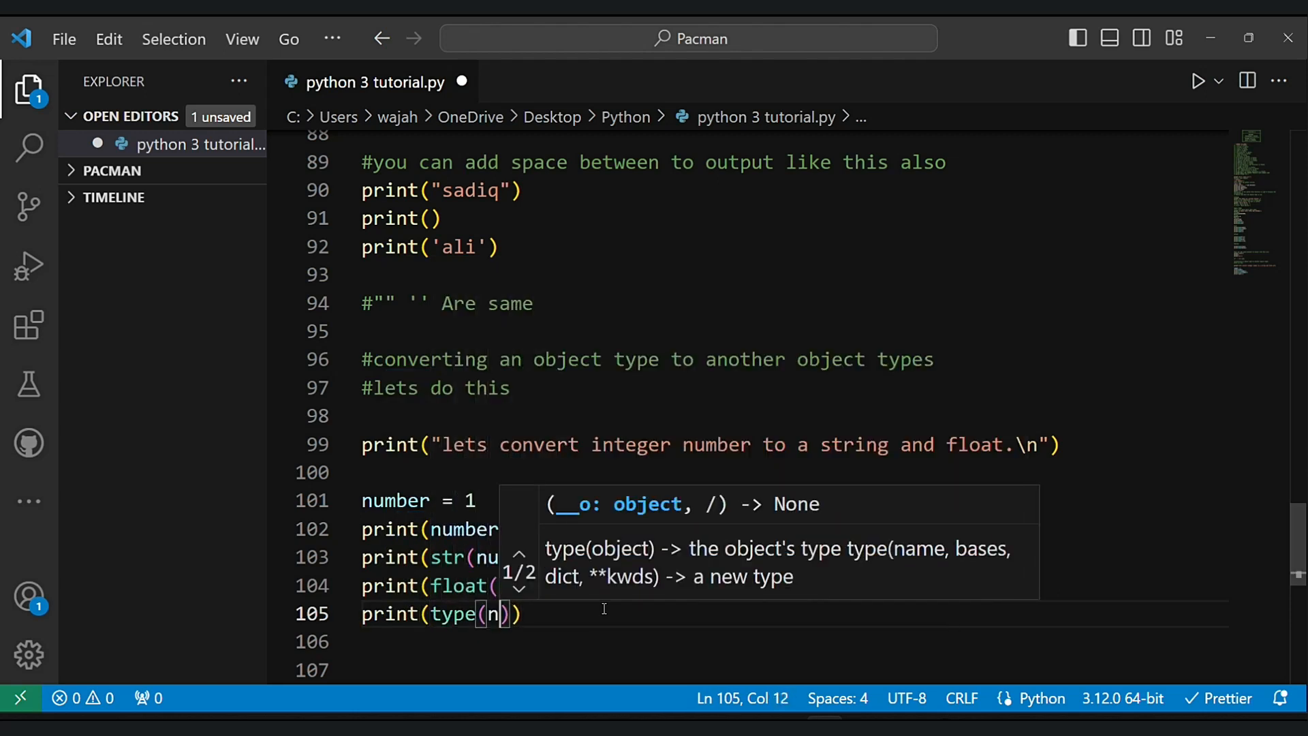
{"action": "type", "text": "umber"}
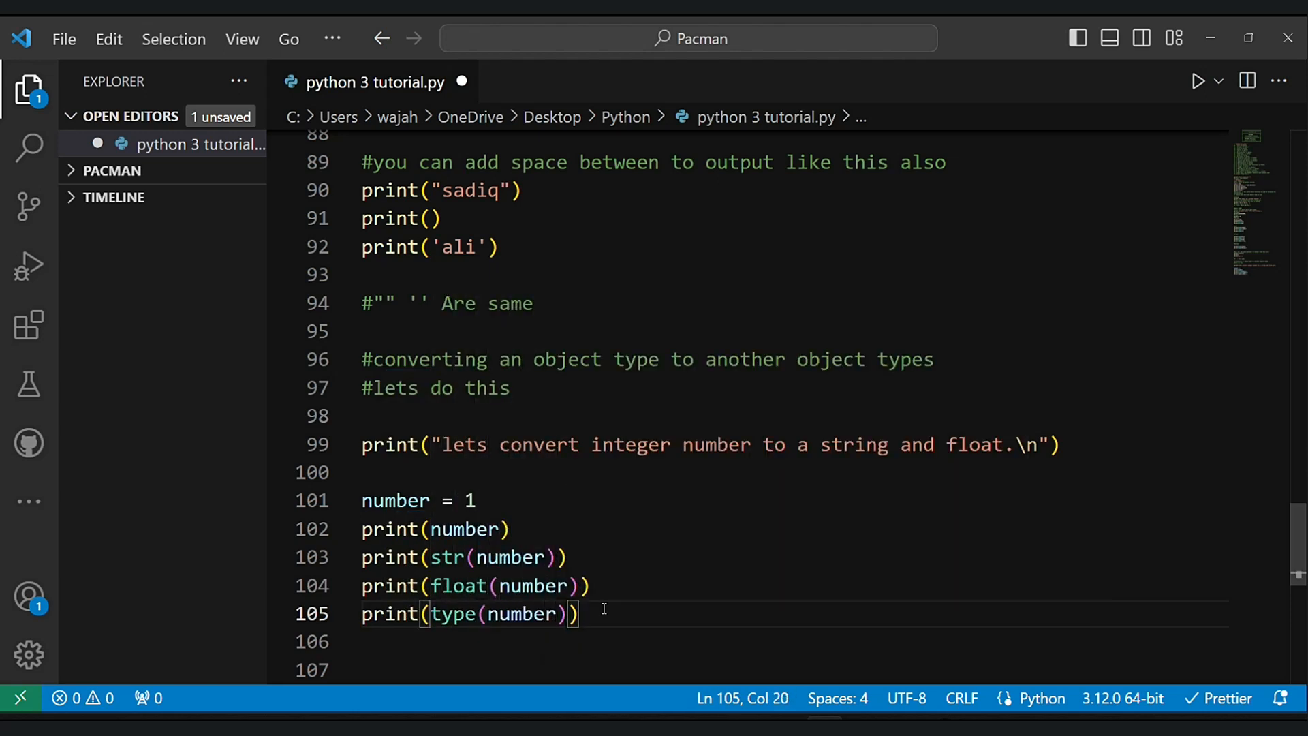
{"action": "type", "text": "print(y"}
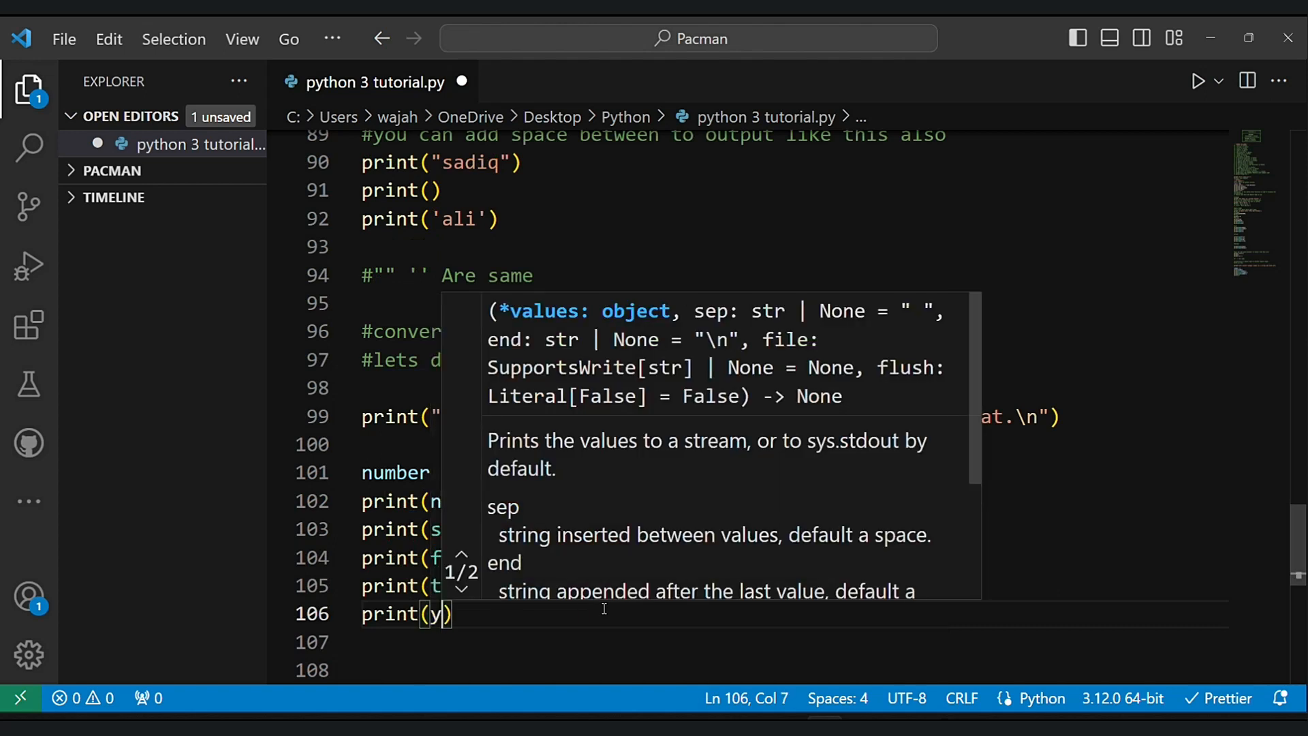
{"action": "type", "text": "type"}
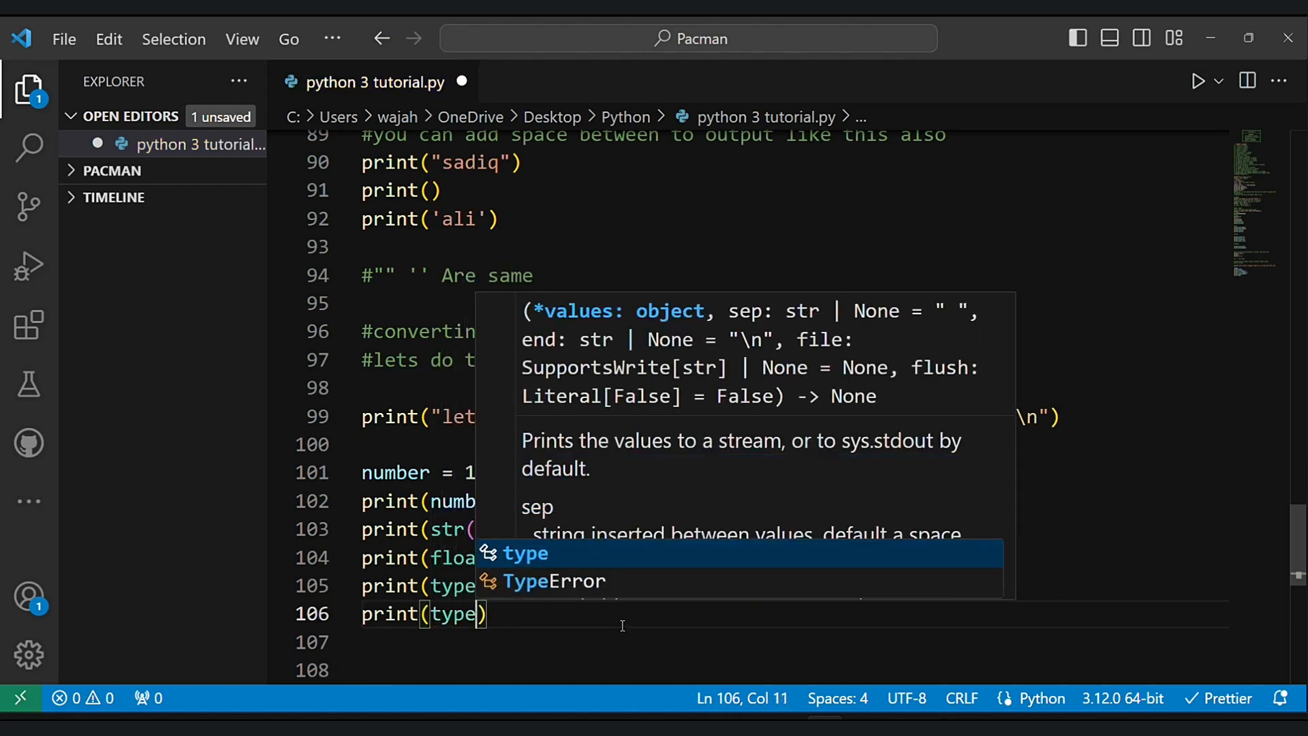
{"action": "type", "text": "float(num"}
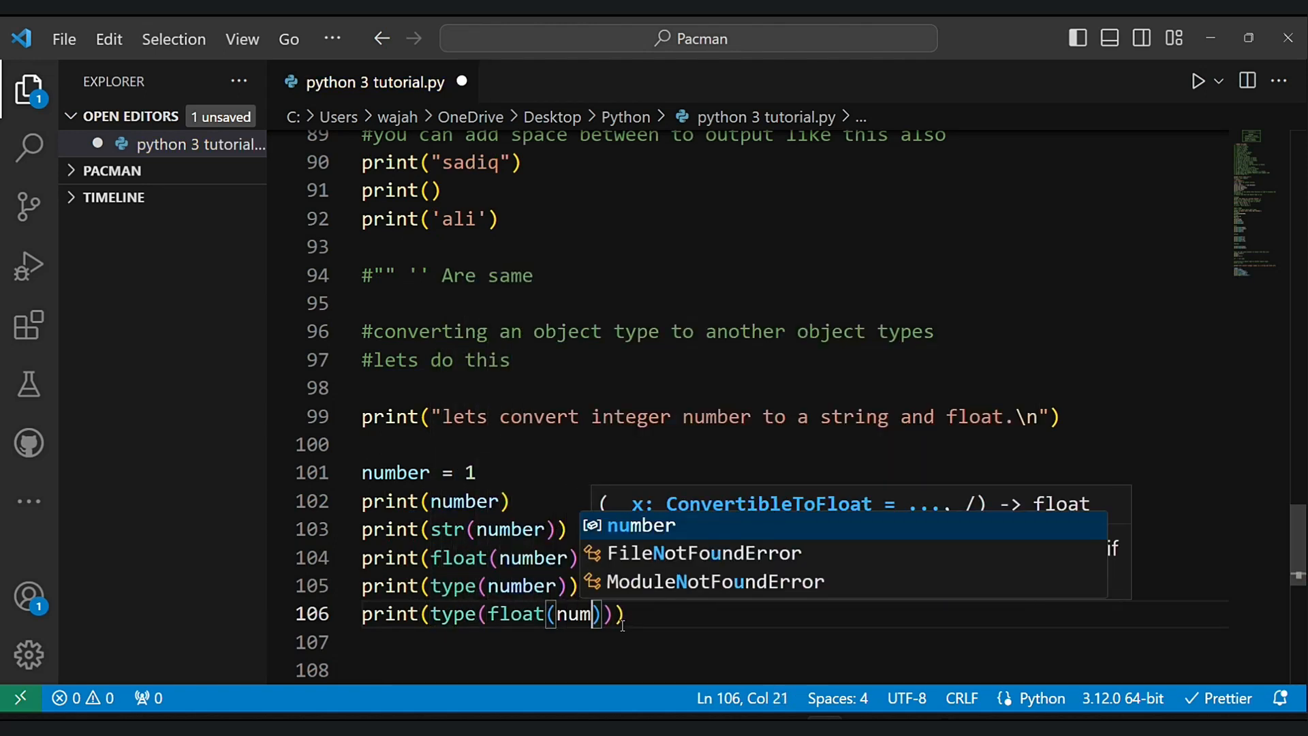
{"action": "type", "text": "str(number"}
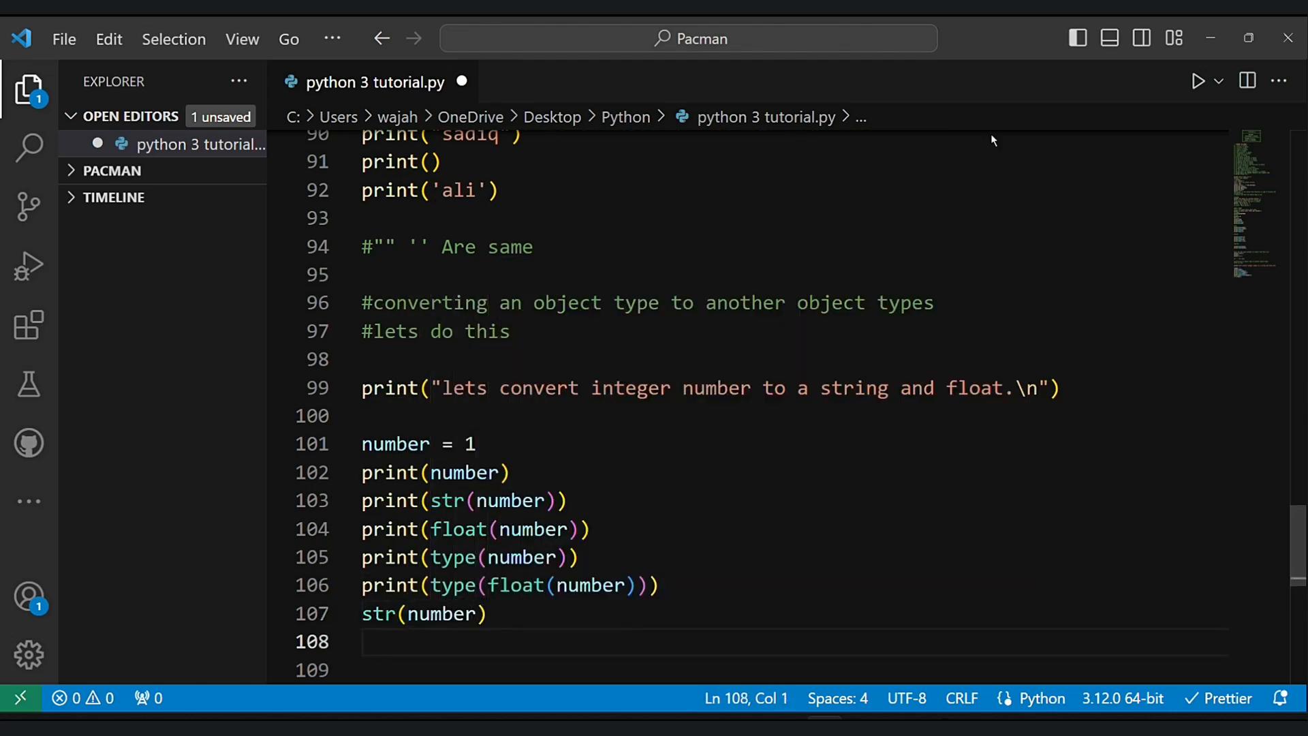
{"action": "left_click", "coordinate": [1196, 80]}
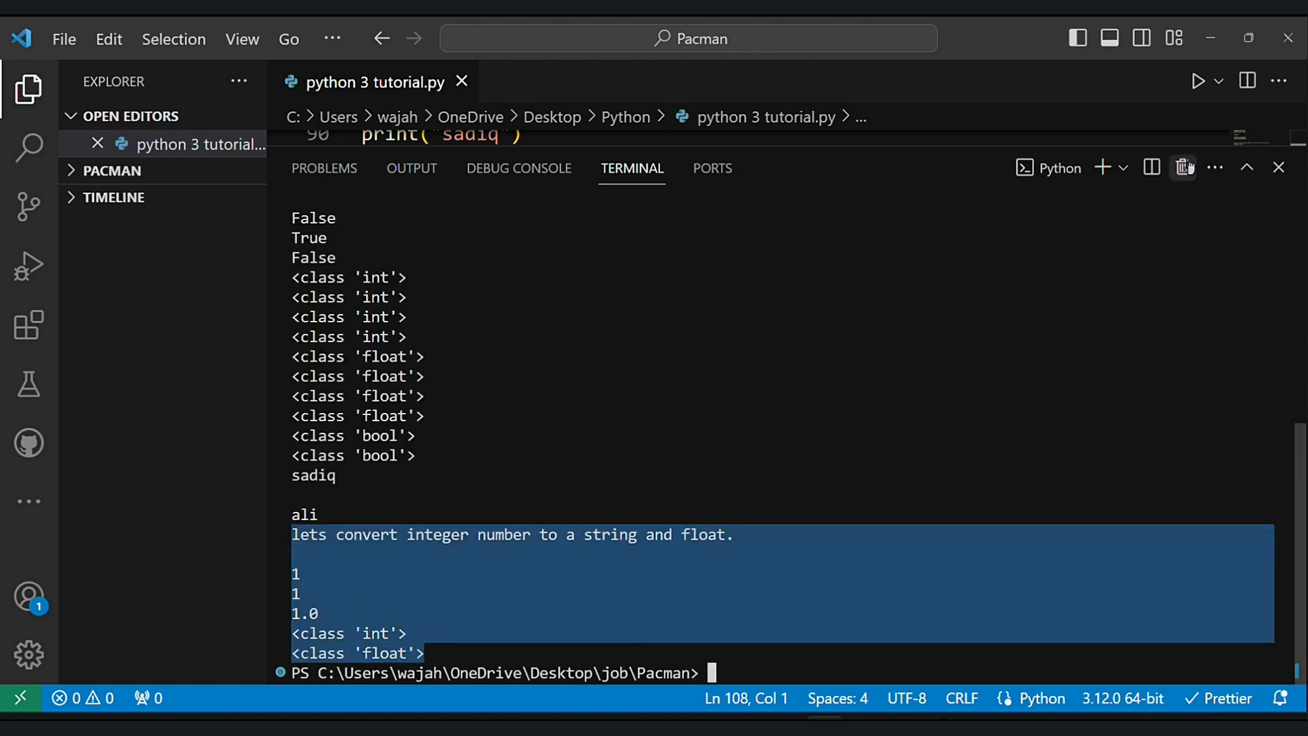
- Add \n to the heading and print(type(str(number))), rerun to show <class 'str'>, then exit the terminal
{"action": "left_click", "coordinate": [1276, 166]}
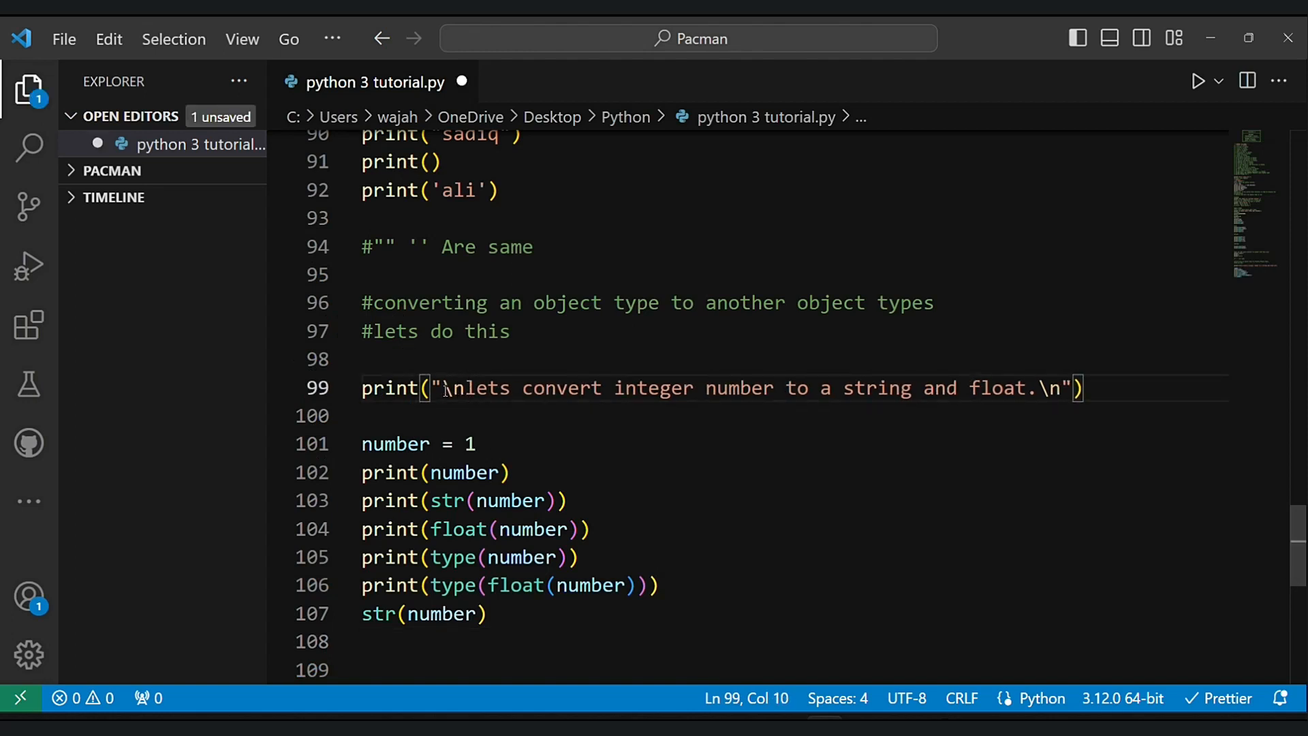
{"action": "type", "text": "print(ty"}
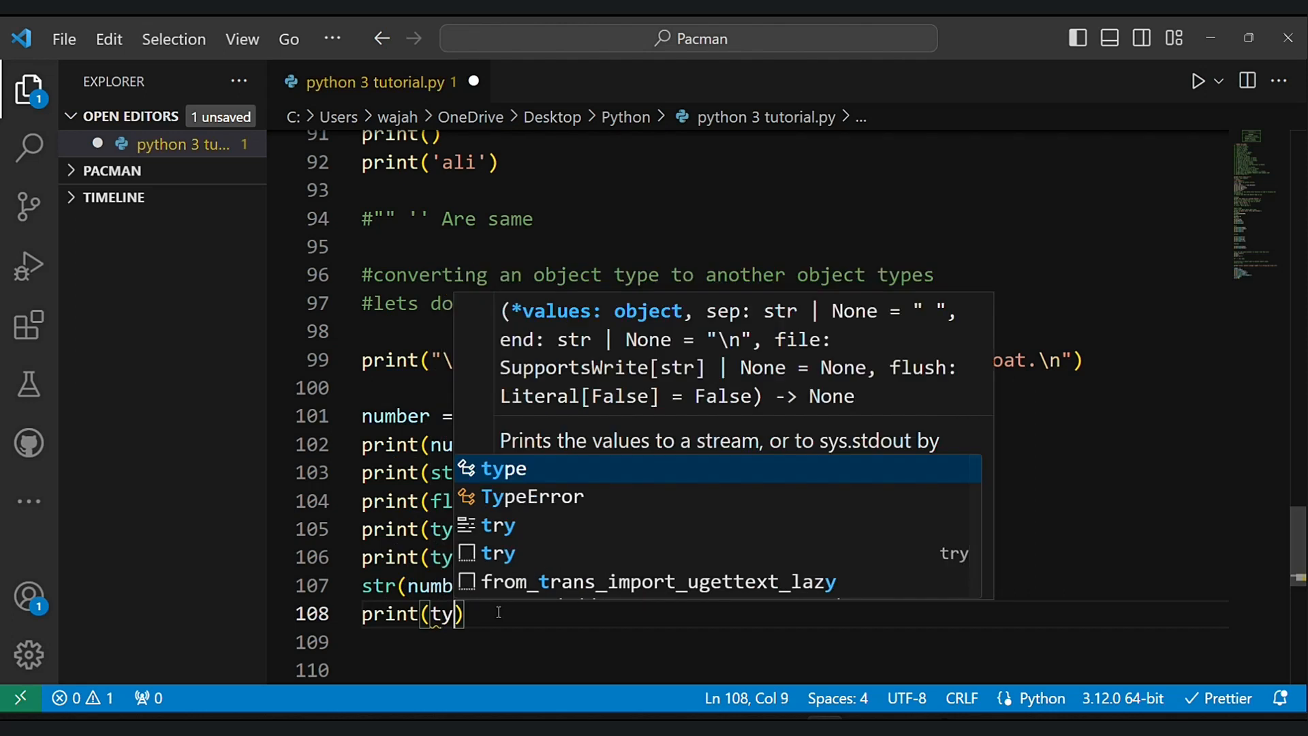
{"action": "type", "text": "str"}
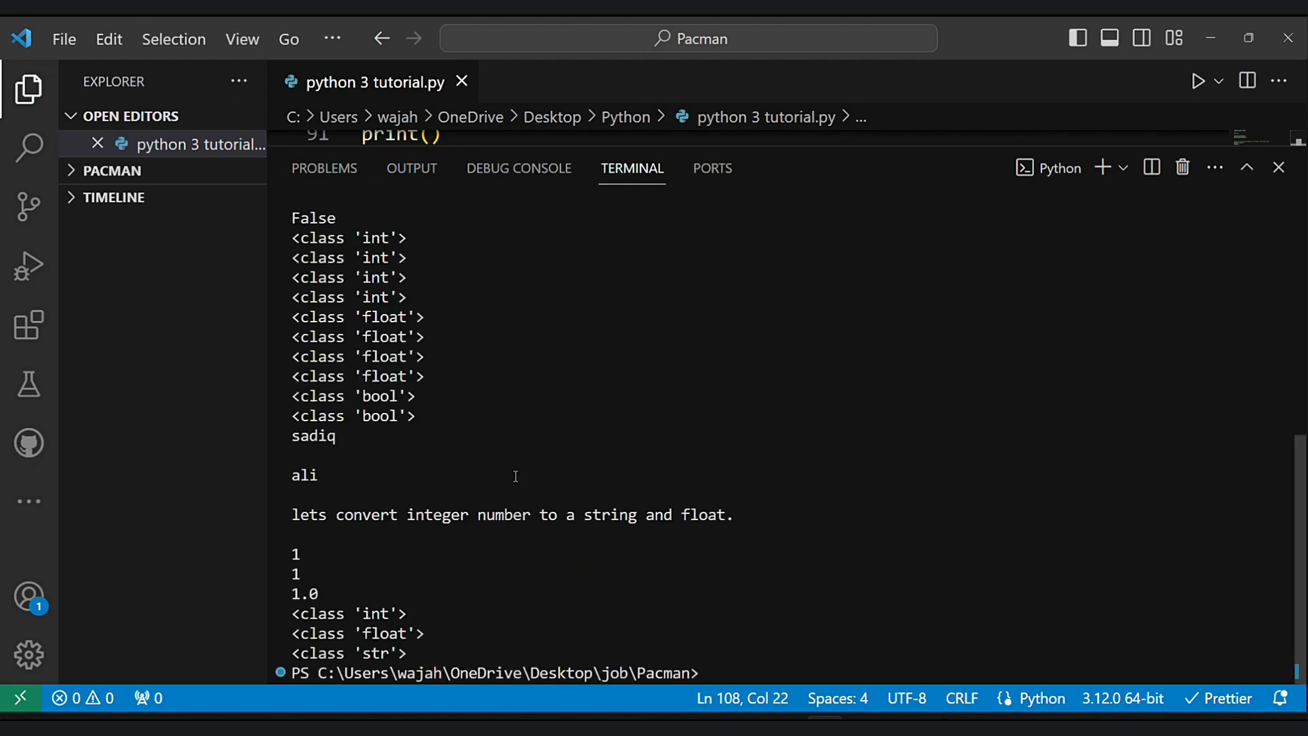
{"action": "left_click_drag", "start_coordinate": [291, 514], "coordinate": [408, 652]}
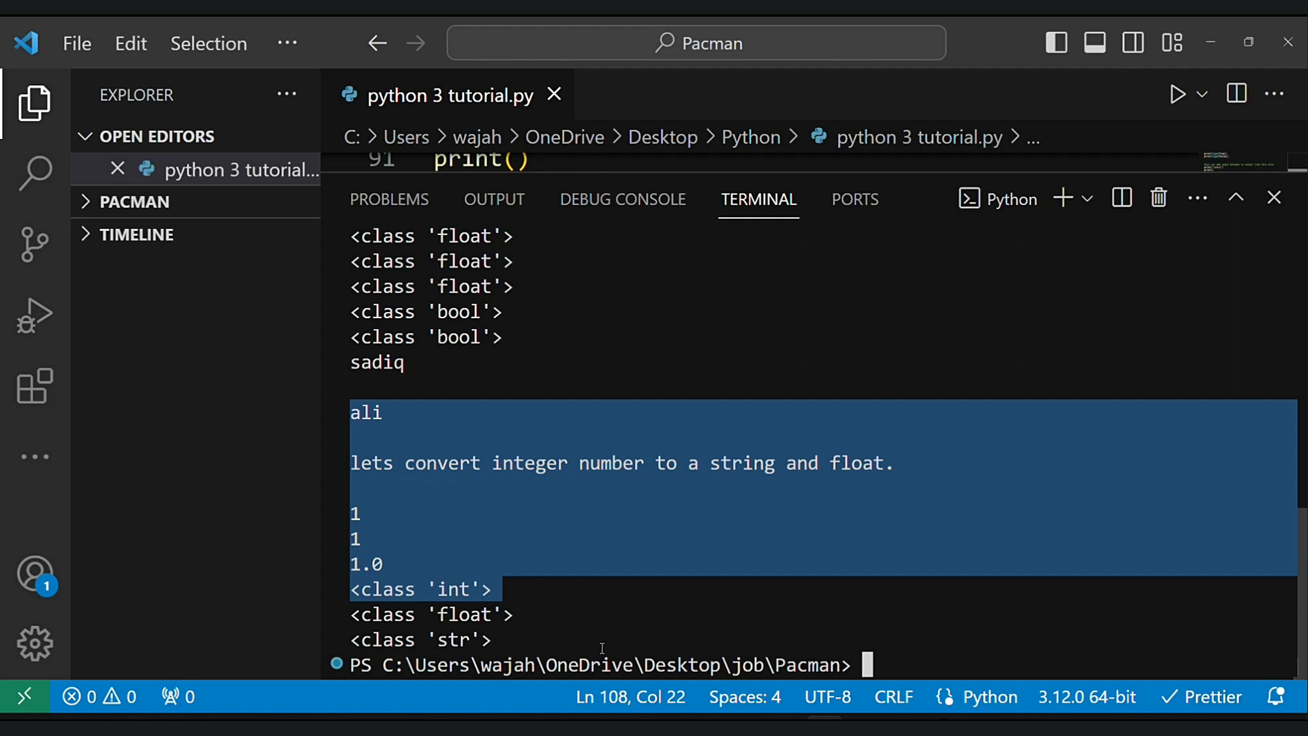
{"action": "type", "text": "exit"}
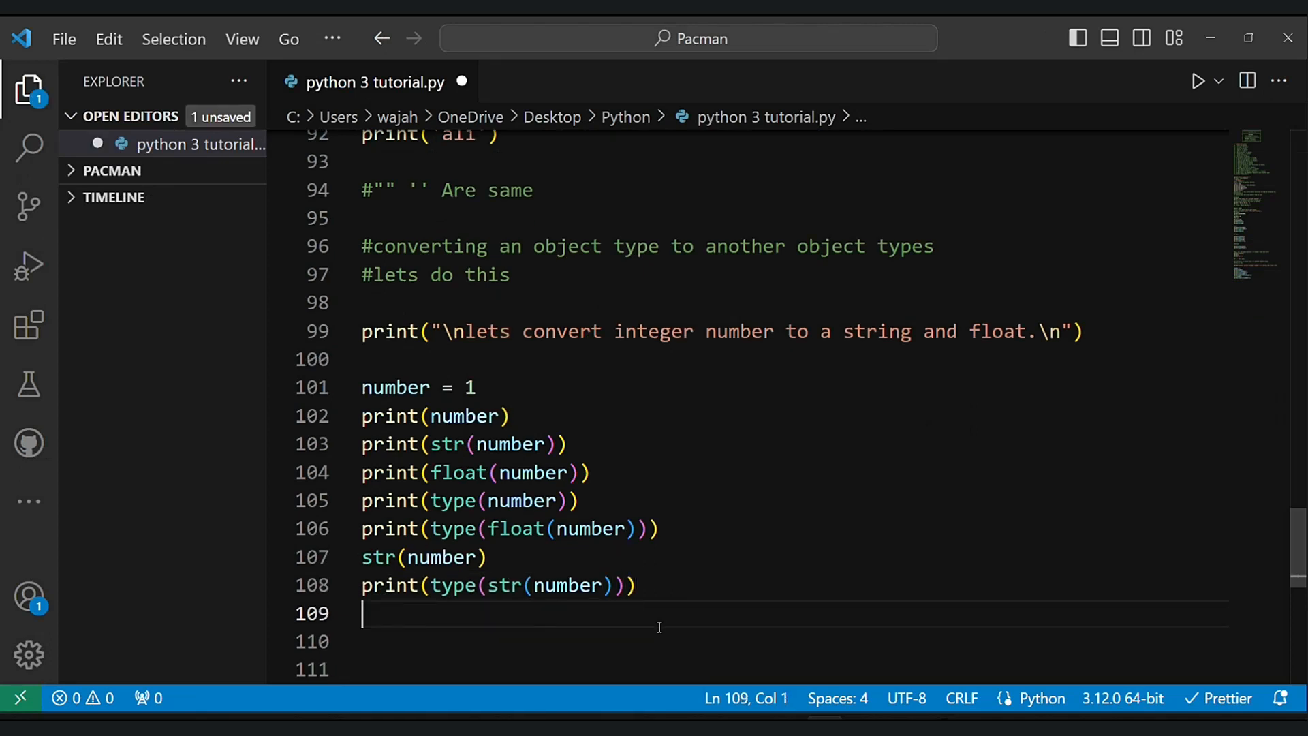
- Write a comment: zoom in with shift plus ctrl plus + and zoom out with shift plus ctrl plus -
{"action": "type", "text": "#"}
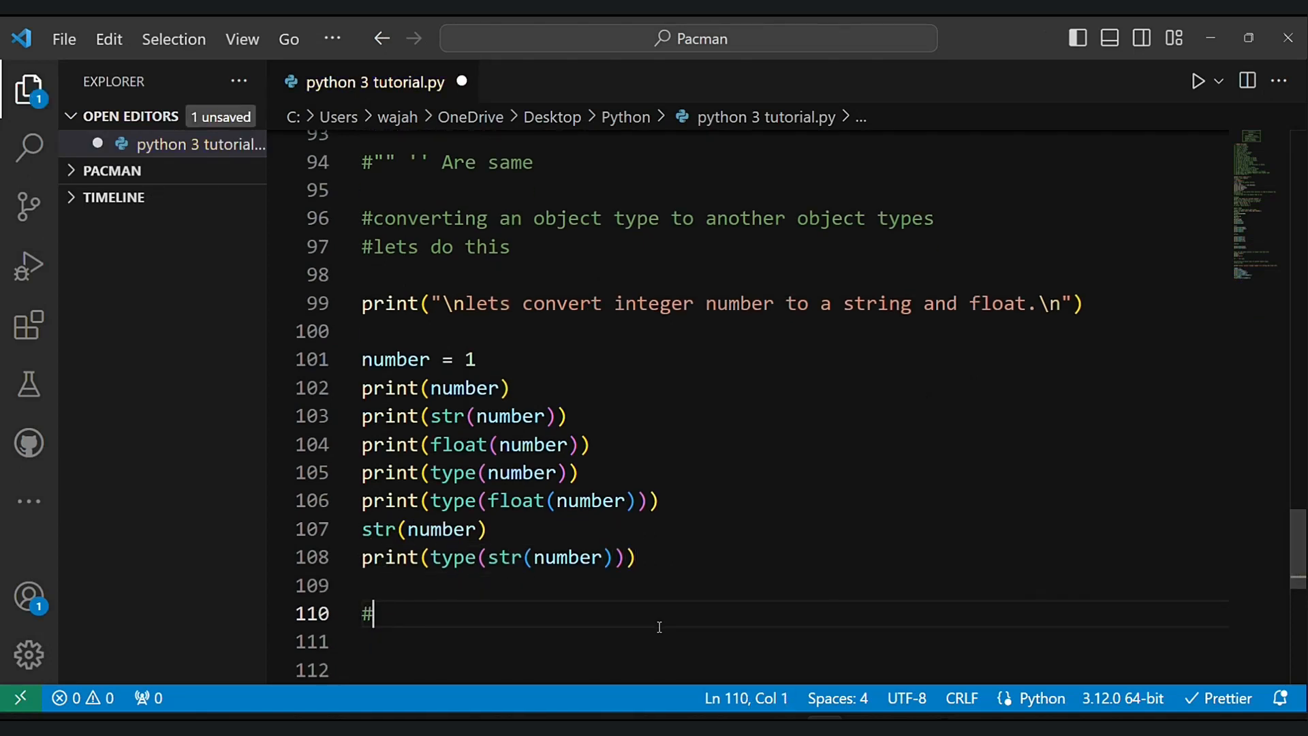
{"action": "type", "text": "you can zoom i"}
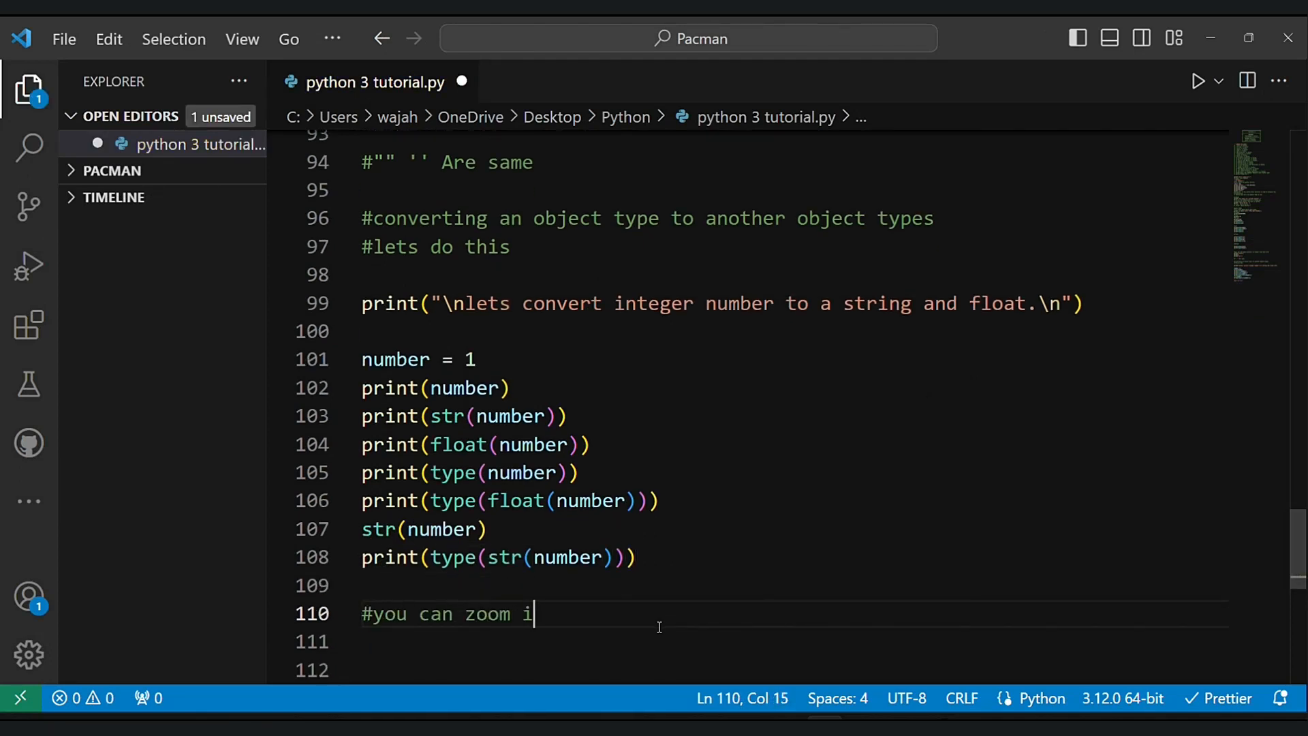
{"action": "type", "text": "n and zoom out .  shift"}
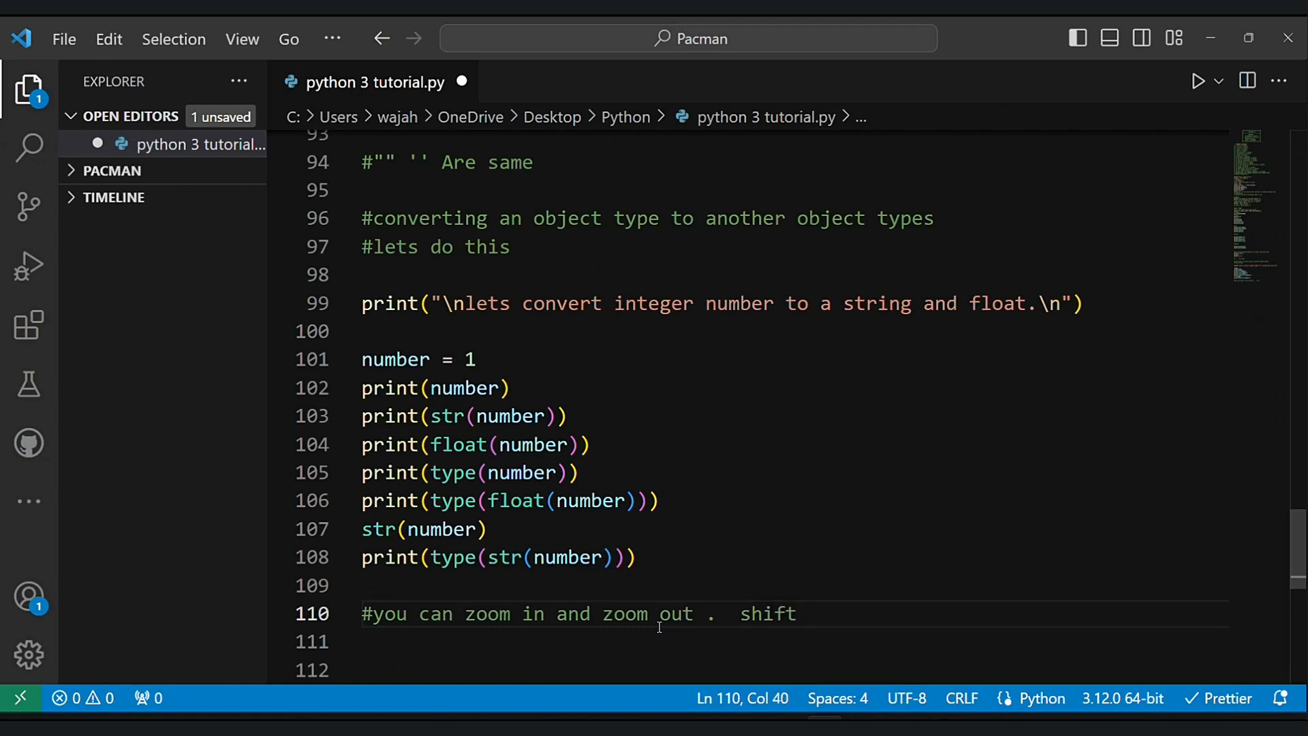
{"action": "type", "text": "plus ctrl"}
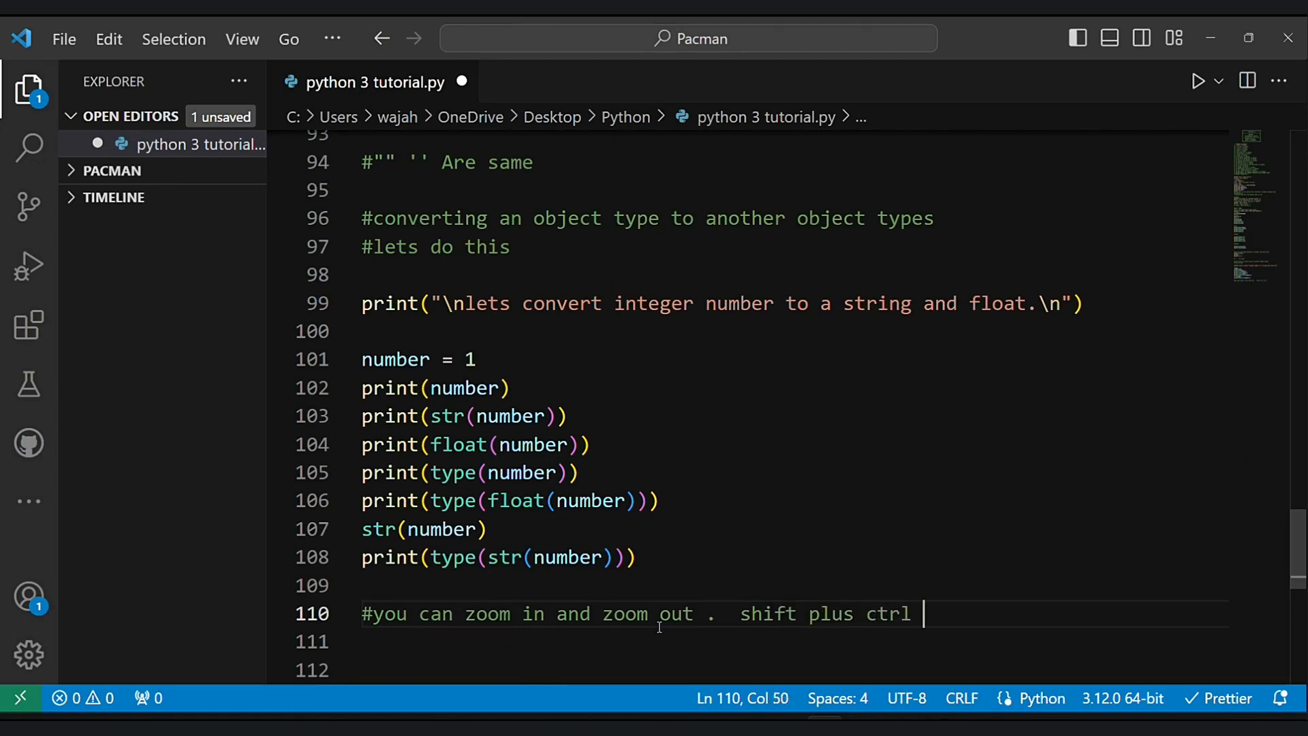
{"action": "type", "text": "pl"}
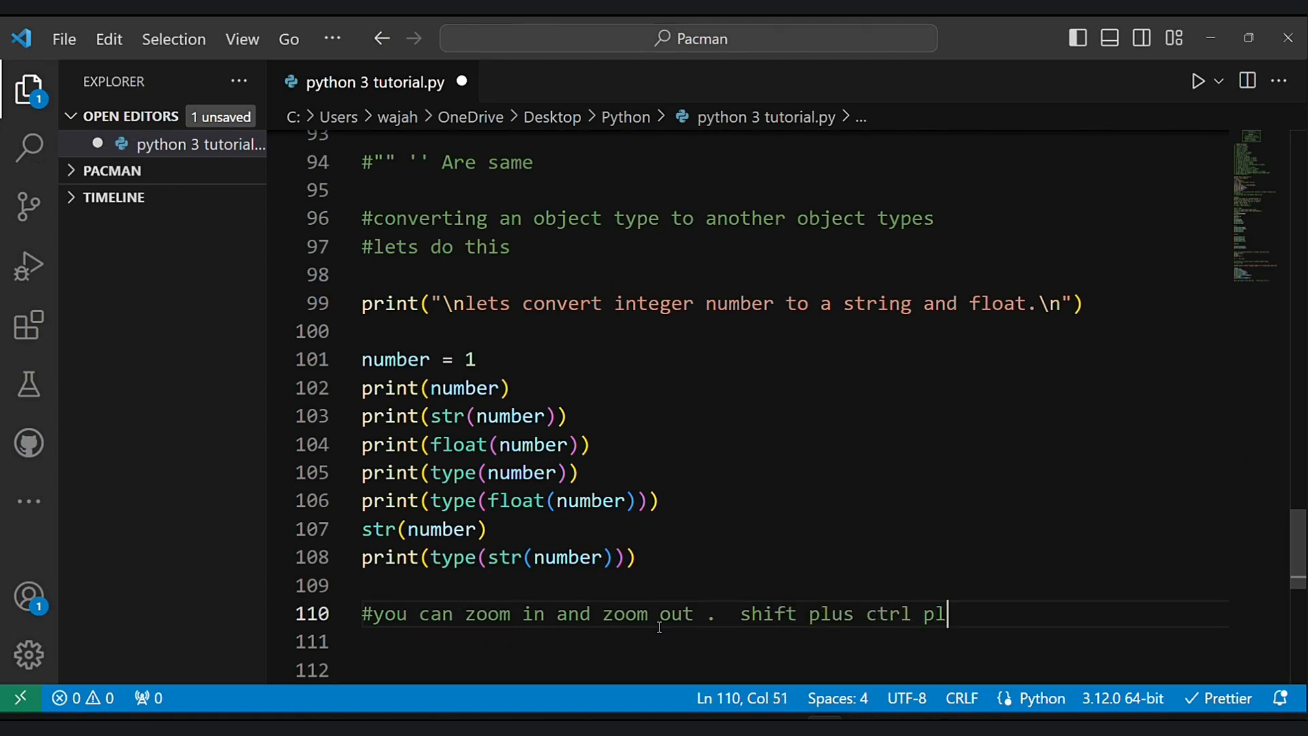
{"action": "type", "text": "us + and"}
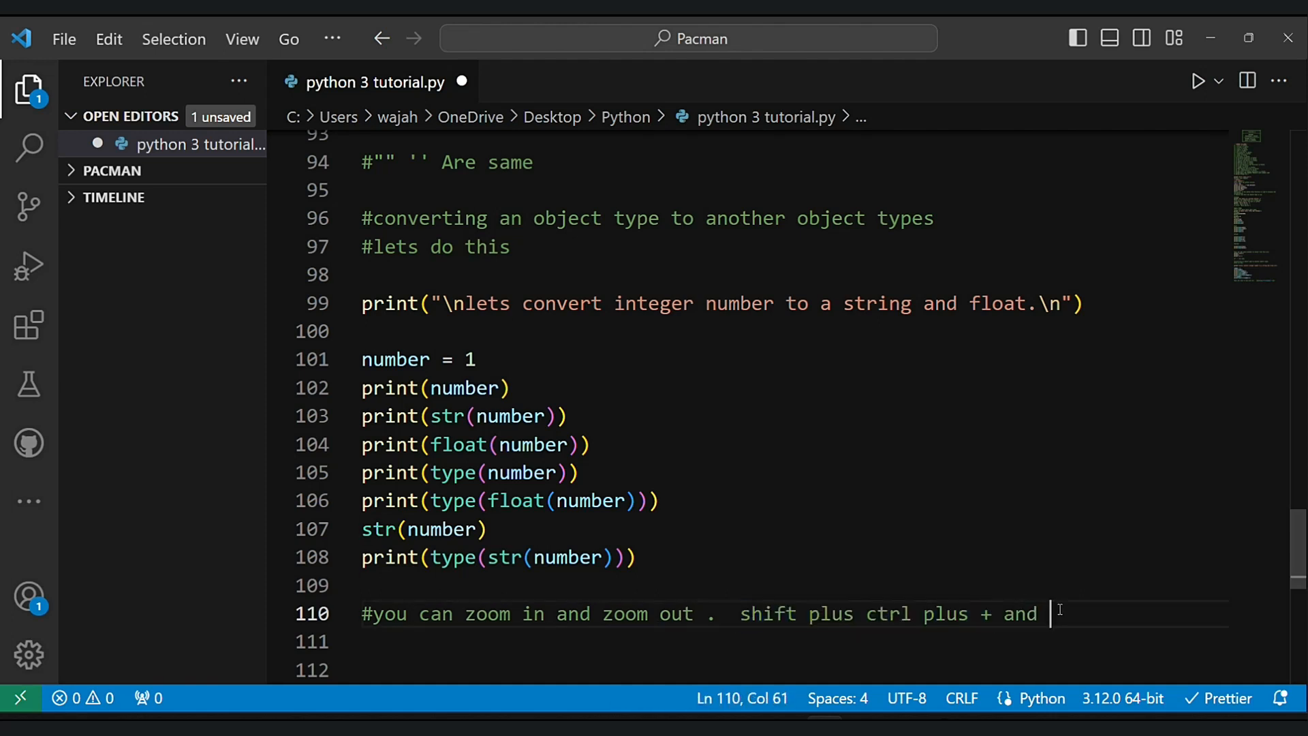
{"action": "type", "text": "shift plus ctrl plus -"}
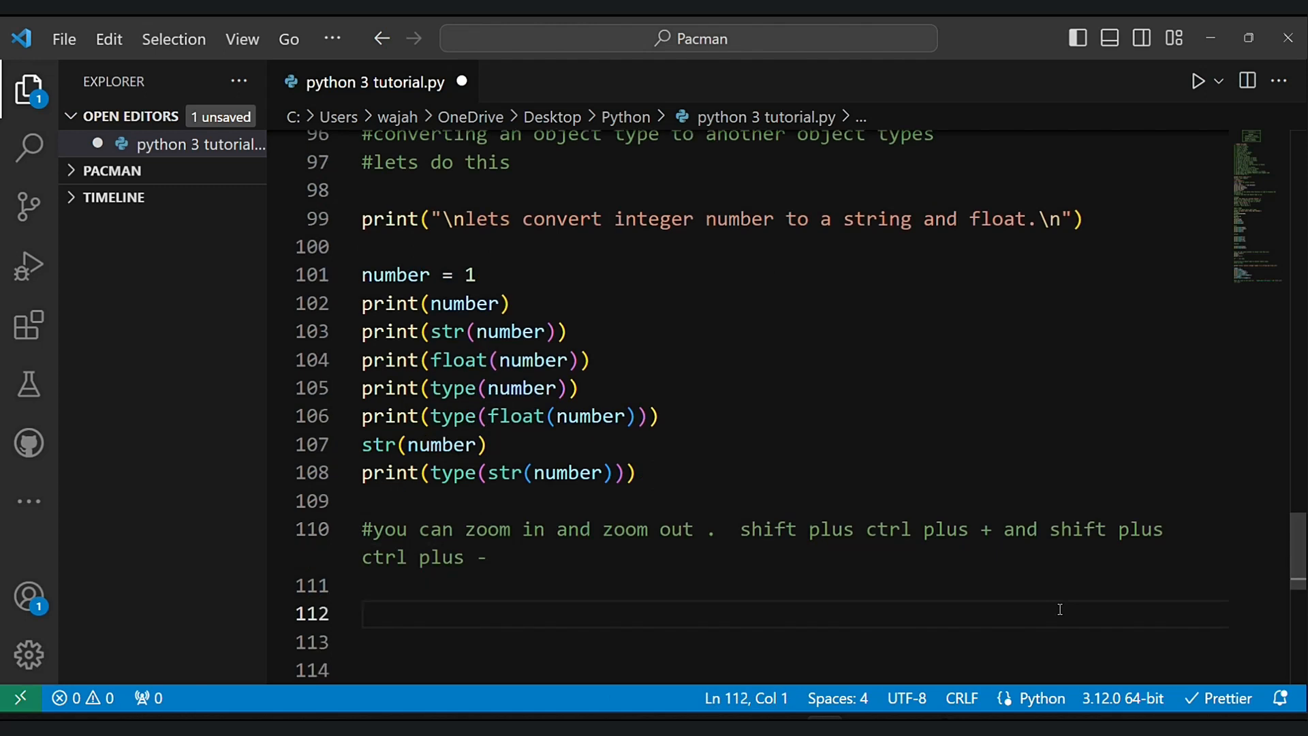
{"action": "mouse_move", "coordinate": [589, 94]}
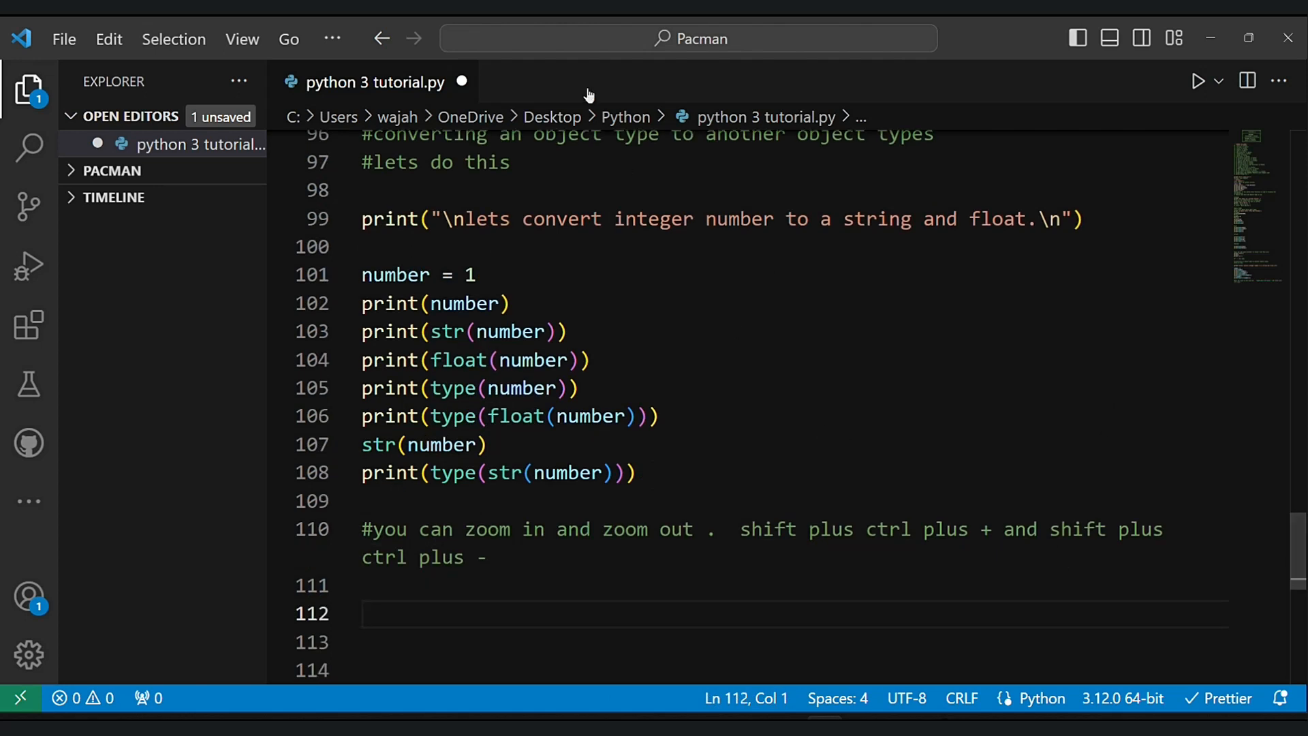
- Add a boolean comment and define bool_1 = True and bool_2 = False
{"action": "type", "text": "#let convert boolean to an int"}
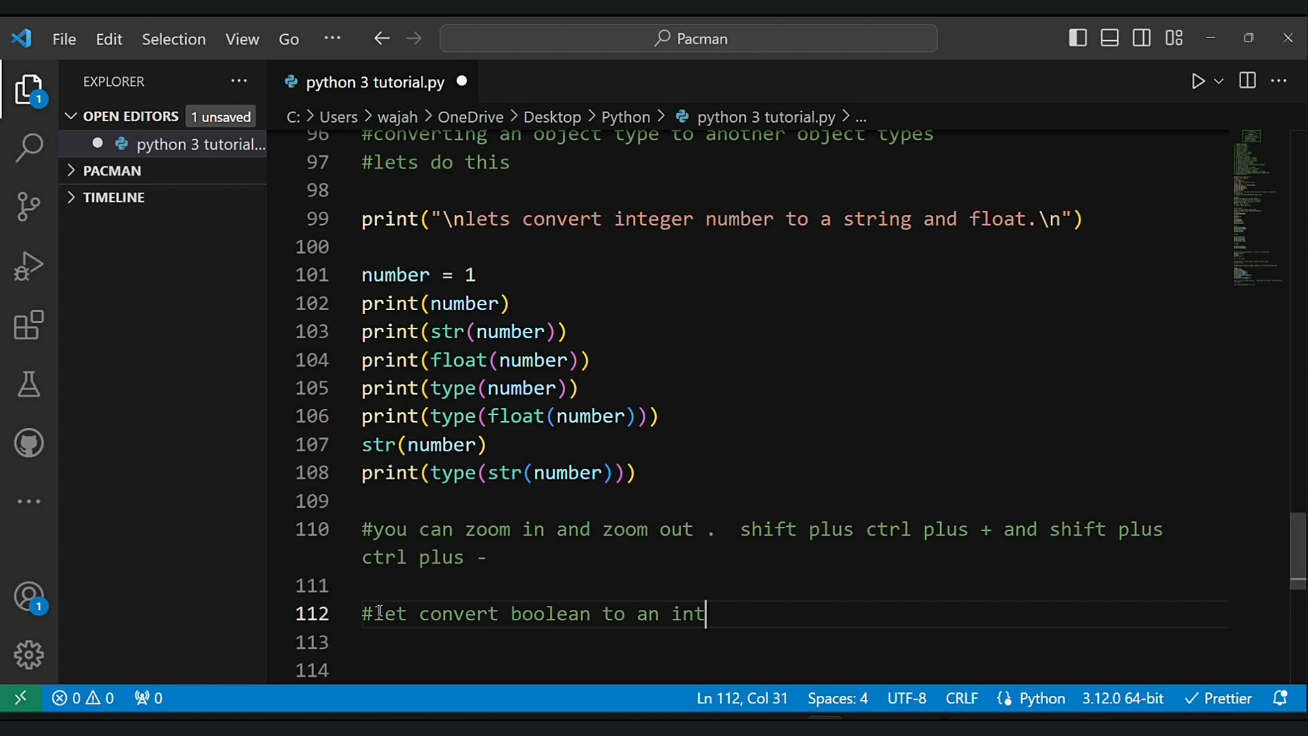
{"action": "type", "text": "bool"}
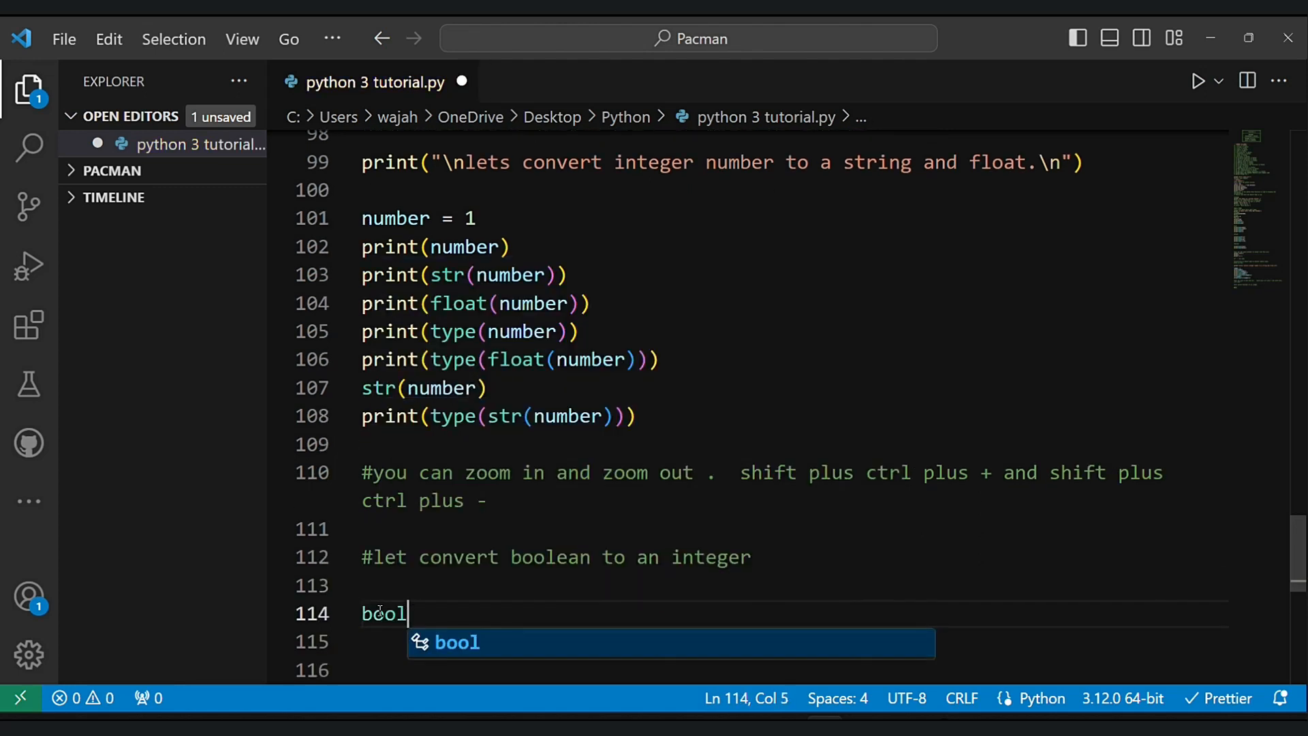
{"action": "type", "text": "1 ="}
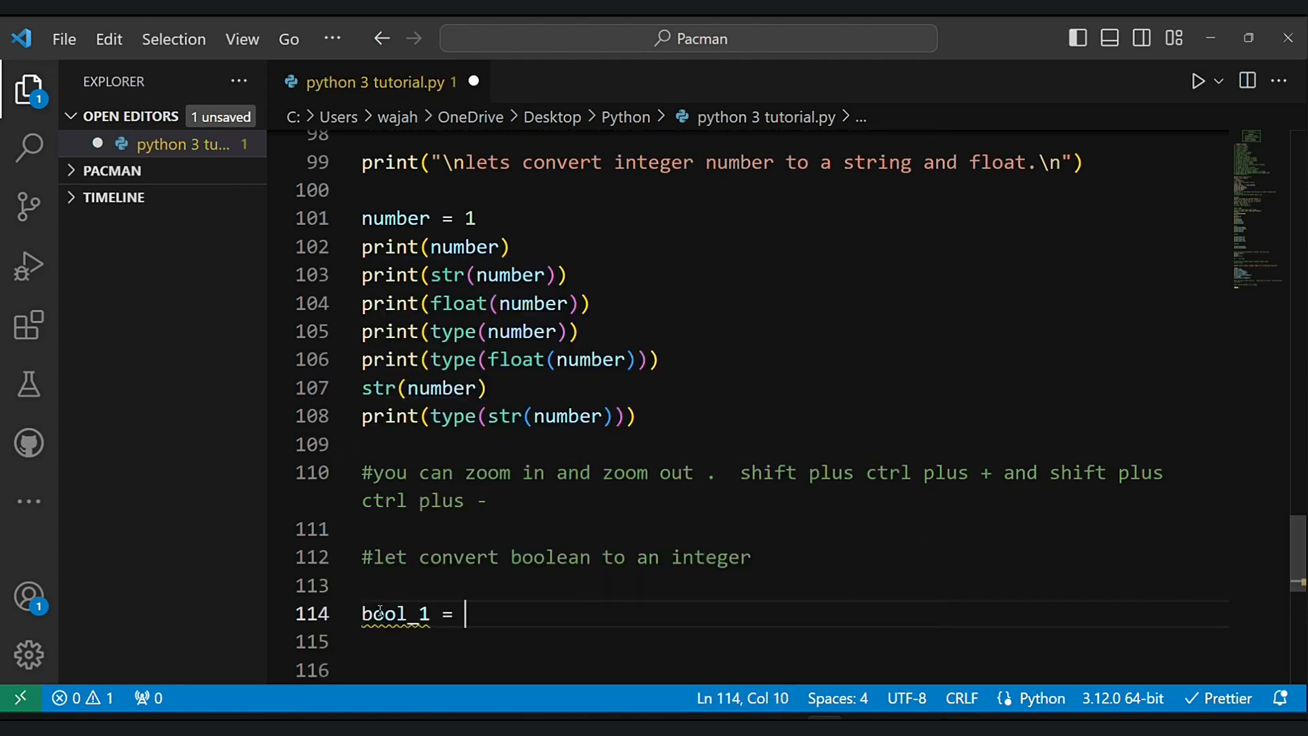
{"action": "type", "text": "True"}
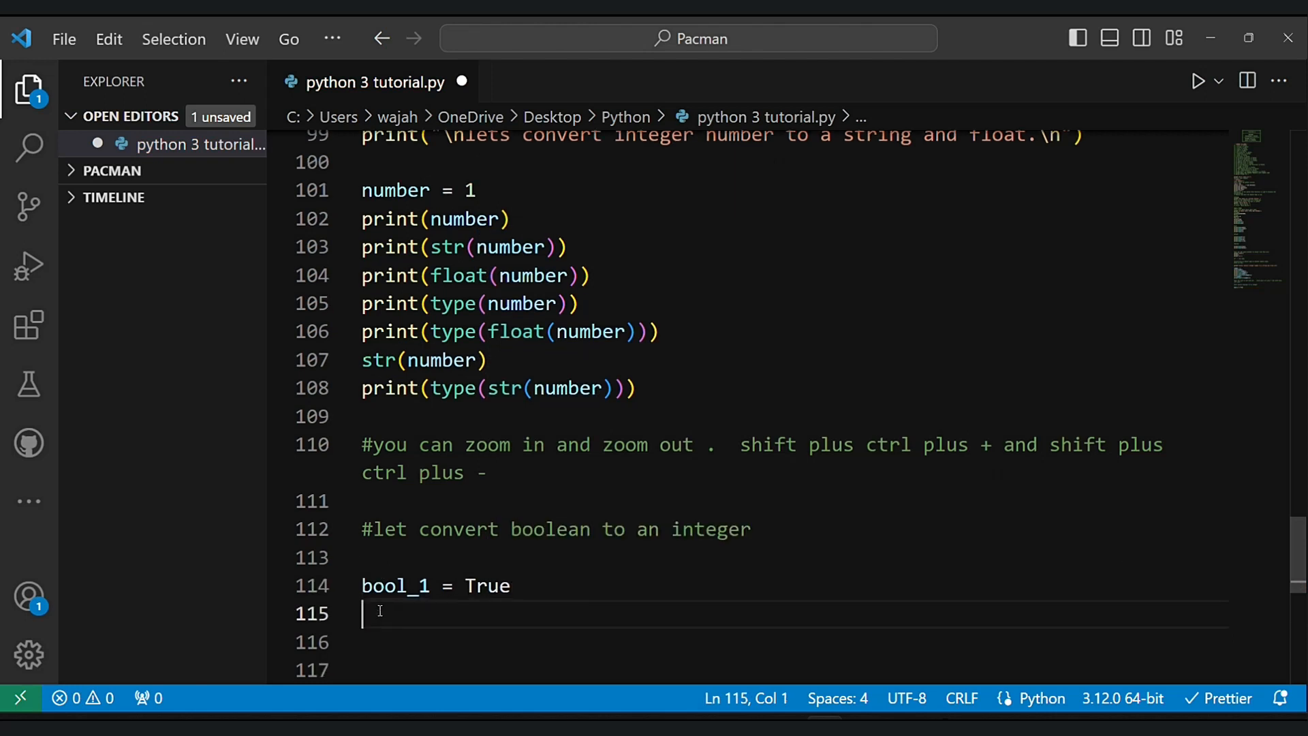
{"action": "type", "text": "bool_2 ="}
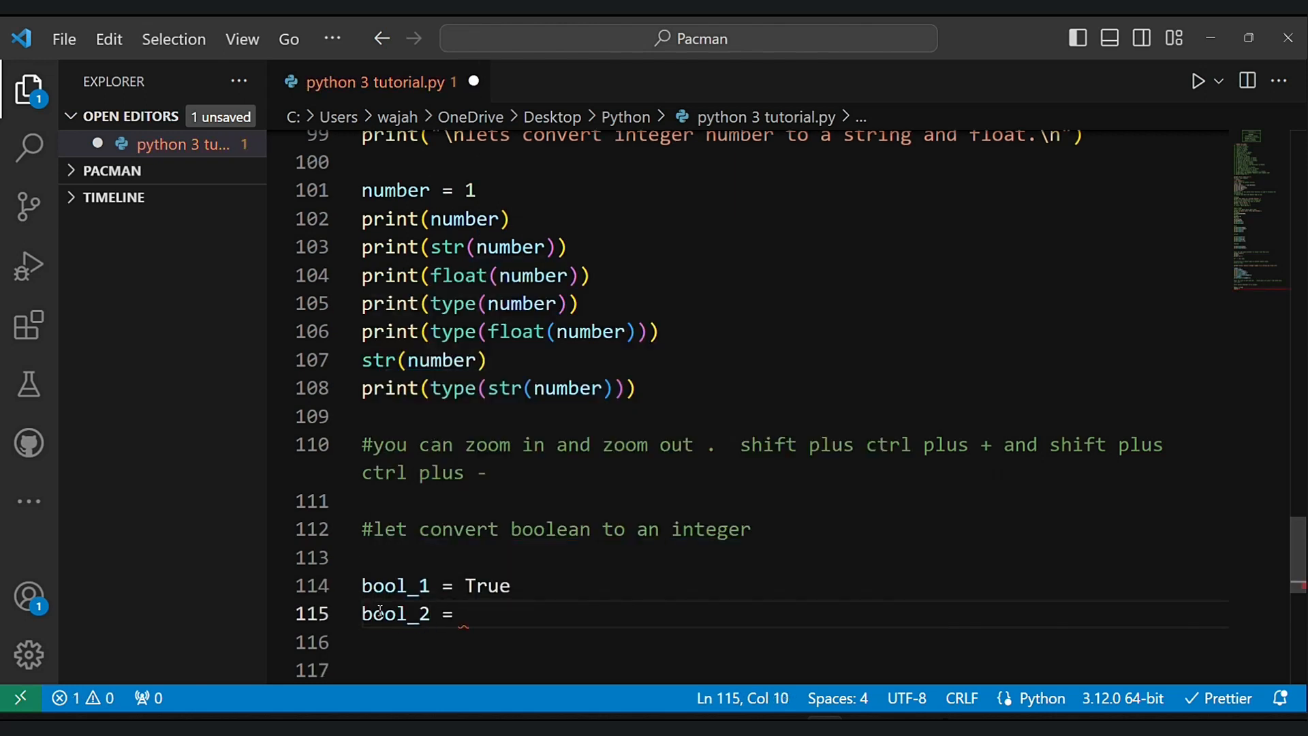
{"action": "type", "text": "False"}
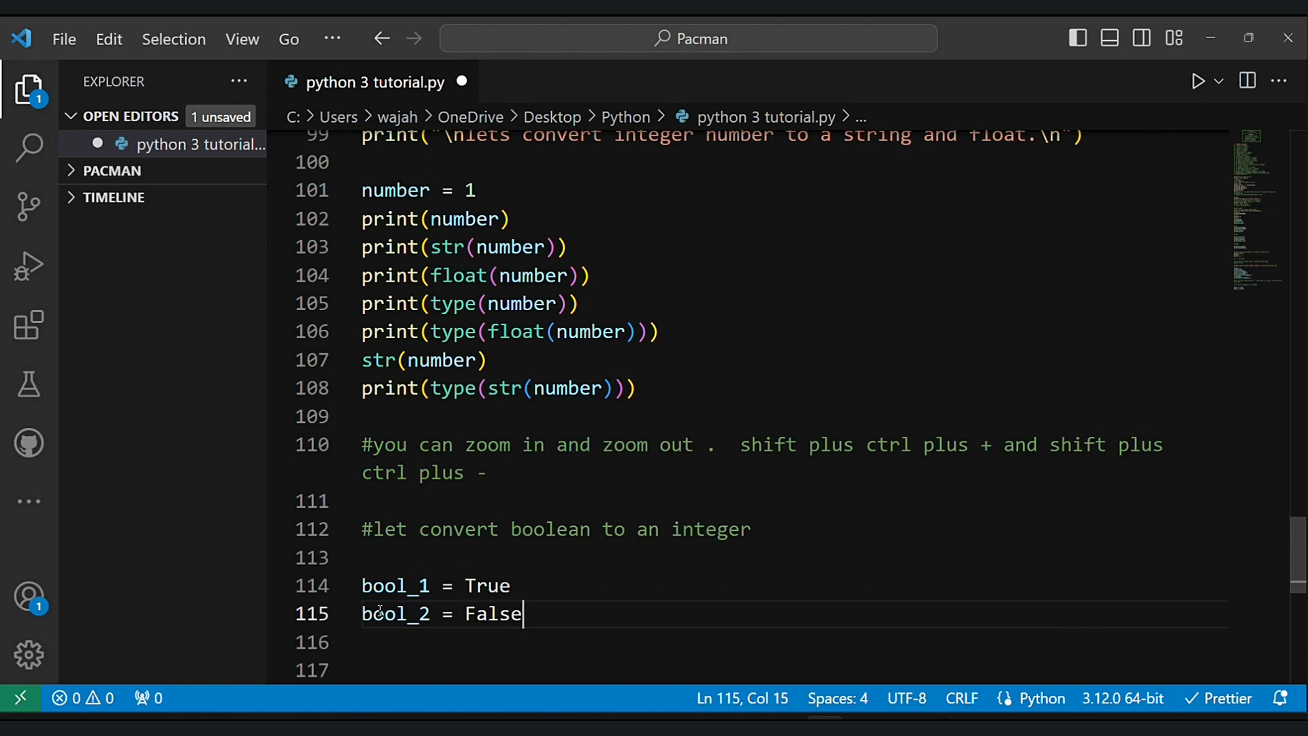
- Print int and float conversions of bool_1 and bool_2 and run, producing 1, 1.0, True, 0, 0.0, False
{"action": "type", "text": "print"}
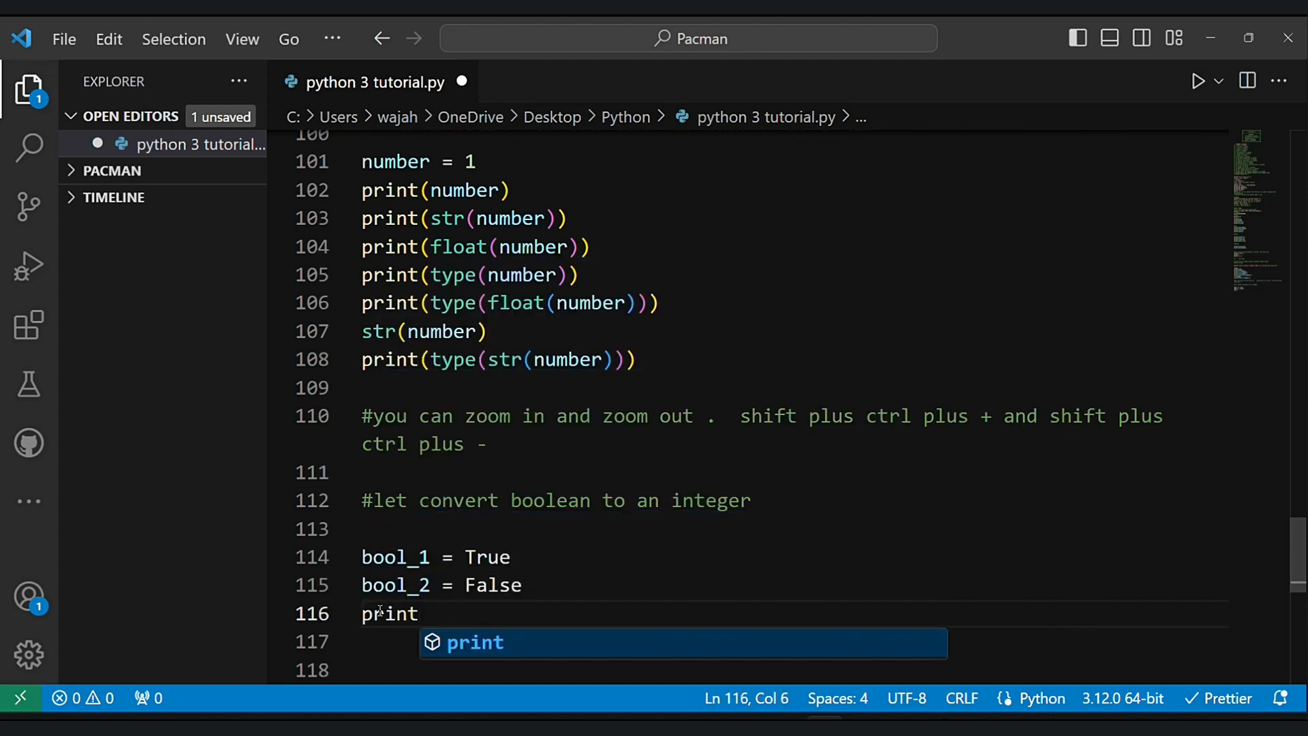
{"action": "type", "text": "(int"}
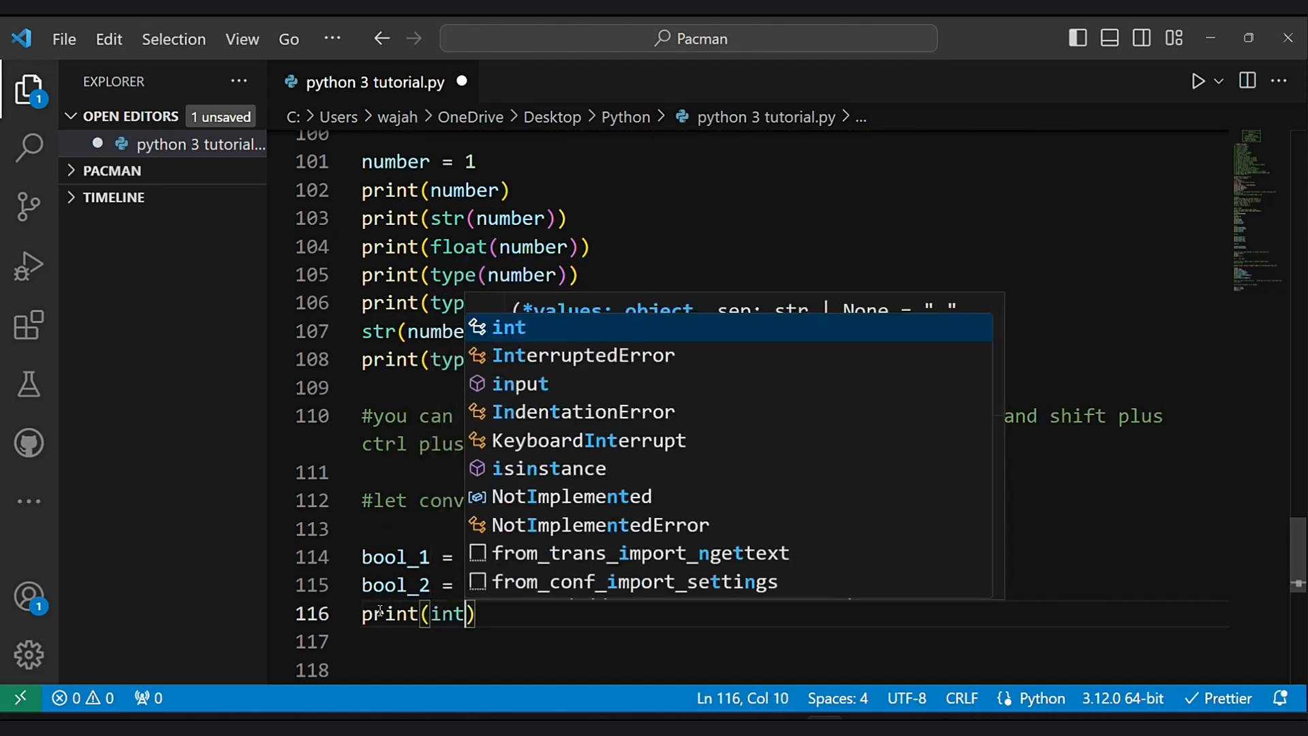
{"action": "type", "text": "bool_1"}
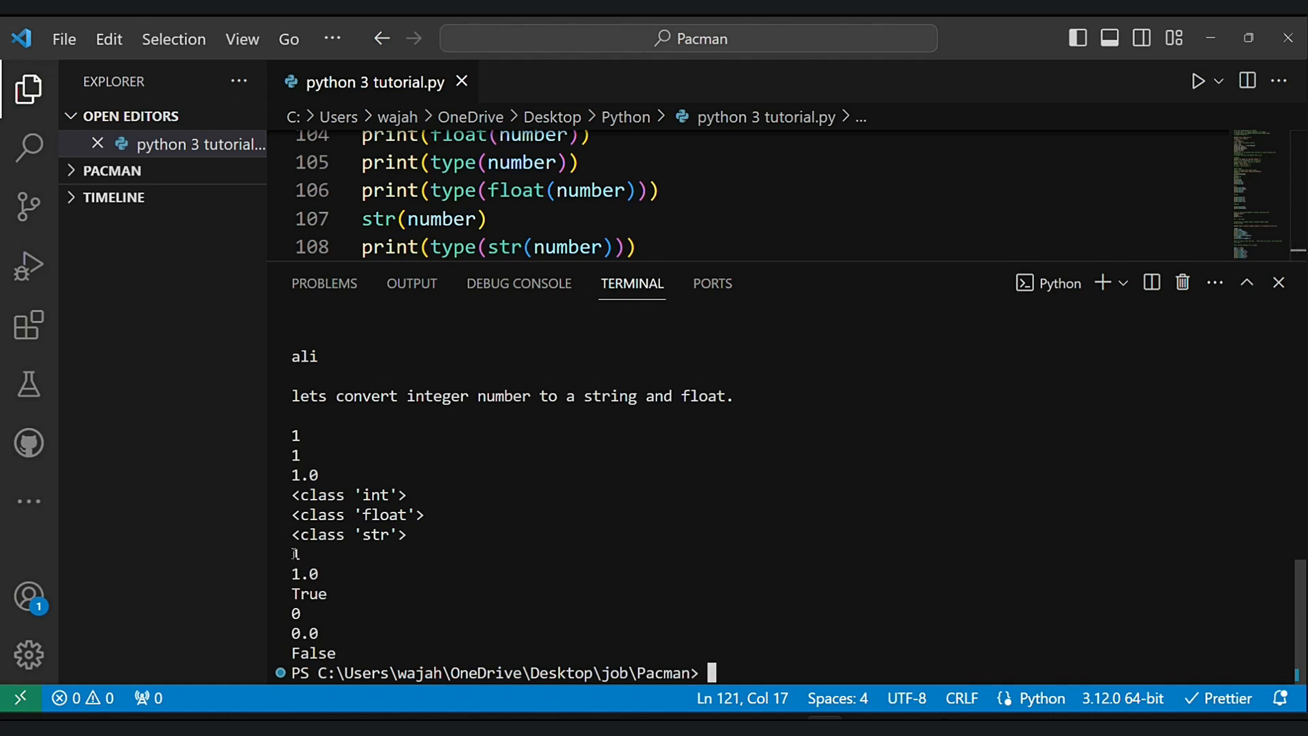
- Insert print("\n Boolean conversion: ") above the boolean prints, rerun, then exit the terminal
{"action": "left_click", "coordinate": [111, 170]}
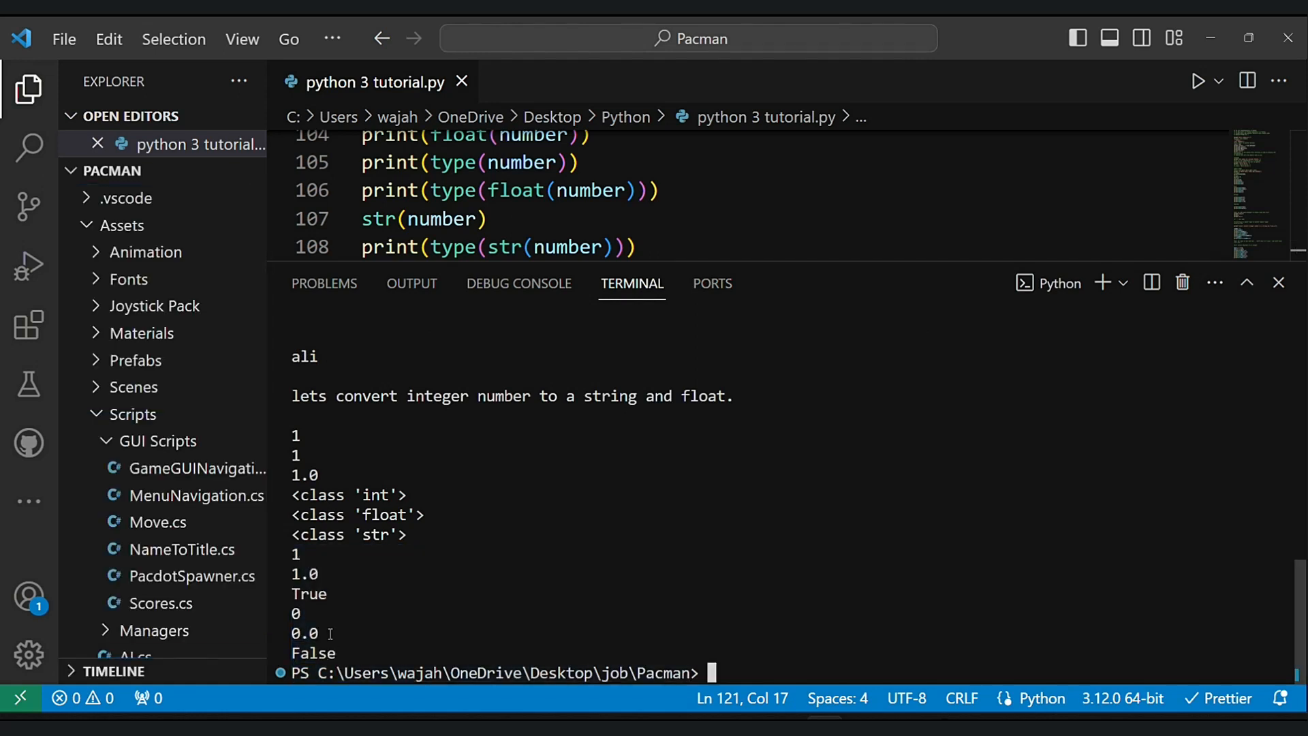
{"action": "left_click", "coordinate": [29, 88]}
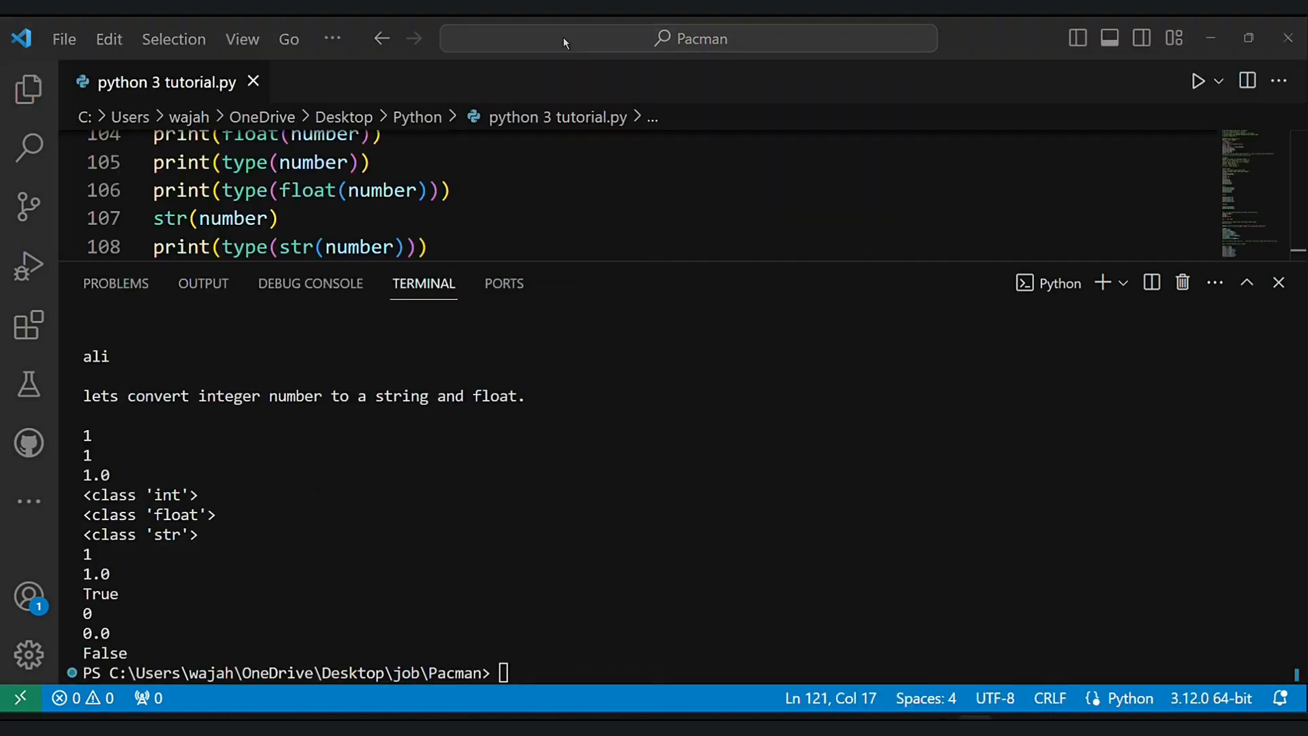
{"action": "type", "text": "ex"}
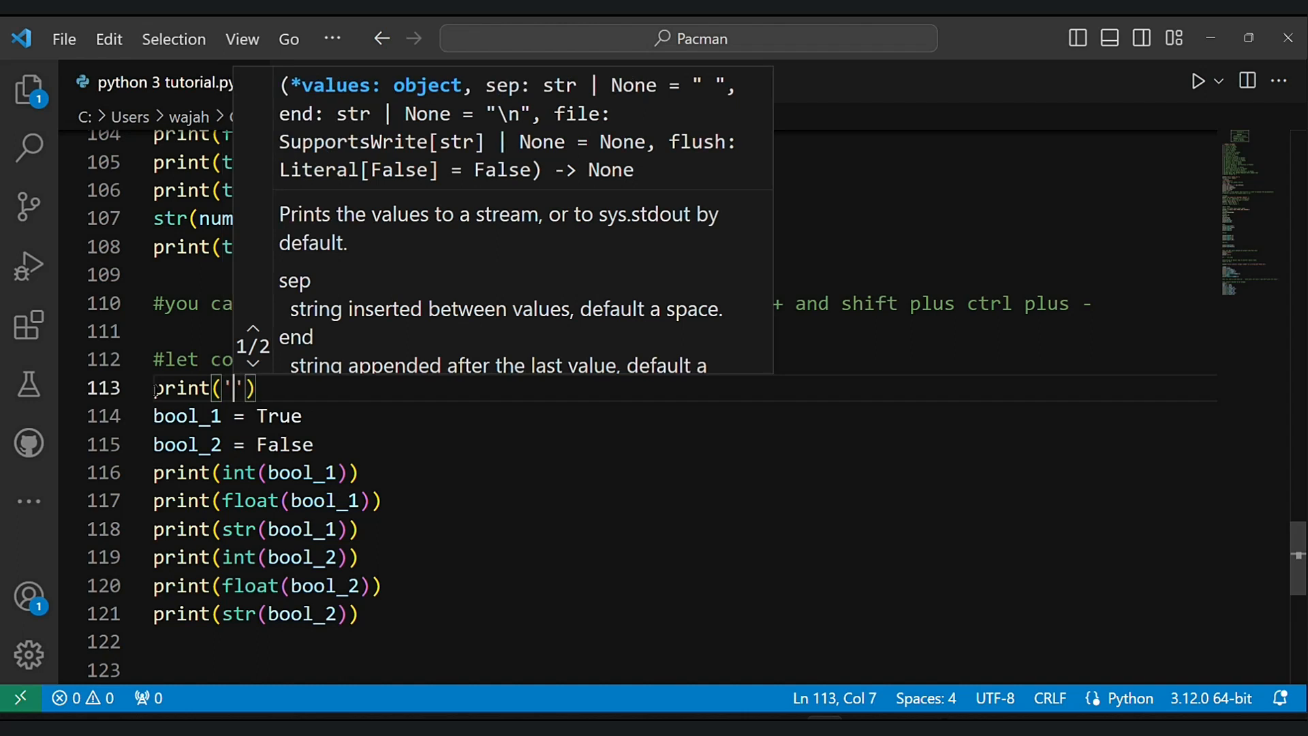
{"action": "type", "text": "\\n \""}
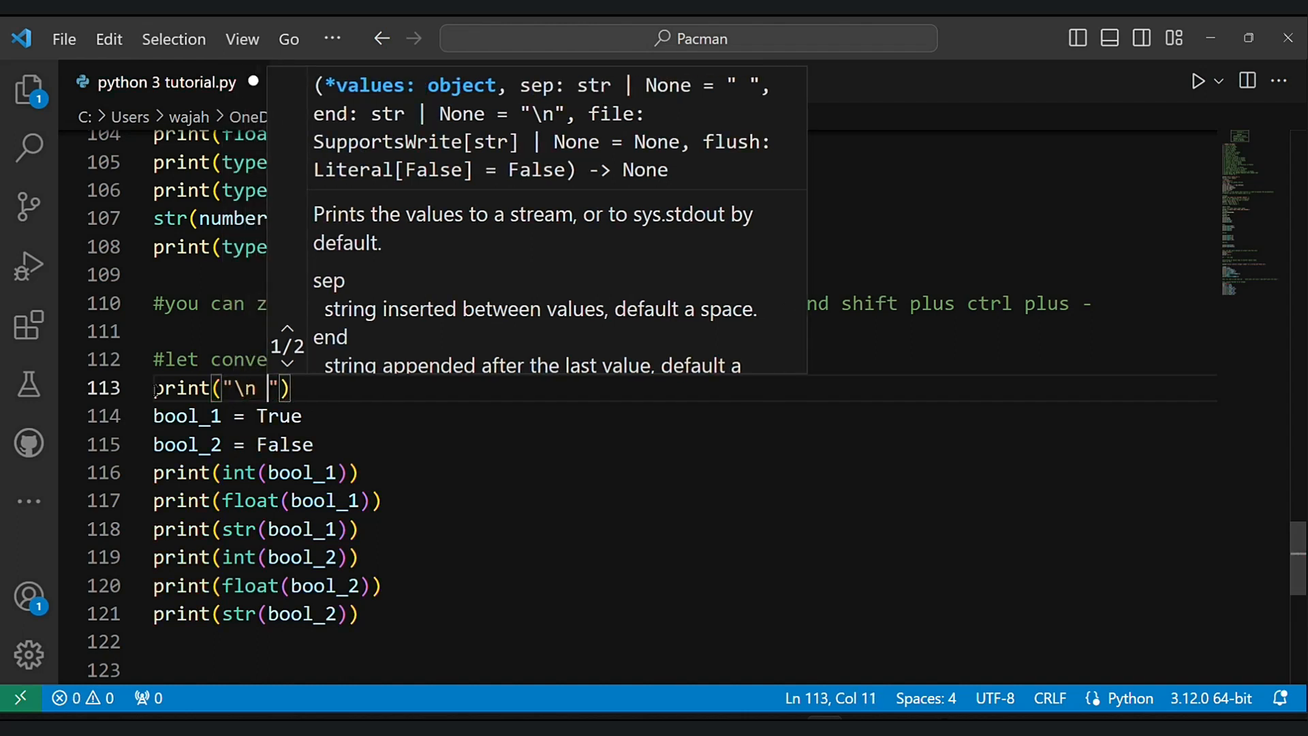
{"action": "type", "text": "Boolean c"}
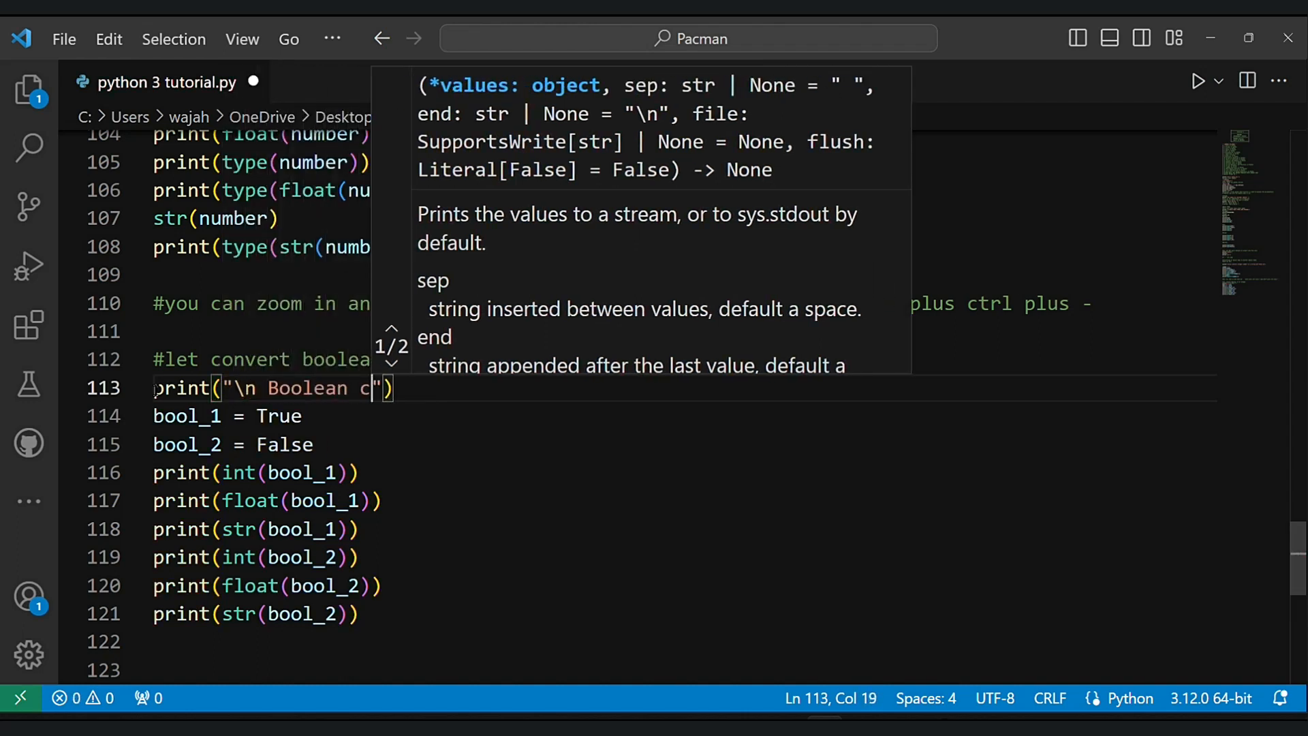
{"action": "type", "text": "onversion:"}
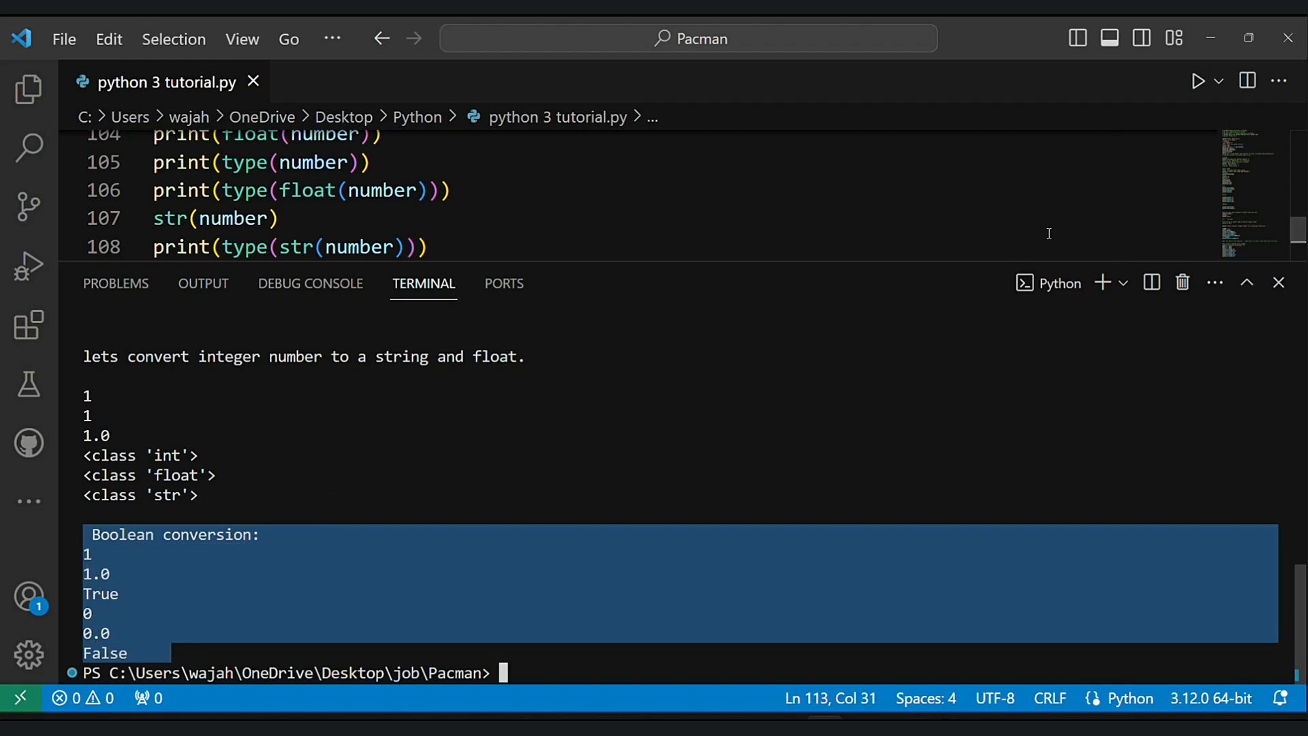
{"action": "type", "text": "exi"}
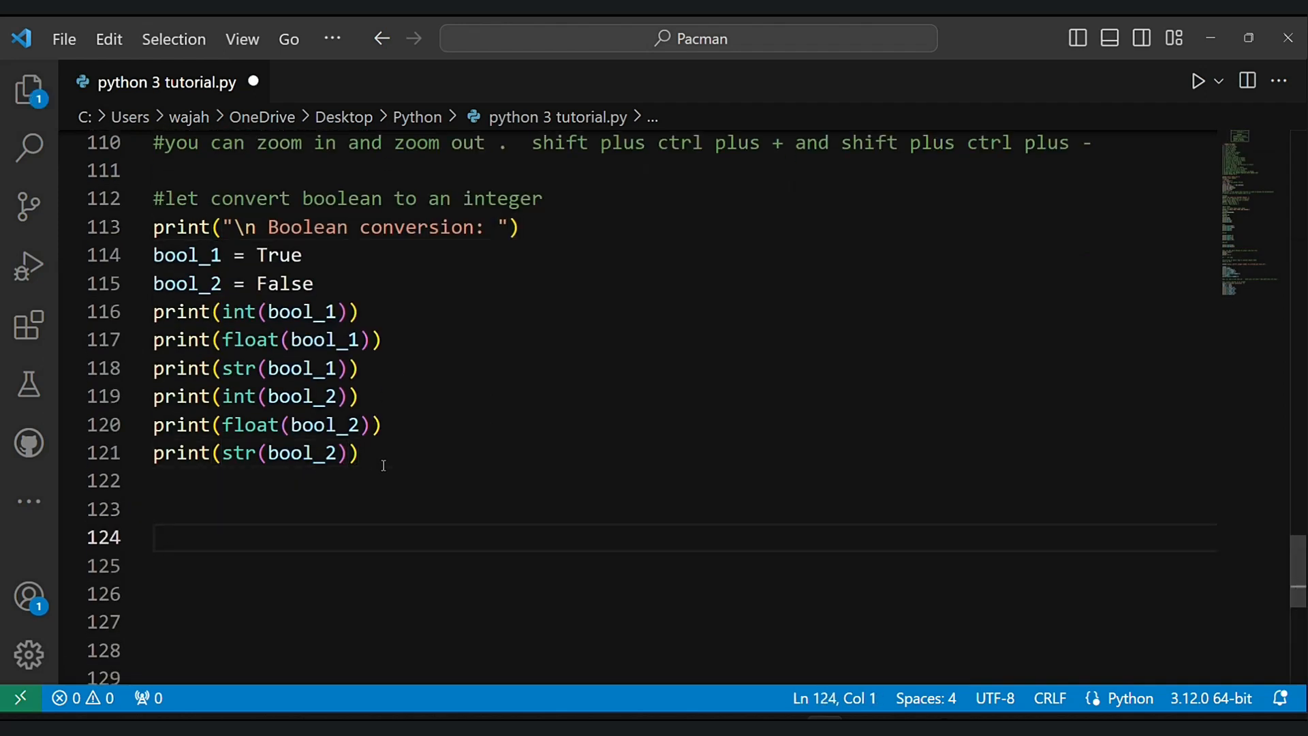
- Add a comment, print(1/2), print(type(1/2)) and print(type(2/1)), then run to show 0.5 and float
{"action": "type", "text": "#lets find the data type"}
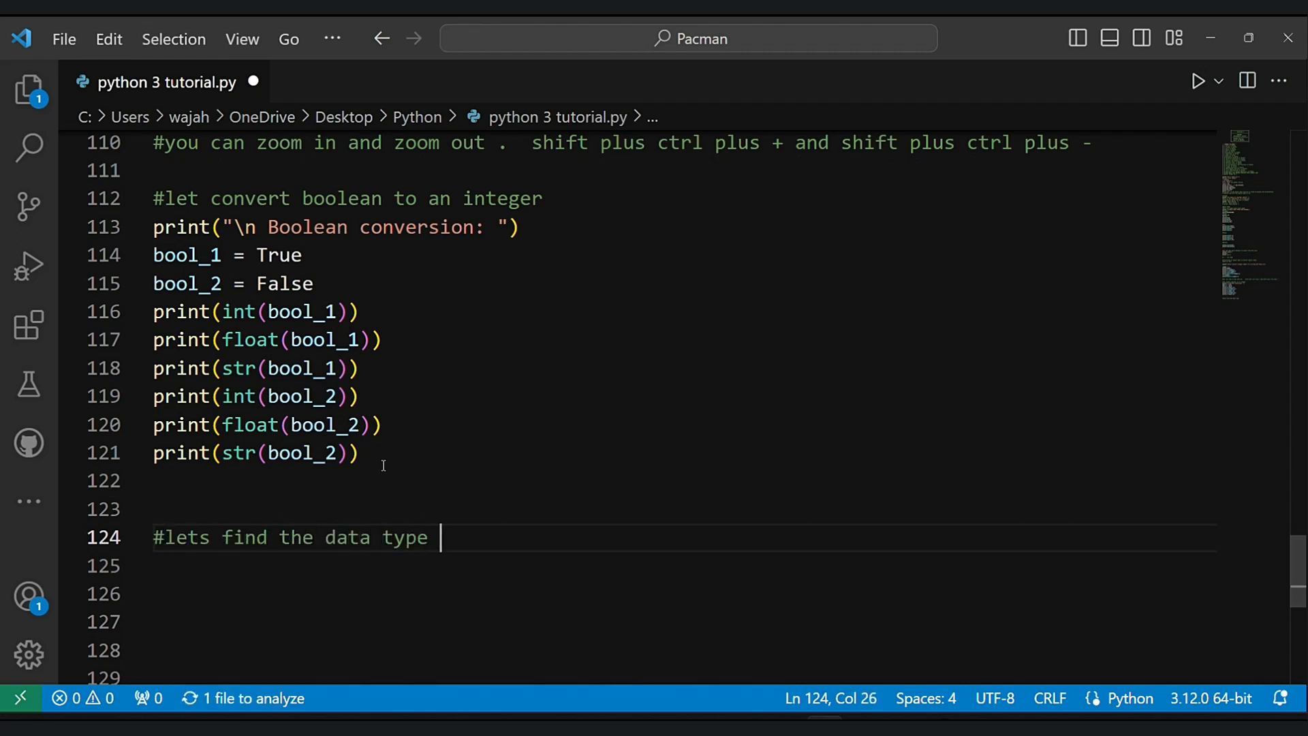
{"action": "type", "text": "of 1/2"}
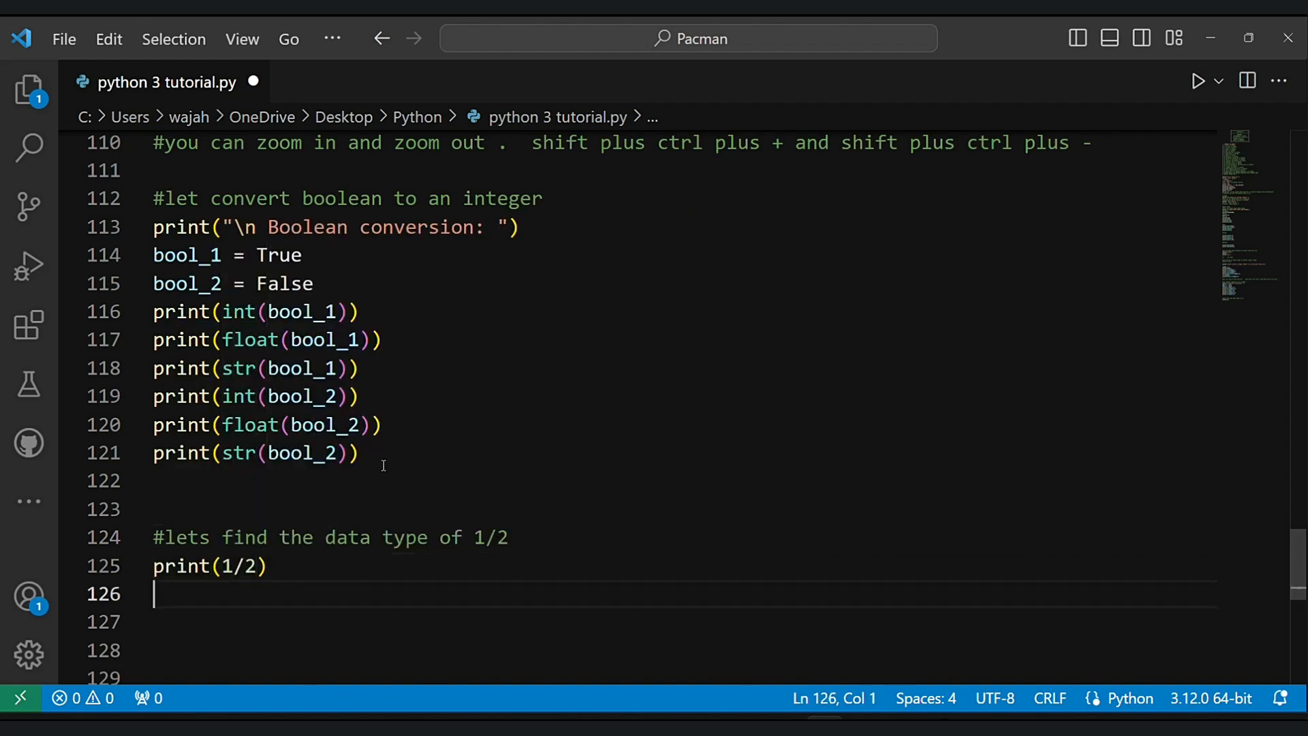
{"action": "type", "text": "print(type(1/2"}
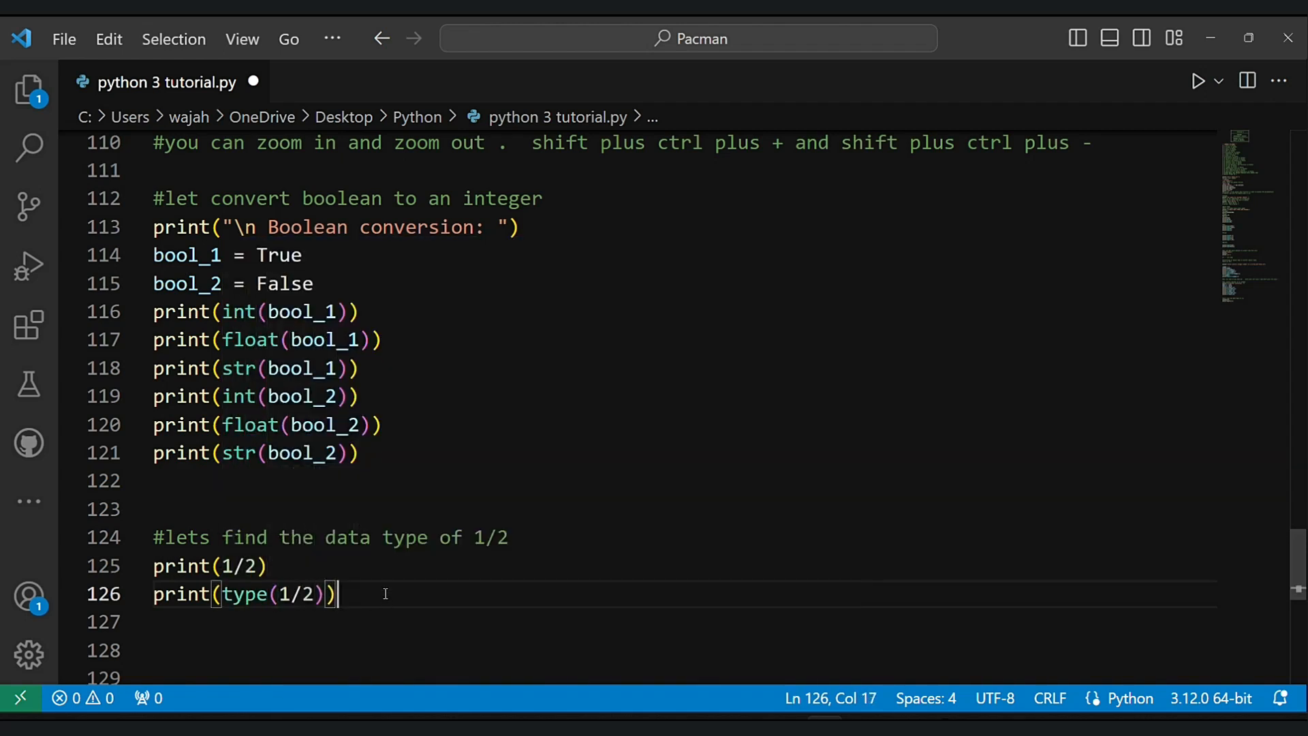
{"action": "type", "text": "print"}
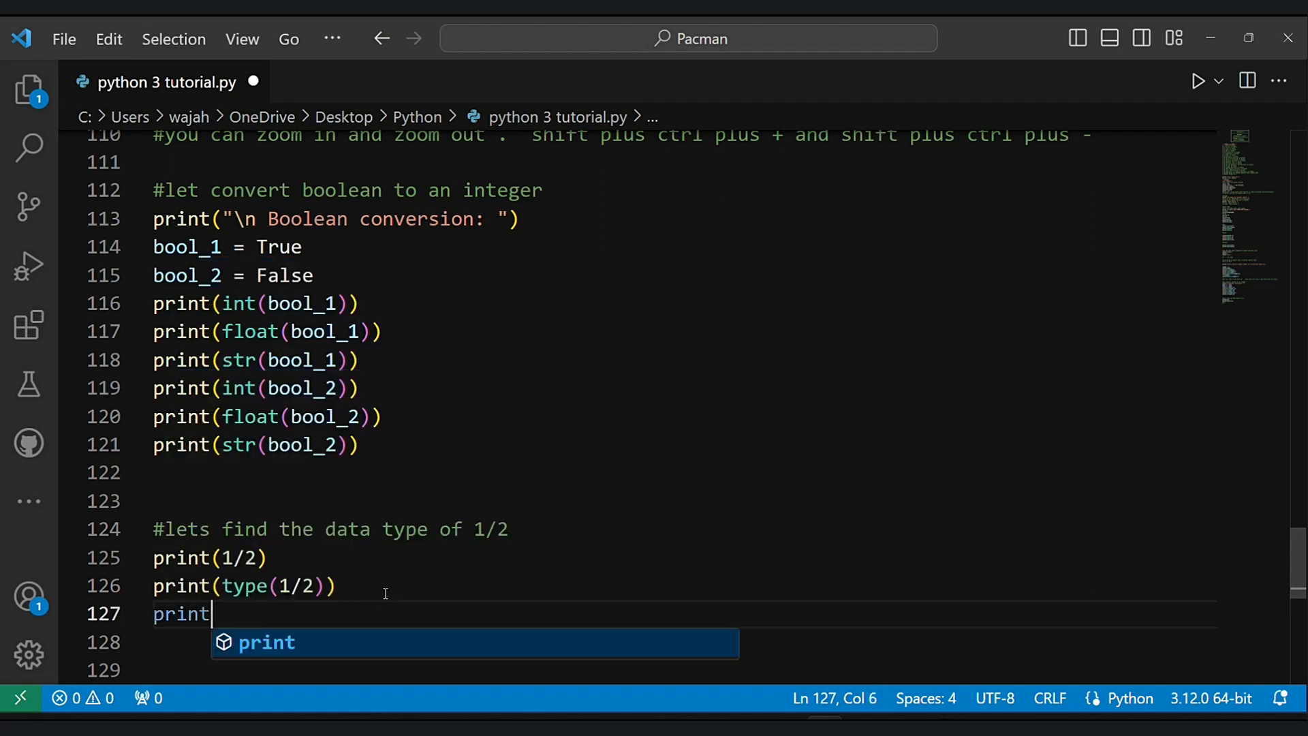
{"action": "type", "text": "(type(2))"}
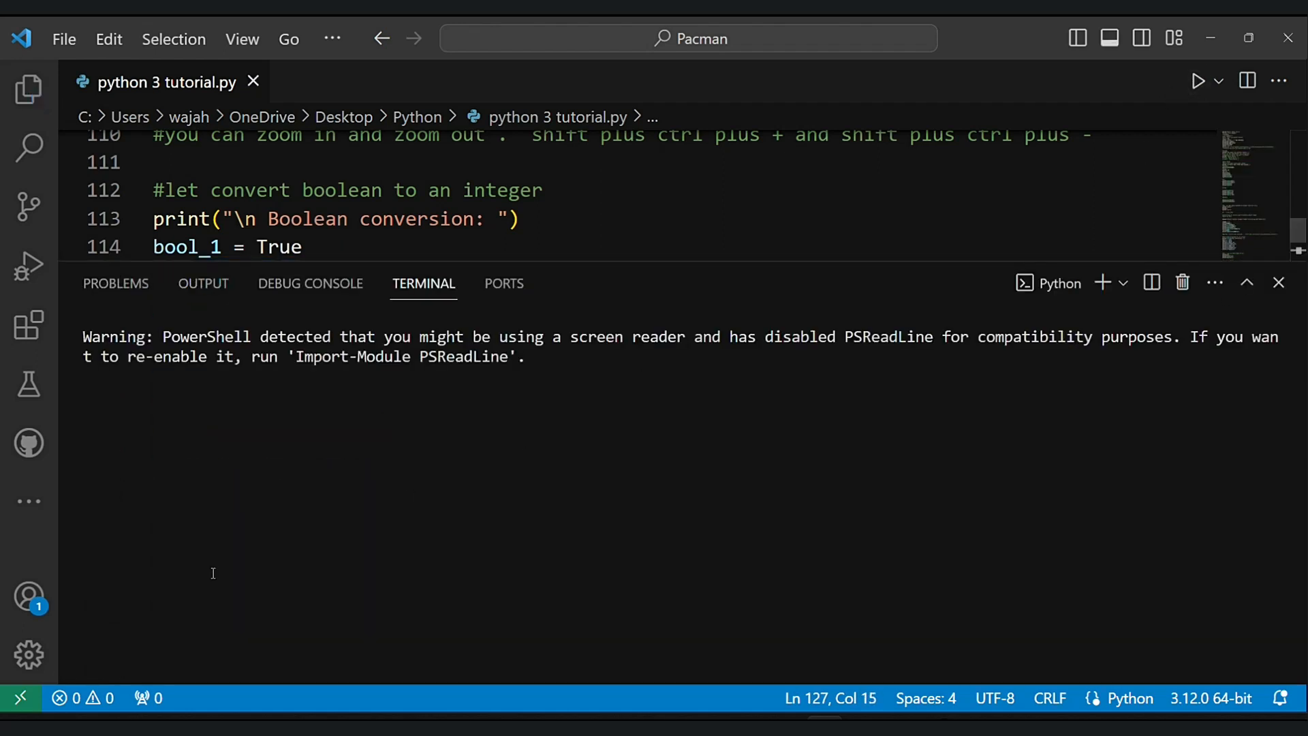
{"action": "left_click", "coordinate": [1196, 80]}
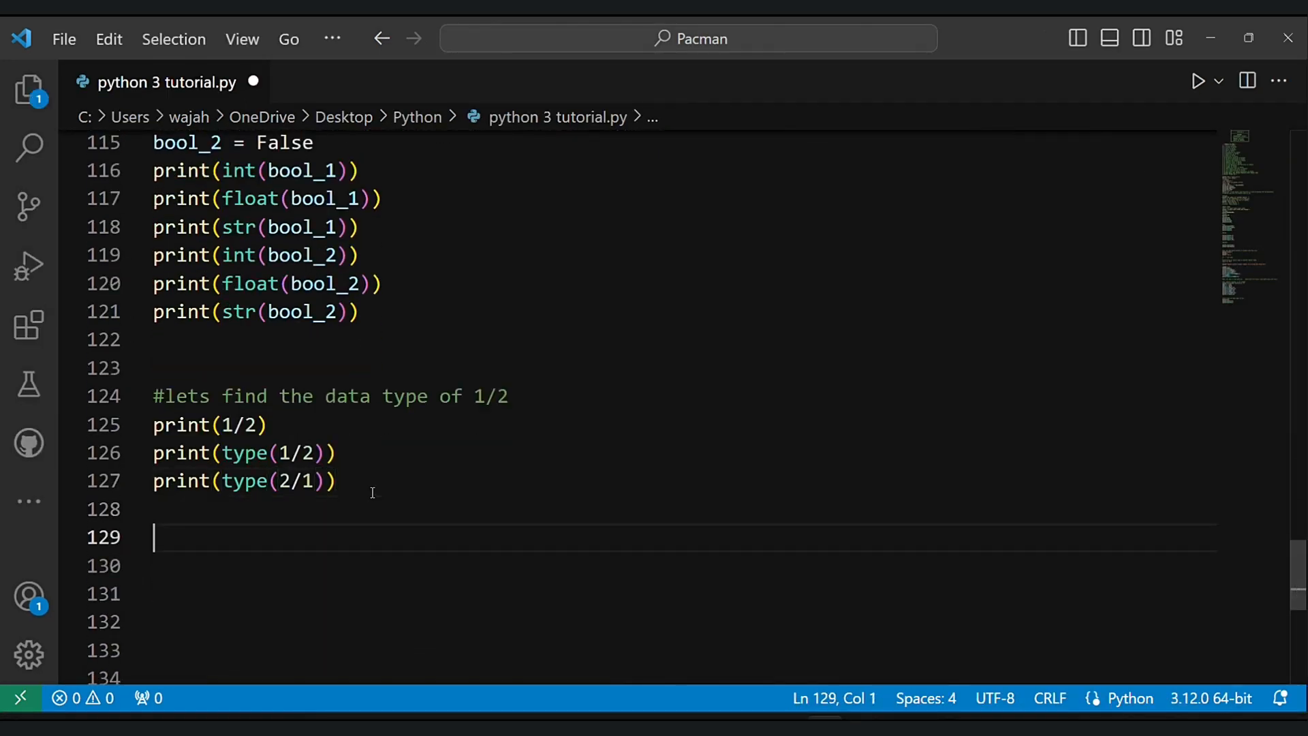
- Add print(type(1/1)), run again and exit the terminal
{"action": "type", "text": "print(t"}
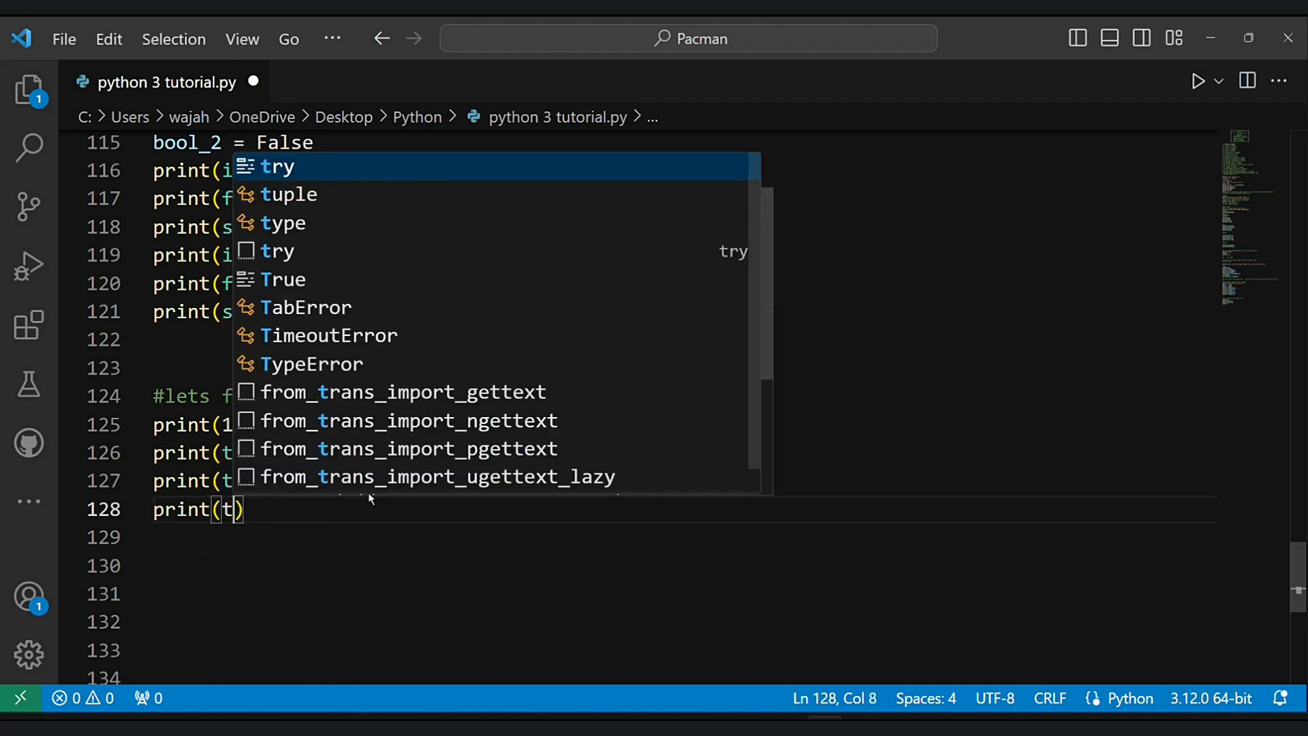
{"action": "type", "text": "ype("}
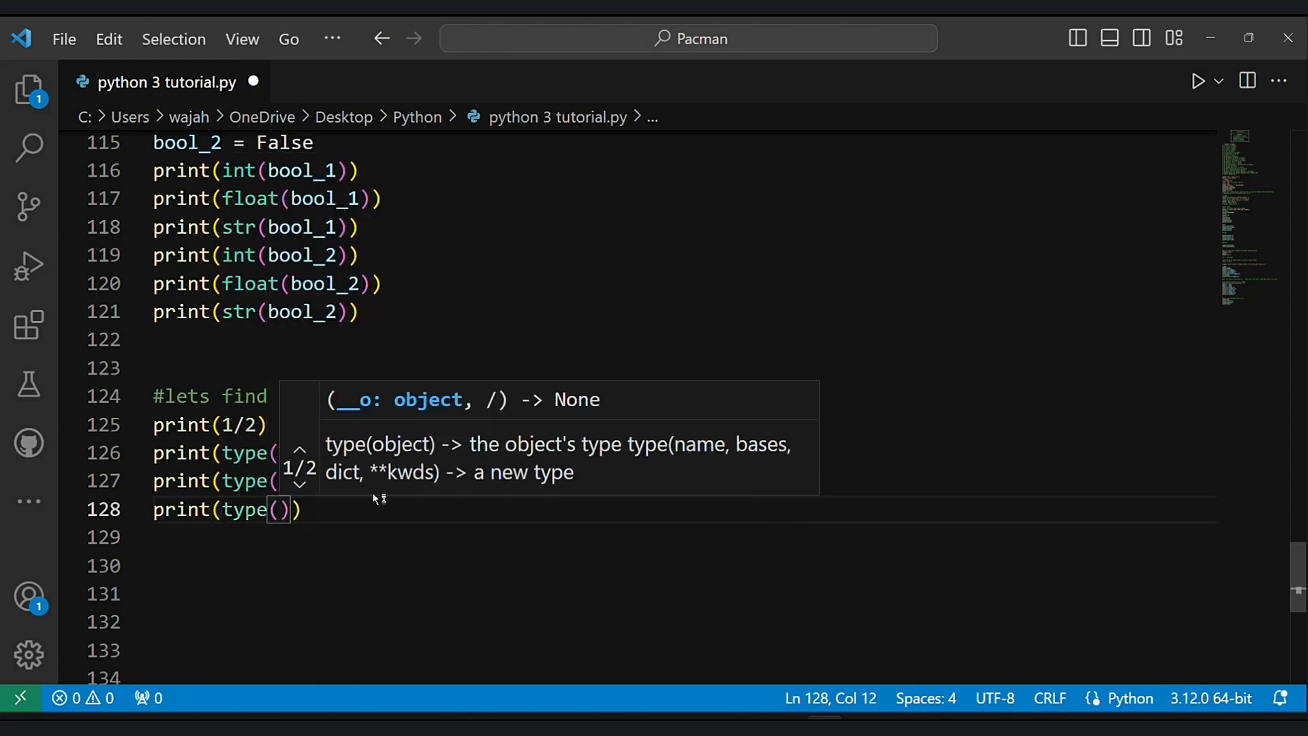
{"action": "type", "text": "1/1"}
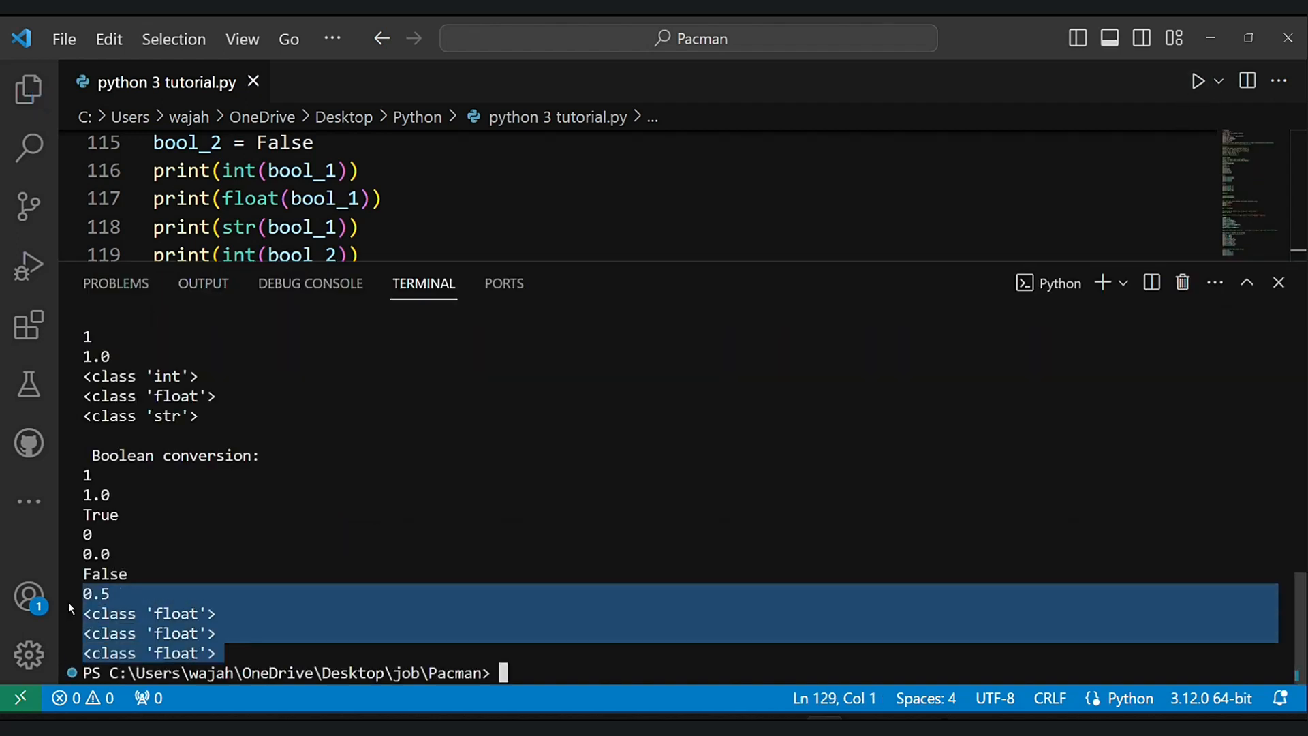
{"action": "type", "text": "exit"}
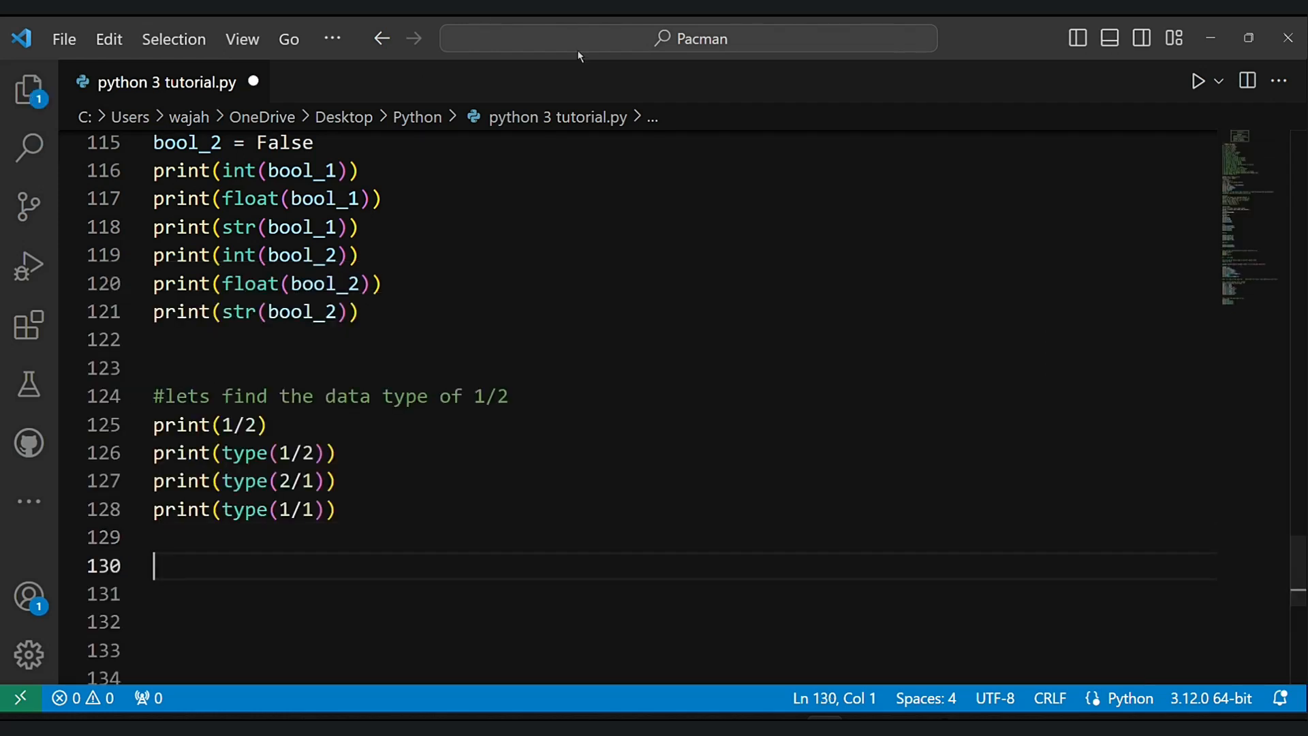
- Write '#FOR TODAY THATS IT, TOMMOROW WE WILL BE DOING ADDING AND SUBTRACTING TWO VALUES'
{"action": "type", "text": "#F"}
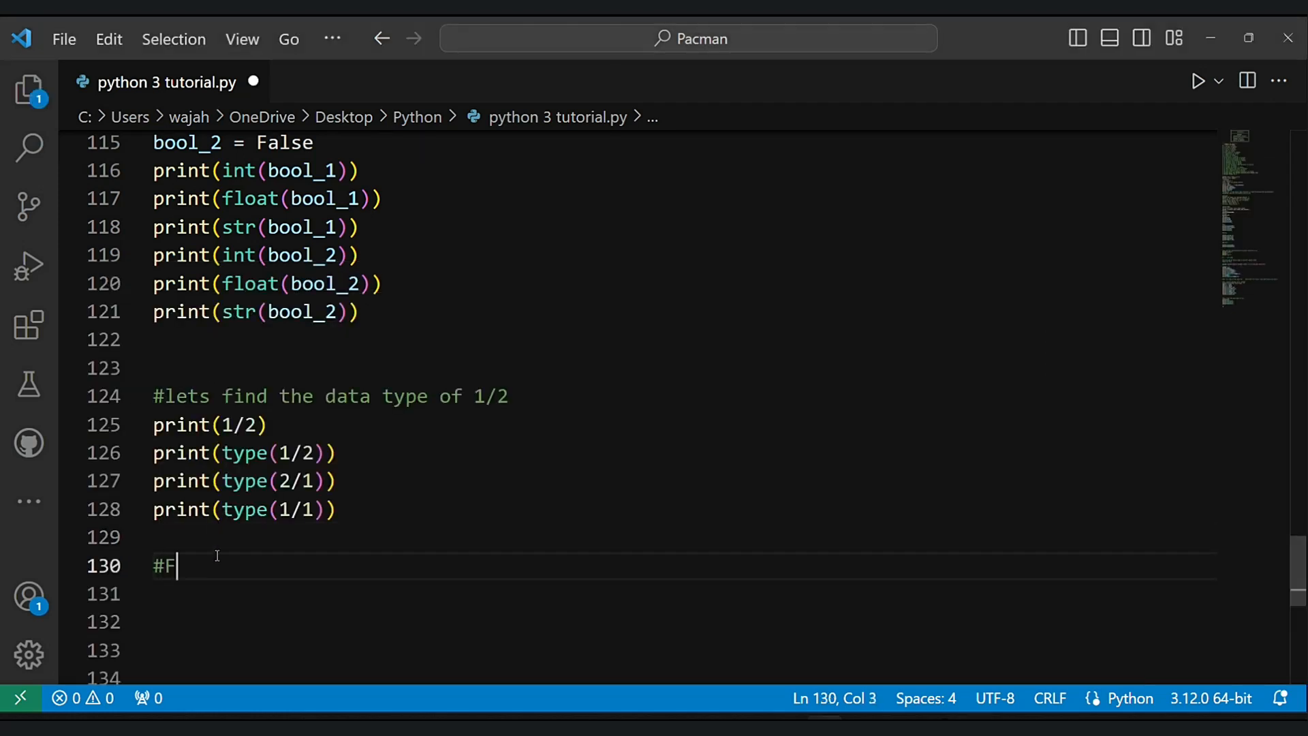
{"action": "type", "text": "OR TODAY THATS"}
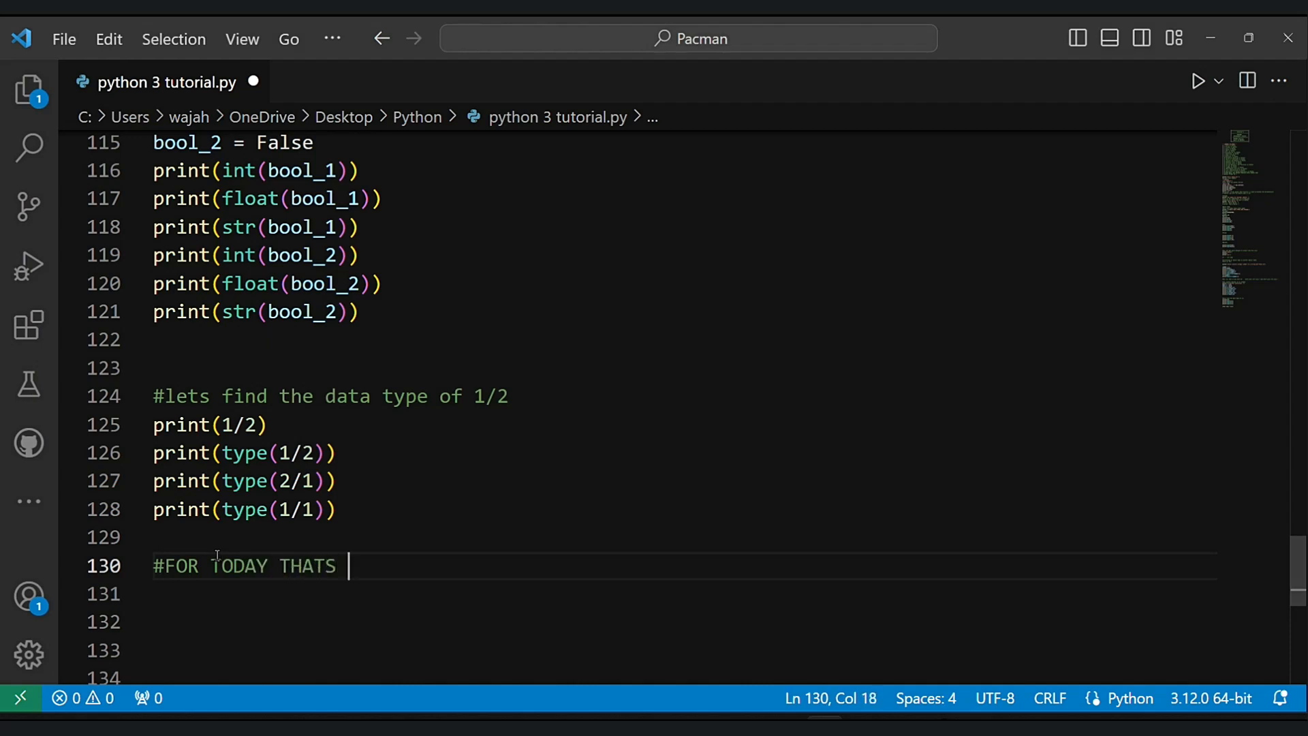
{"action": "type", "text": "IT, TOM"}
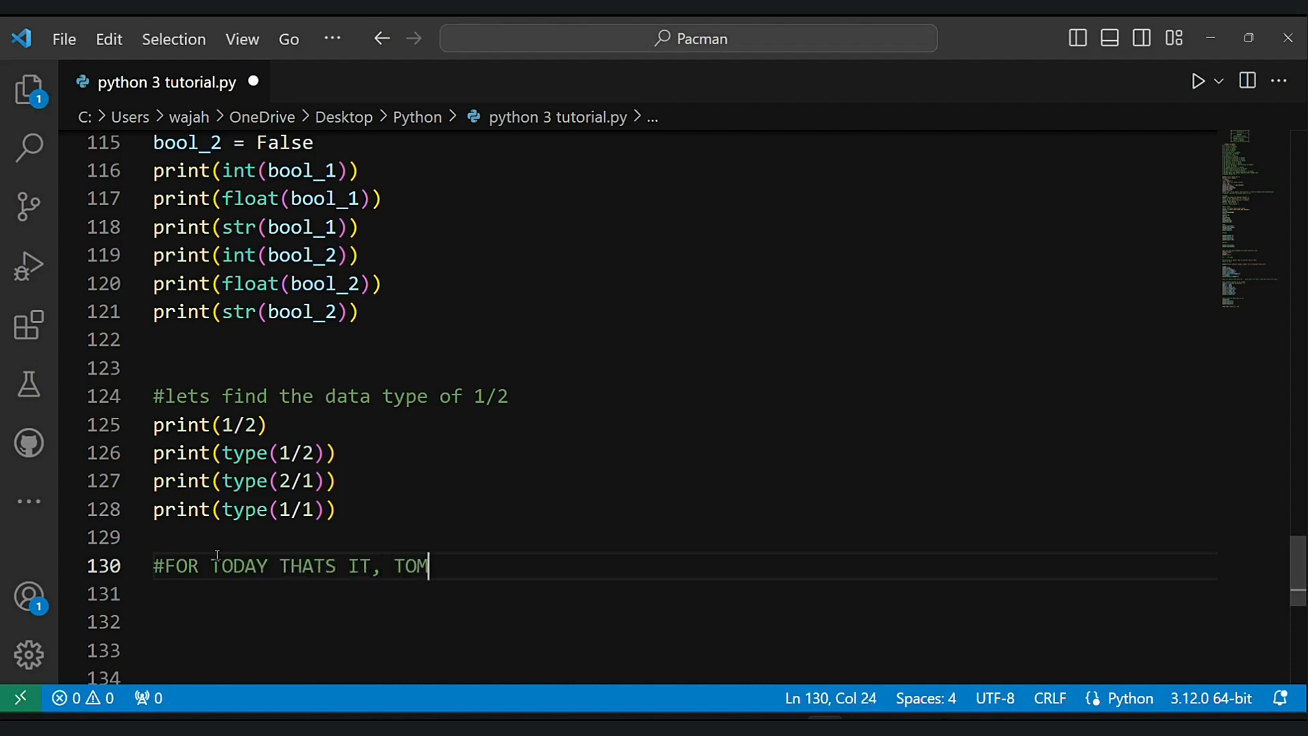
{"action": "type", "text": "MOROW WE WILL BE DOI"}
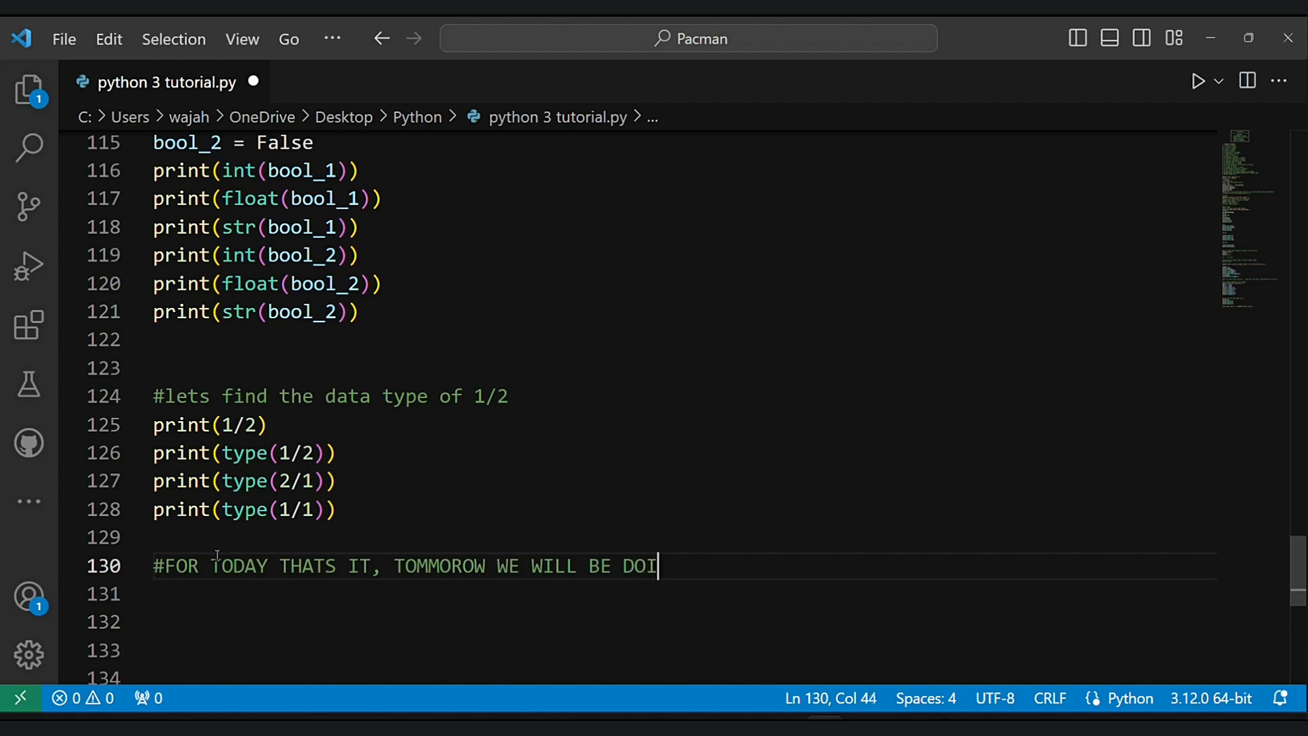
{"action": "type", "text": "NG ADDING AND"}
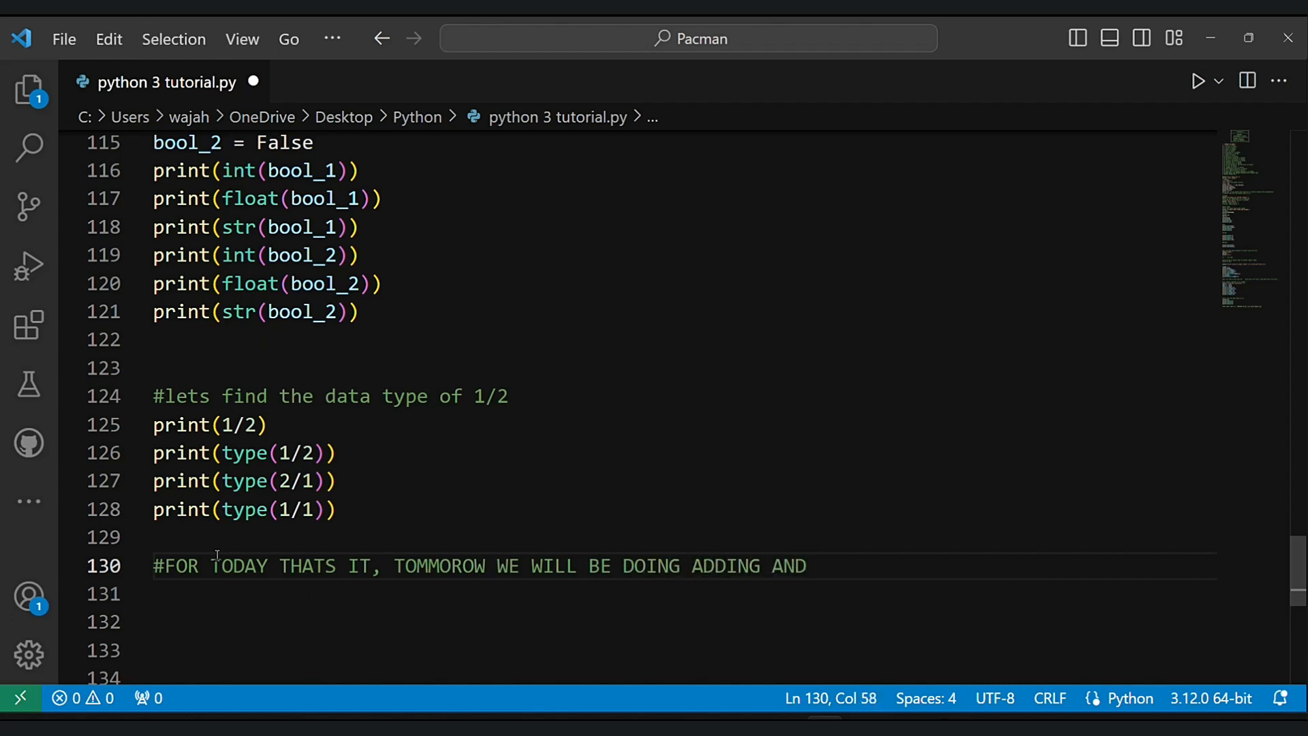
{"action": "type", "text": "SUBTRACTING TW"}
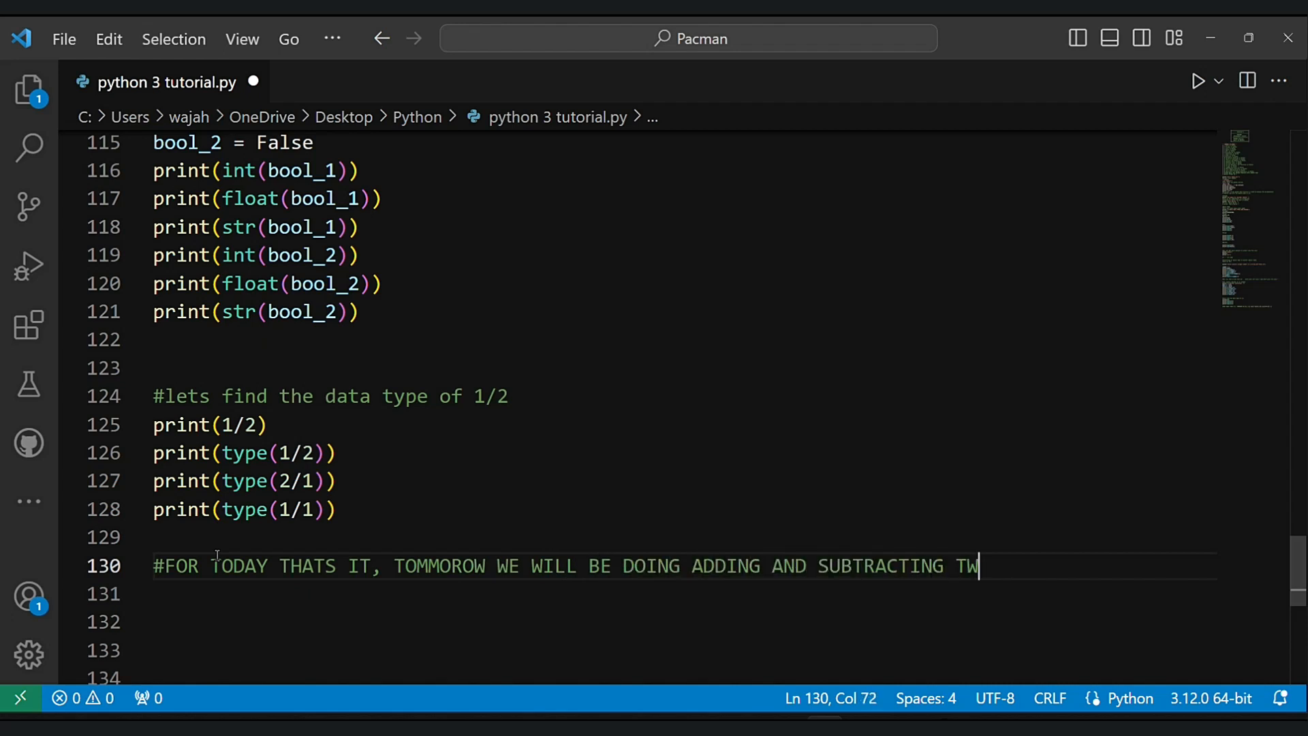
{"action": "type", "text": "O VALUES"}
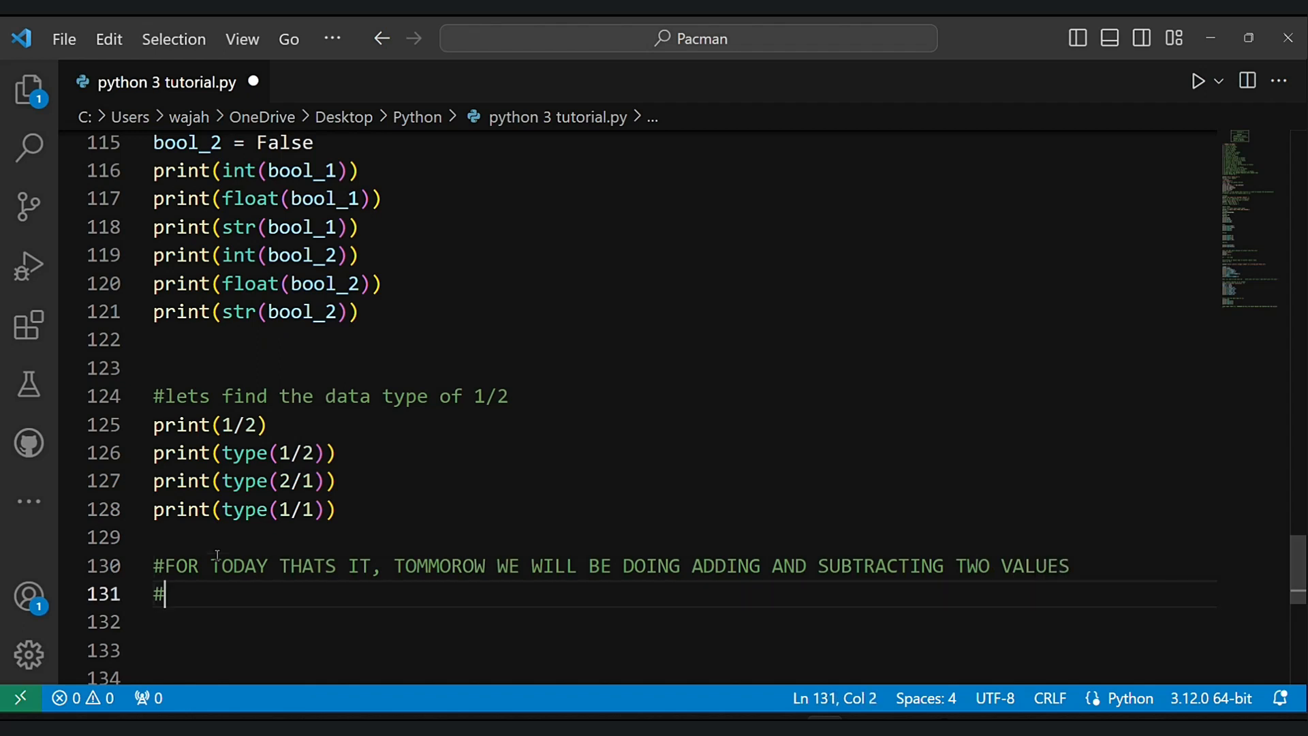
- Add '#EXPRESSION AND VARIABLES', '#BYE BYE' and '#THANK YOU SOO MUCH FOR WATCHING THIS VIDEO'
{"action": "type", "text": "EXPRESSION A"}
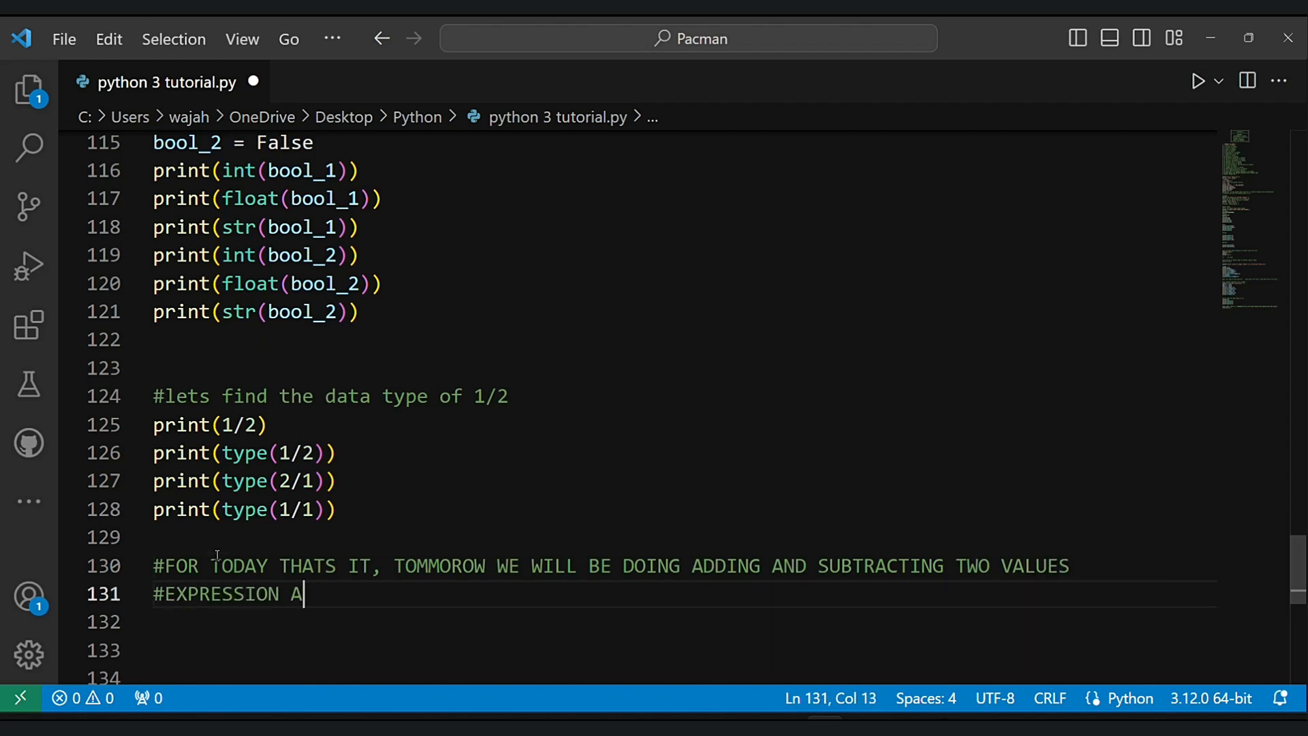
{"action": "type", "text": "ND VARIABLES"}
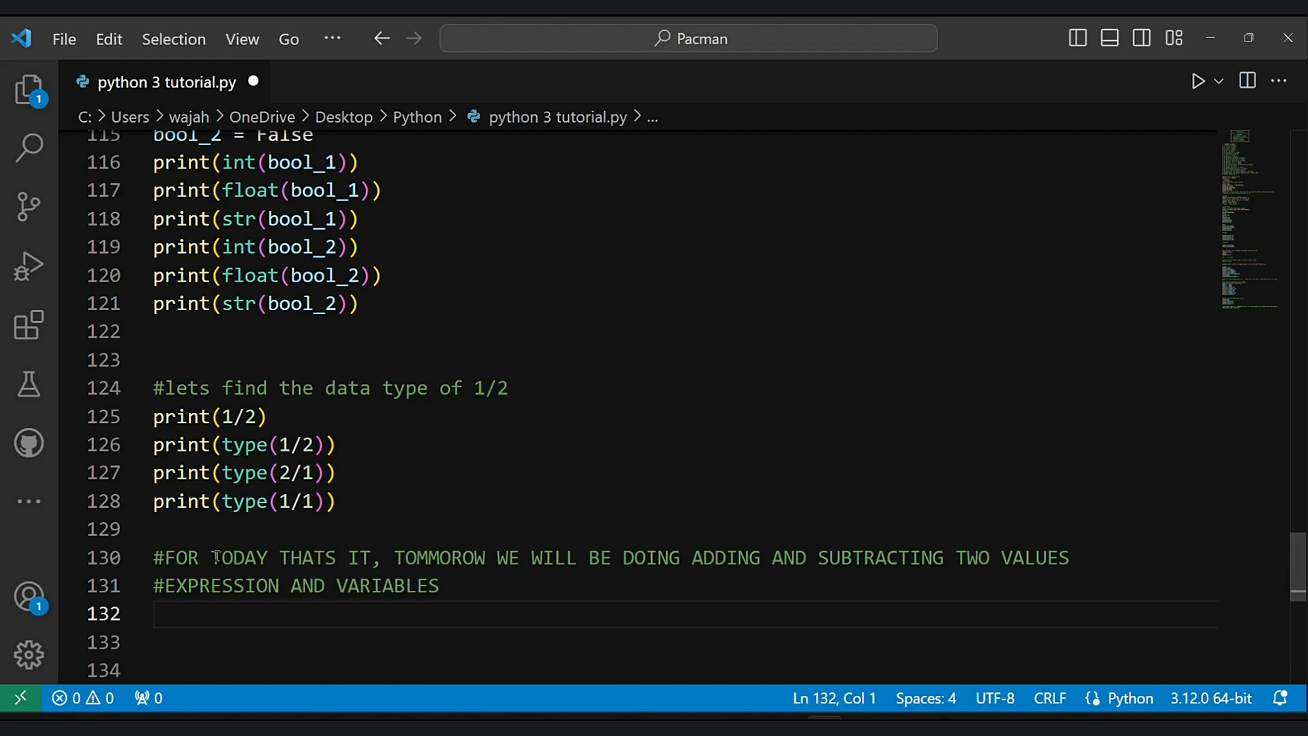
{"action": "type", "text": "bY"}
{"action": "type", "text": "#THANK YOU SOO MUCH FOR WATCI"}
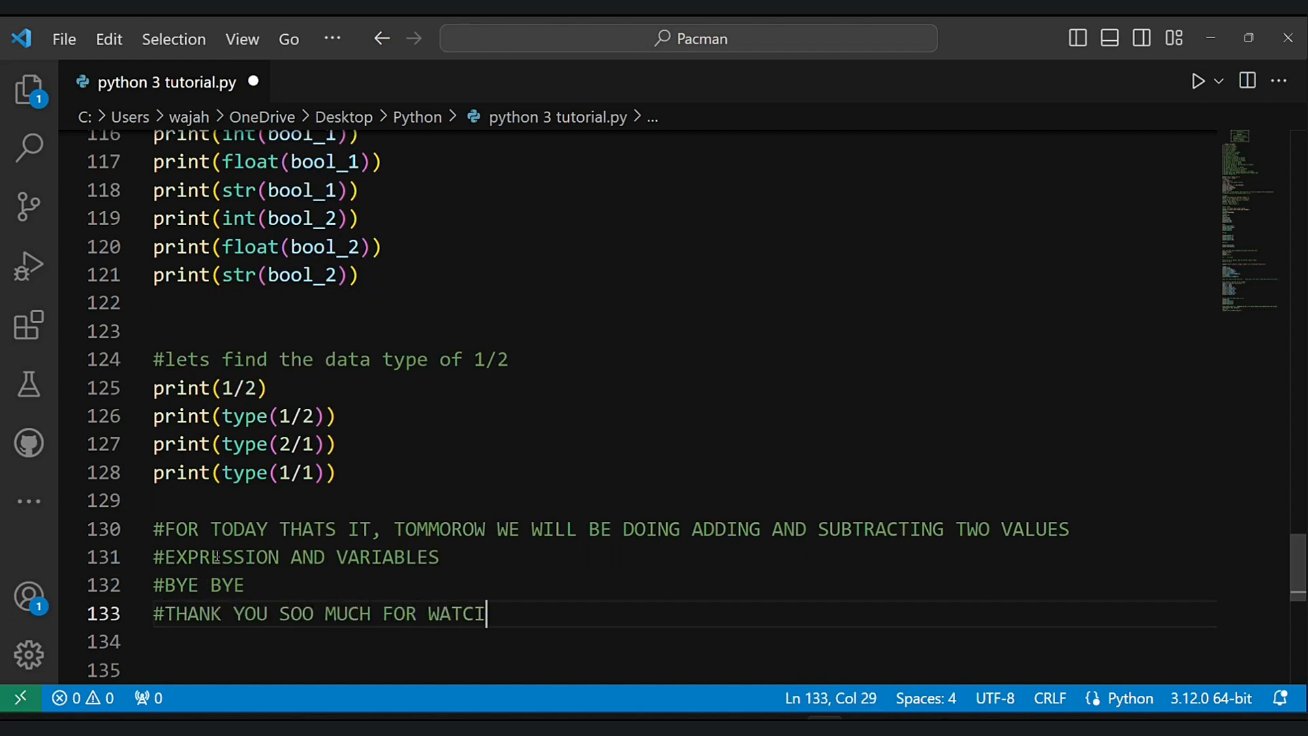
{"action": "type", "text": "HING THIS VIDEO"}
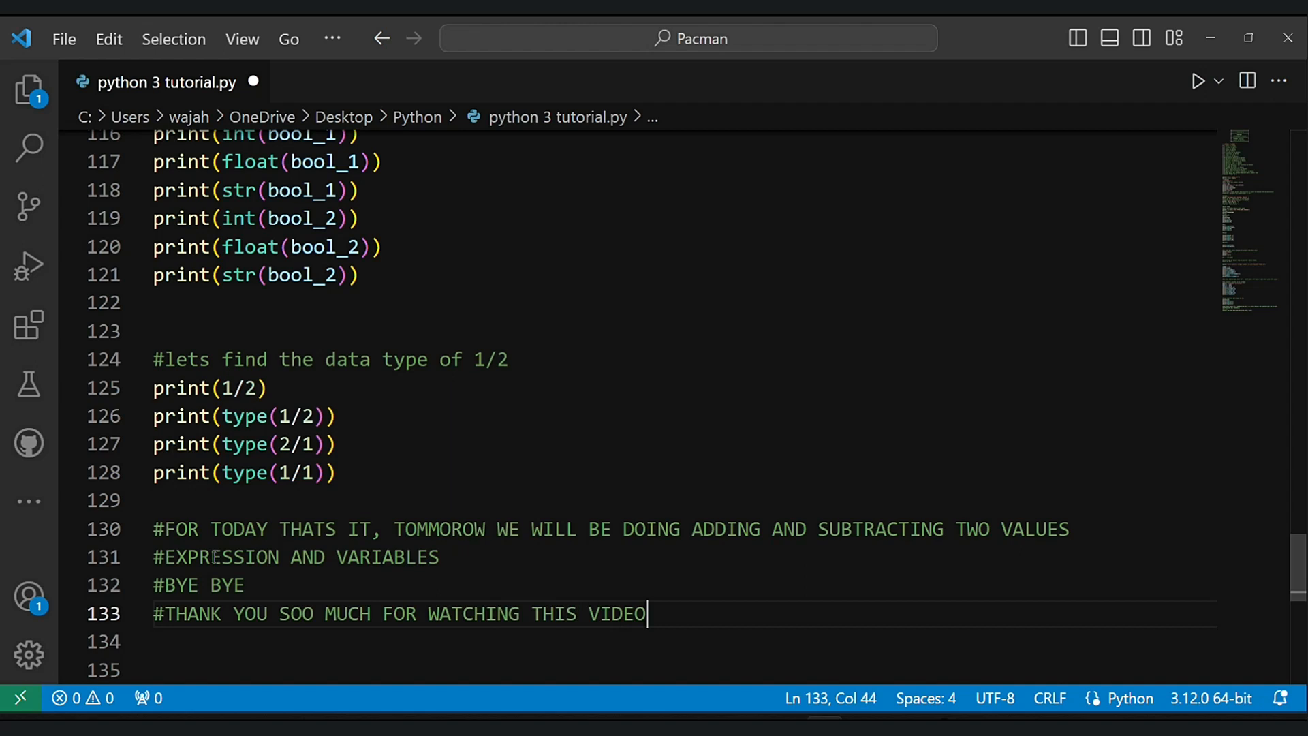